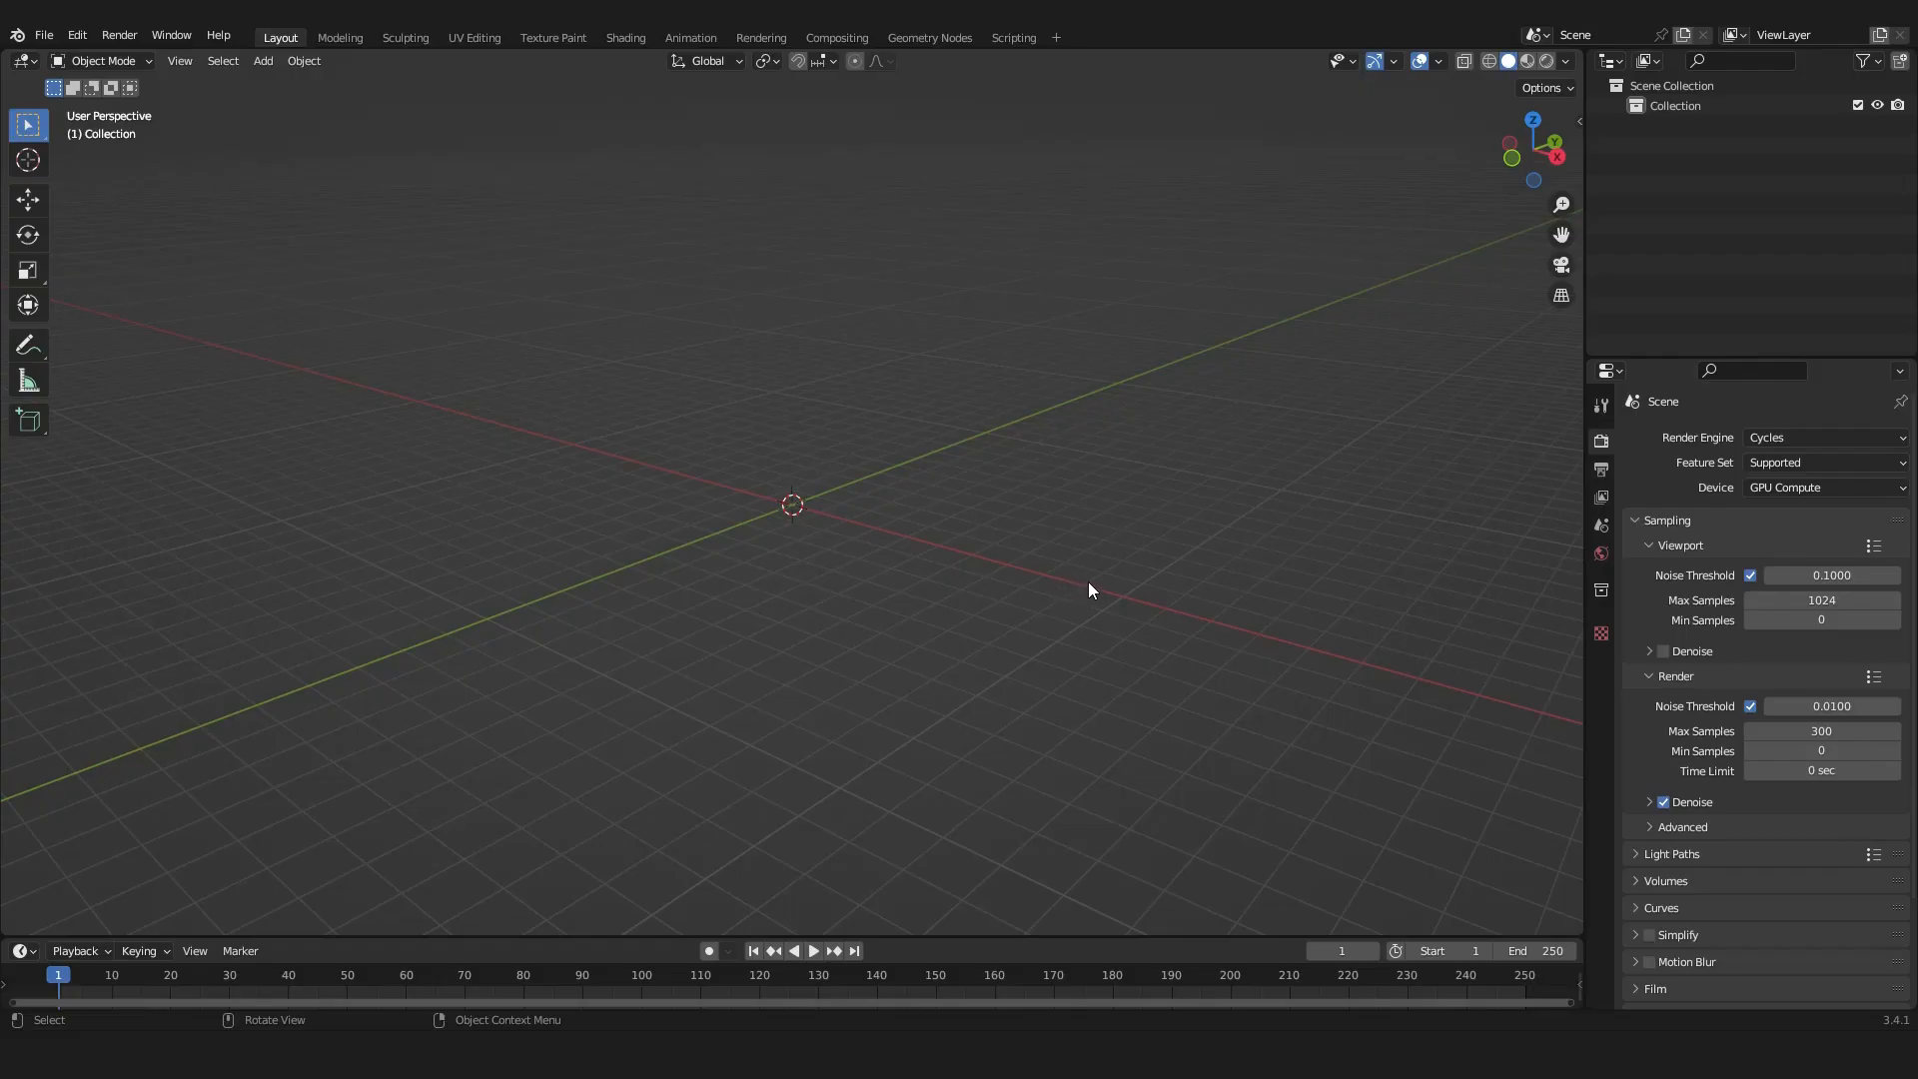
mouse_move(954, 510)
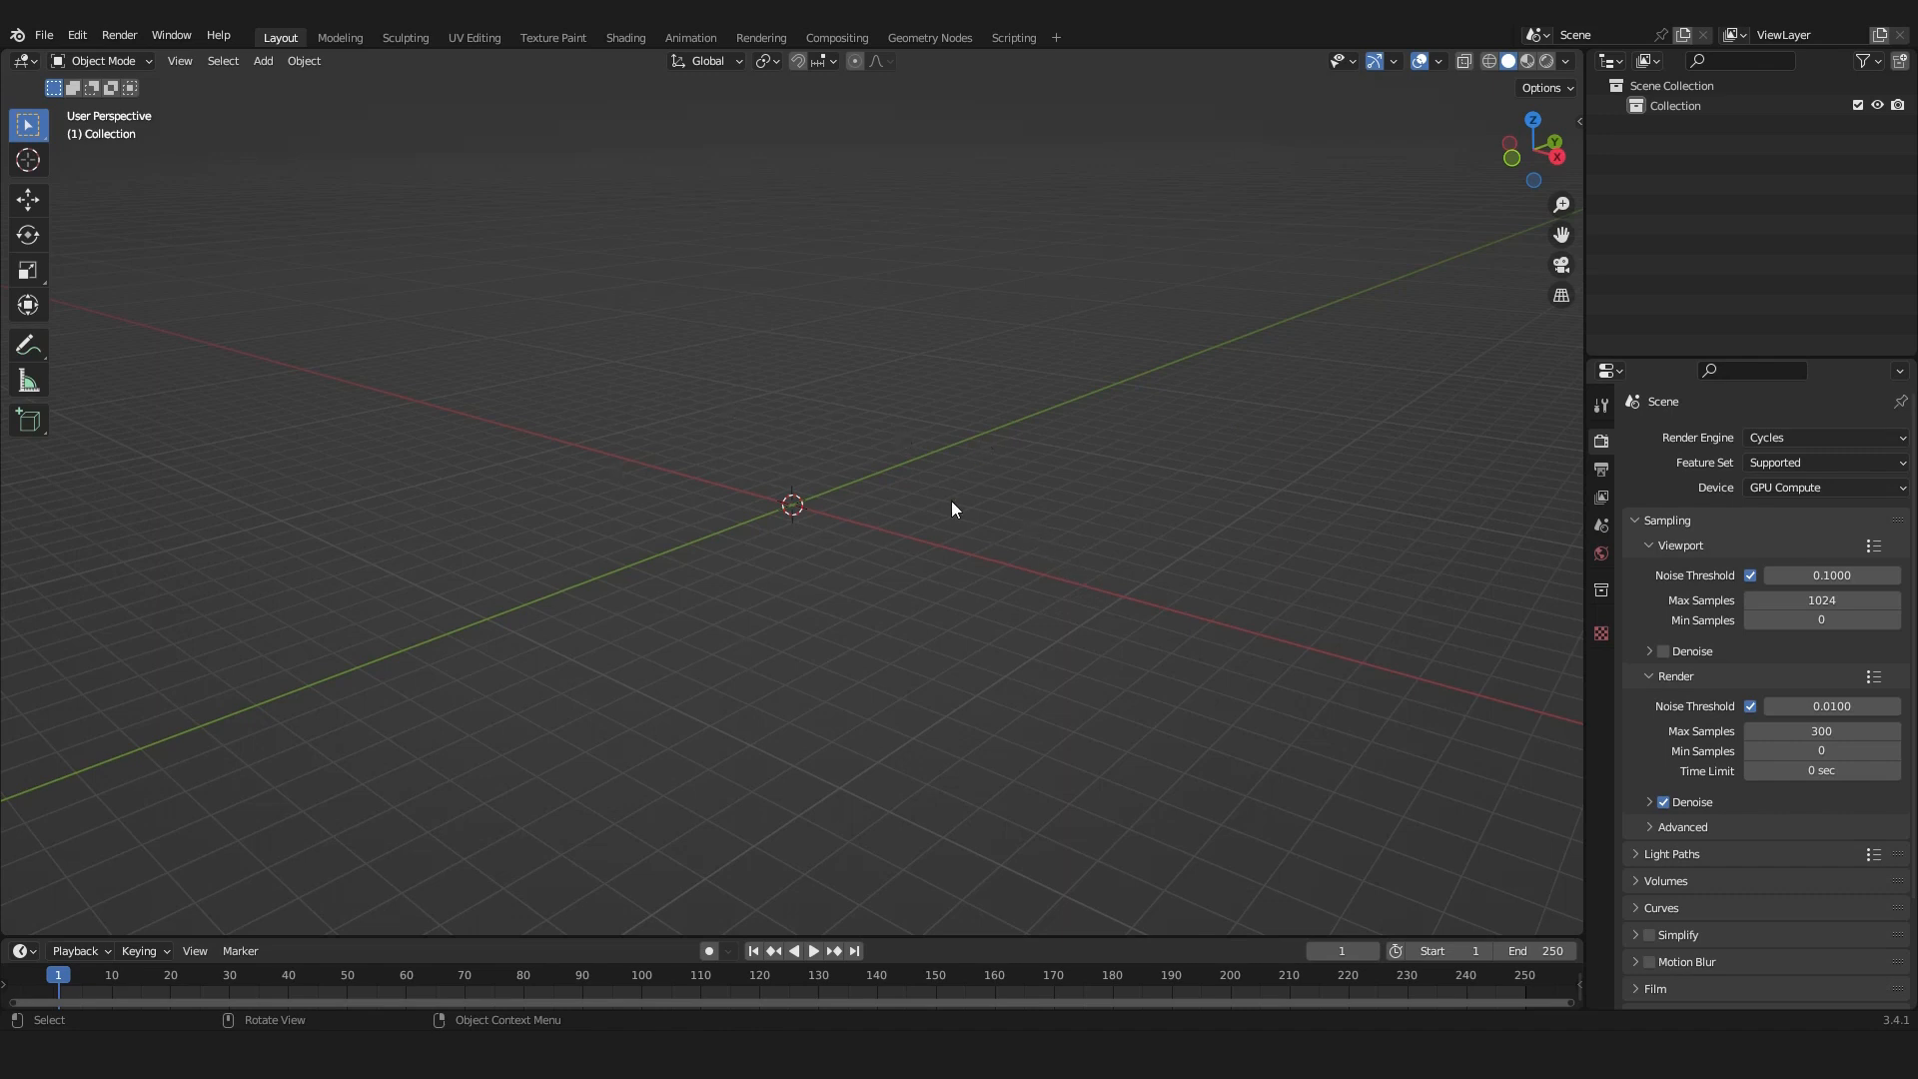
mouse_move(921, 553)
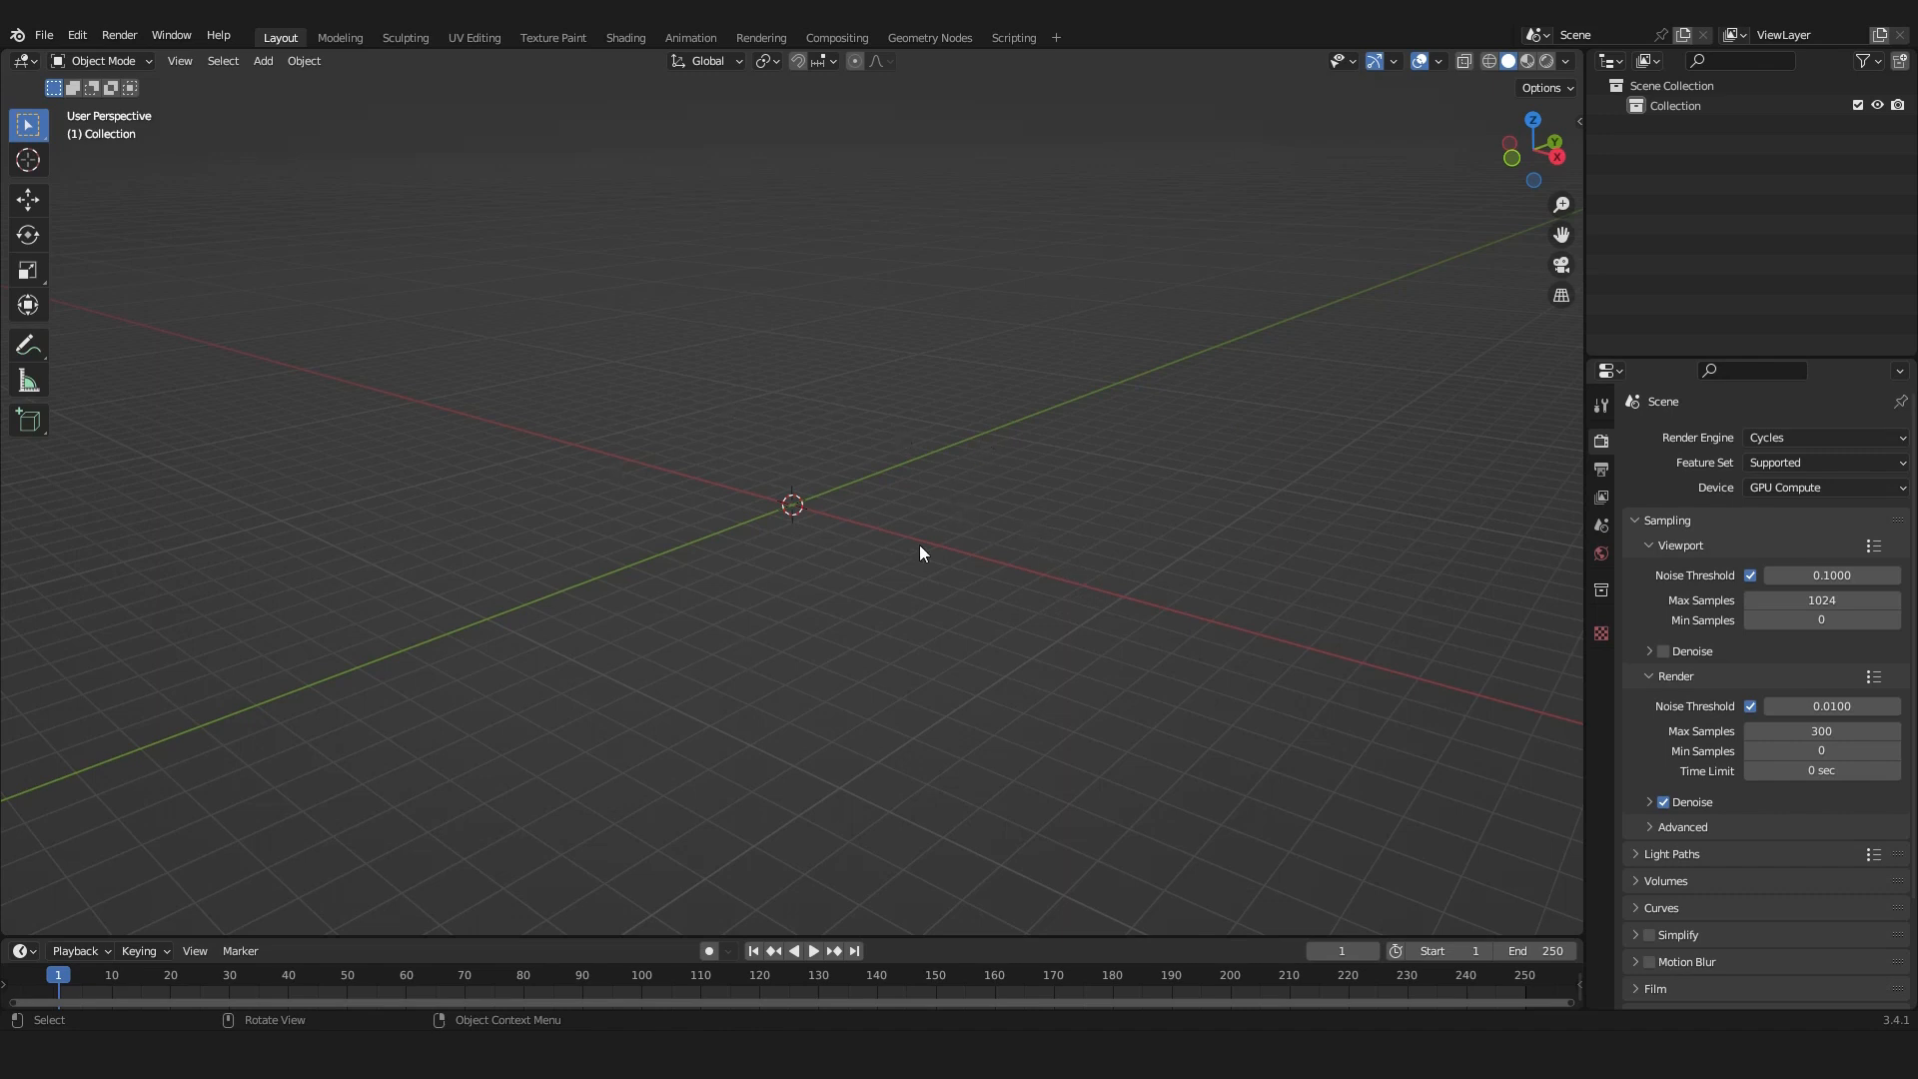
mouse_move(839, 600)
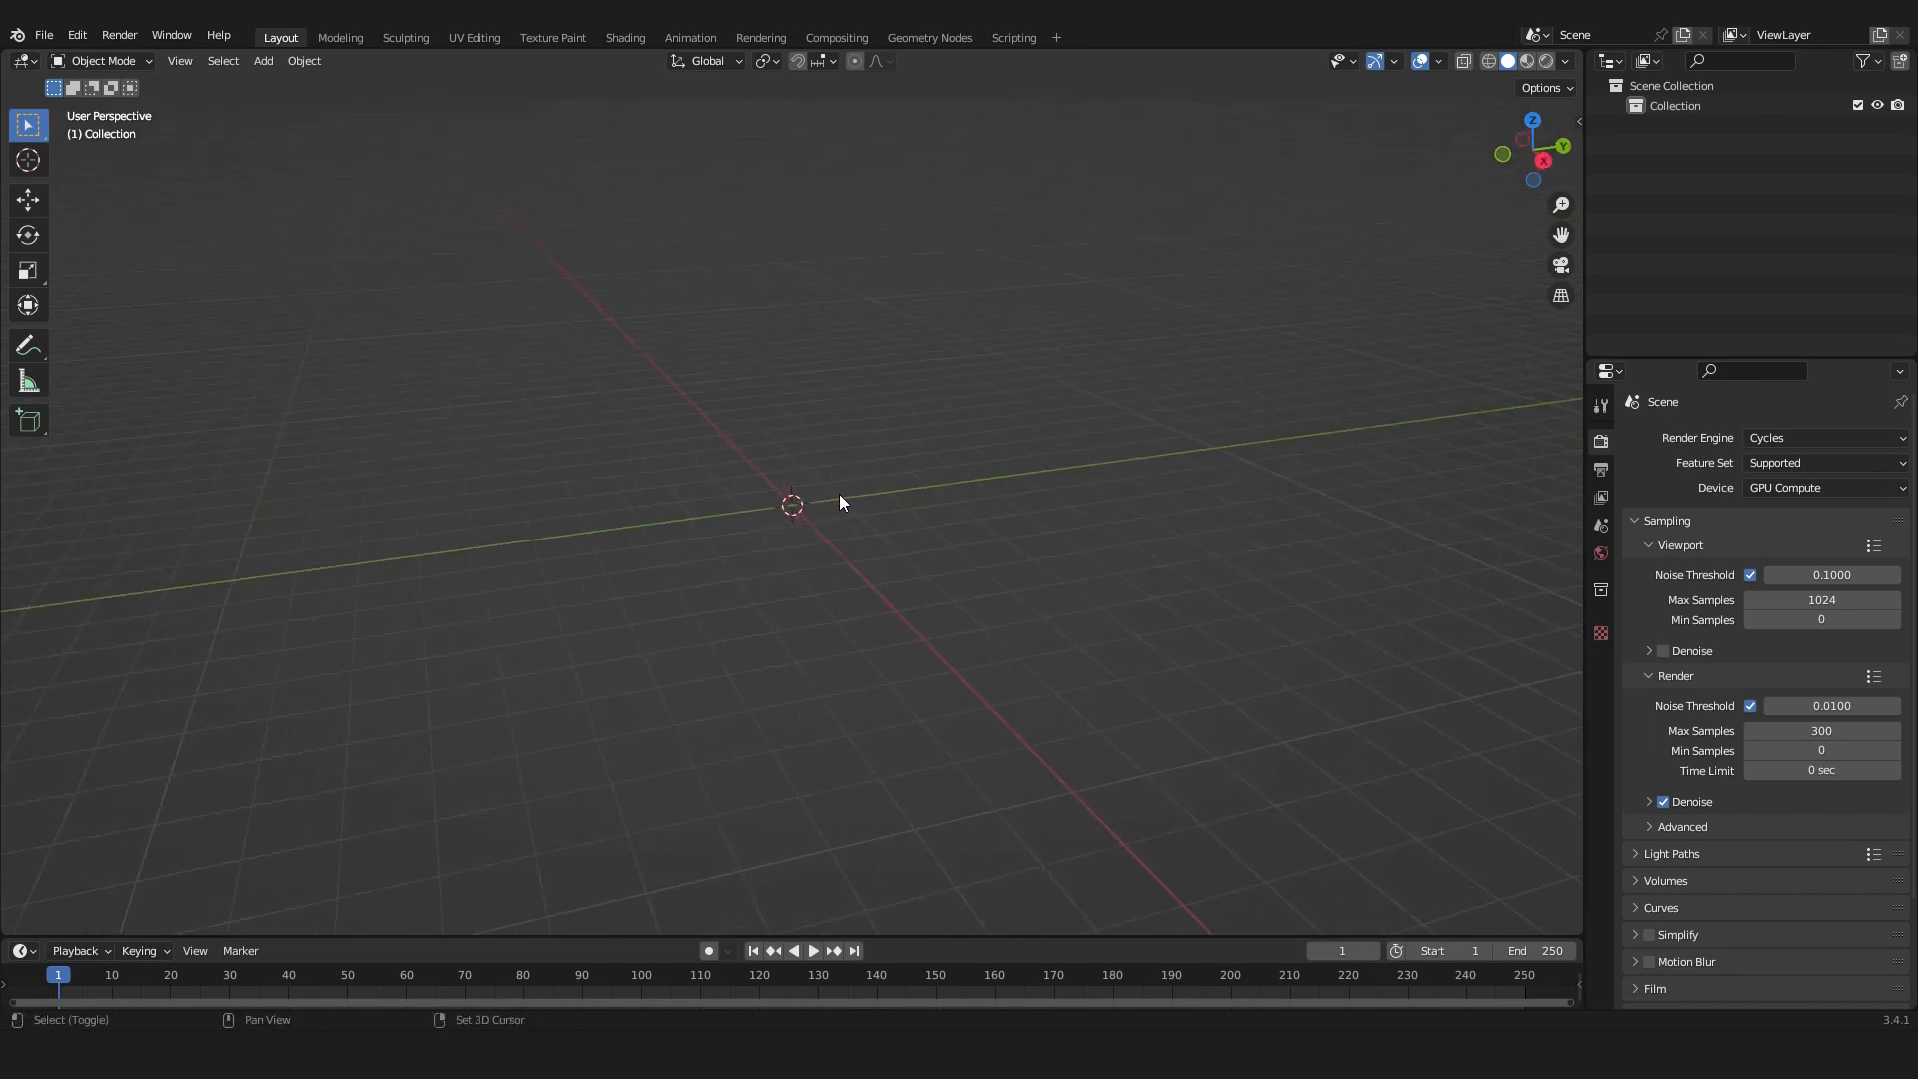
Add a Suzanne monkey head, then add and apply a Subdivision Surface modifier.
click(261, 60)
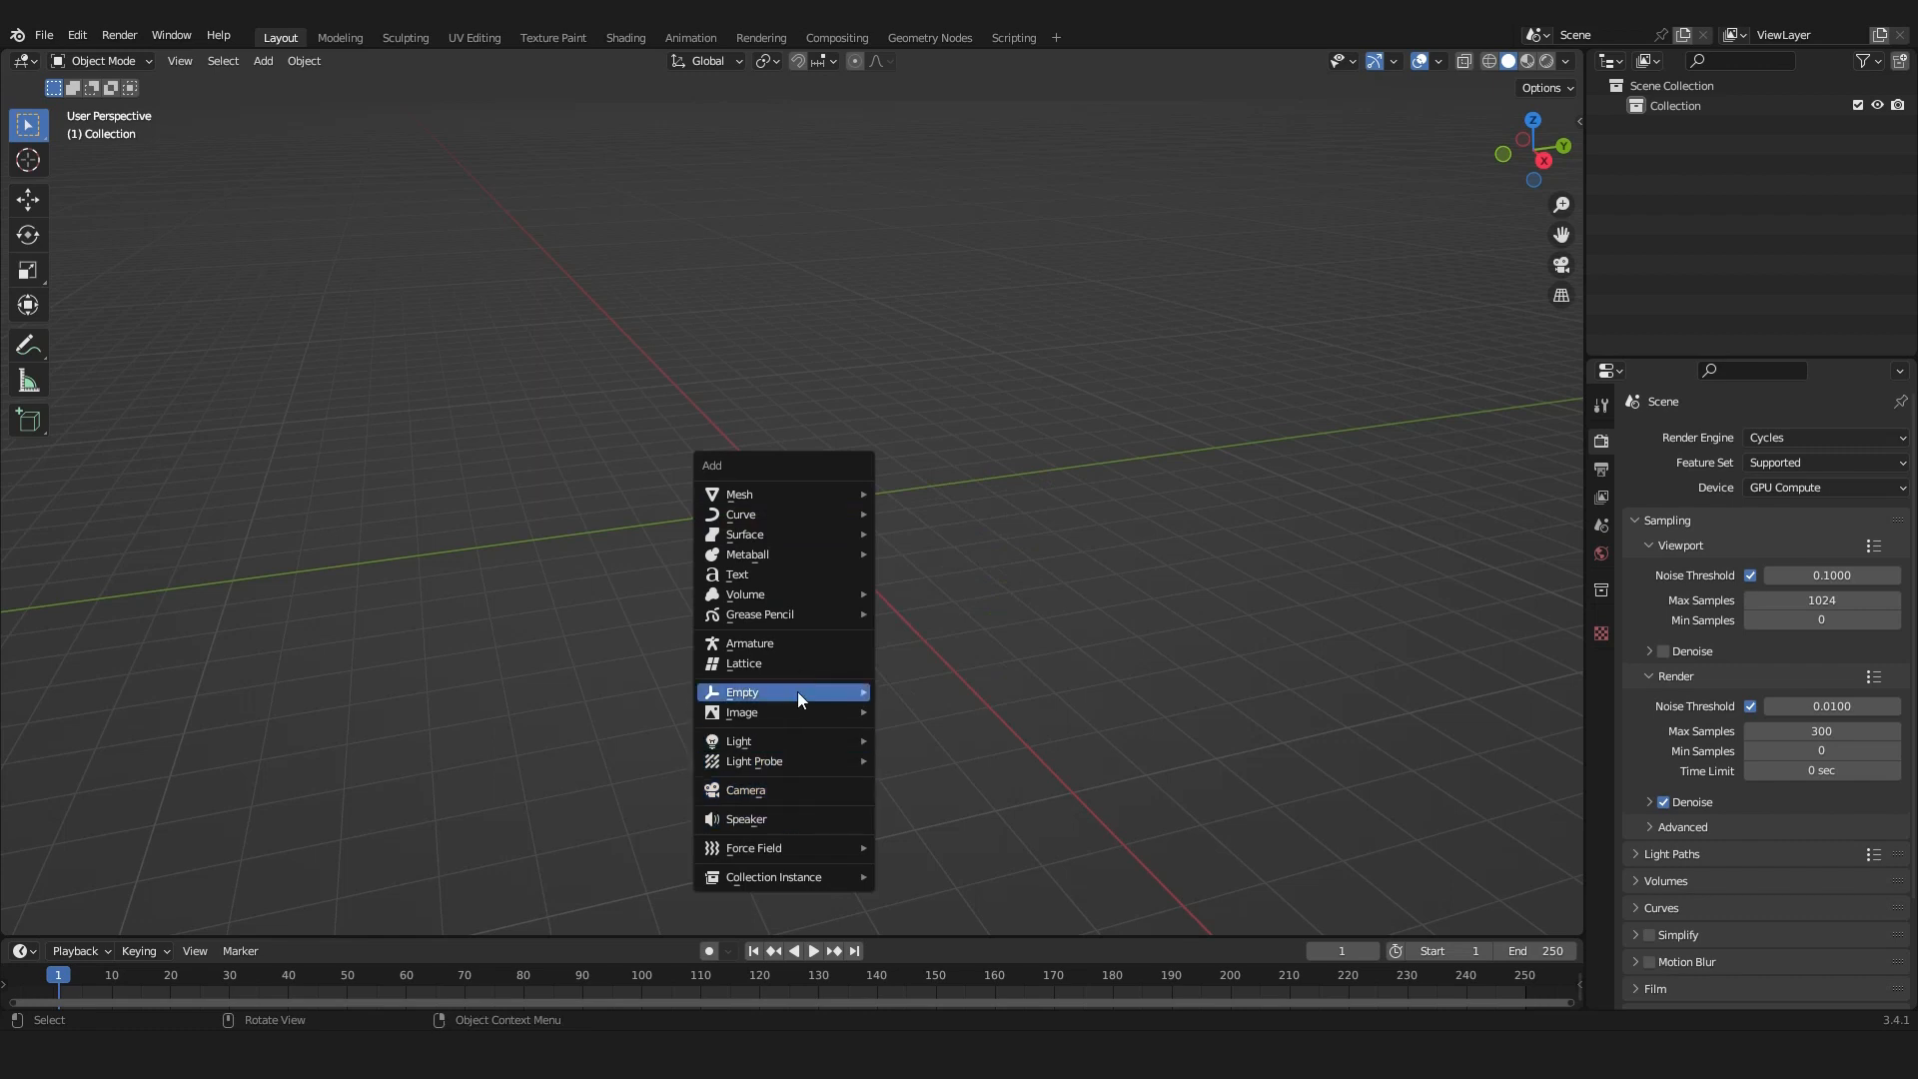
mouse_move(740, 492)
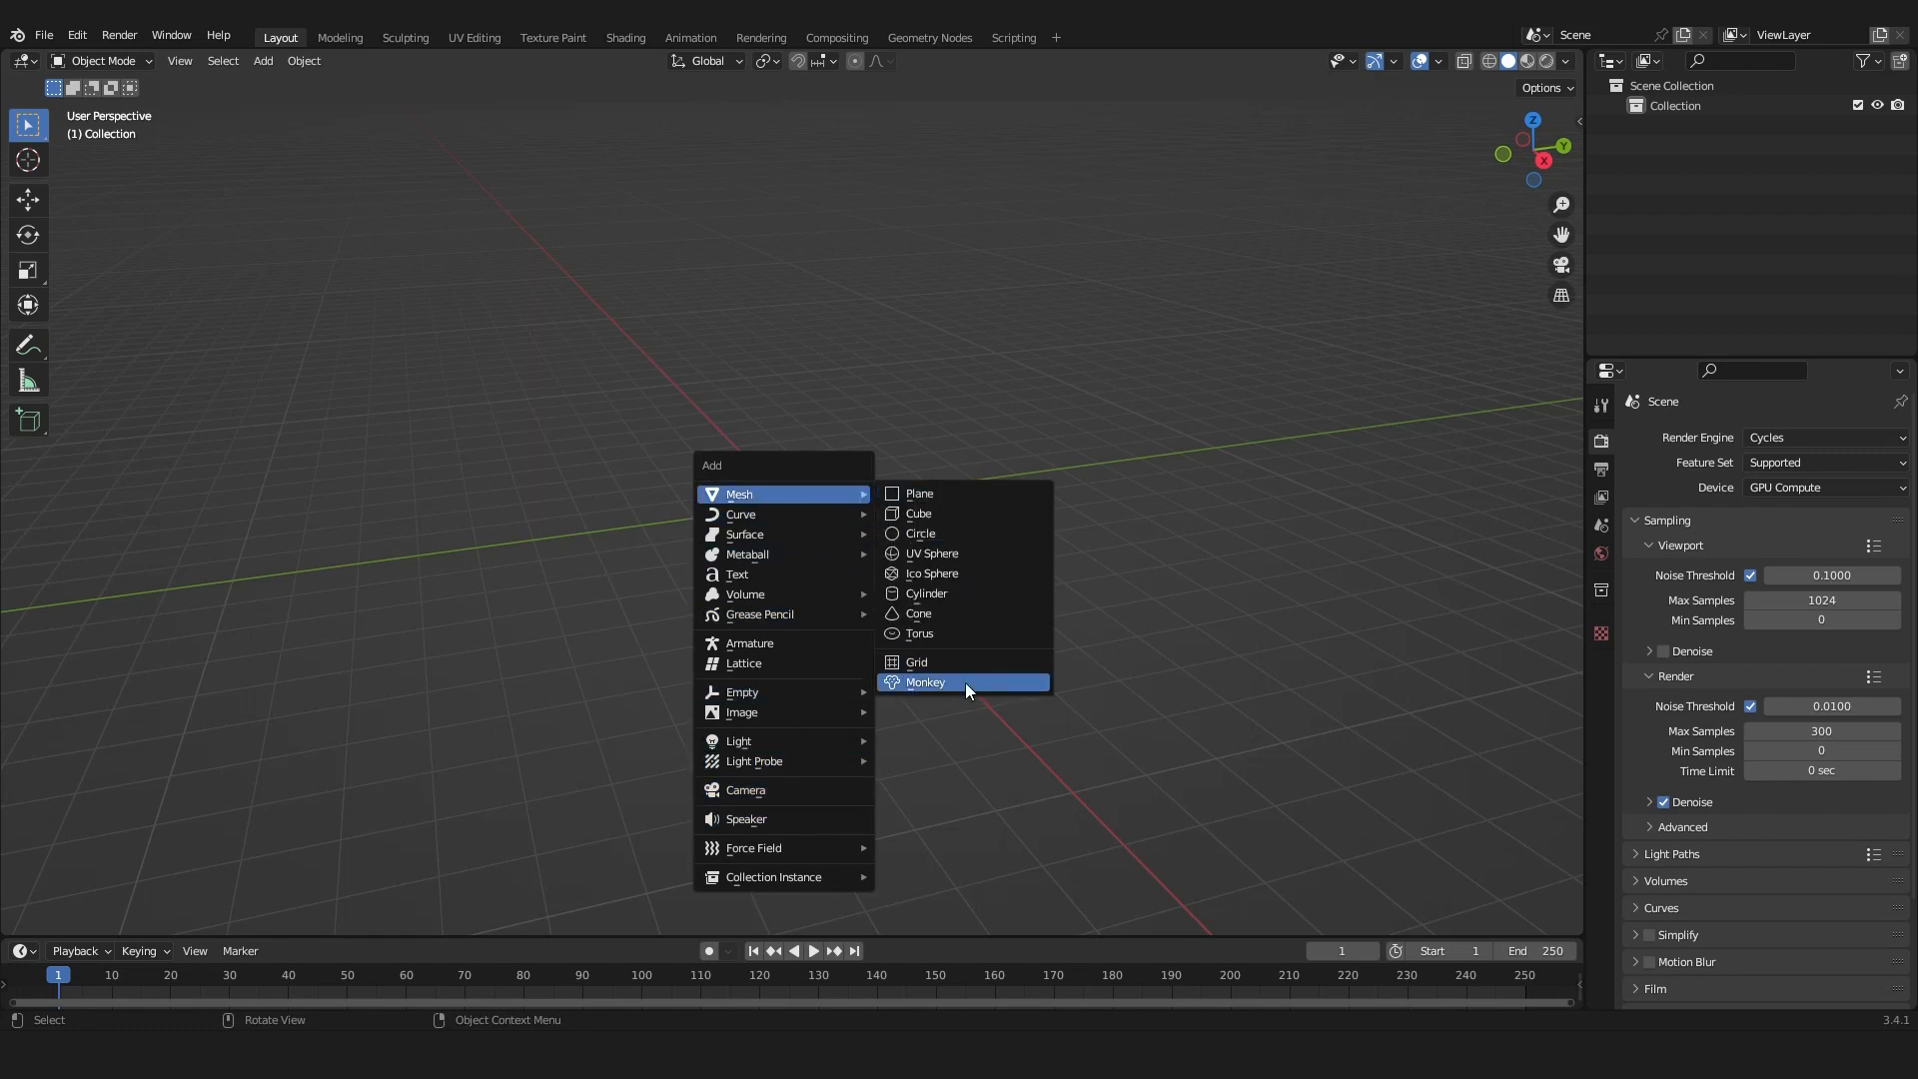
click(925, 682)
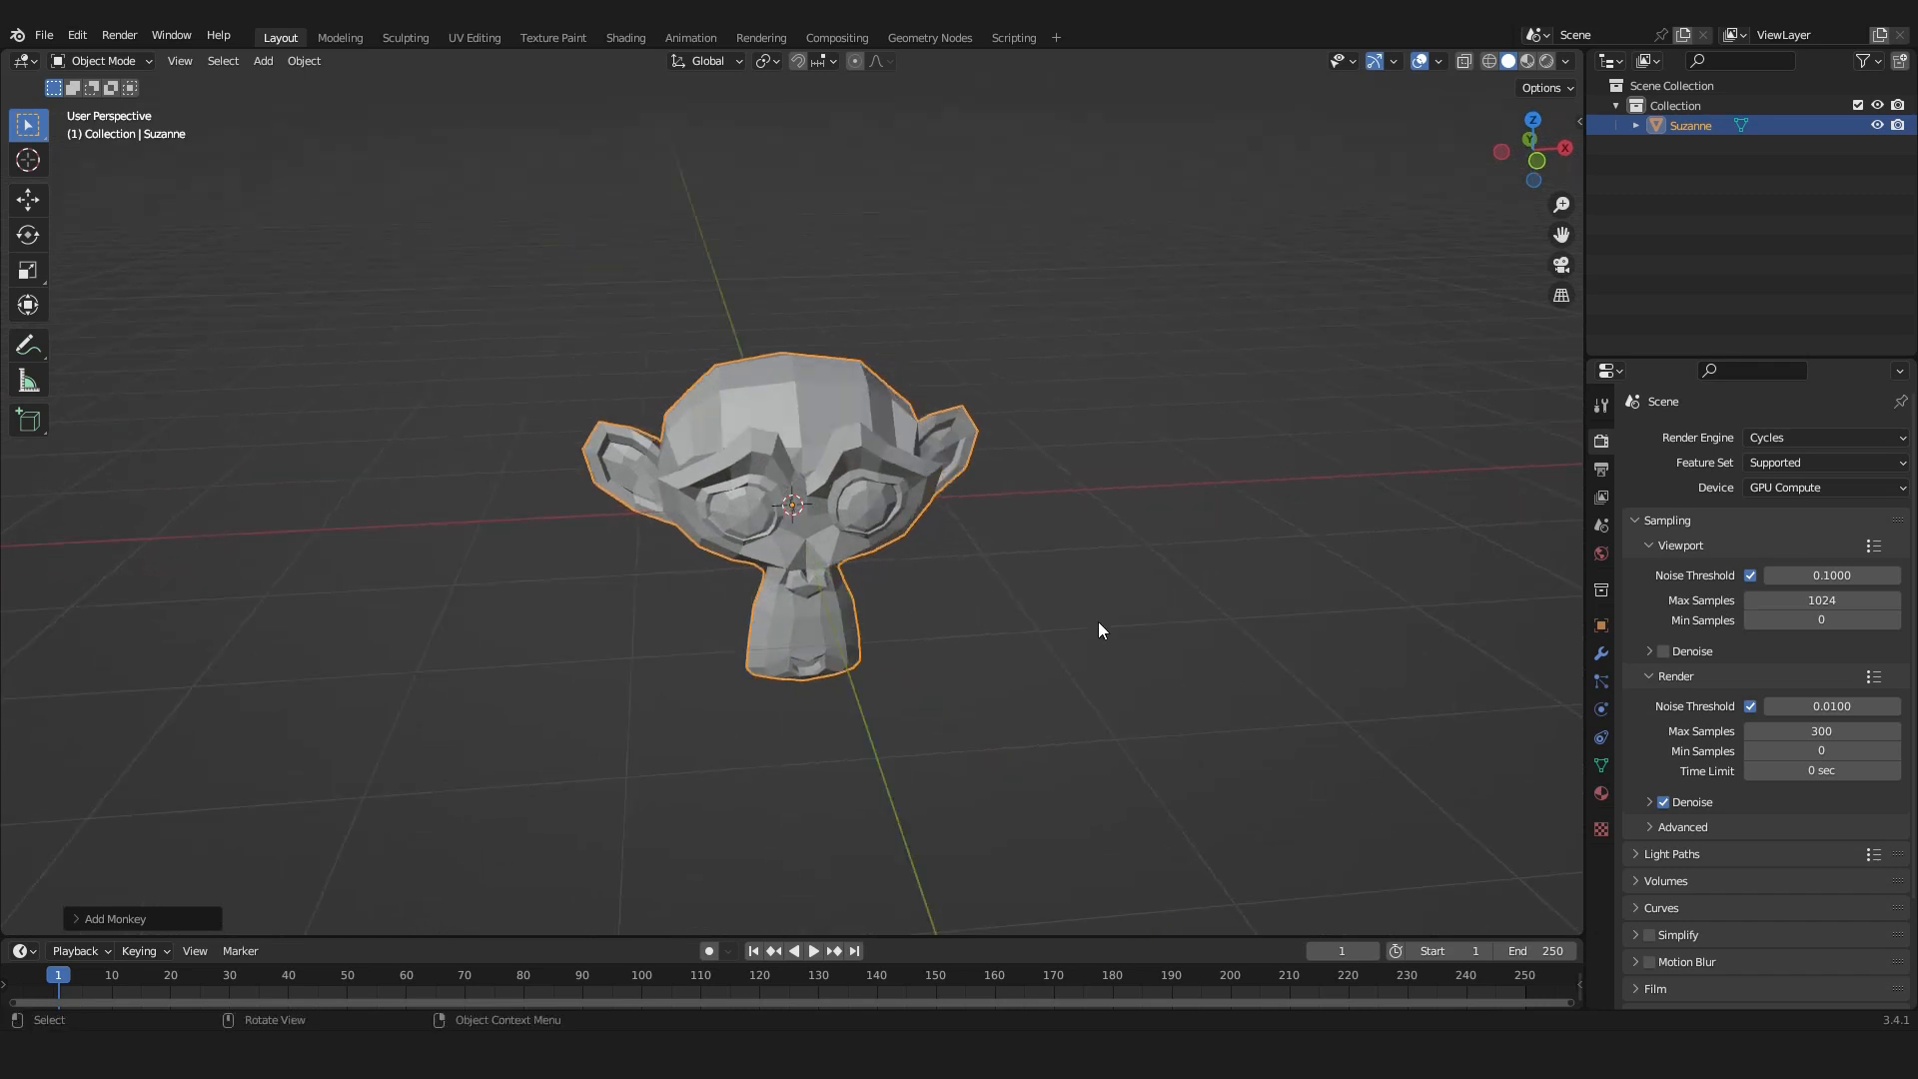
click(1600, 652)
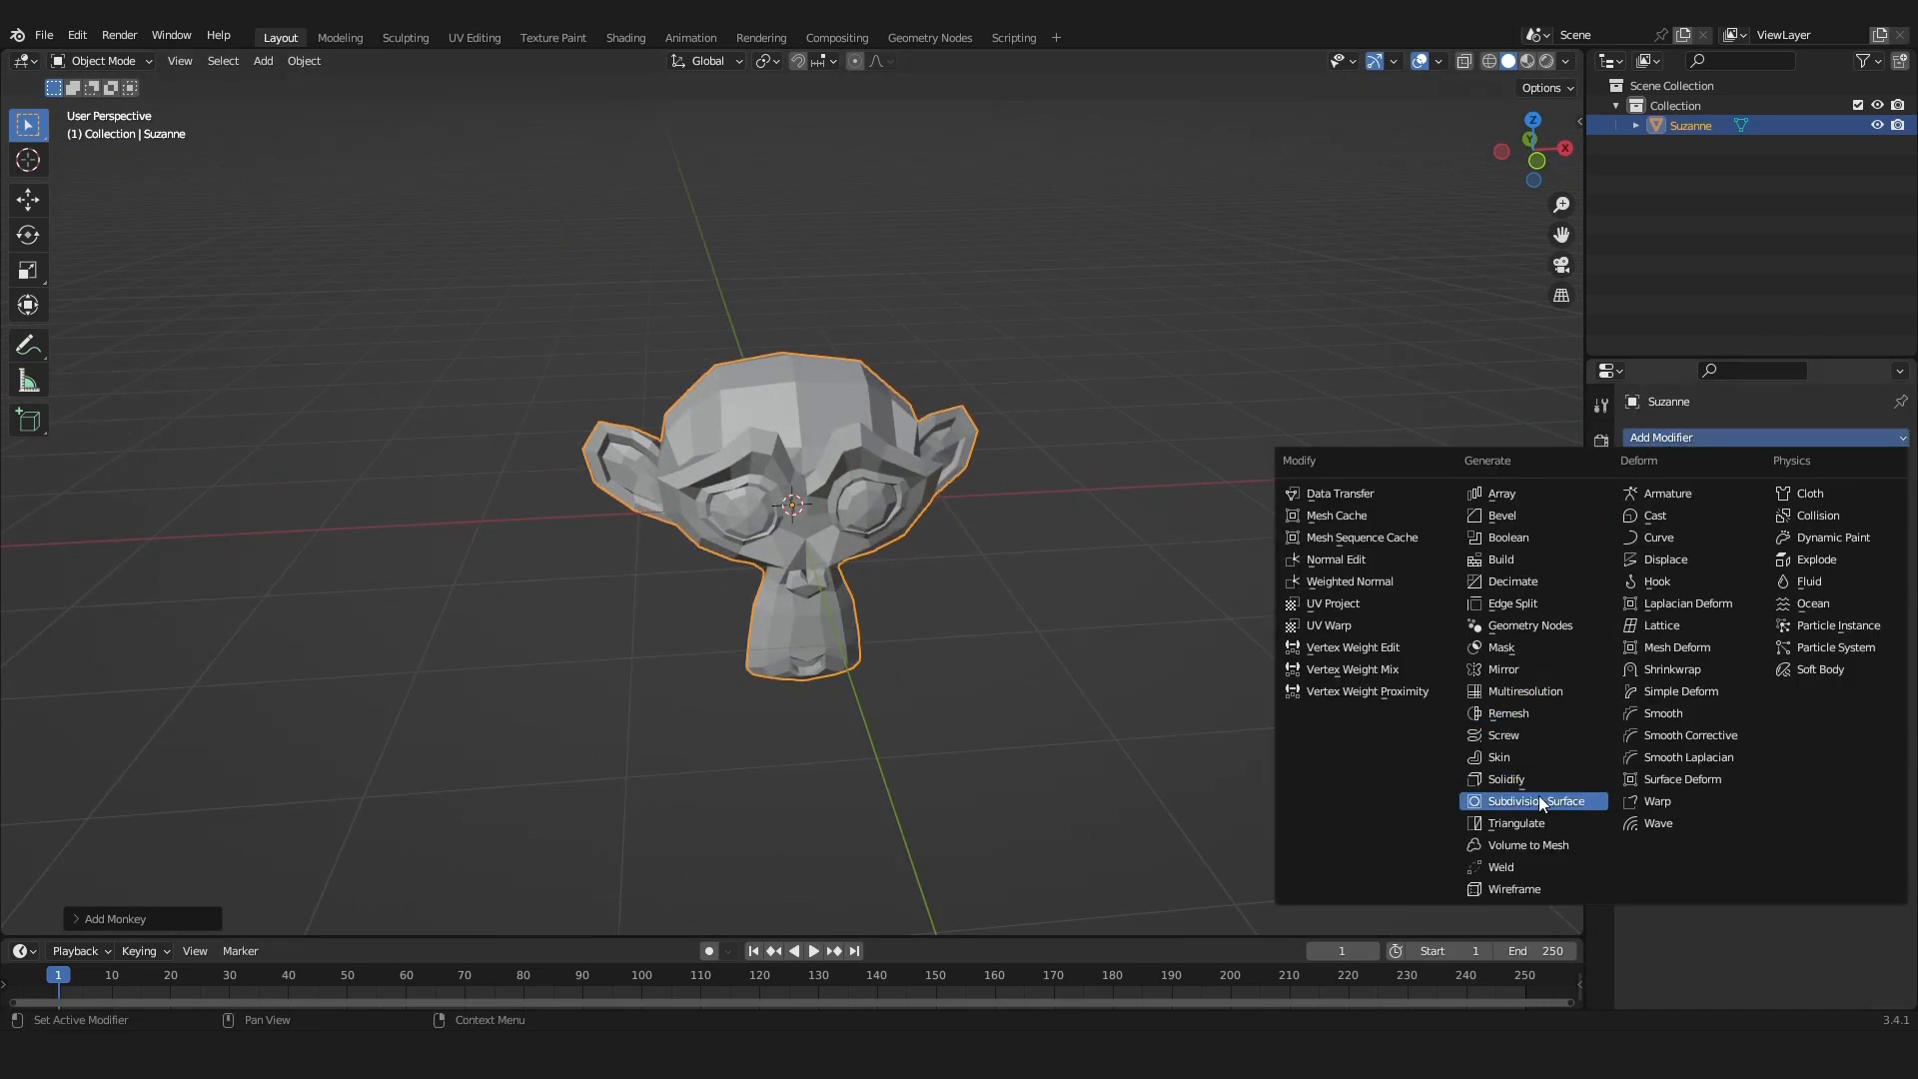
click(1536, 801)
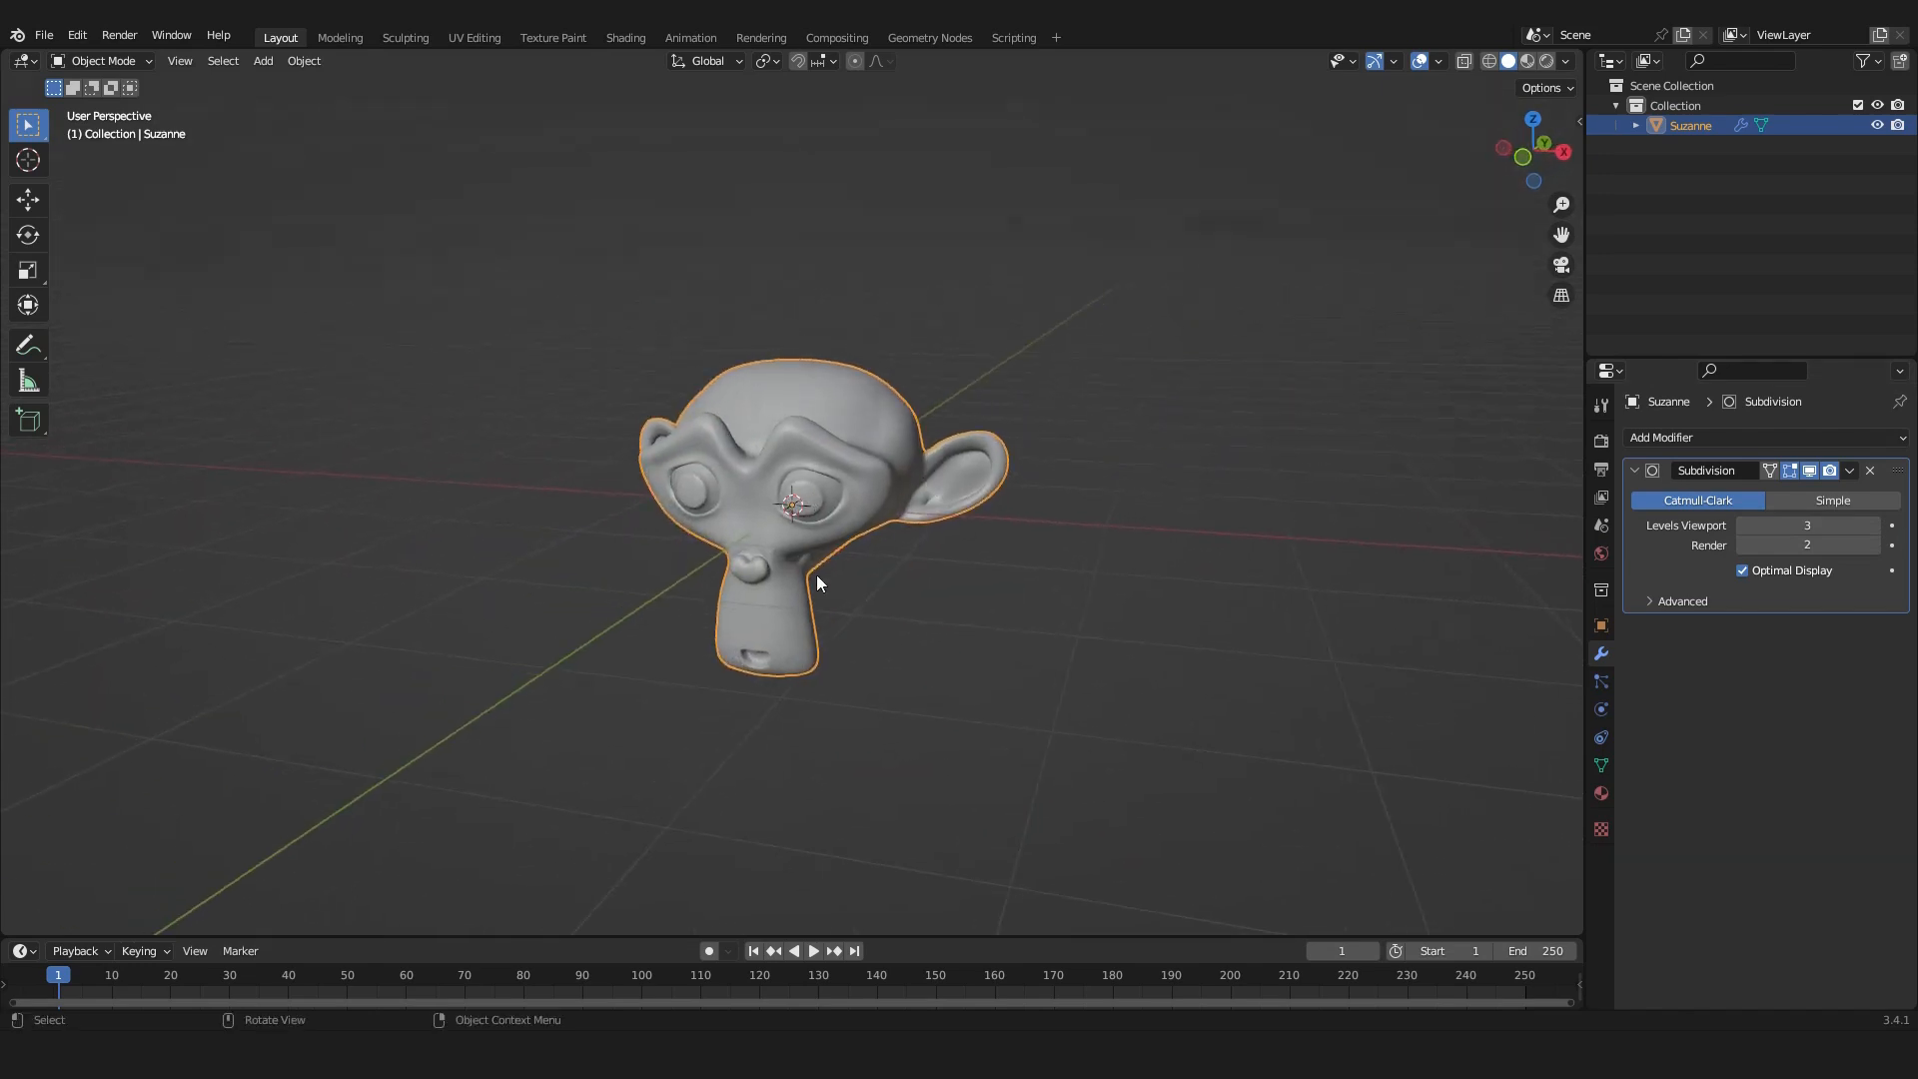
click(1851, 470)
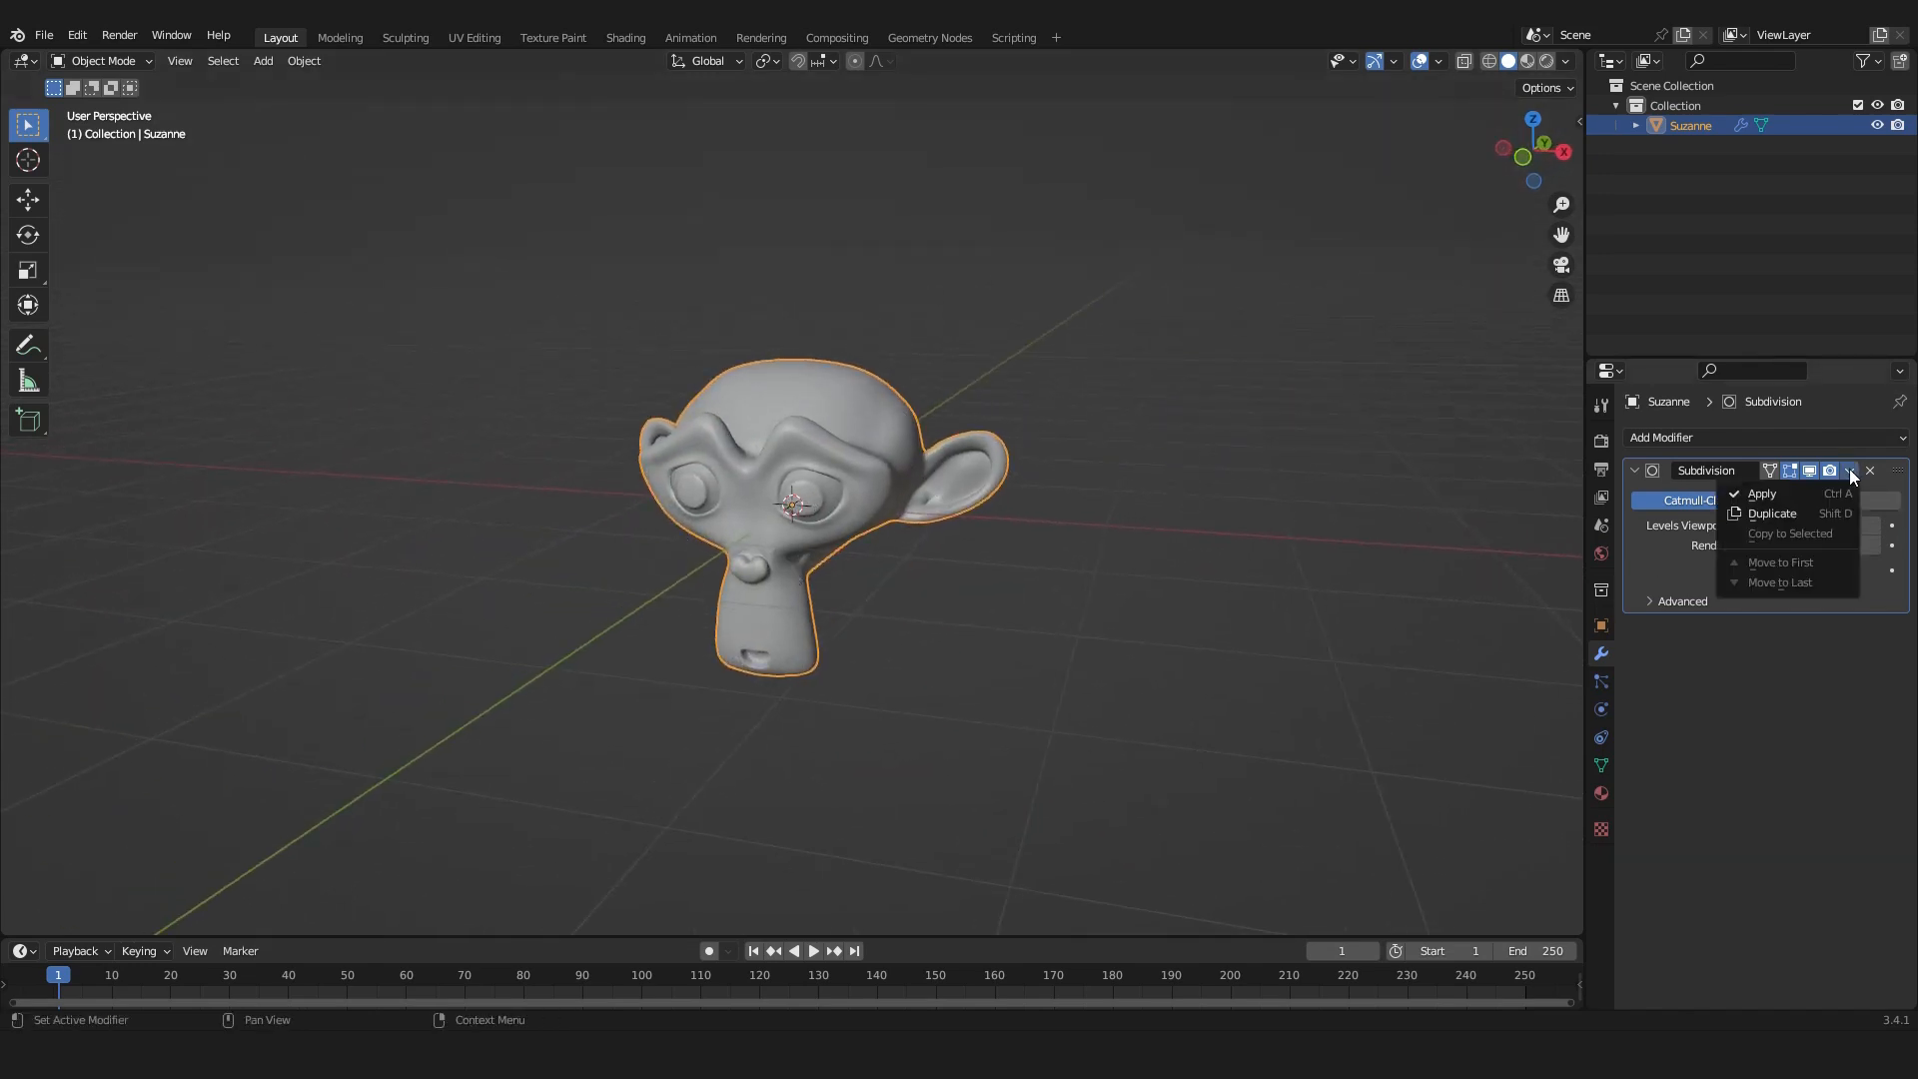
mouse_move(1786, 492)
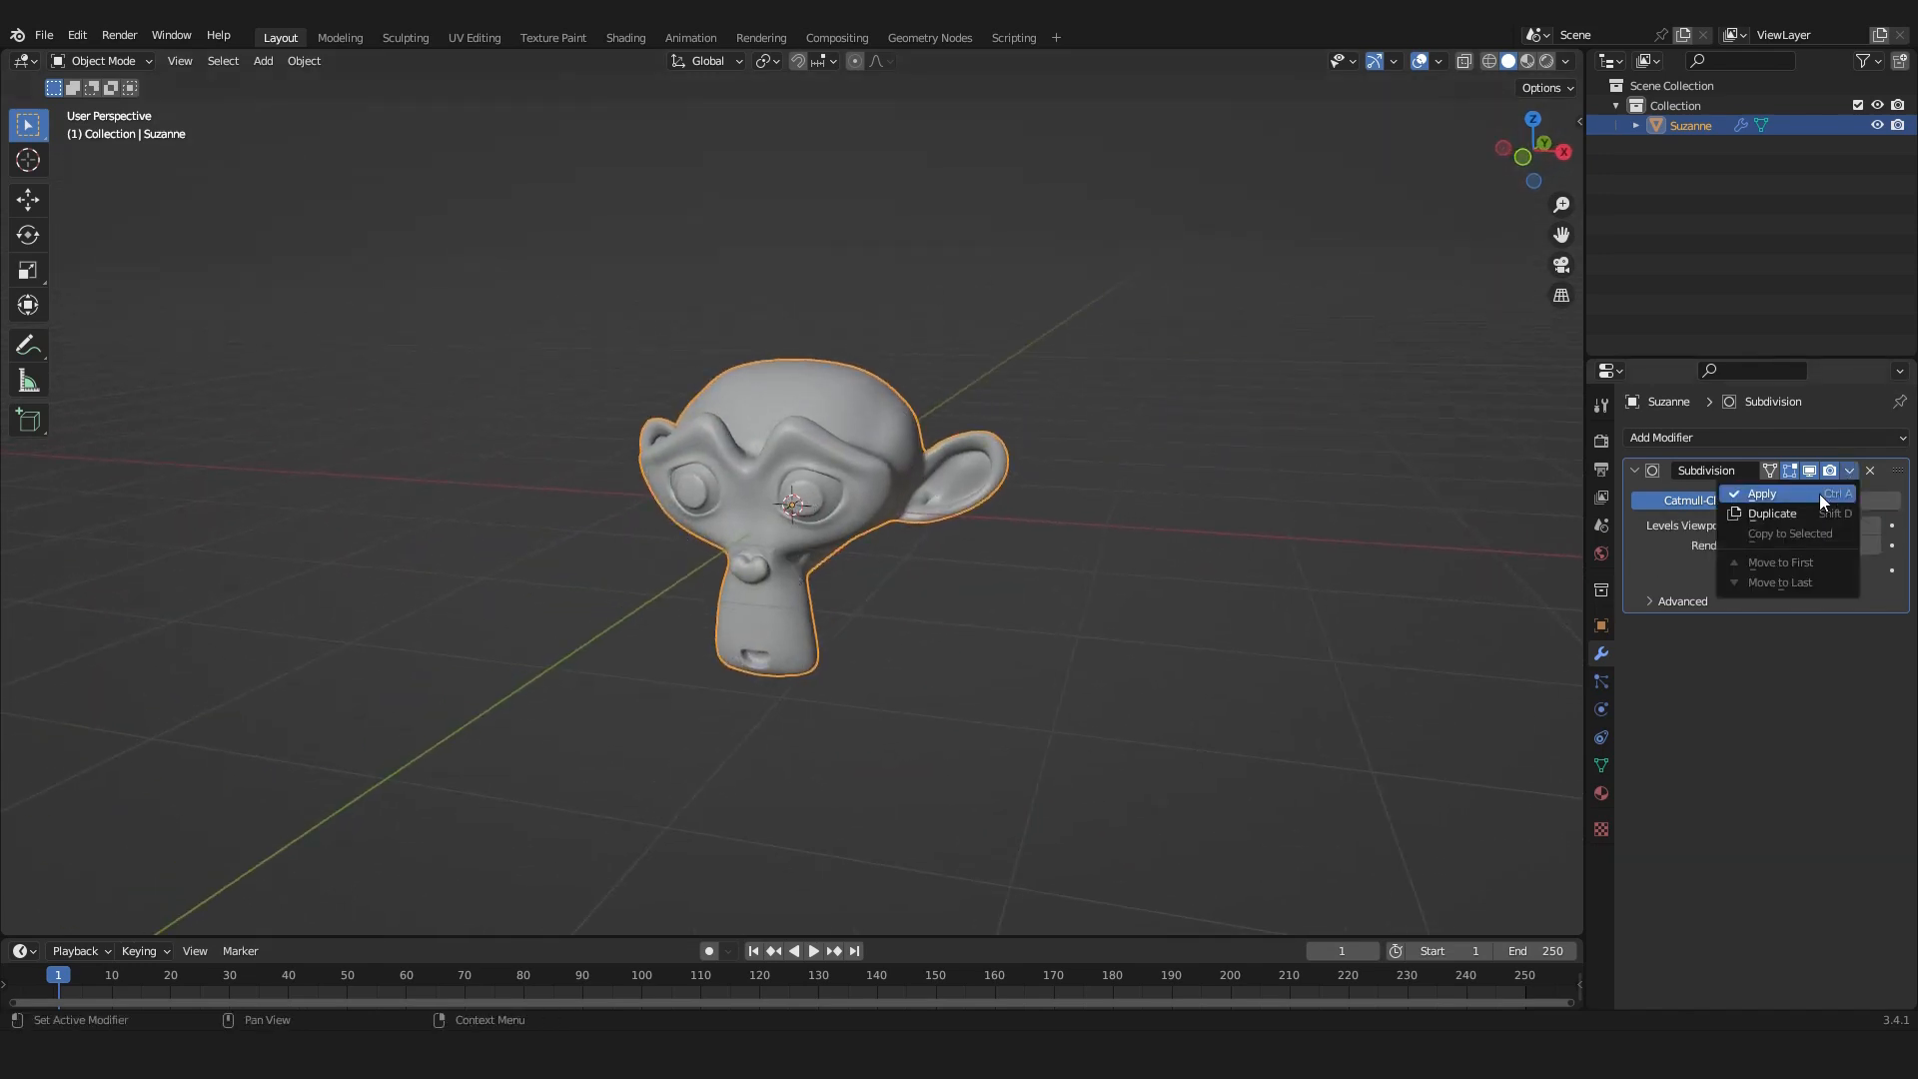
click(1761, 492)
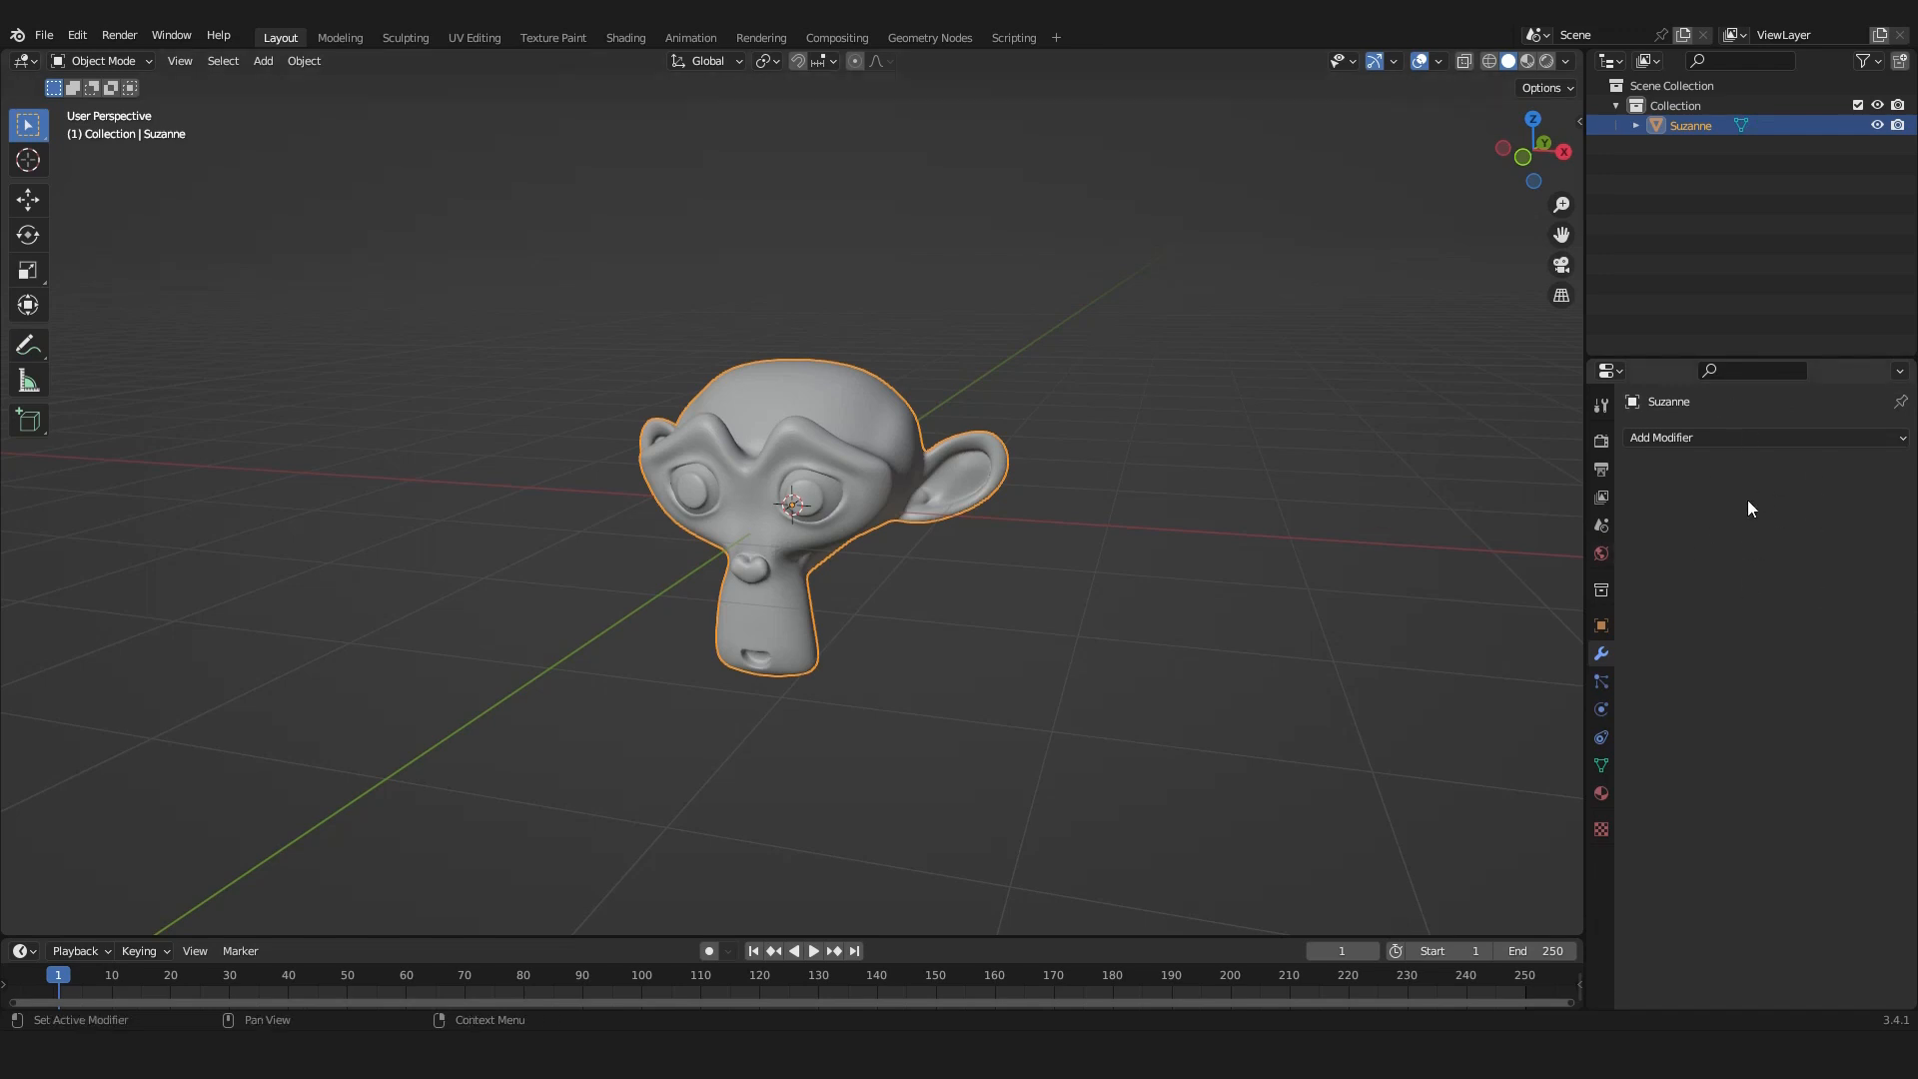
Shade Suzanne smooth, then add a point light and move it aside.
right_click(795, 508)
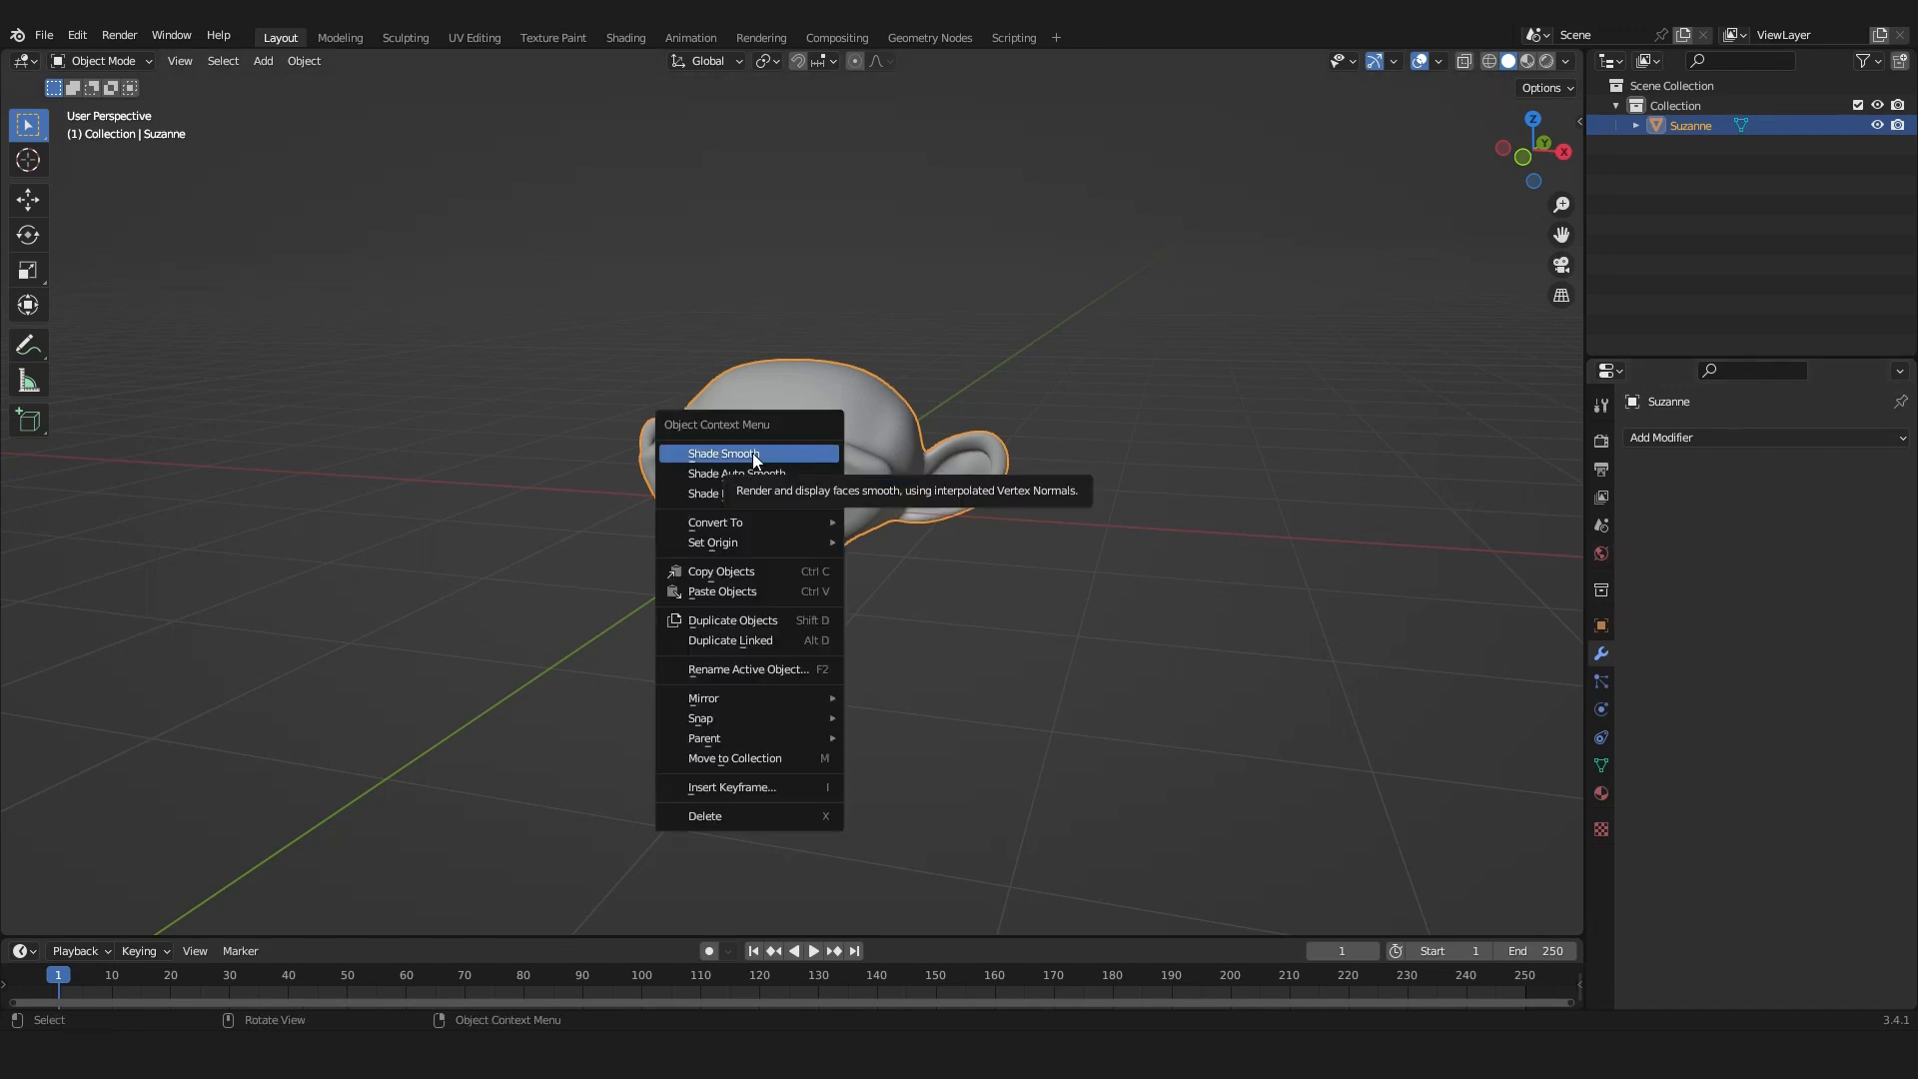
click(721, 453)
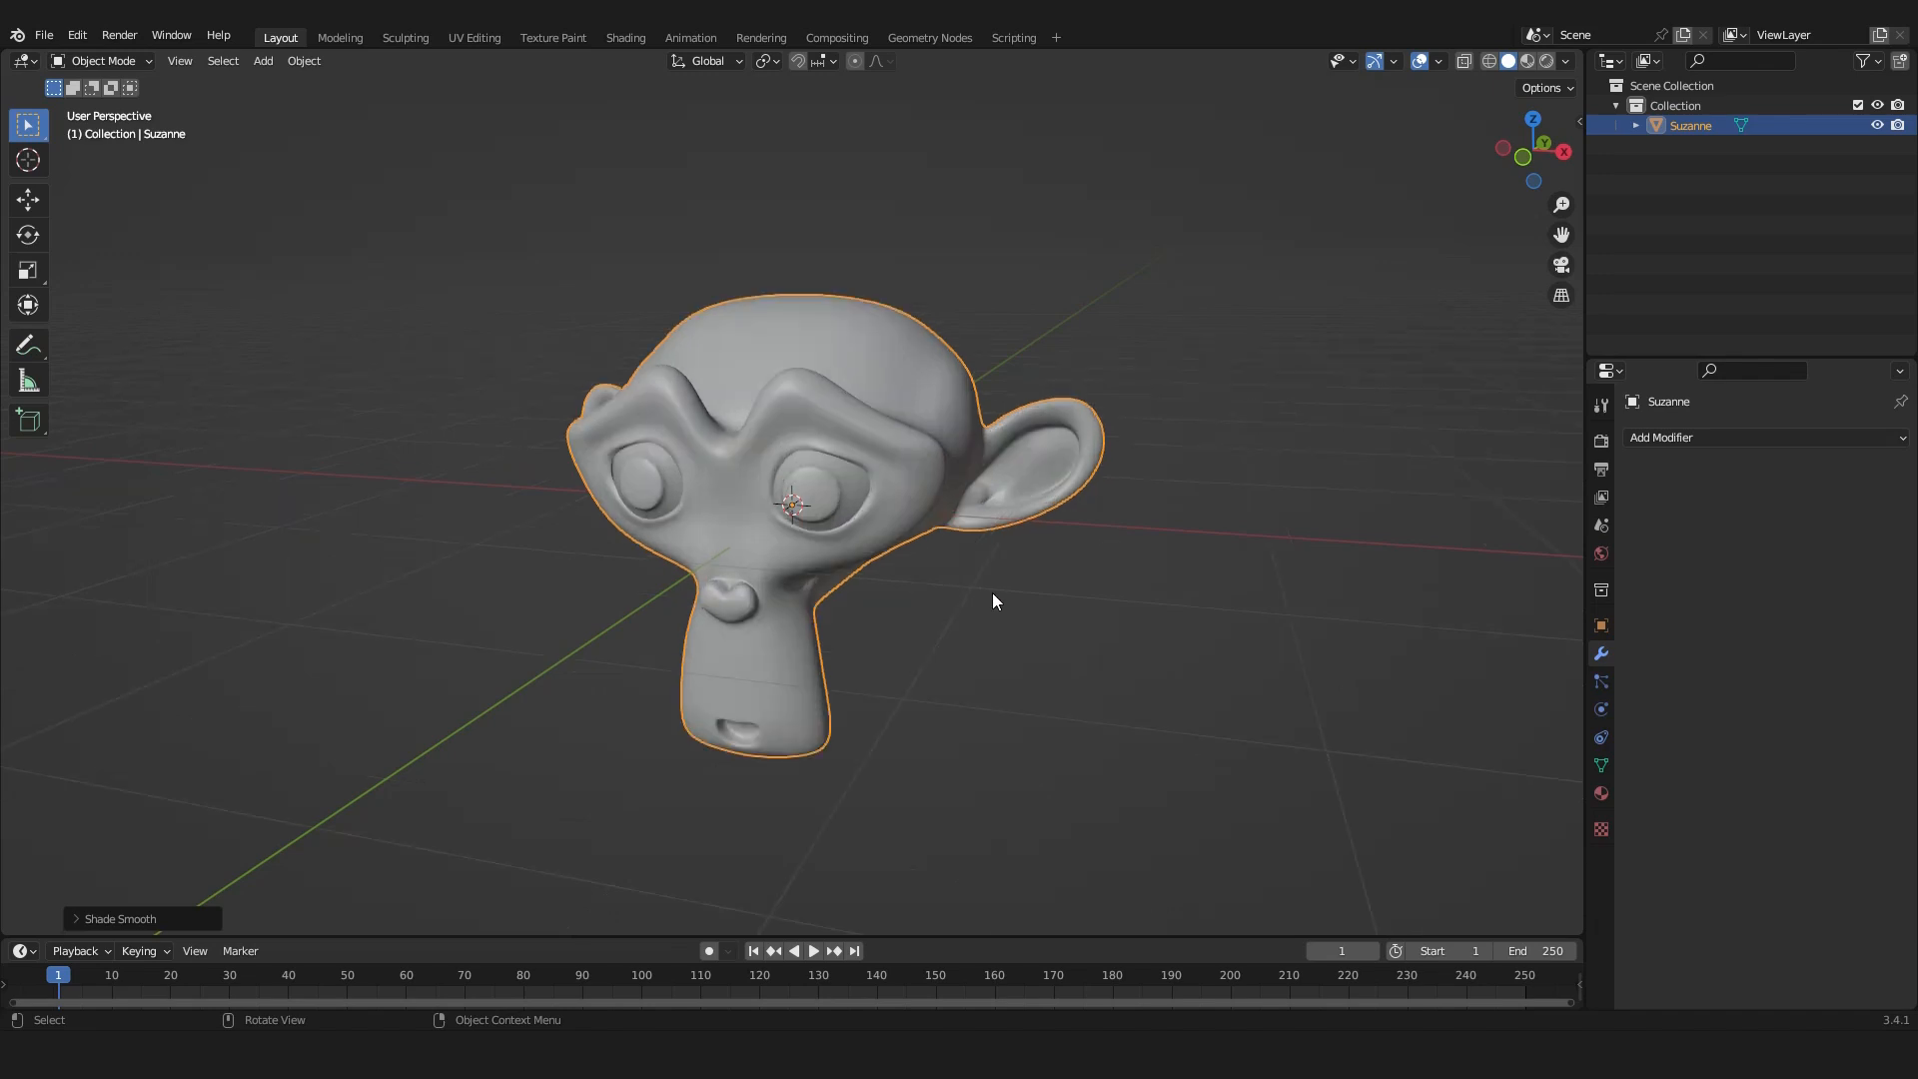
click(262, 60)
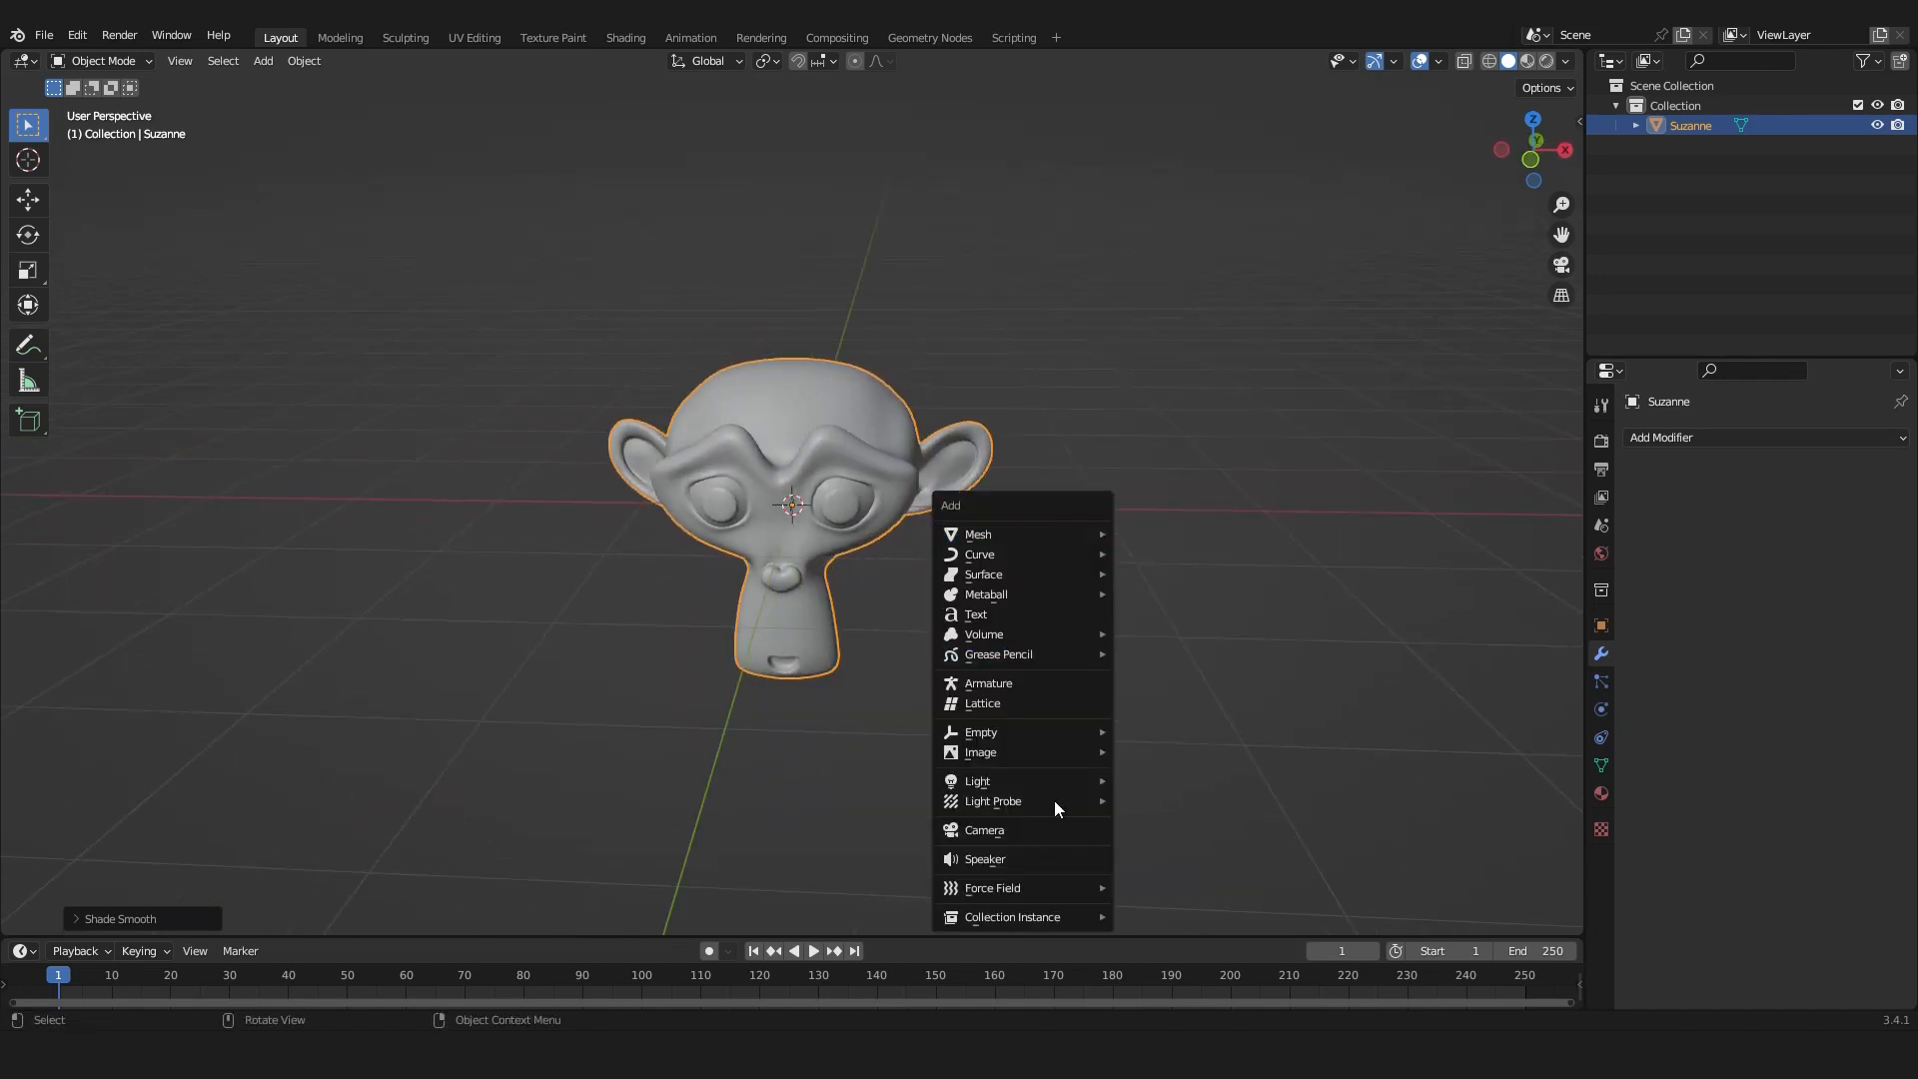
click(977, 780)
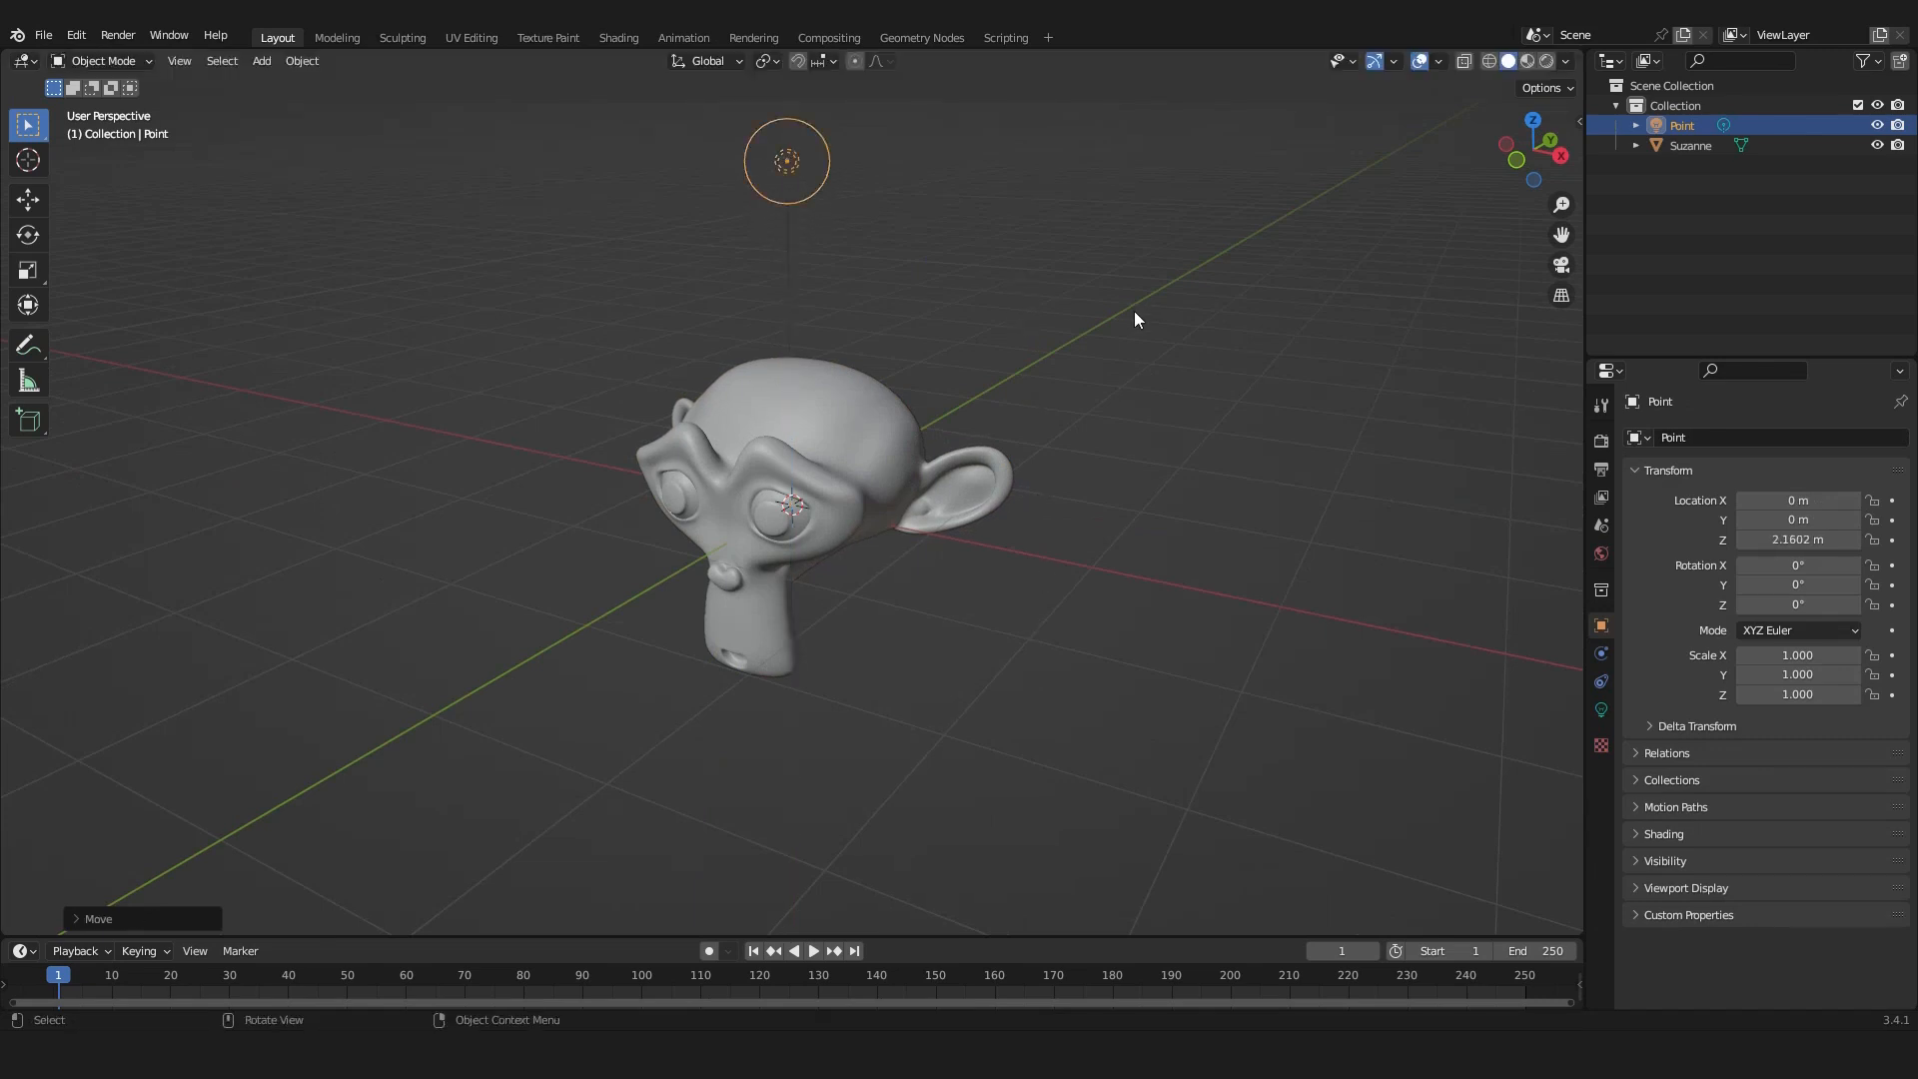
key(g)
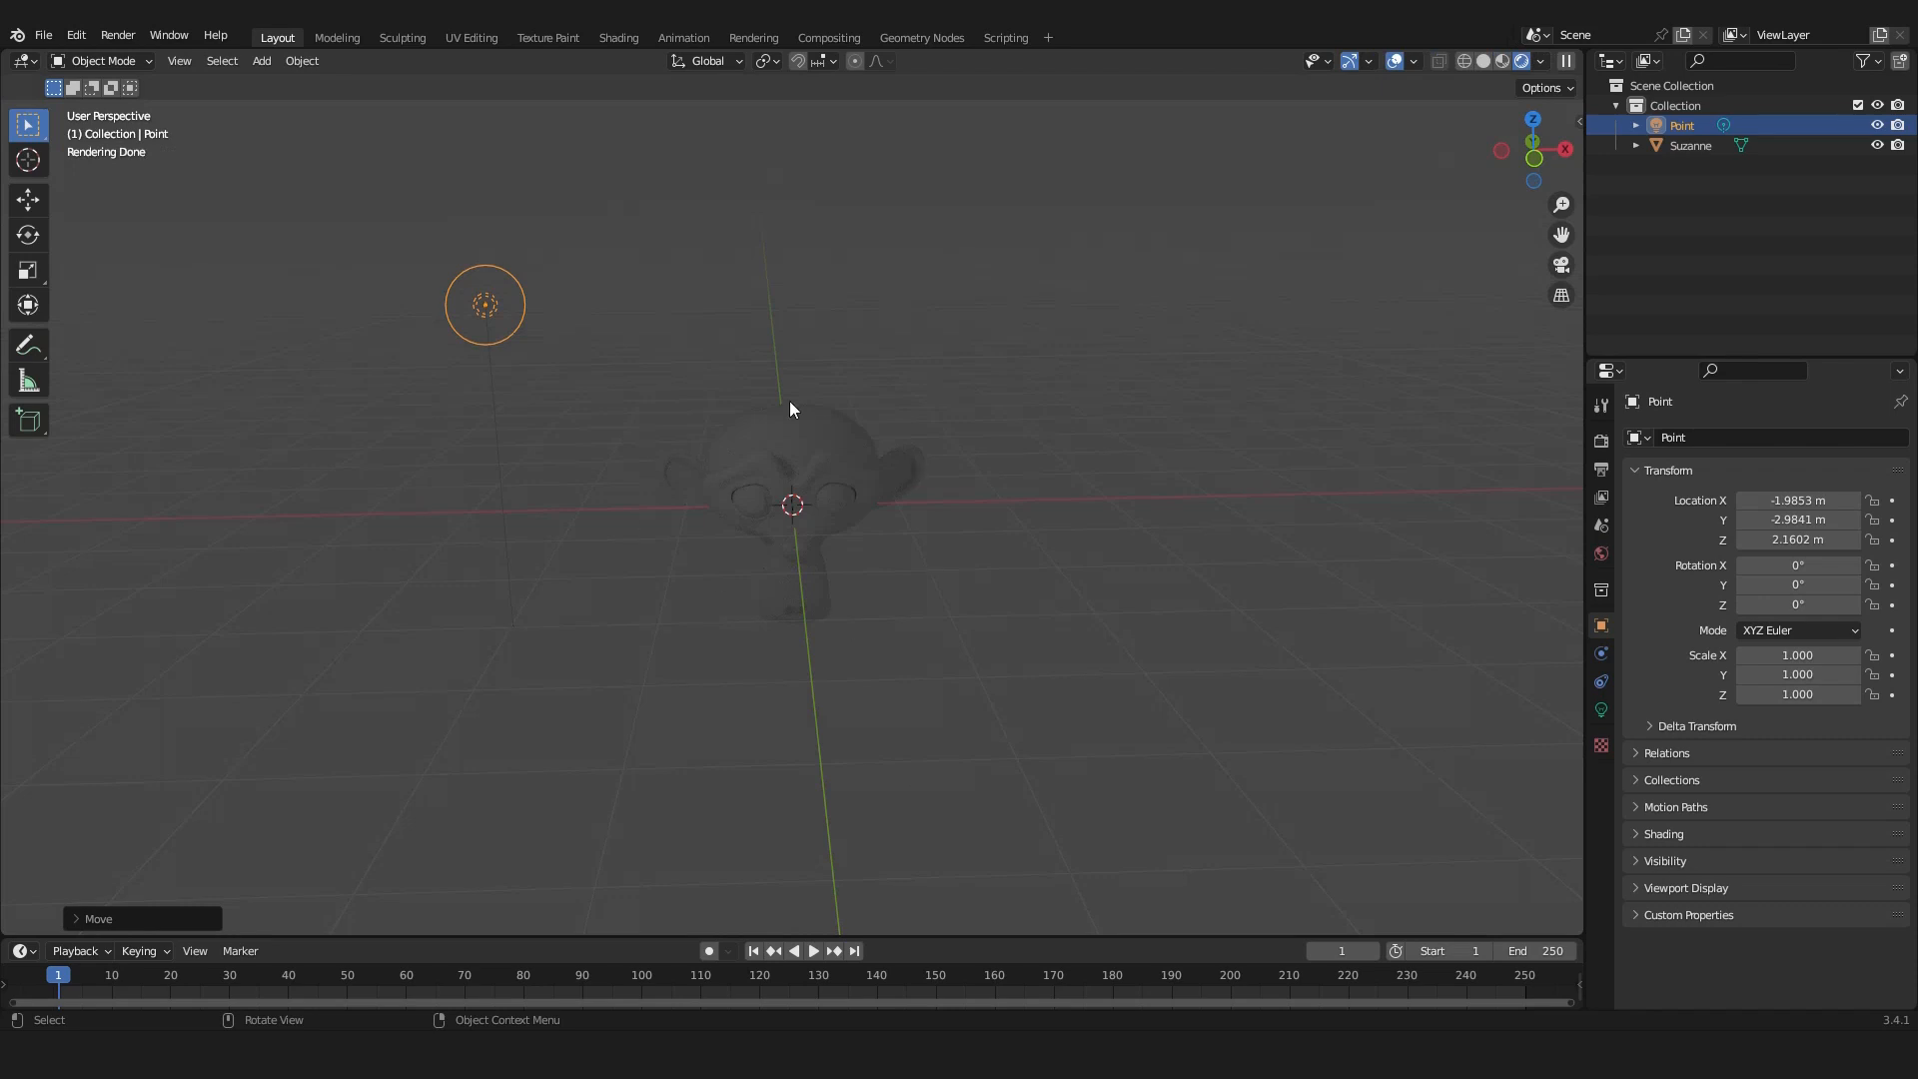
mouse_move(805, 662)
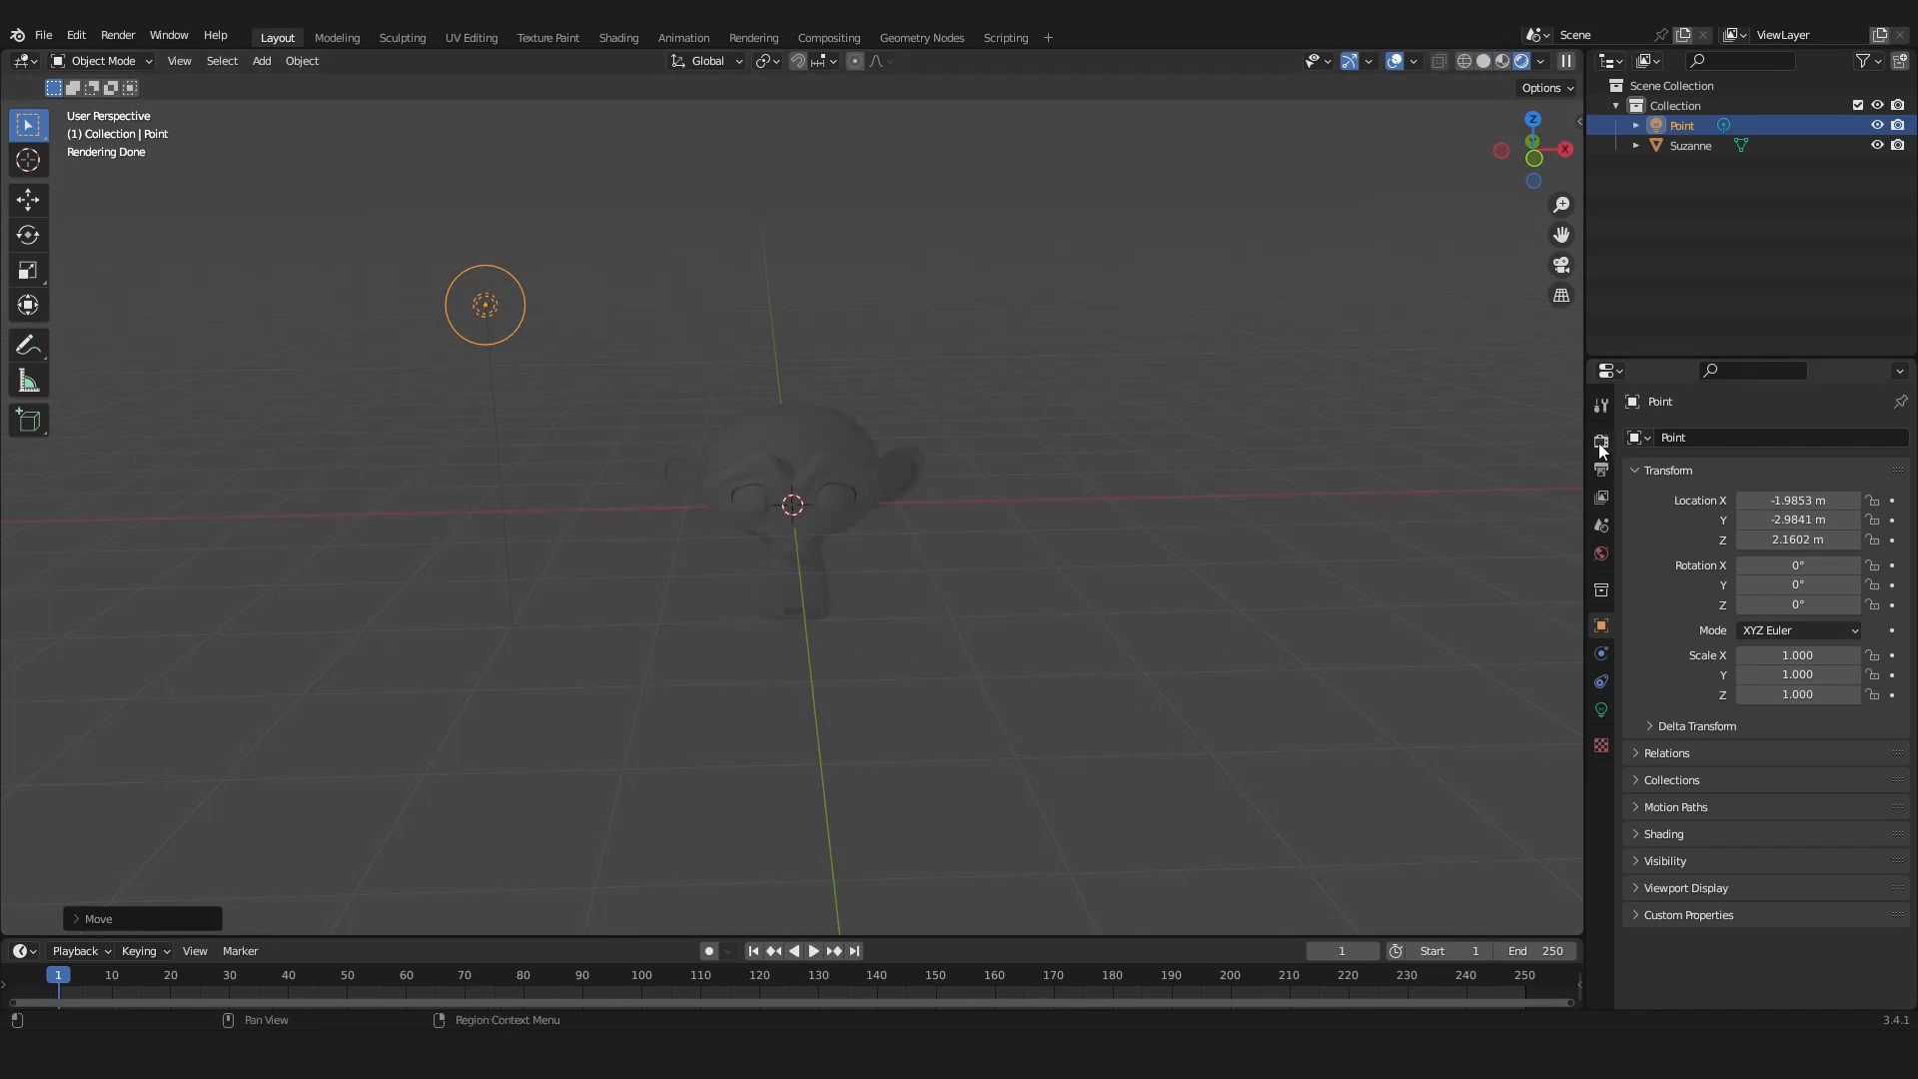
Switch the render engine to Eevee and set the point light power to 1000 W.
click(1600, 439)
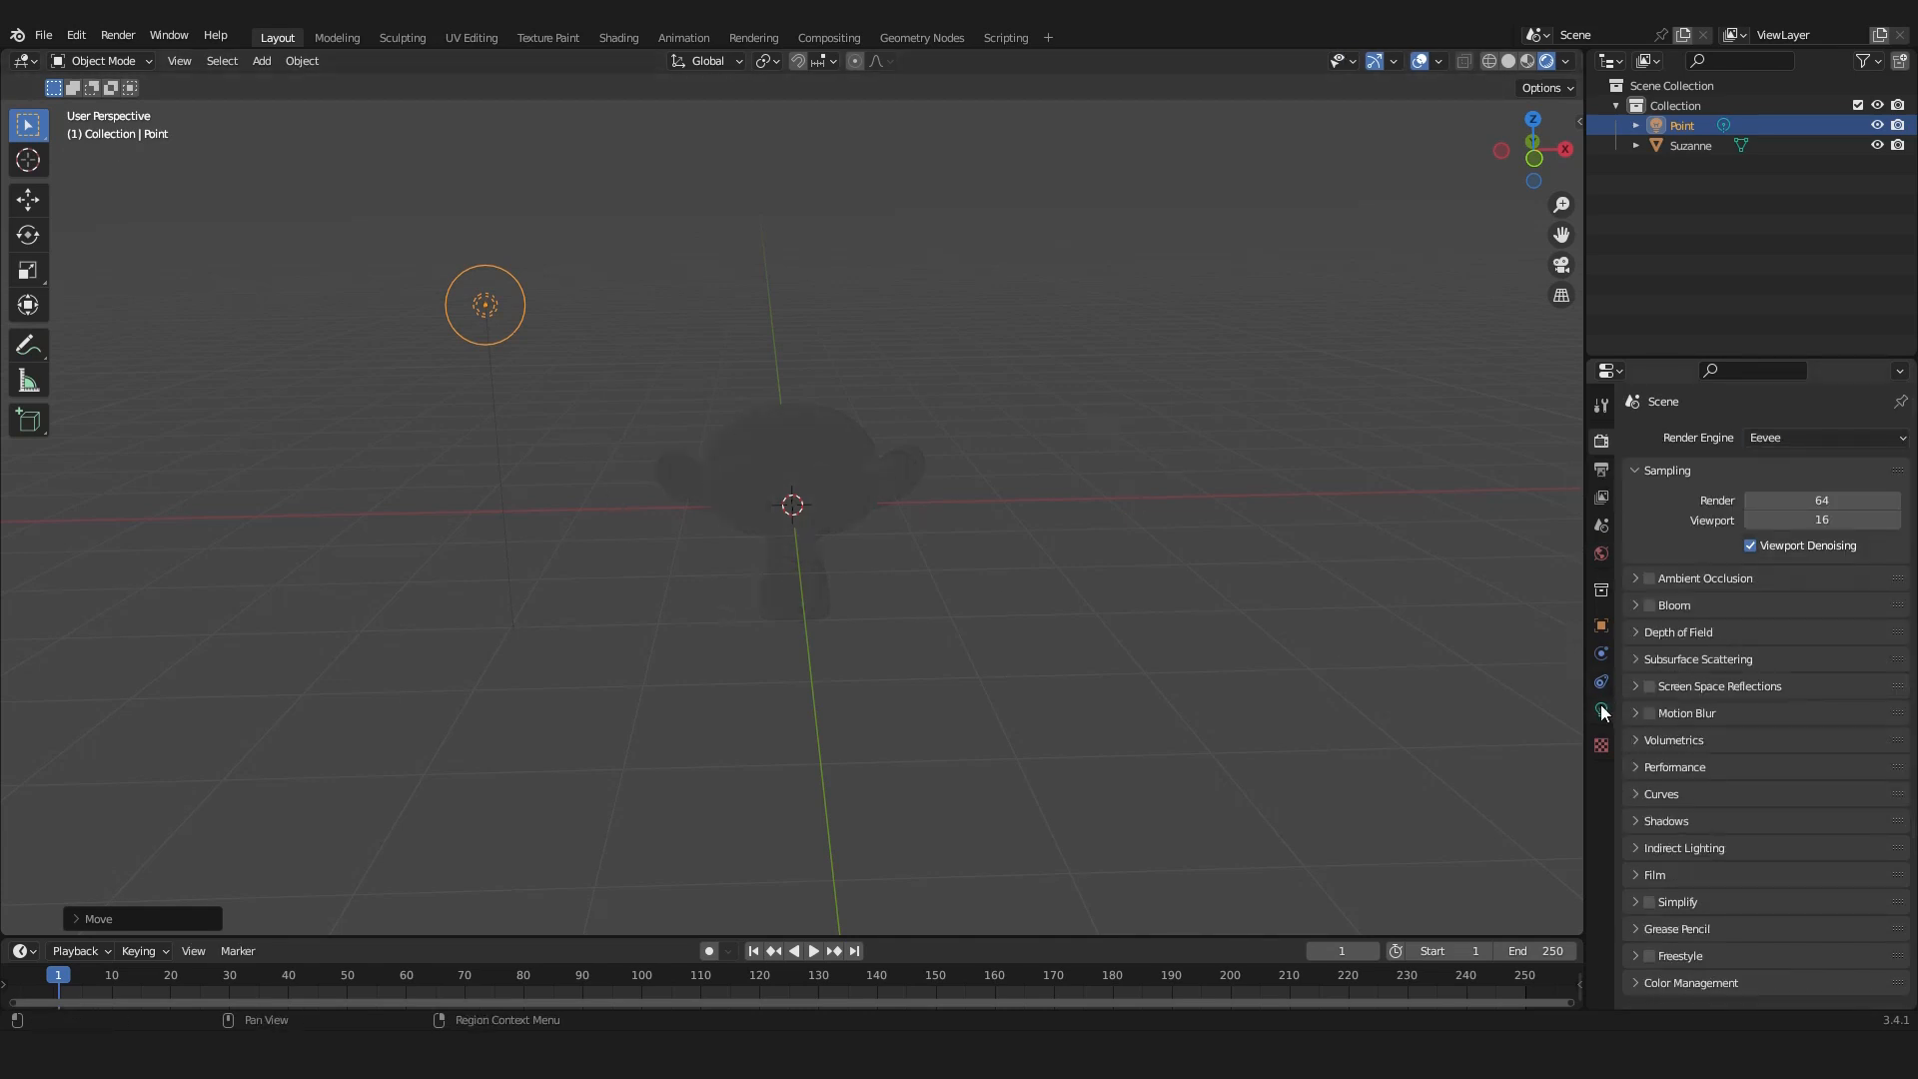
click(1601, 709)
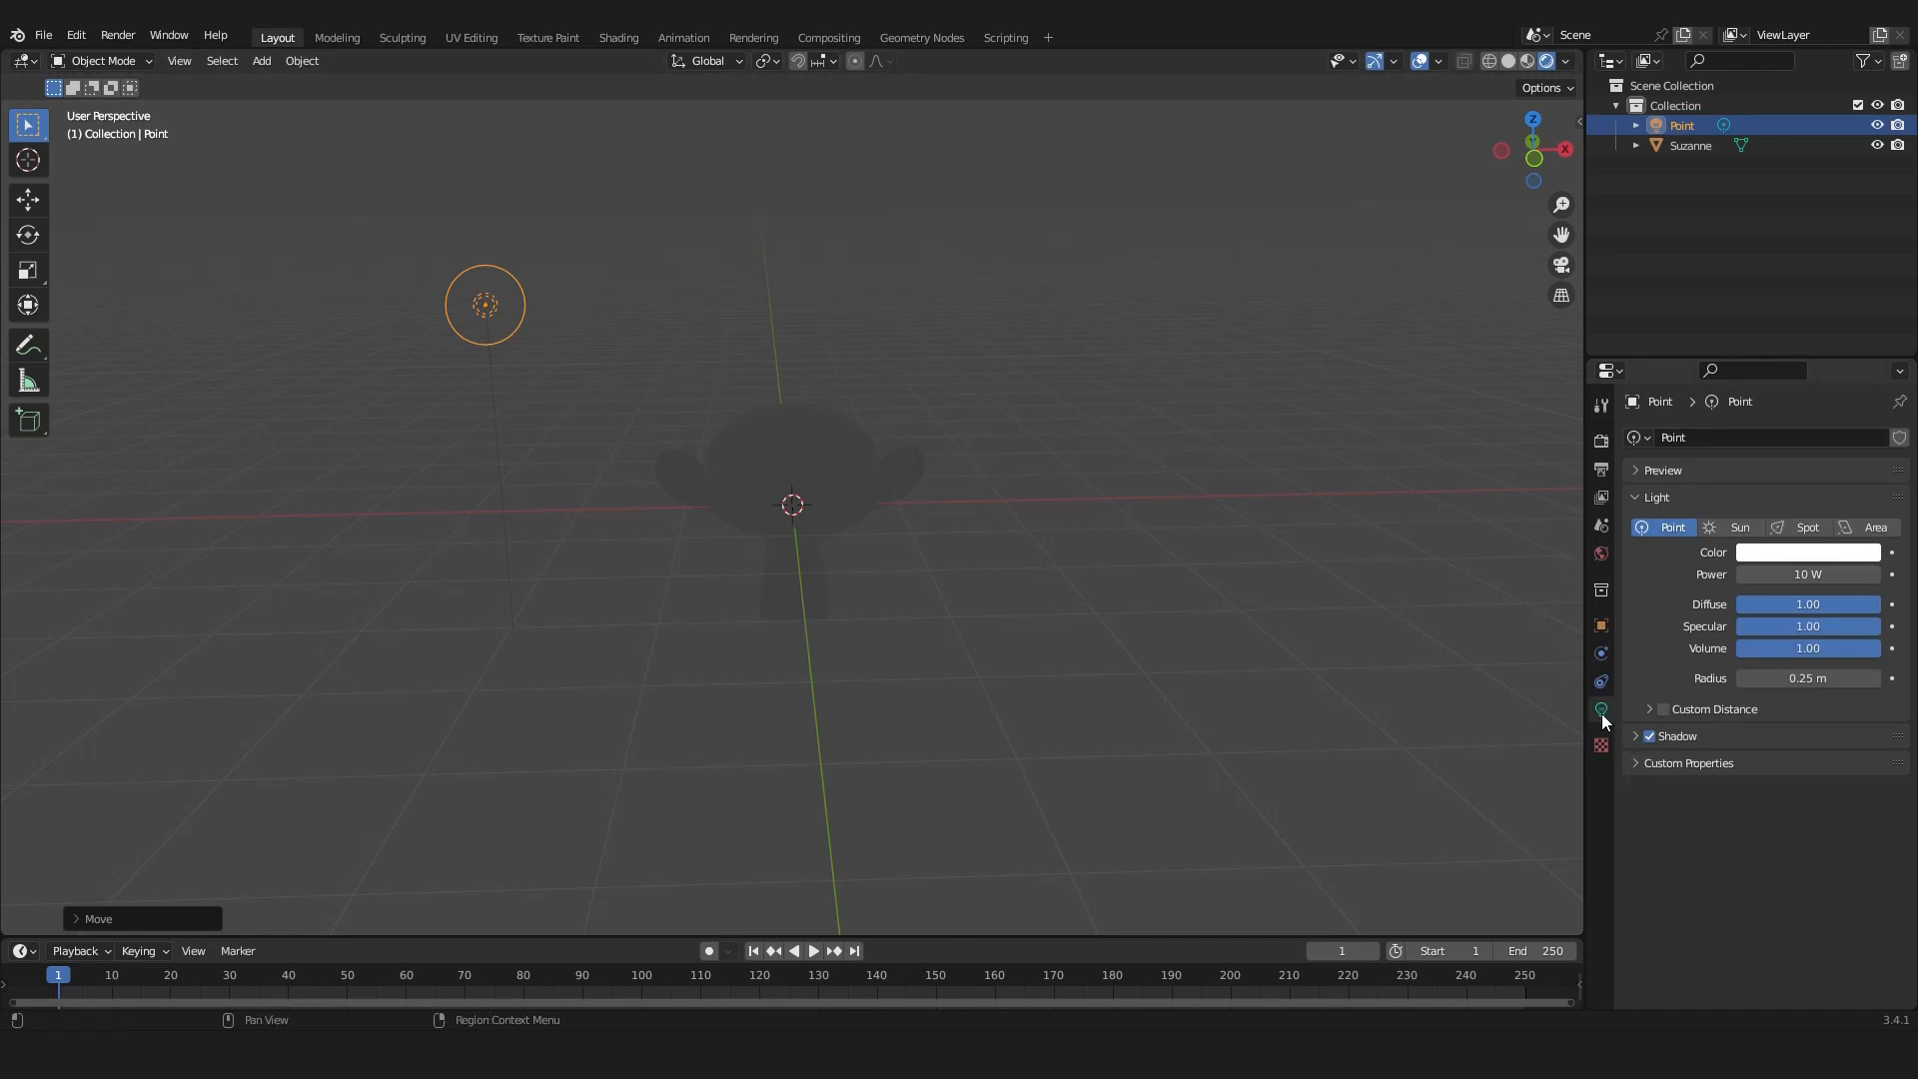
text(1000)
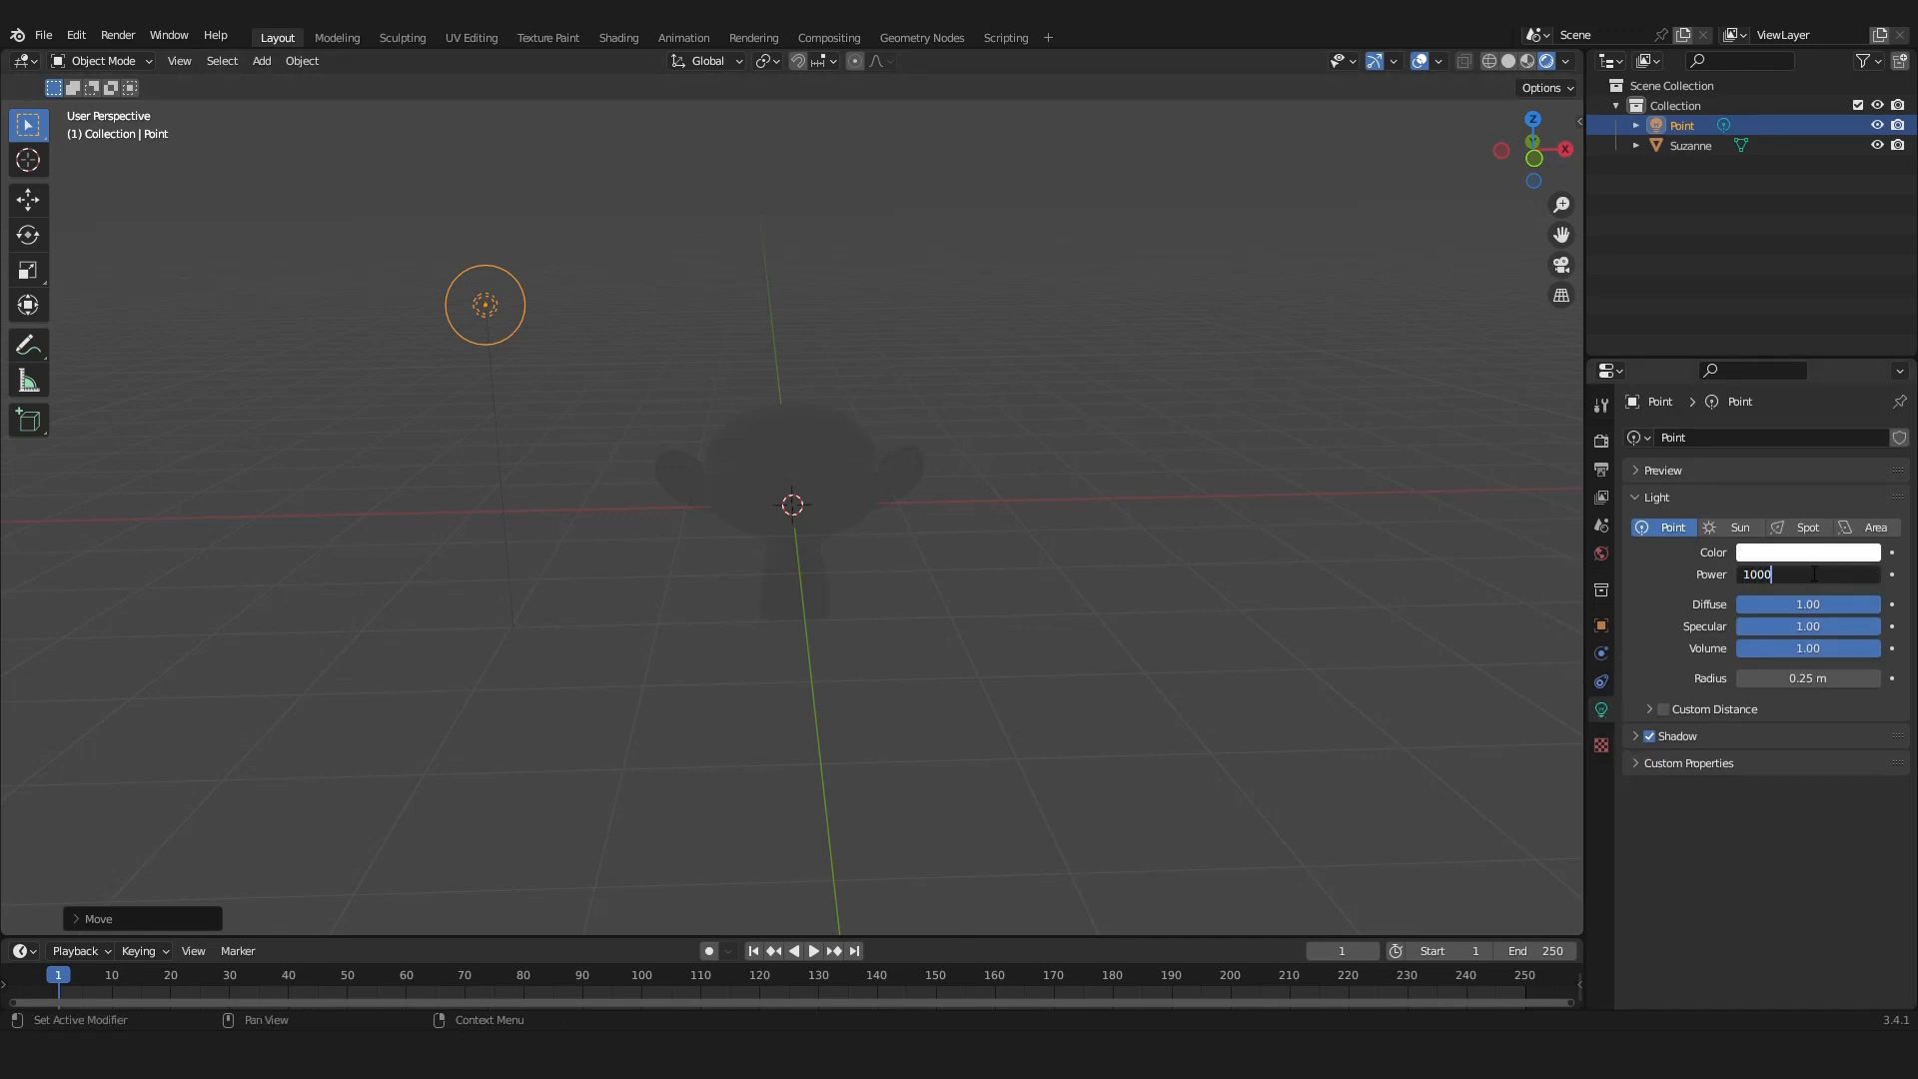
key(Return)
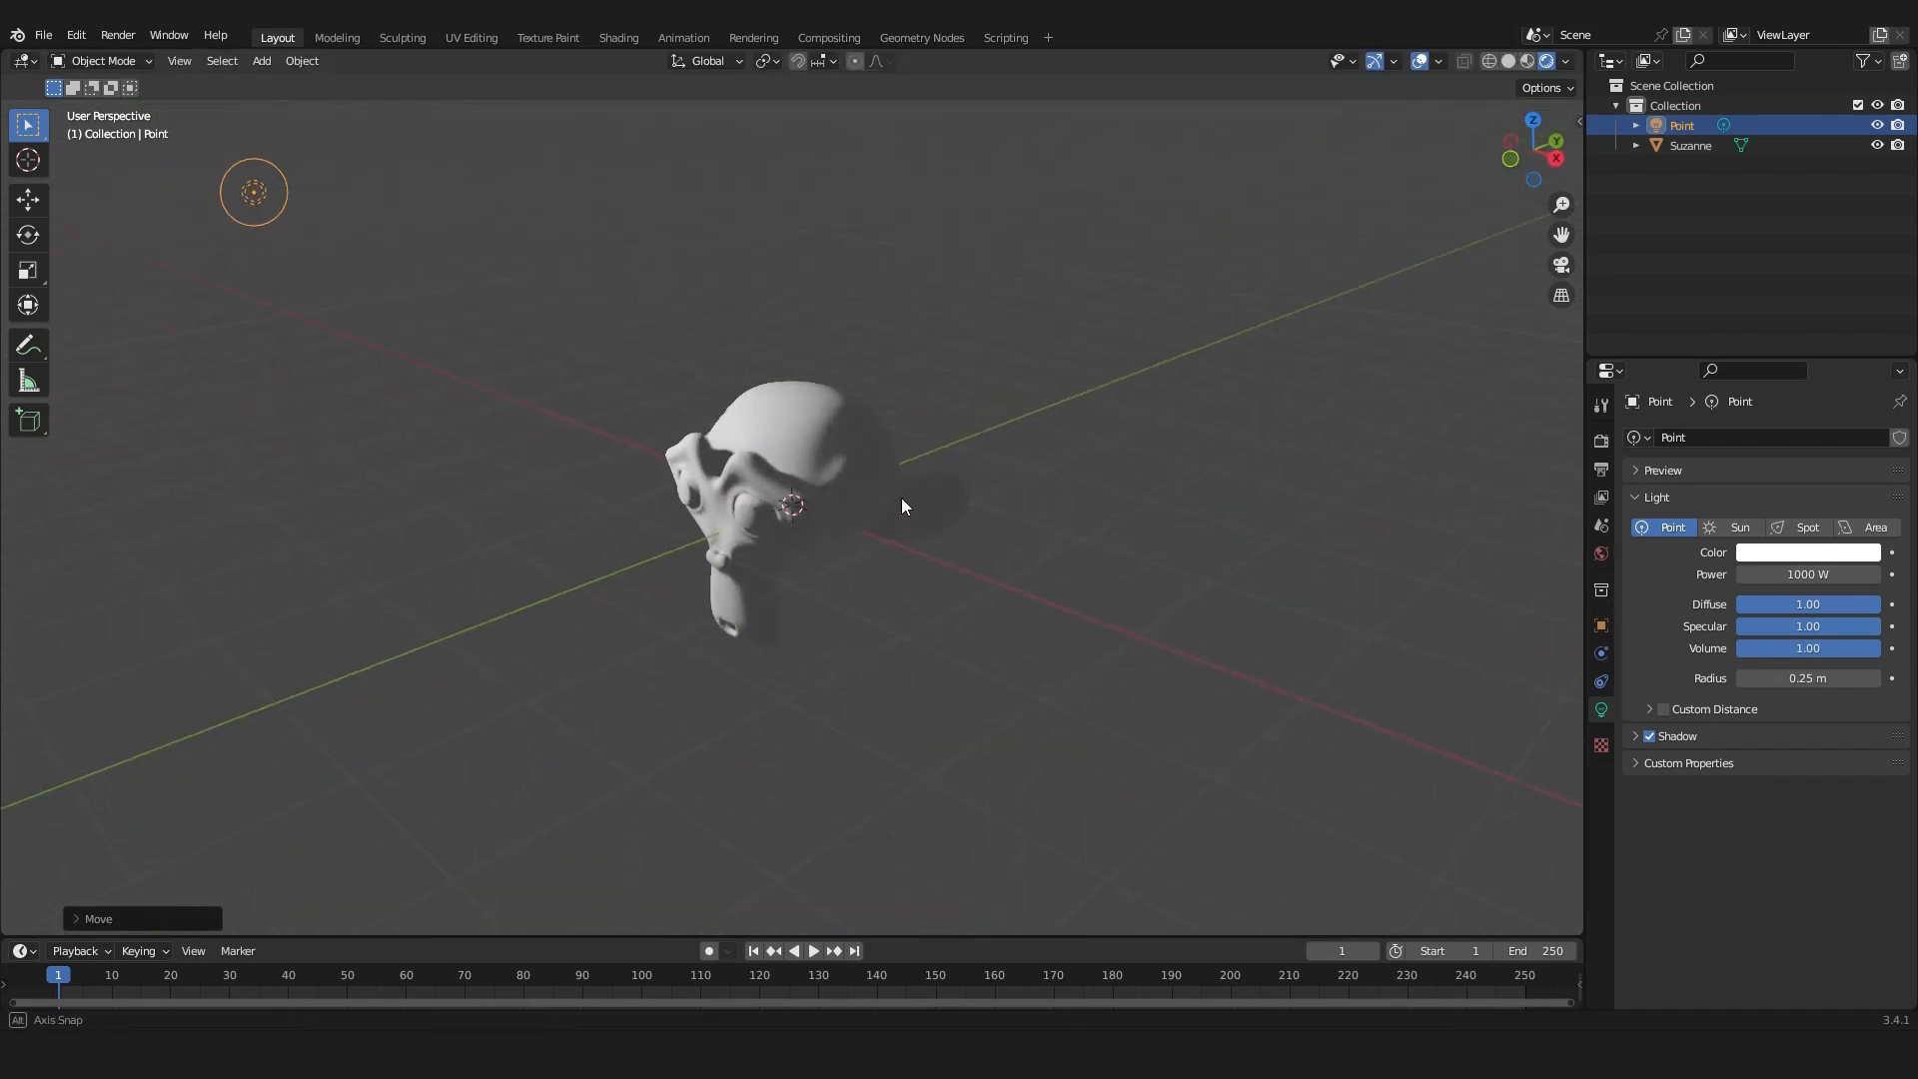
drag(905, 506, 997, 522)
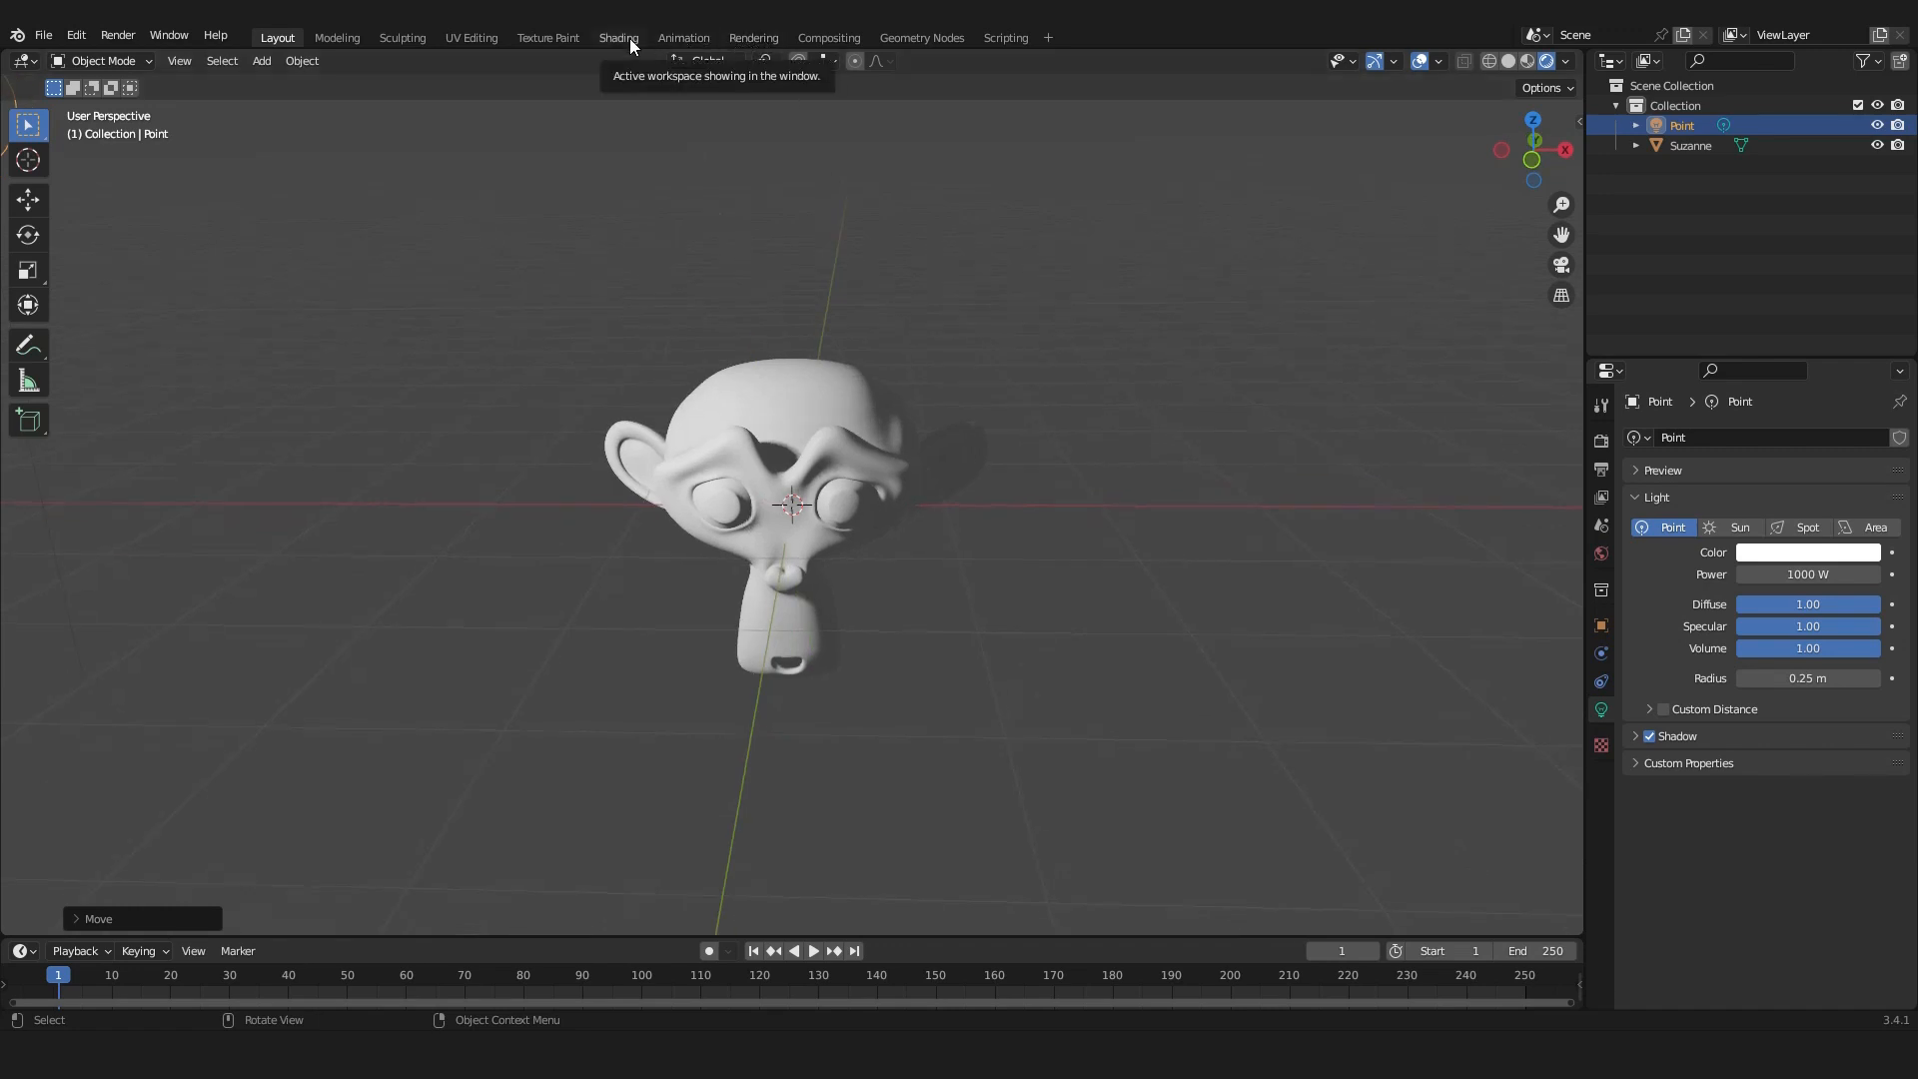
In the Shading workspace, split the area and make the right pane a rendered 3D viewport.
click(617, 37)
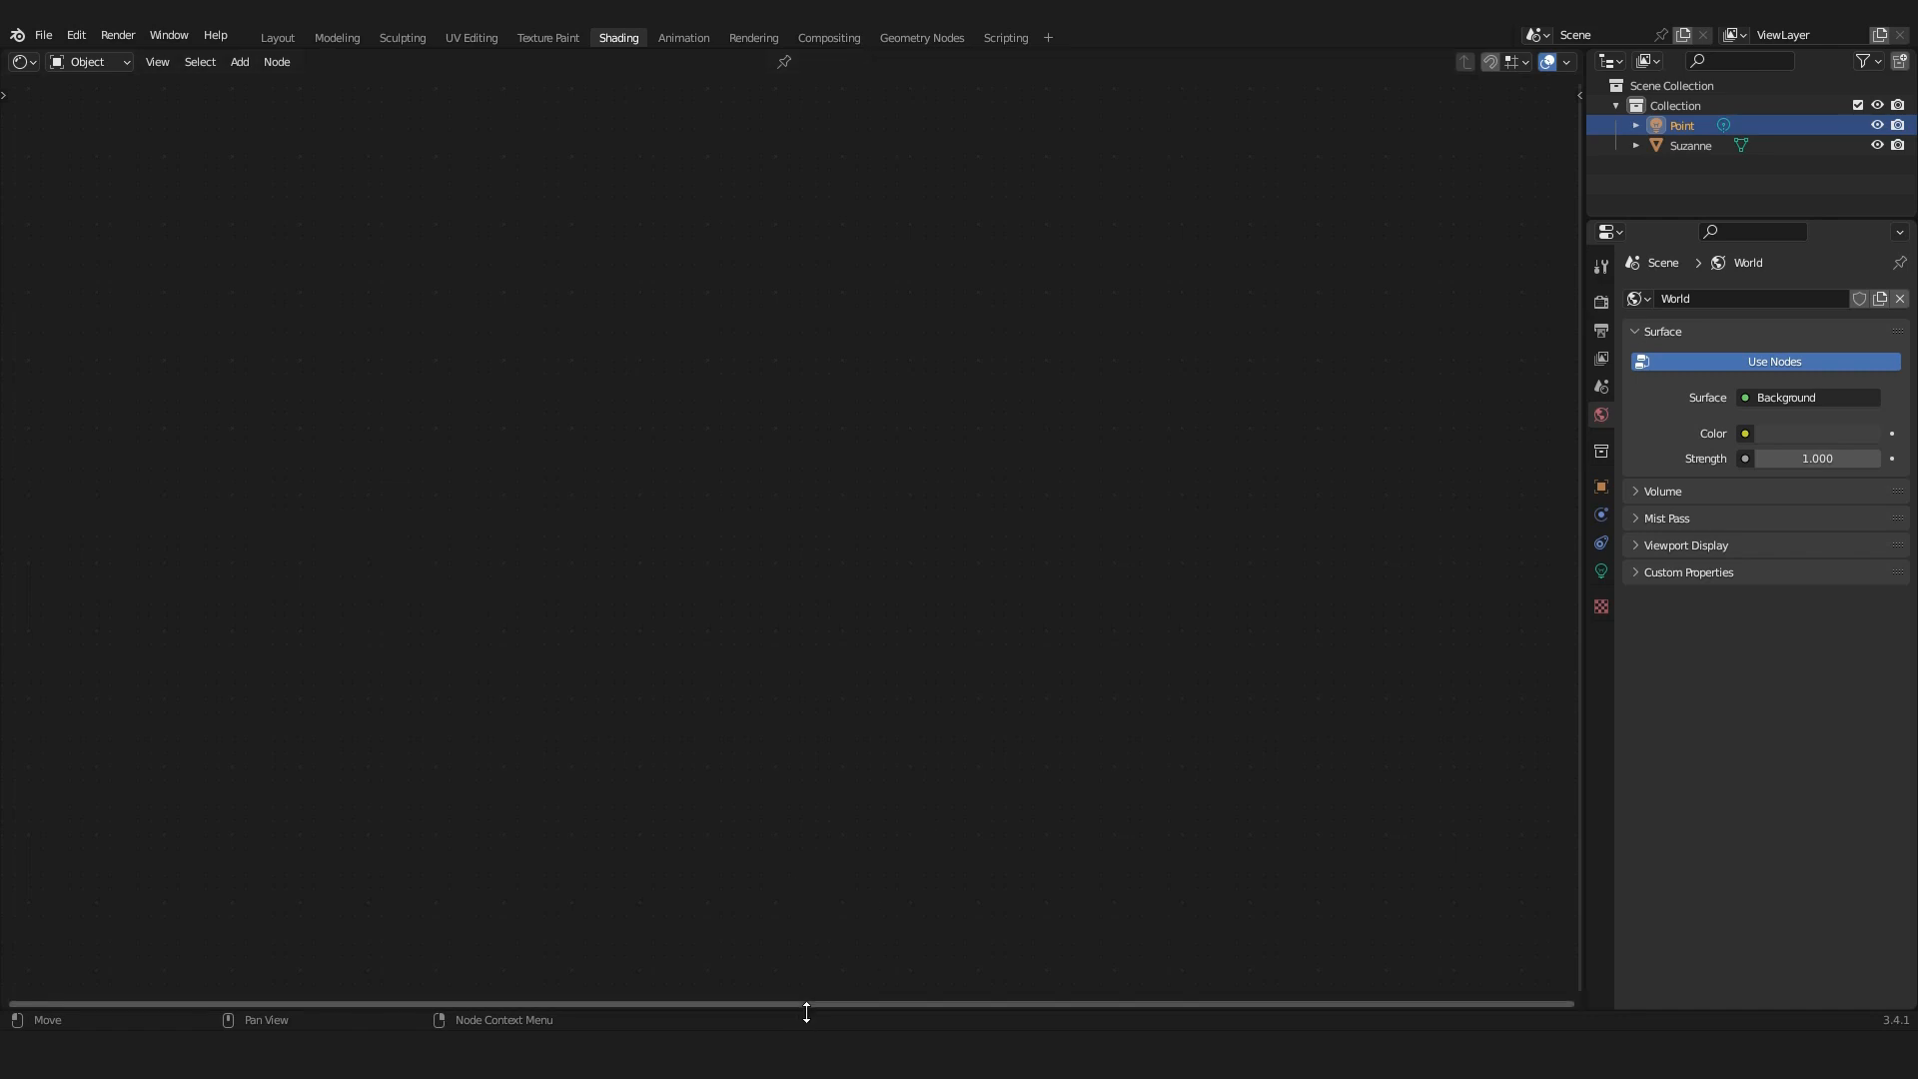
right_click(806, 1010)
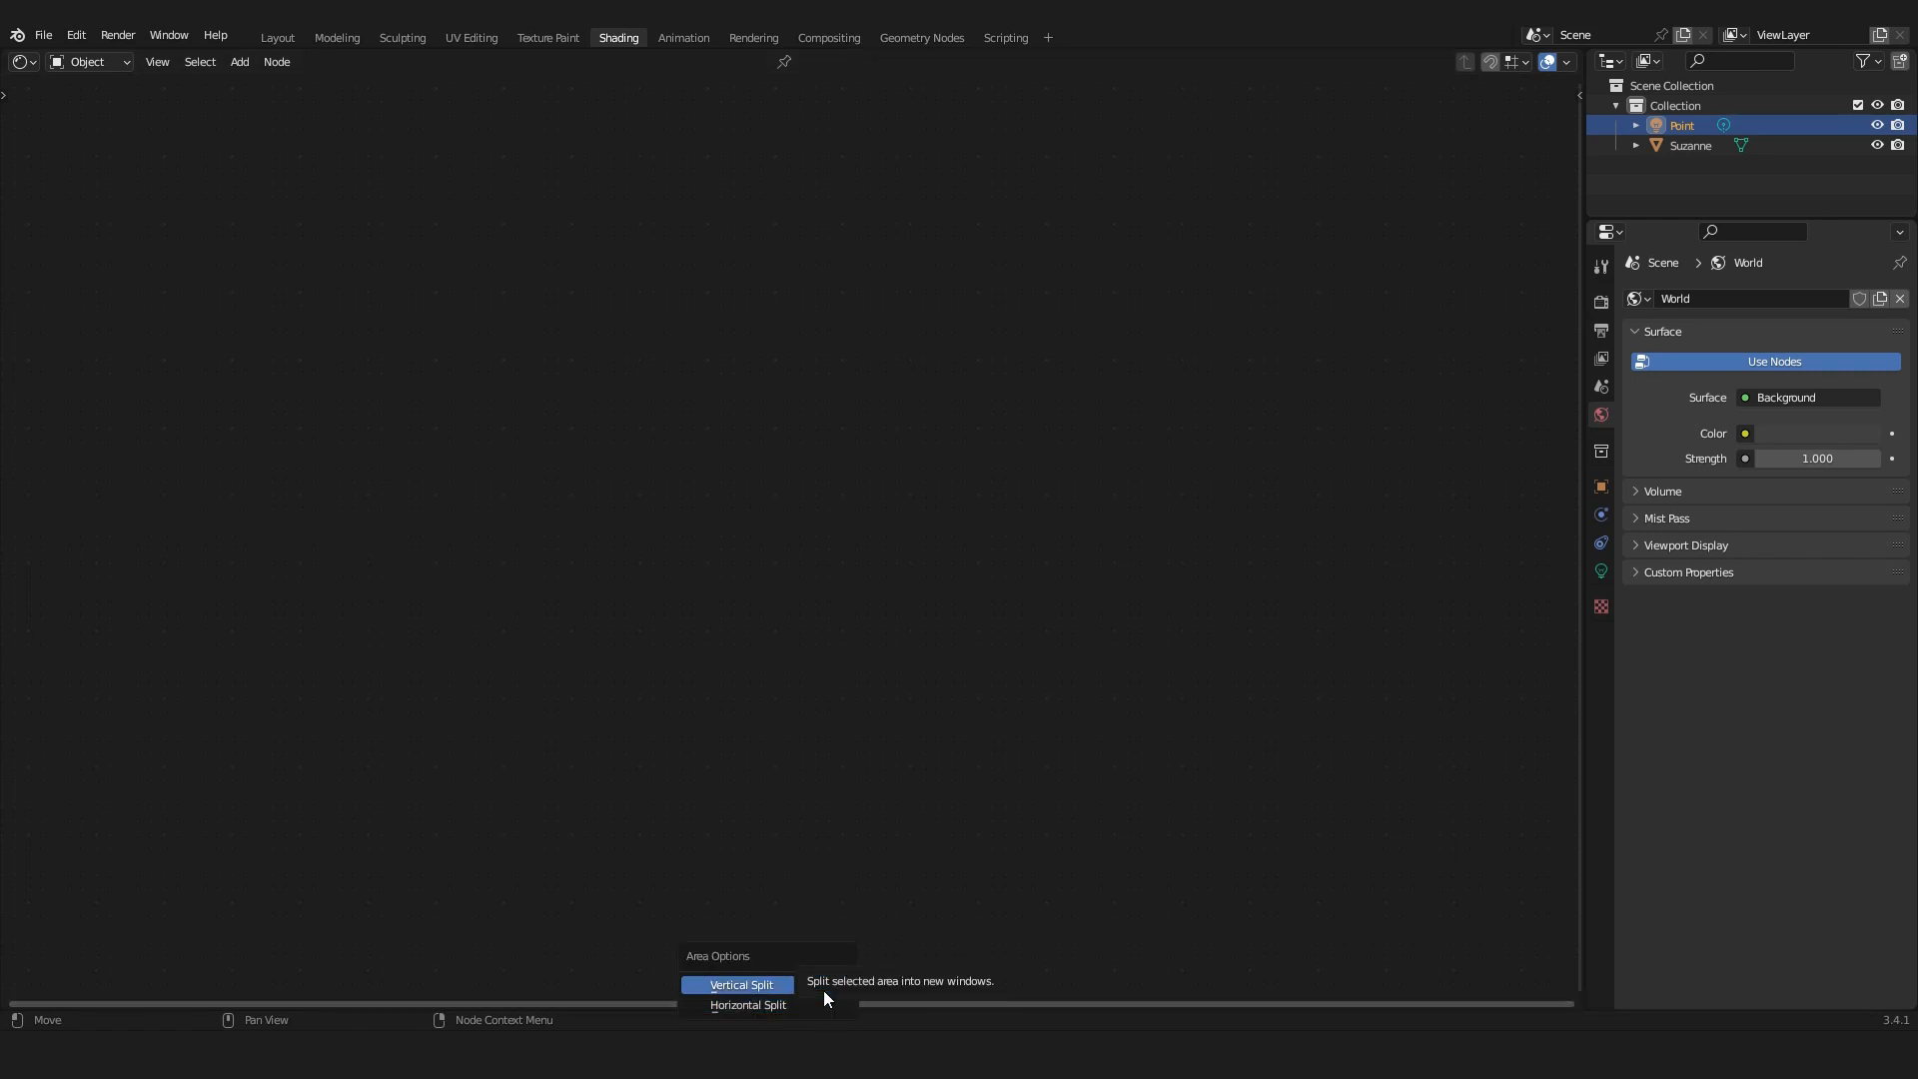
click(741, 985)
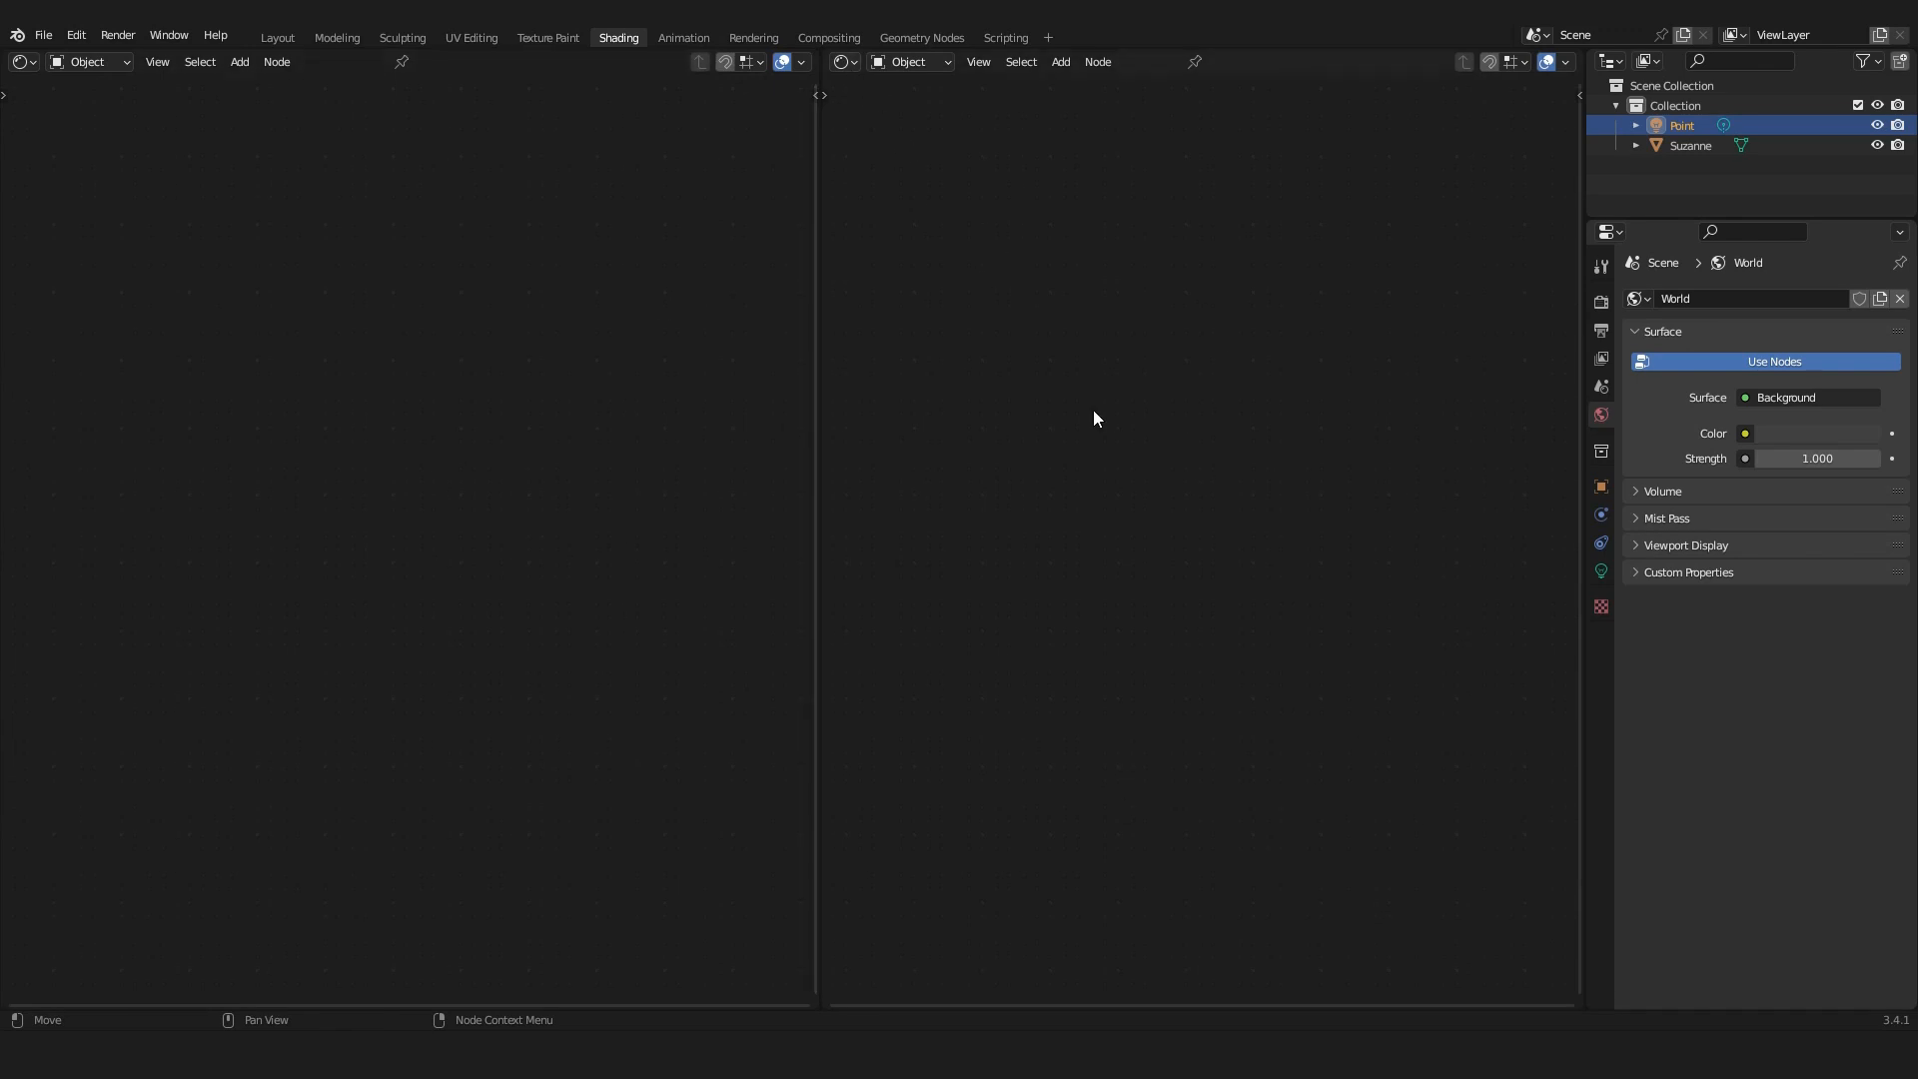
click(843, 62)
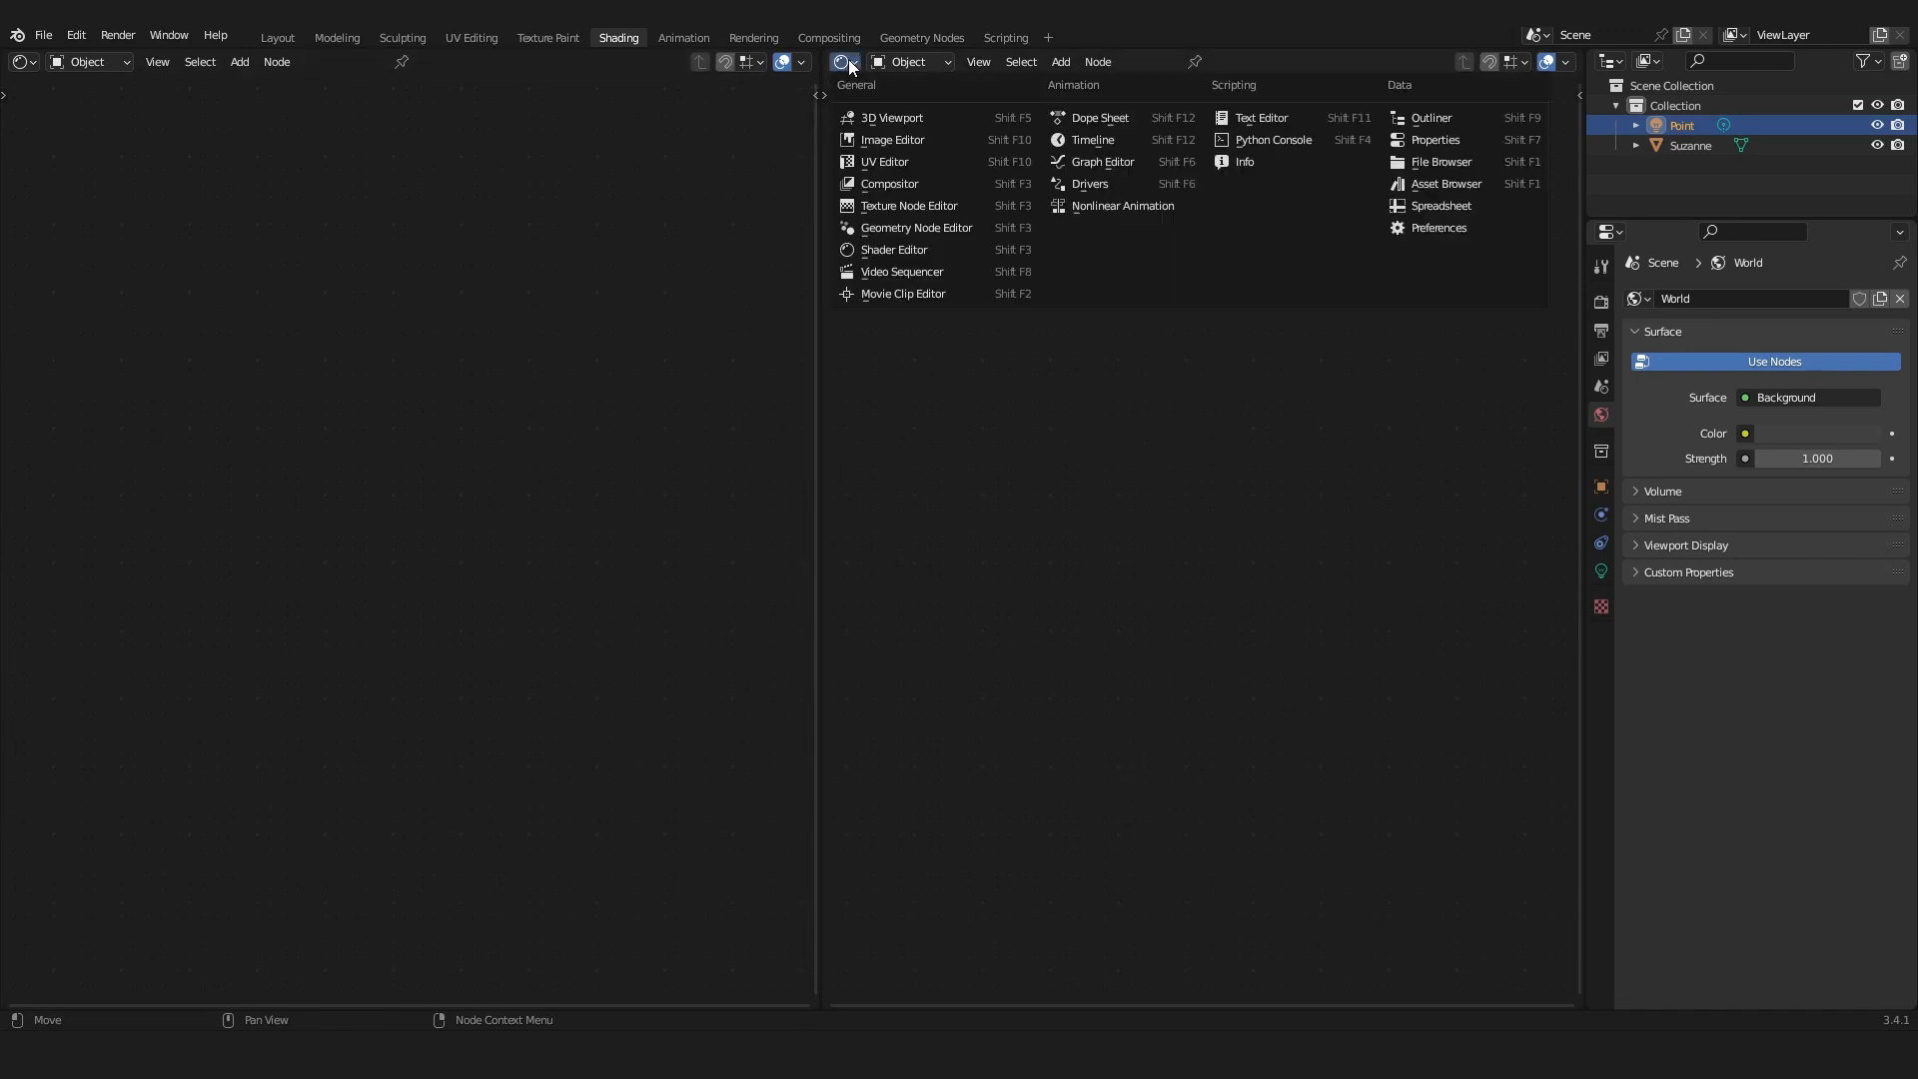
click(893, 118)
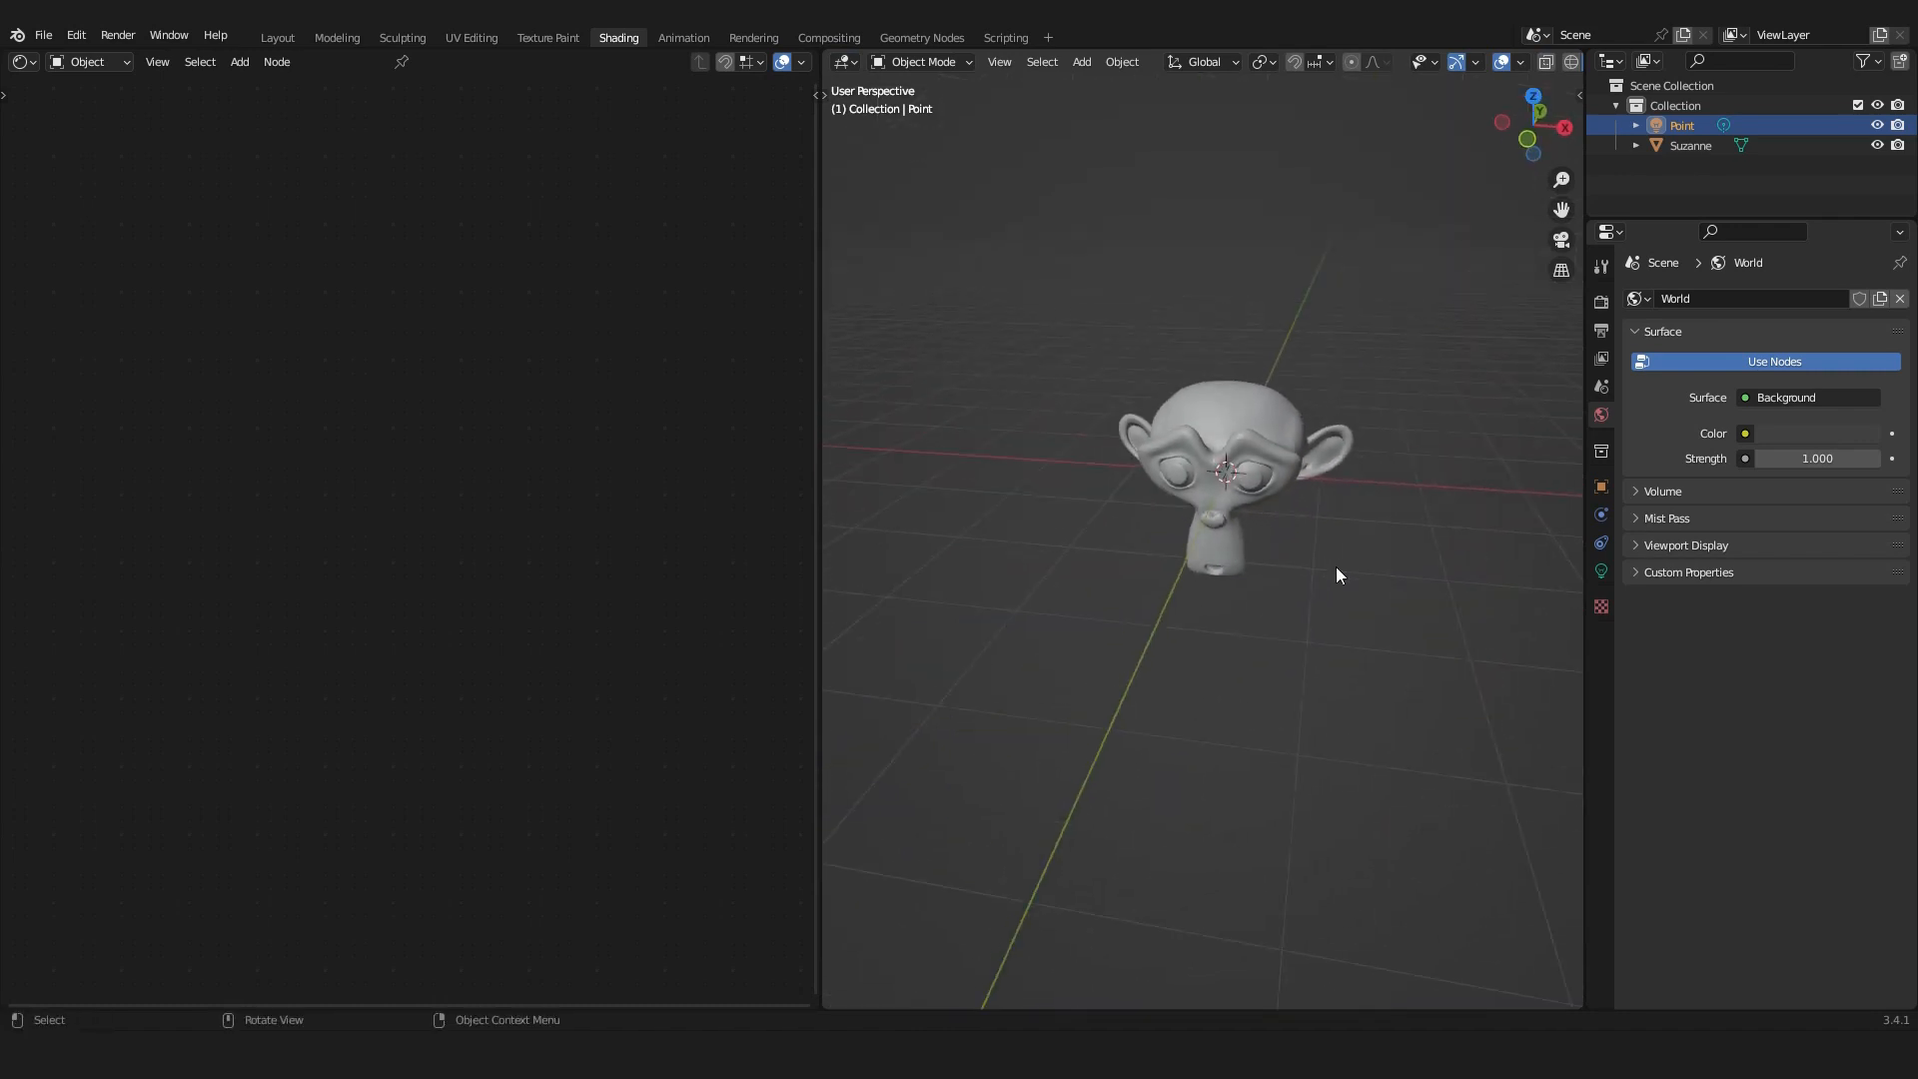
key(z)
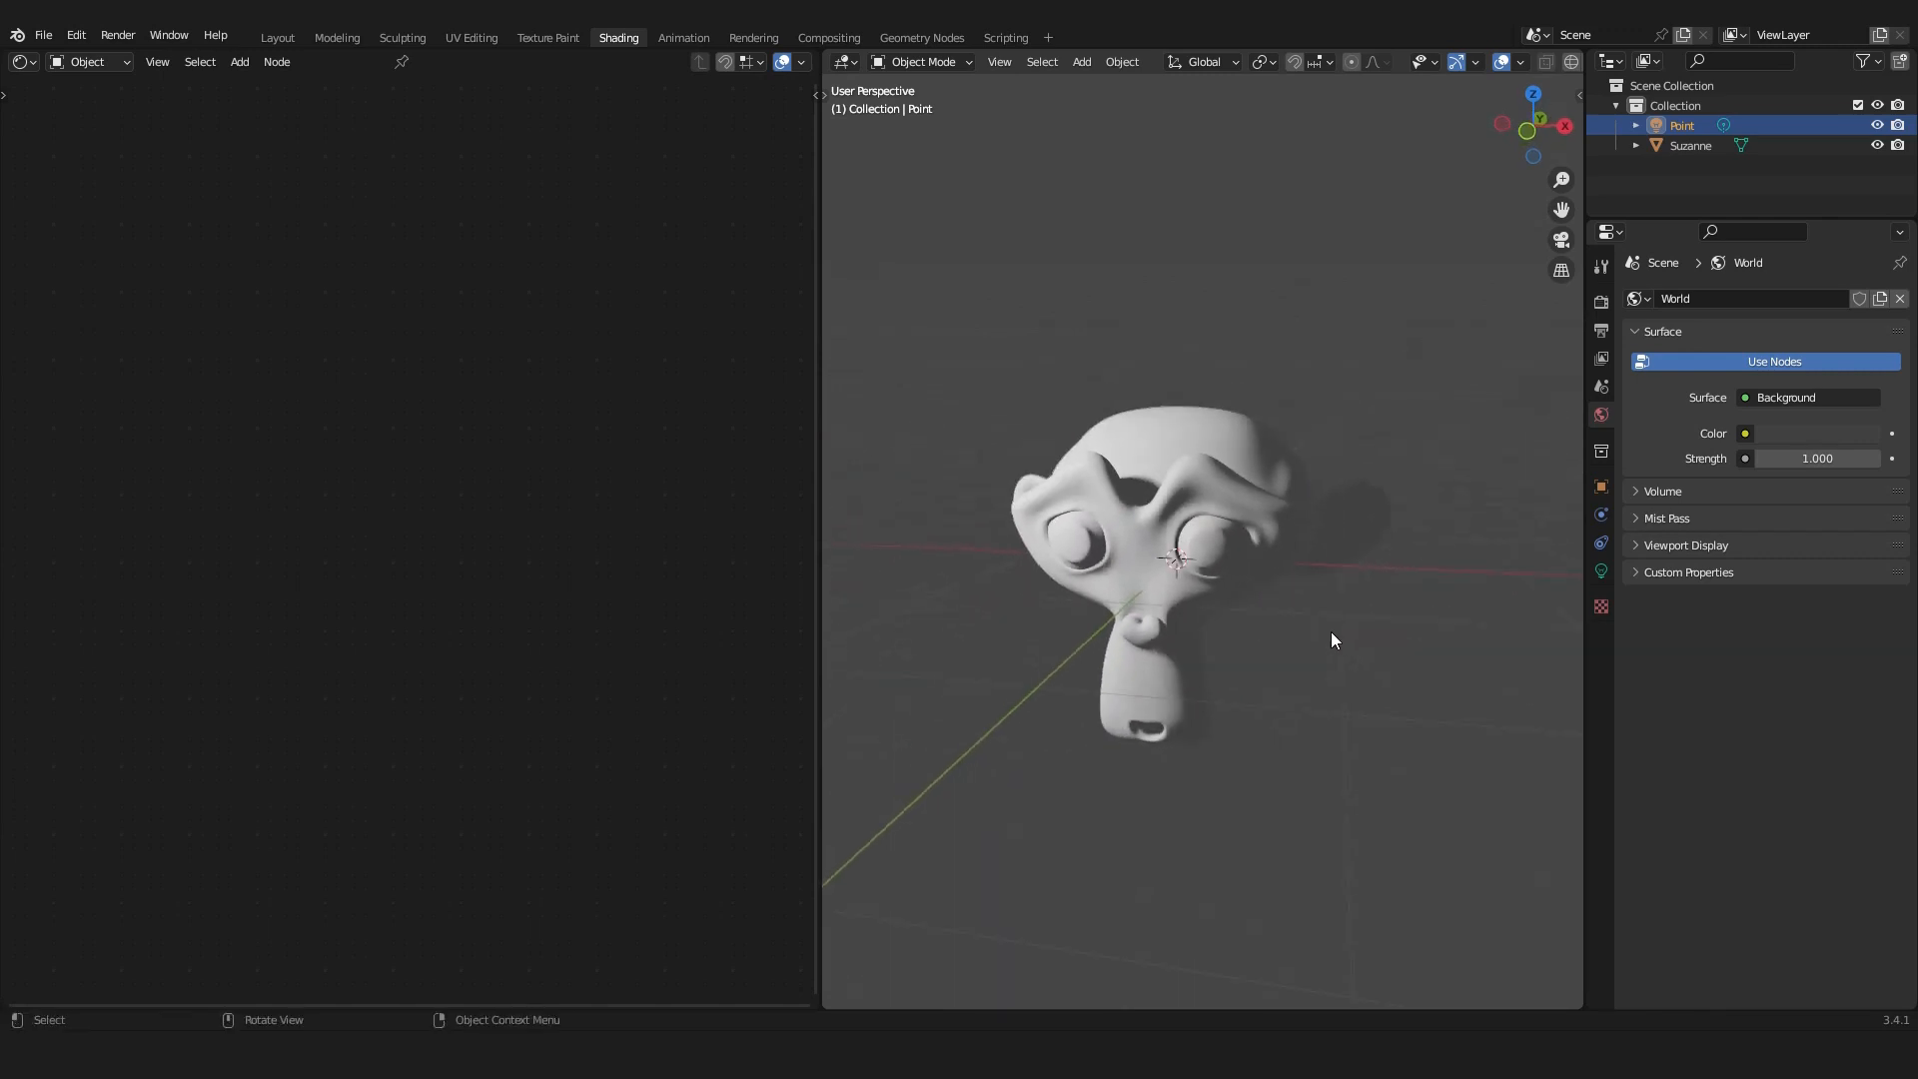
Give Suzanne a second material slot and name the materials Cartoon Shader and Outline.
click(1168, 599)
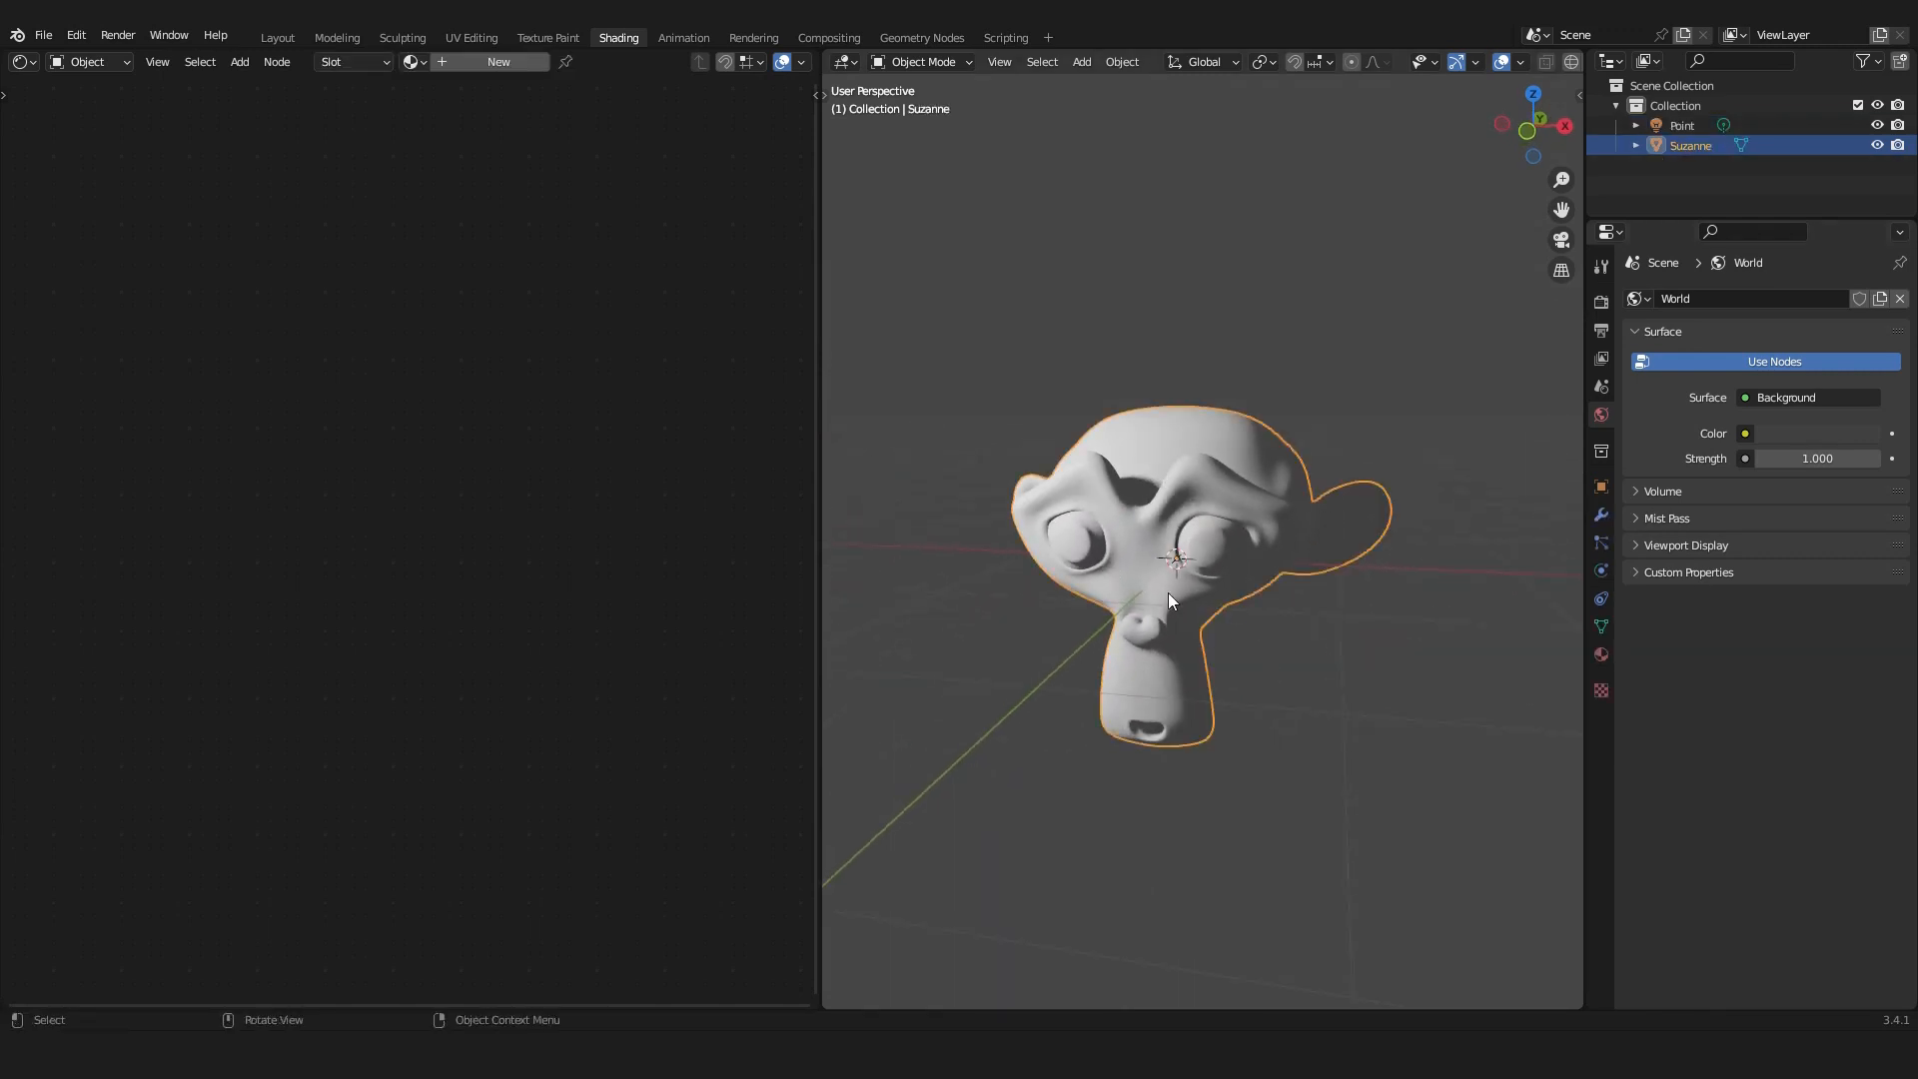
click(1601, 626)
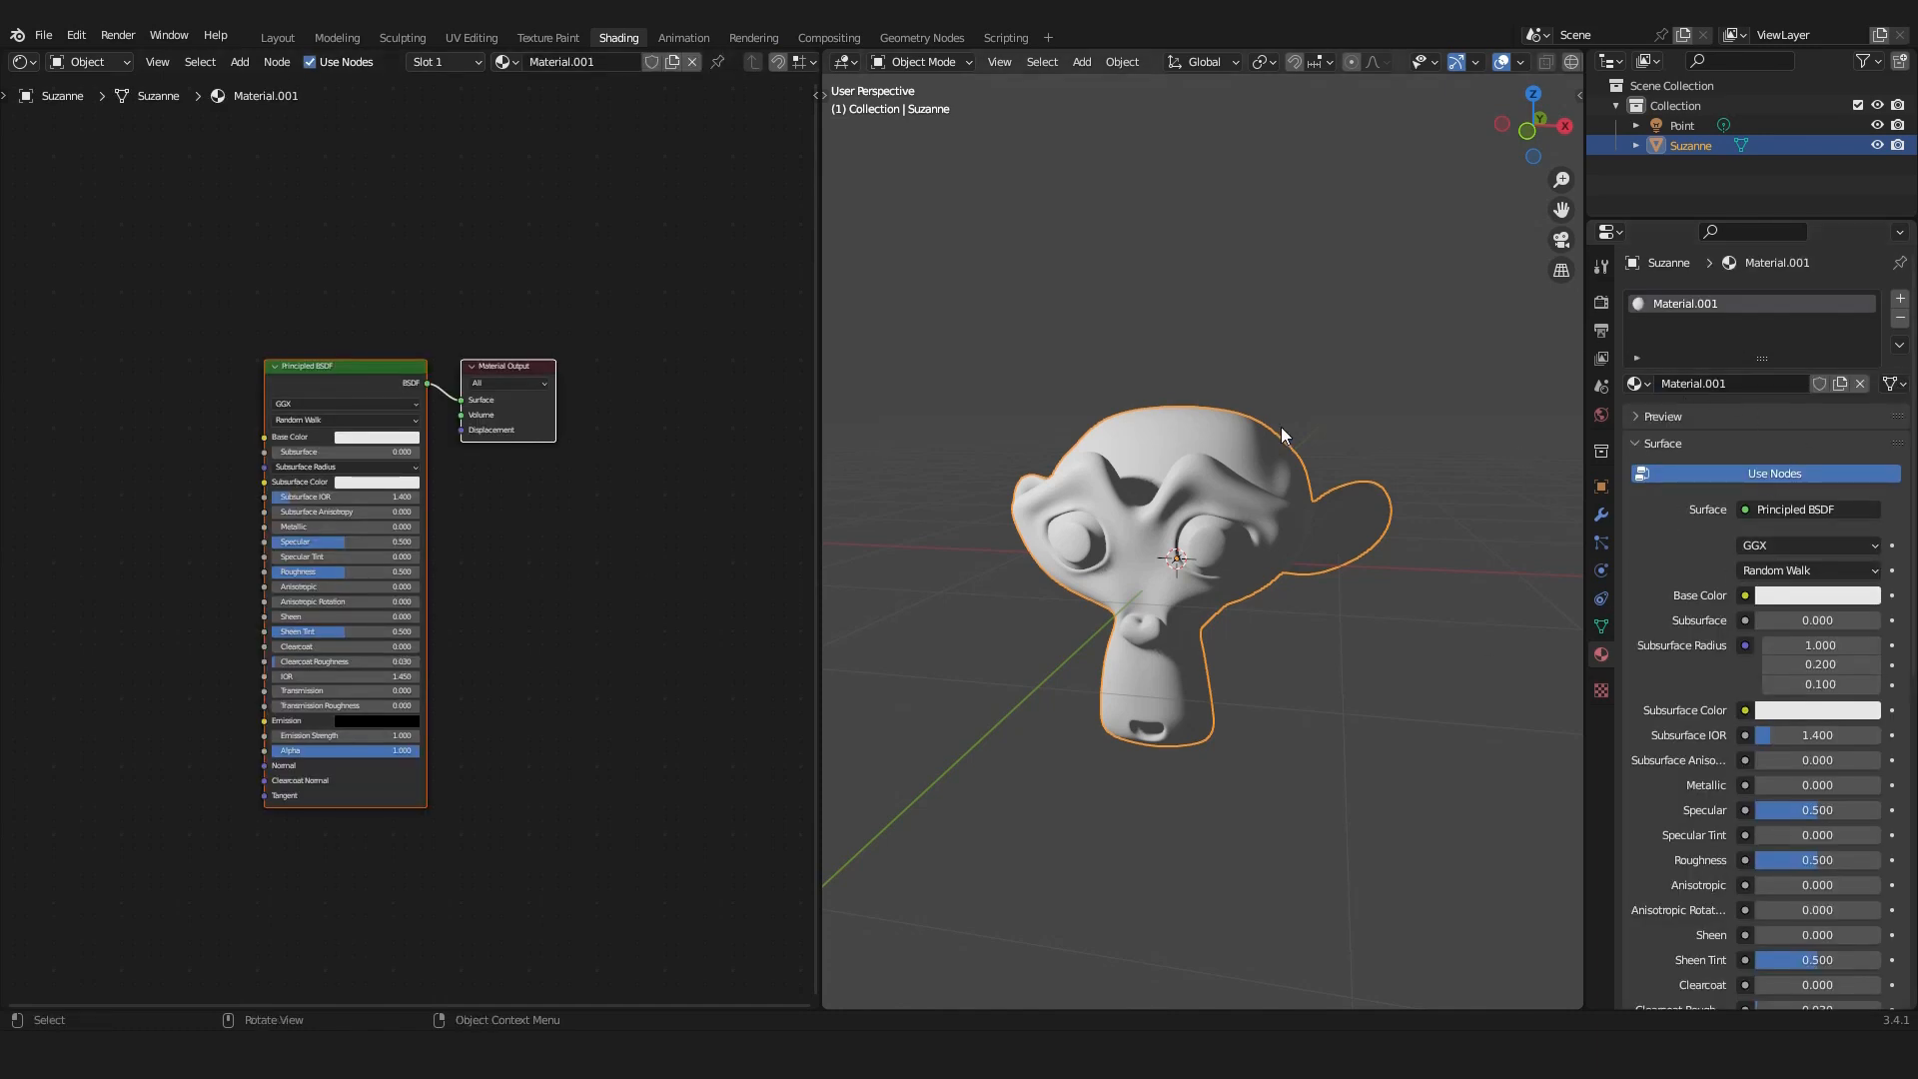
mouse_move(1320, 562)
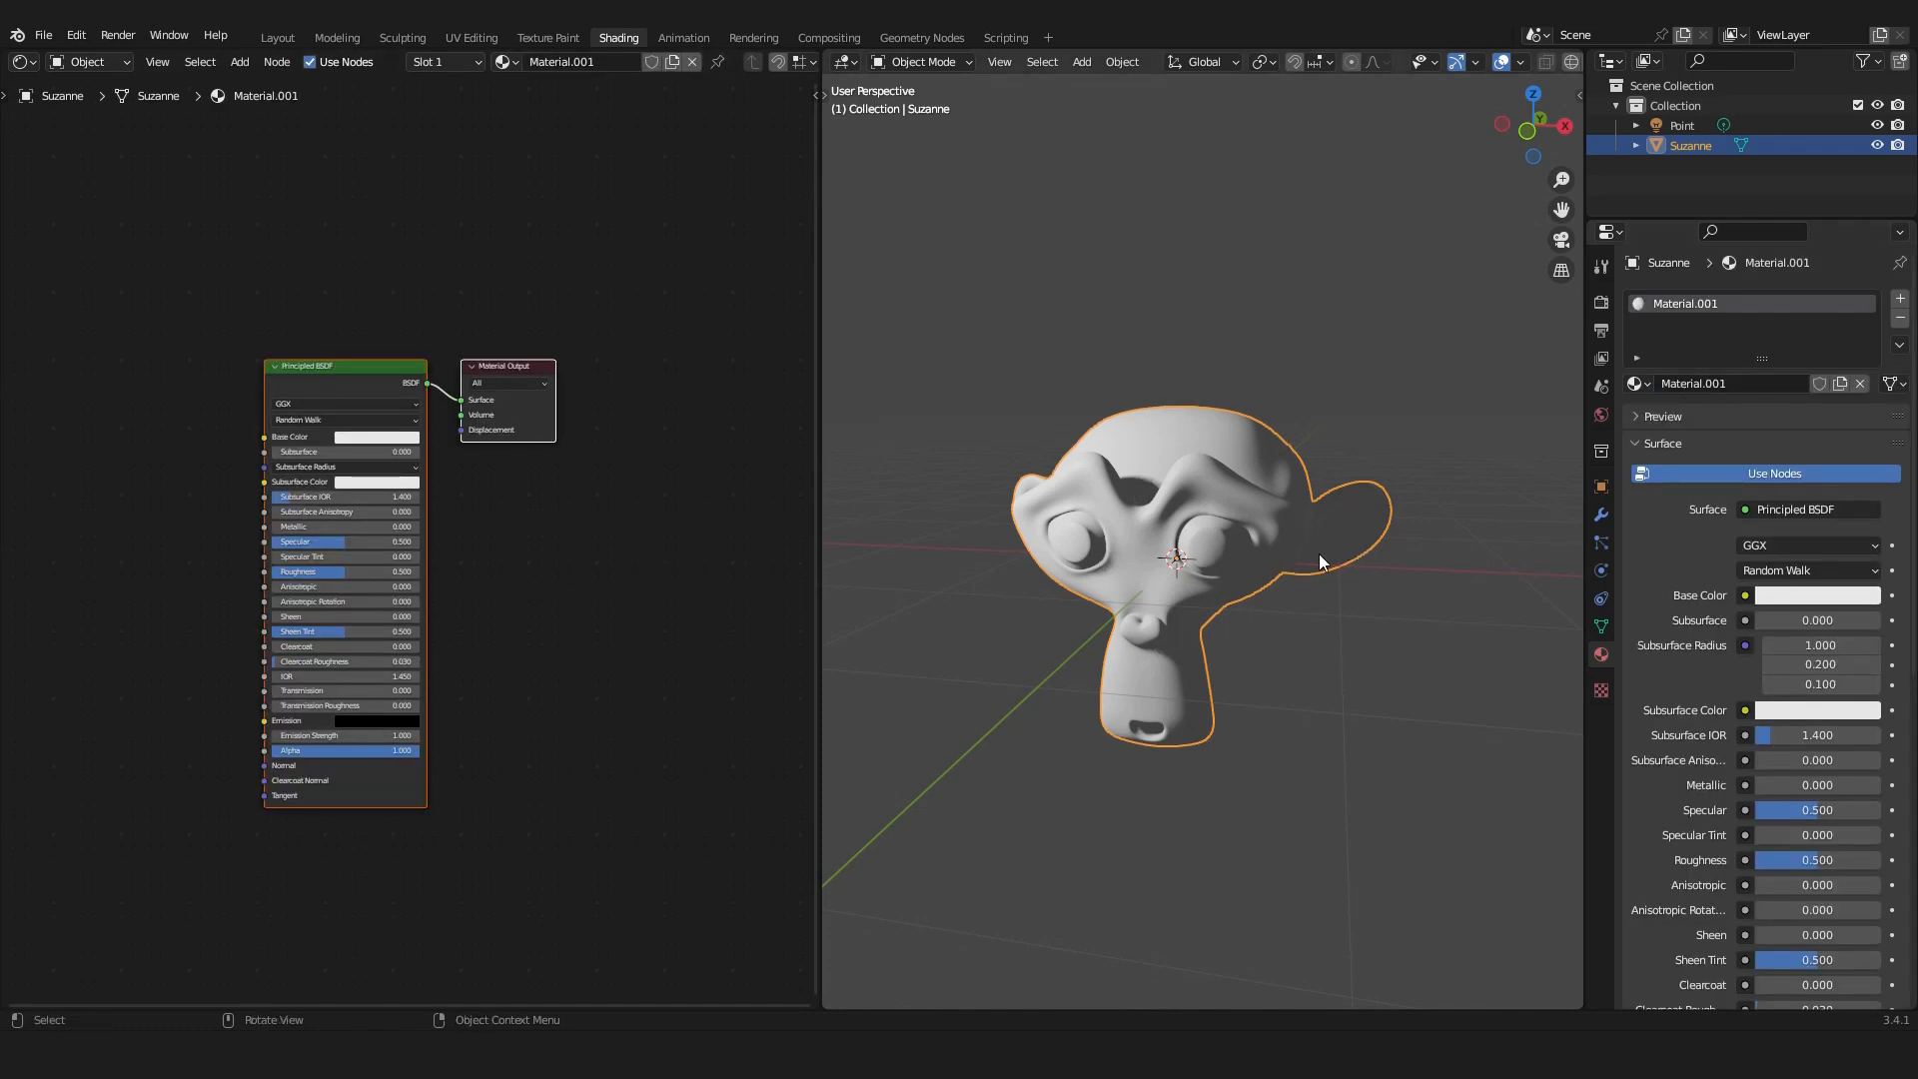
mouse_move(1193, 571)
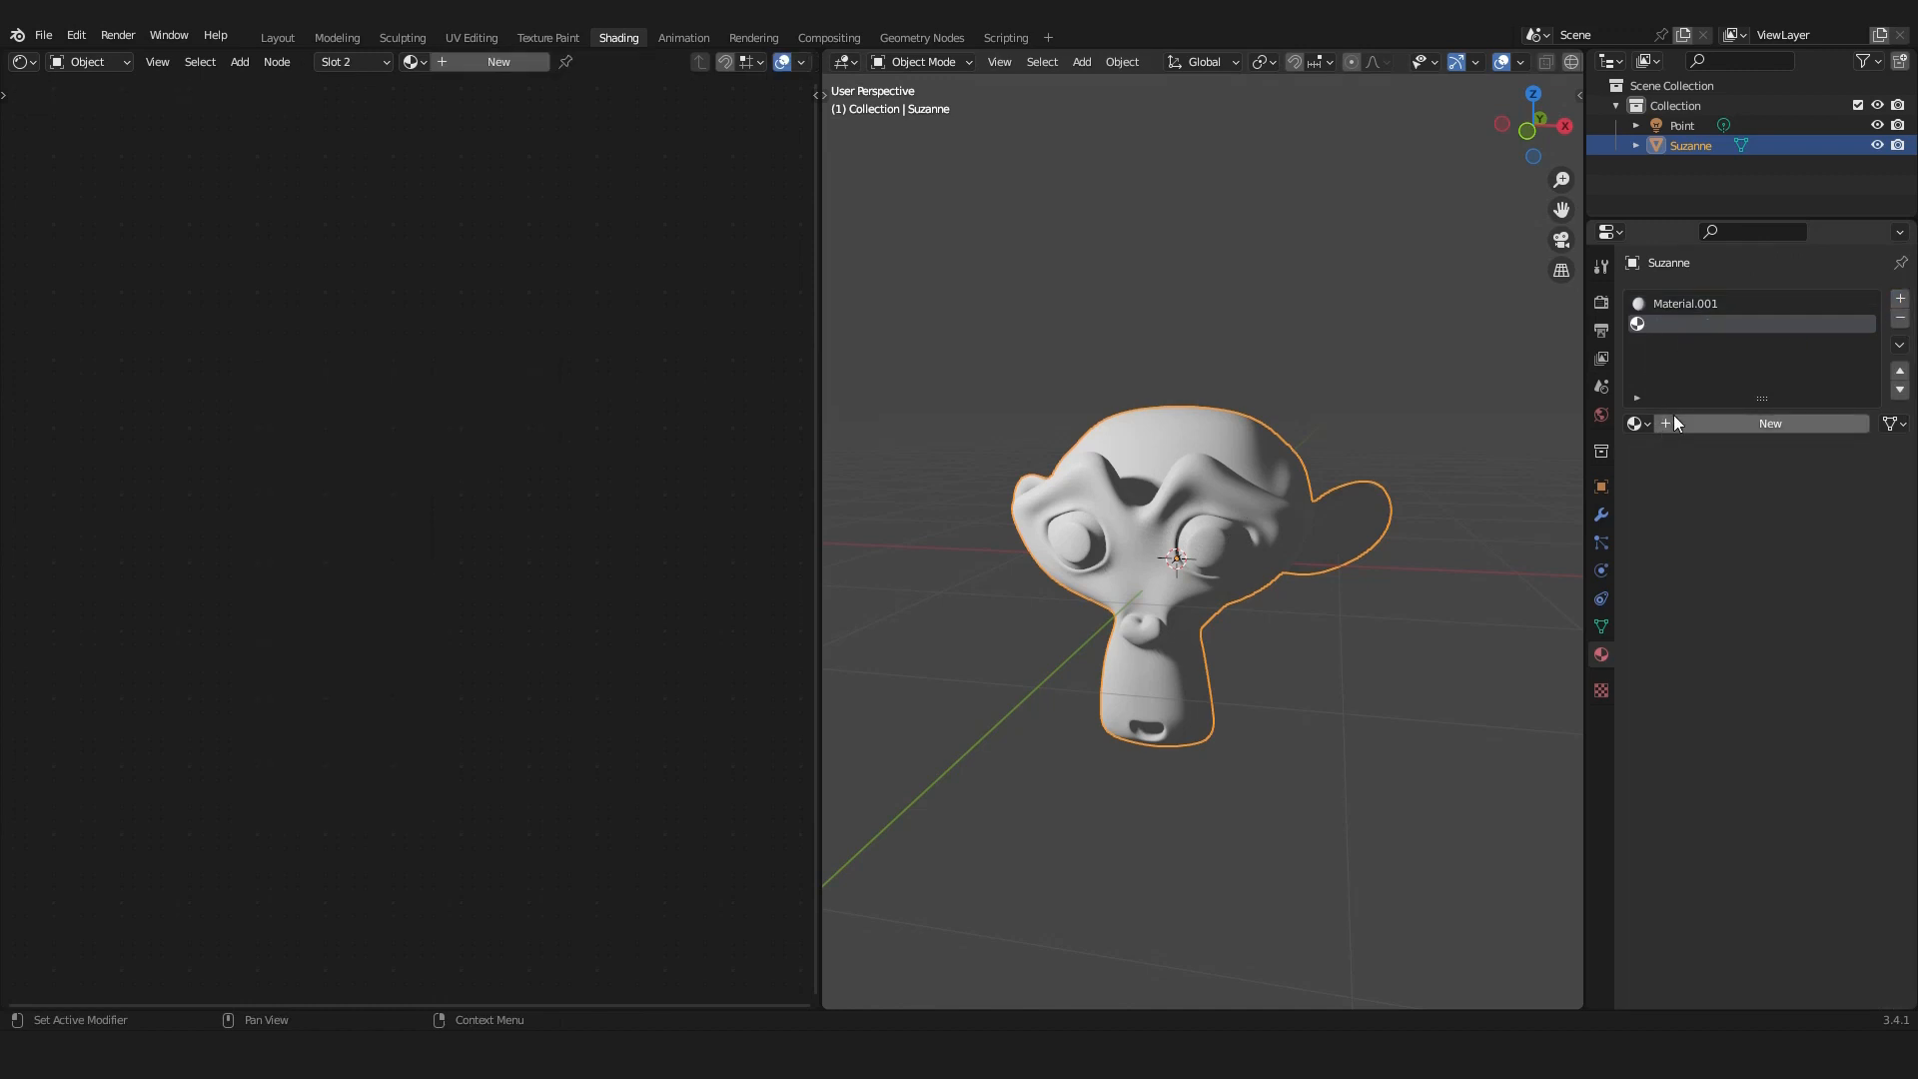
click(1769, 424)
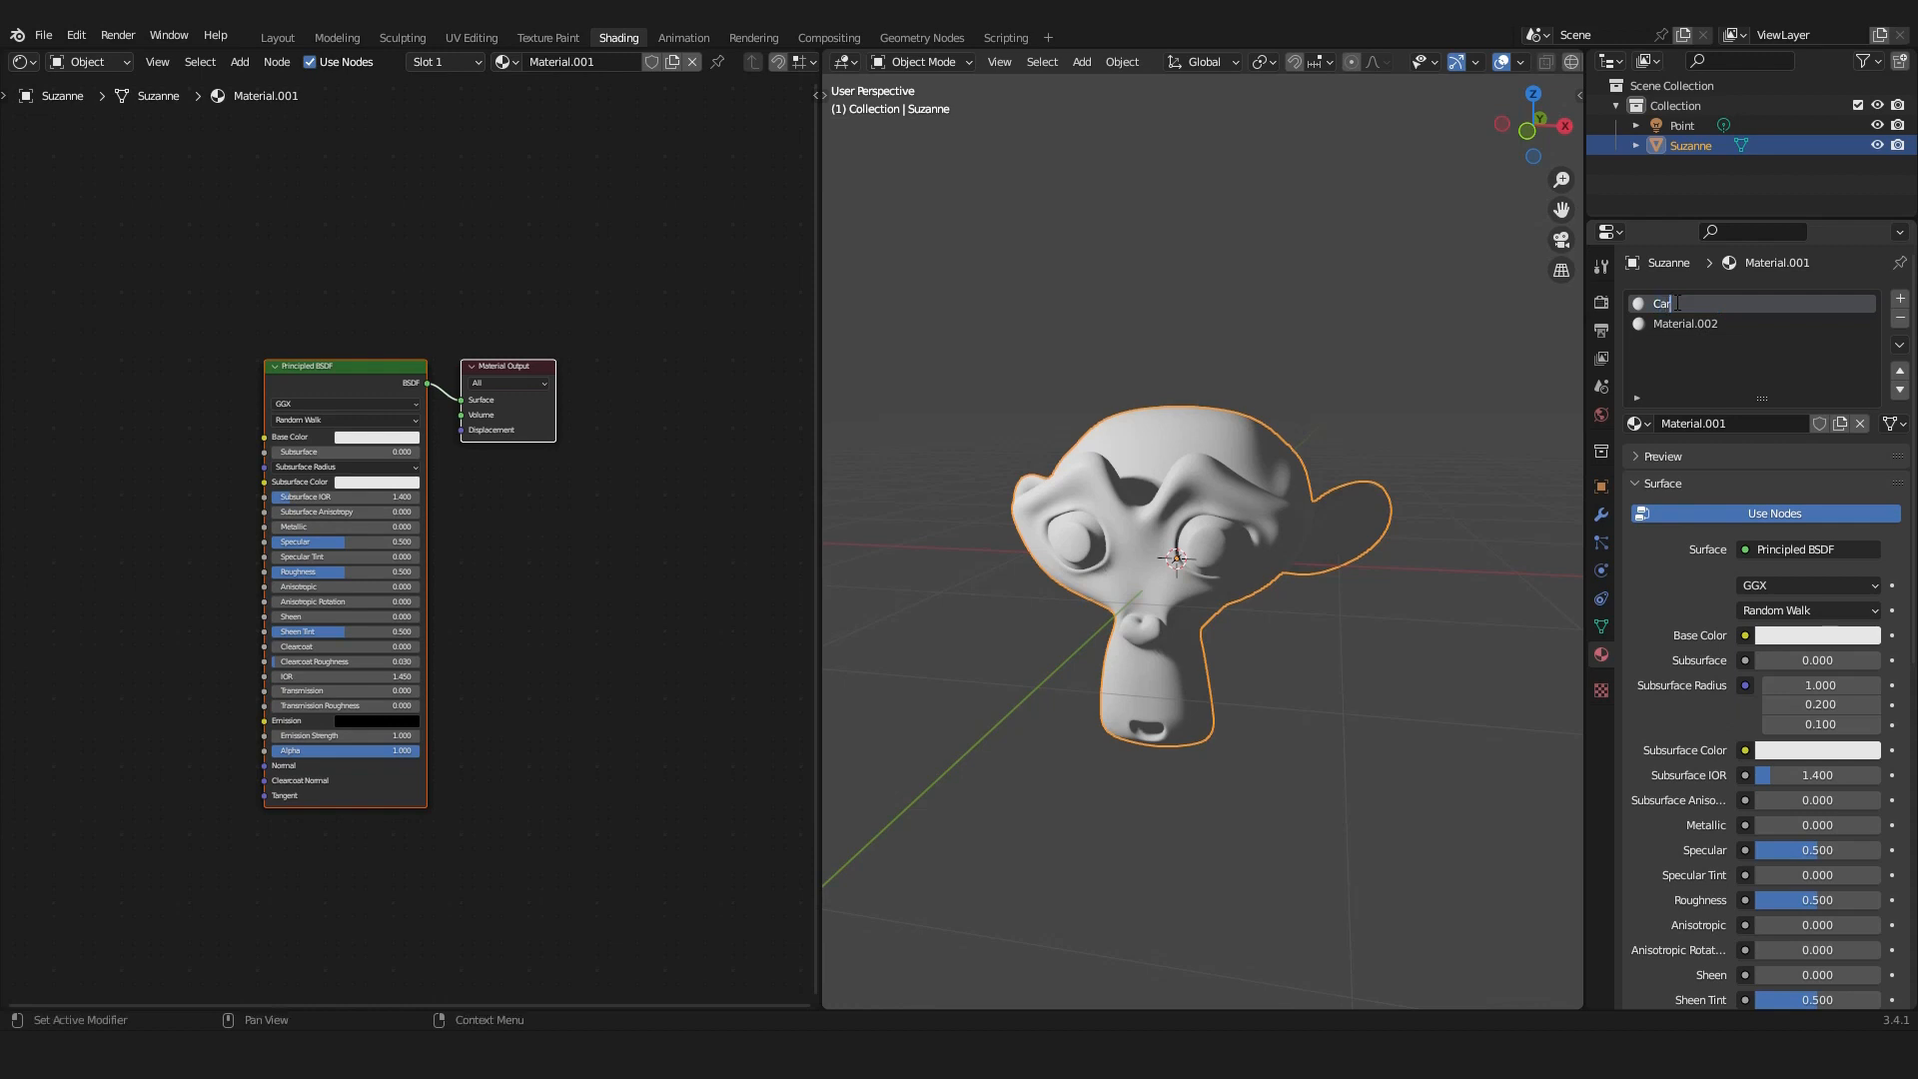
text(Cartoon Shader)
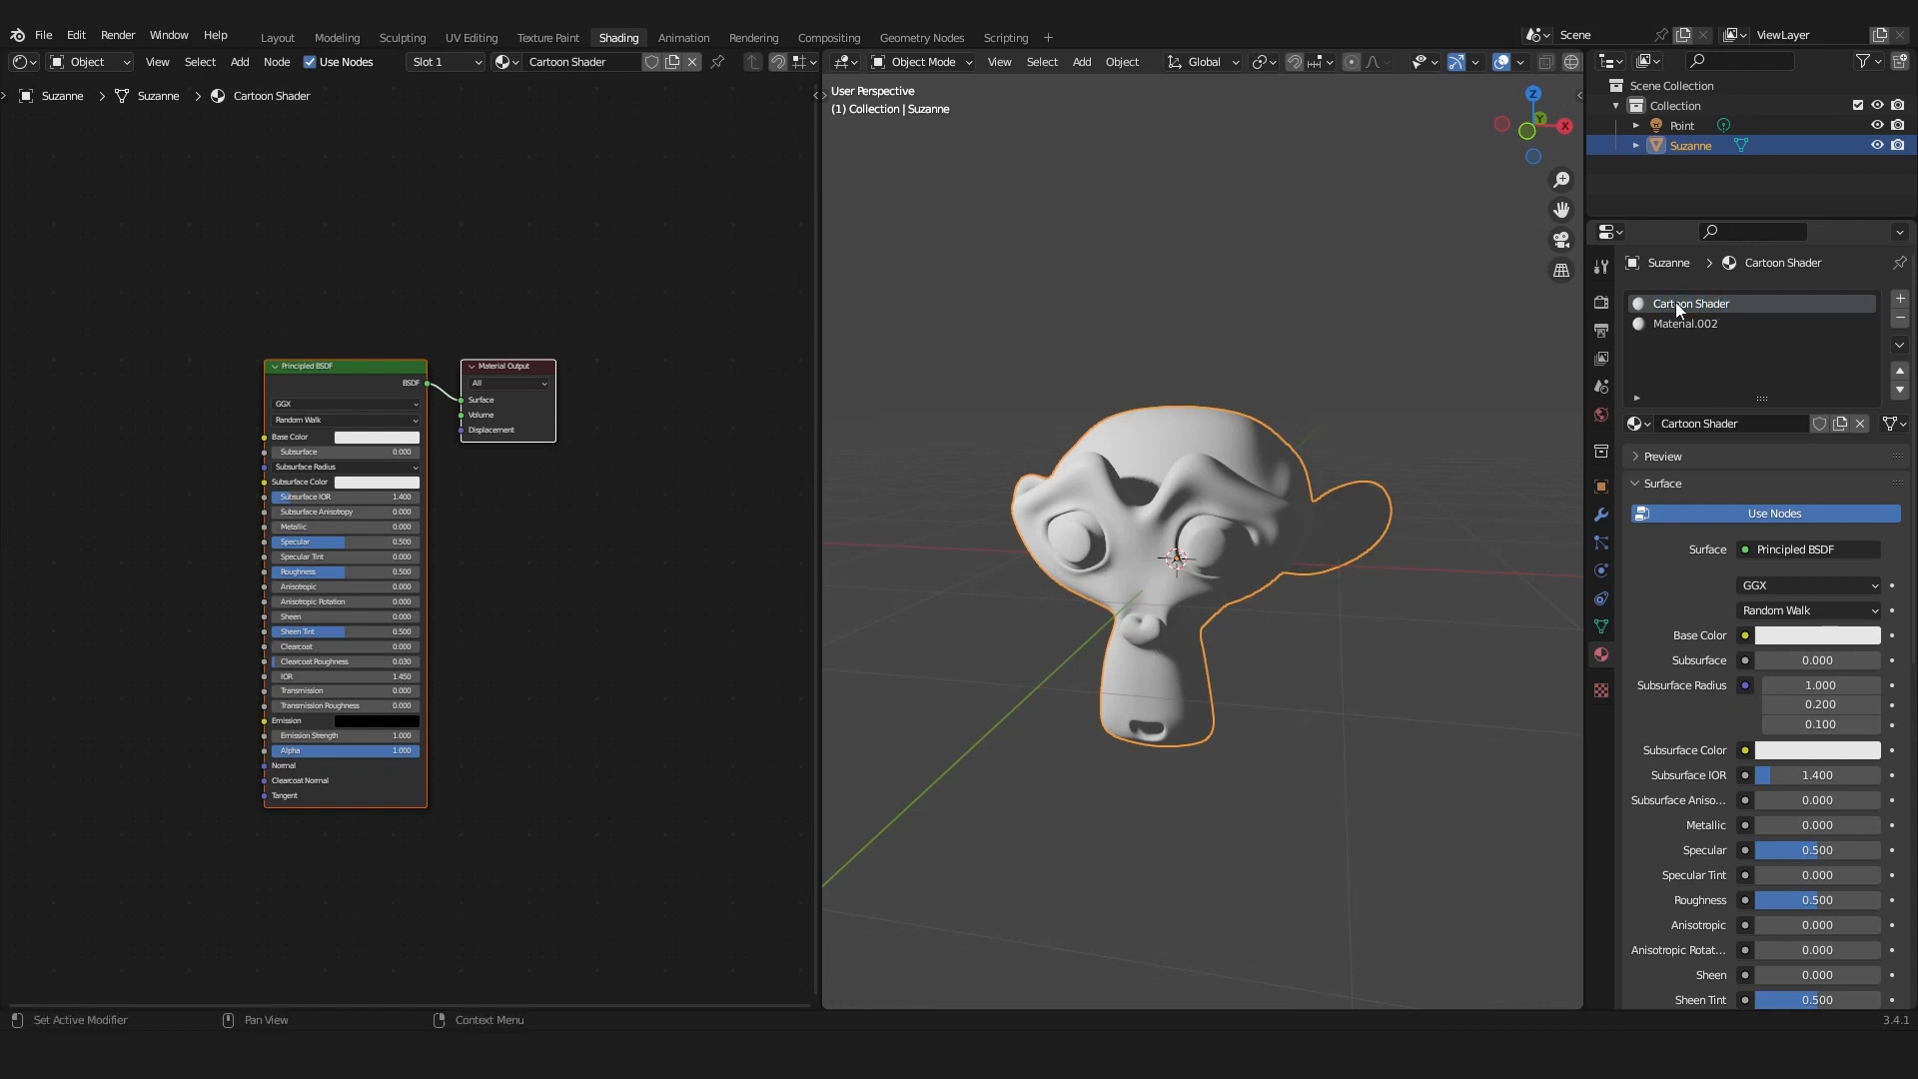
double_click(1685, 322)
text(Outline)
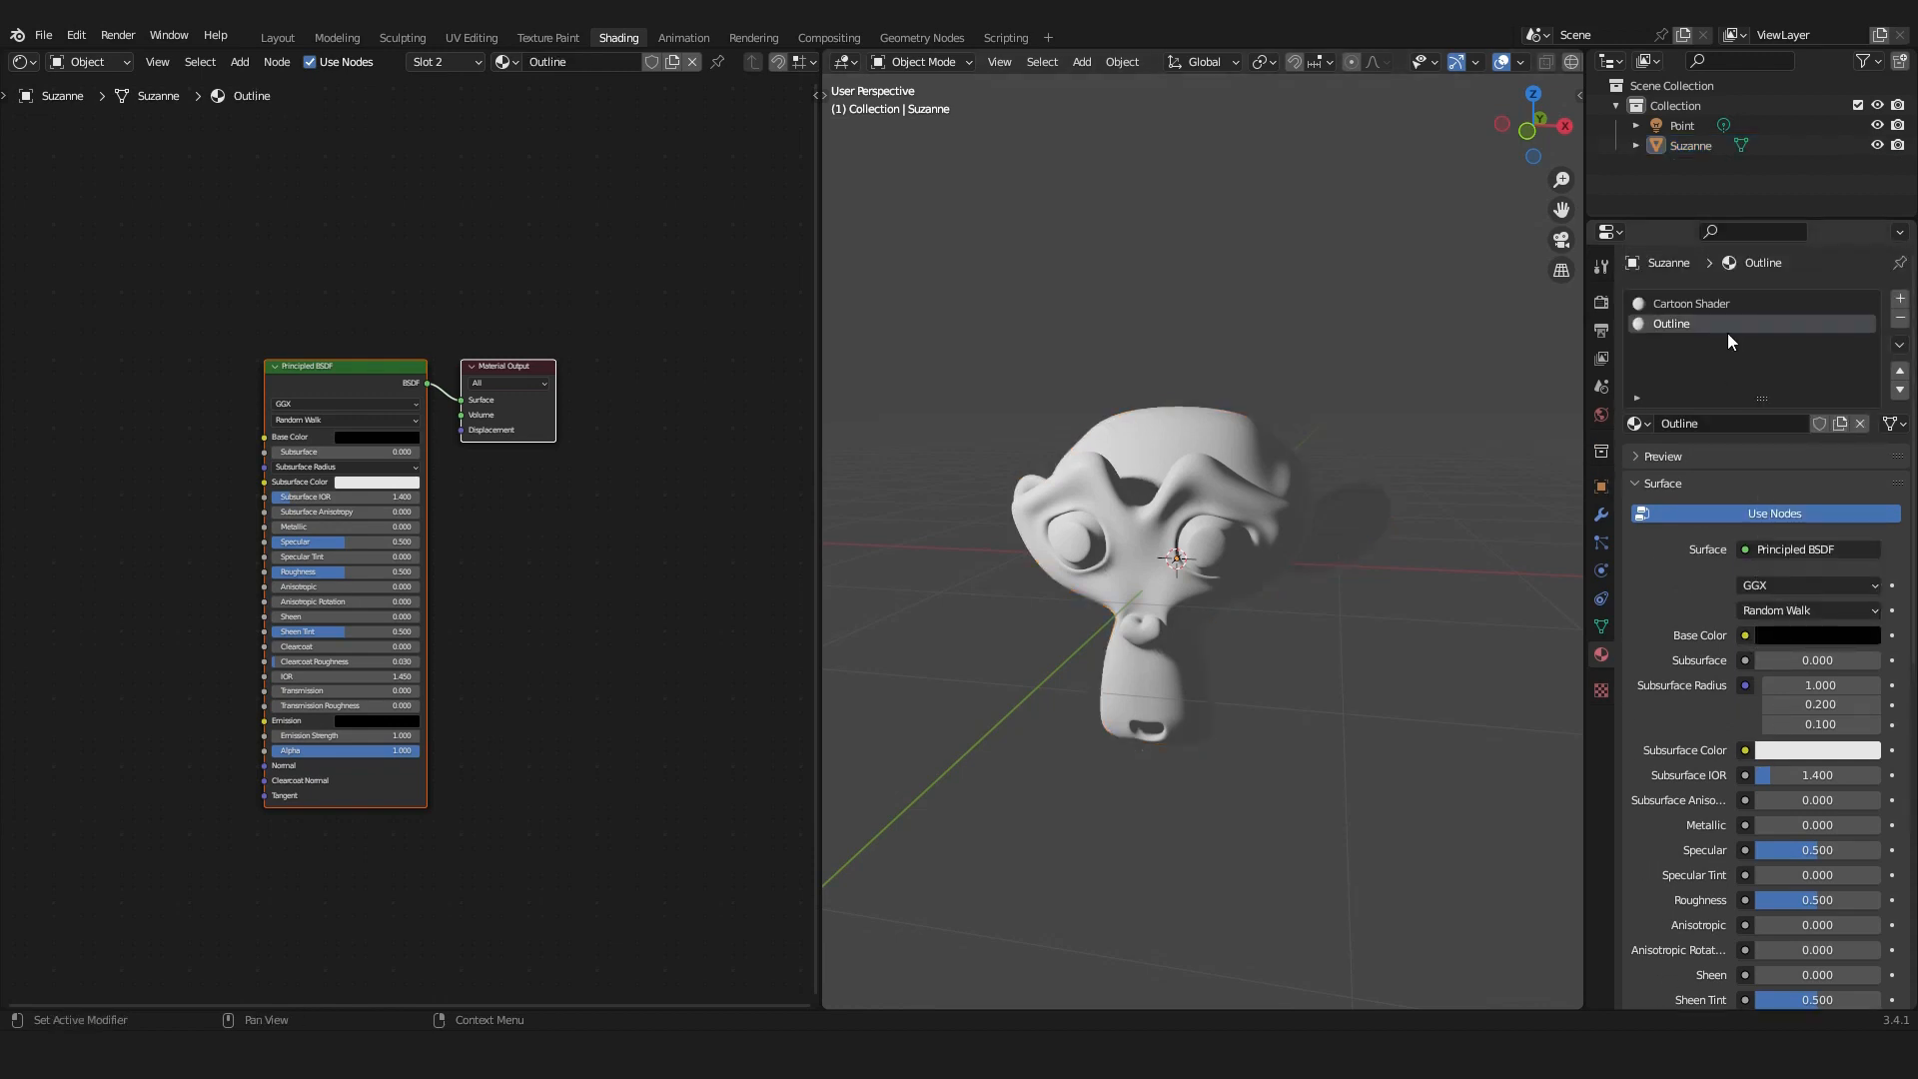
click(1690, 304)
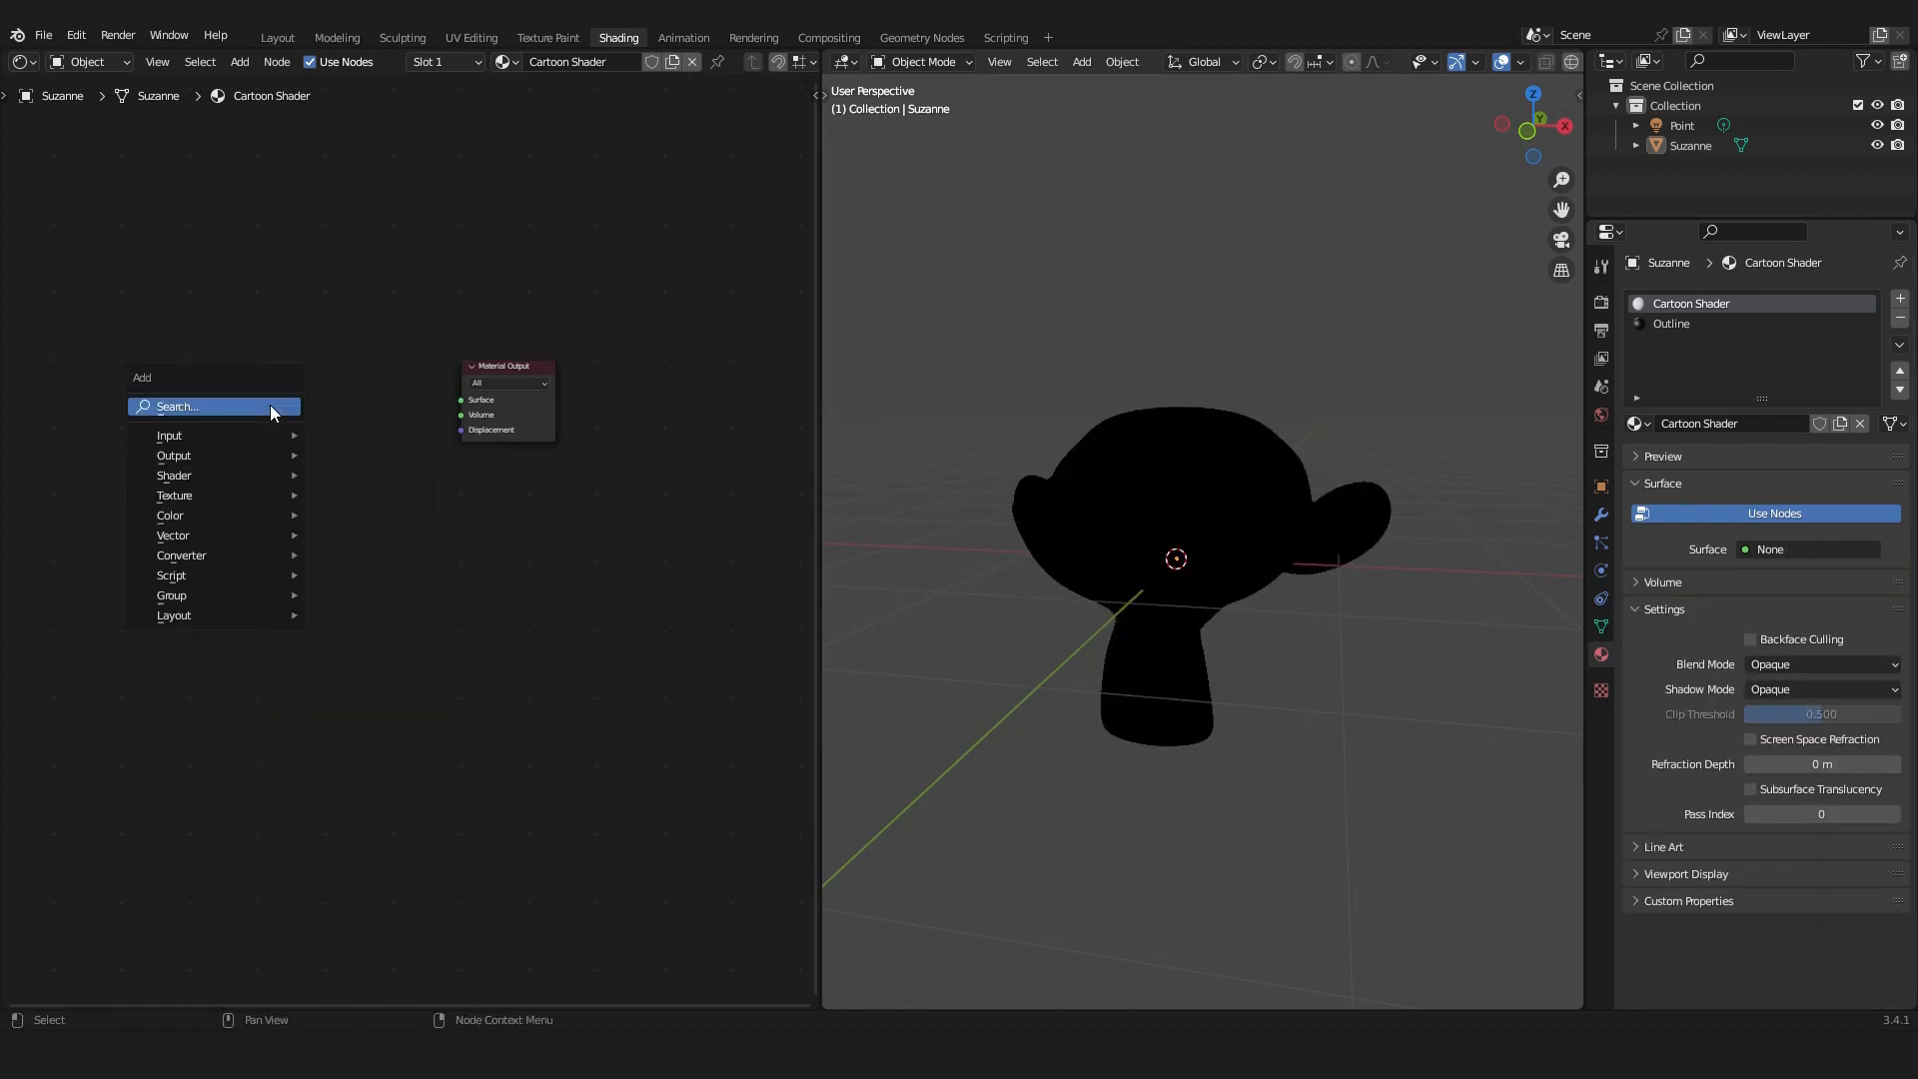
Add Diffuse BSDF, Shader to RGB and ColorRamp nodes, linking Shader to RGB to the output.
text(diff)
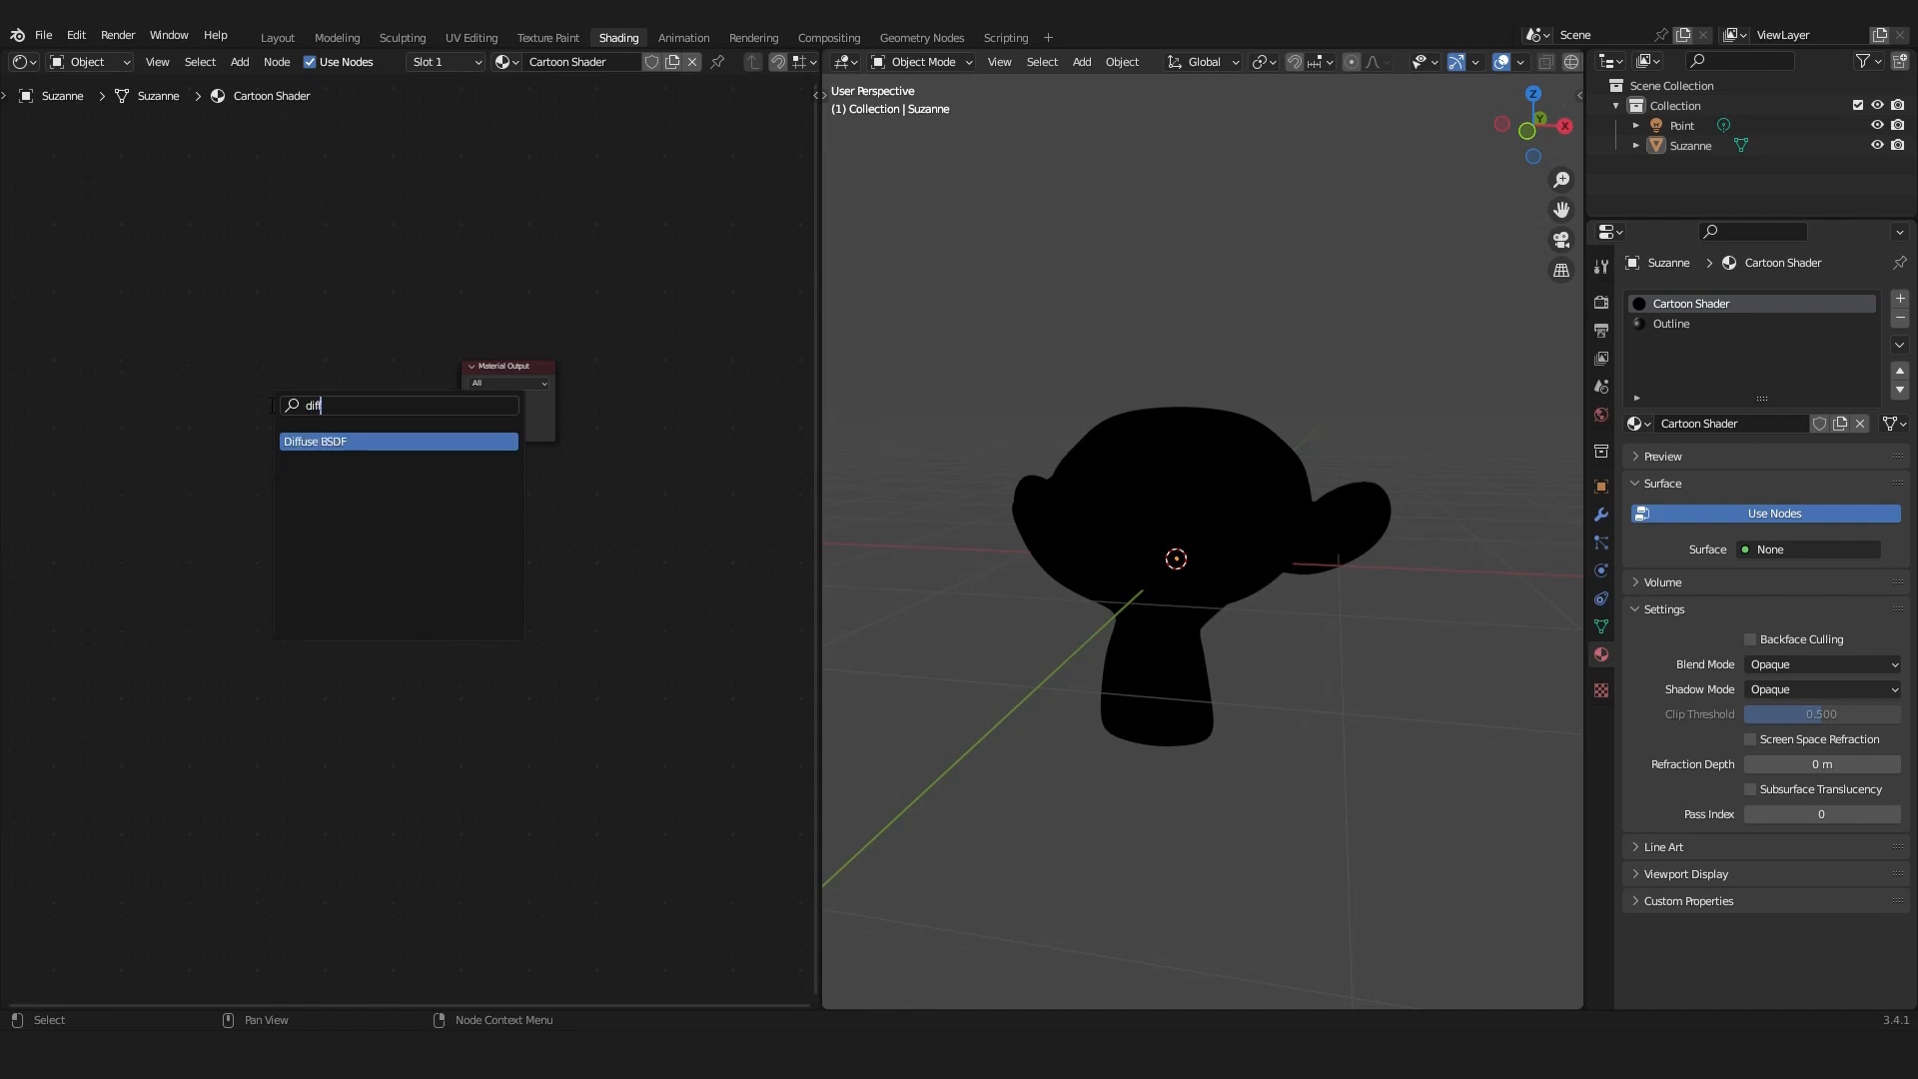
click(315, 441)
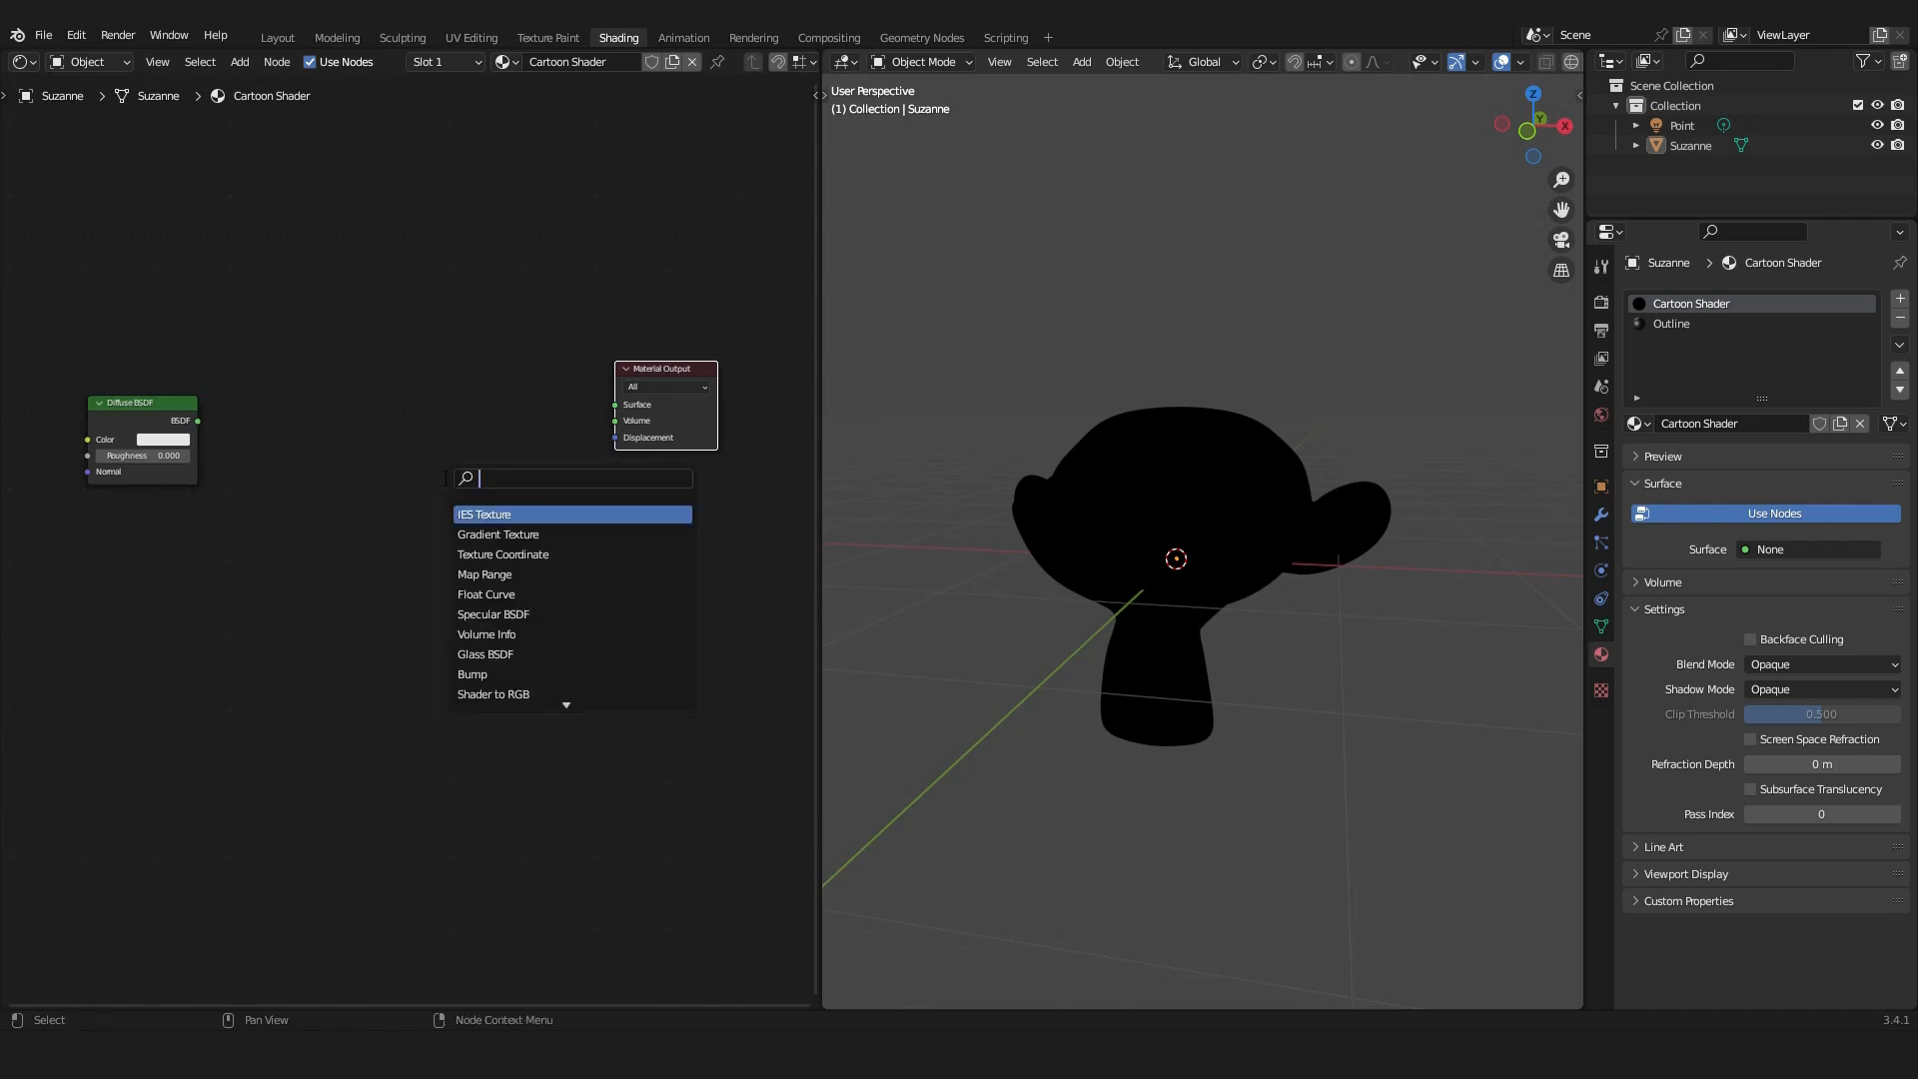
text(shader to)
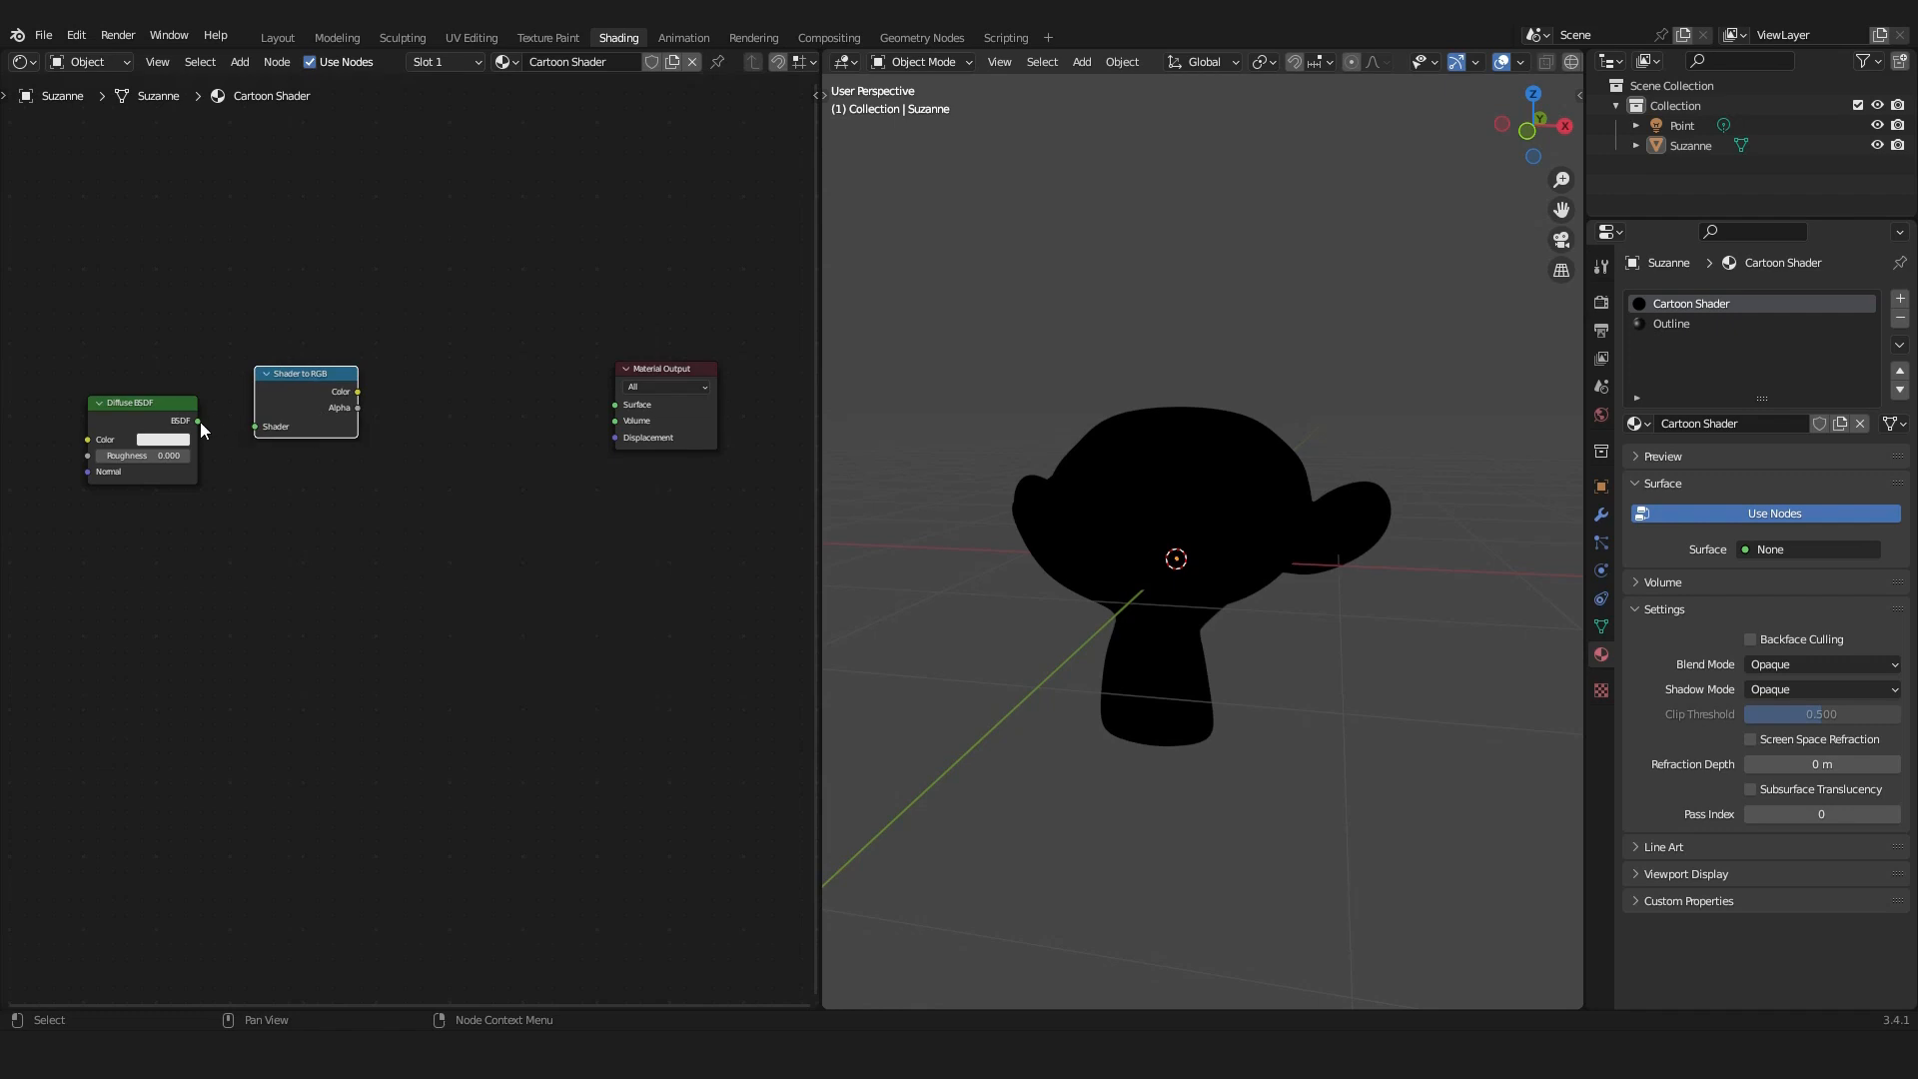
drag(195, 419, 252, 427)
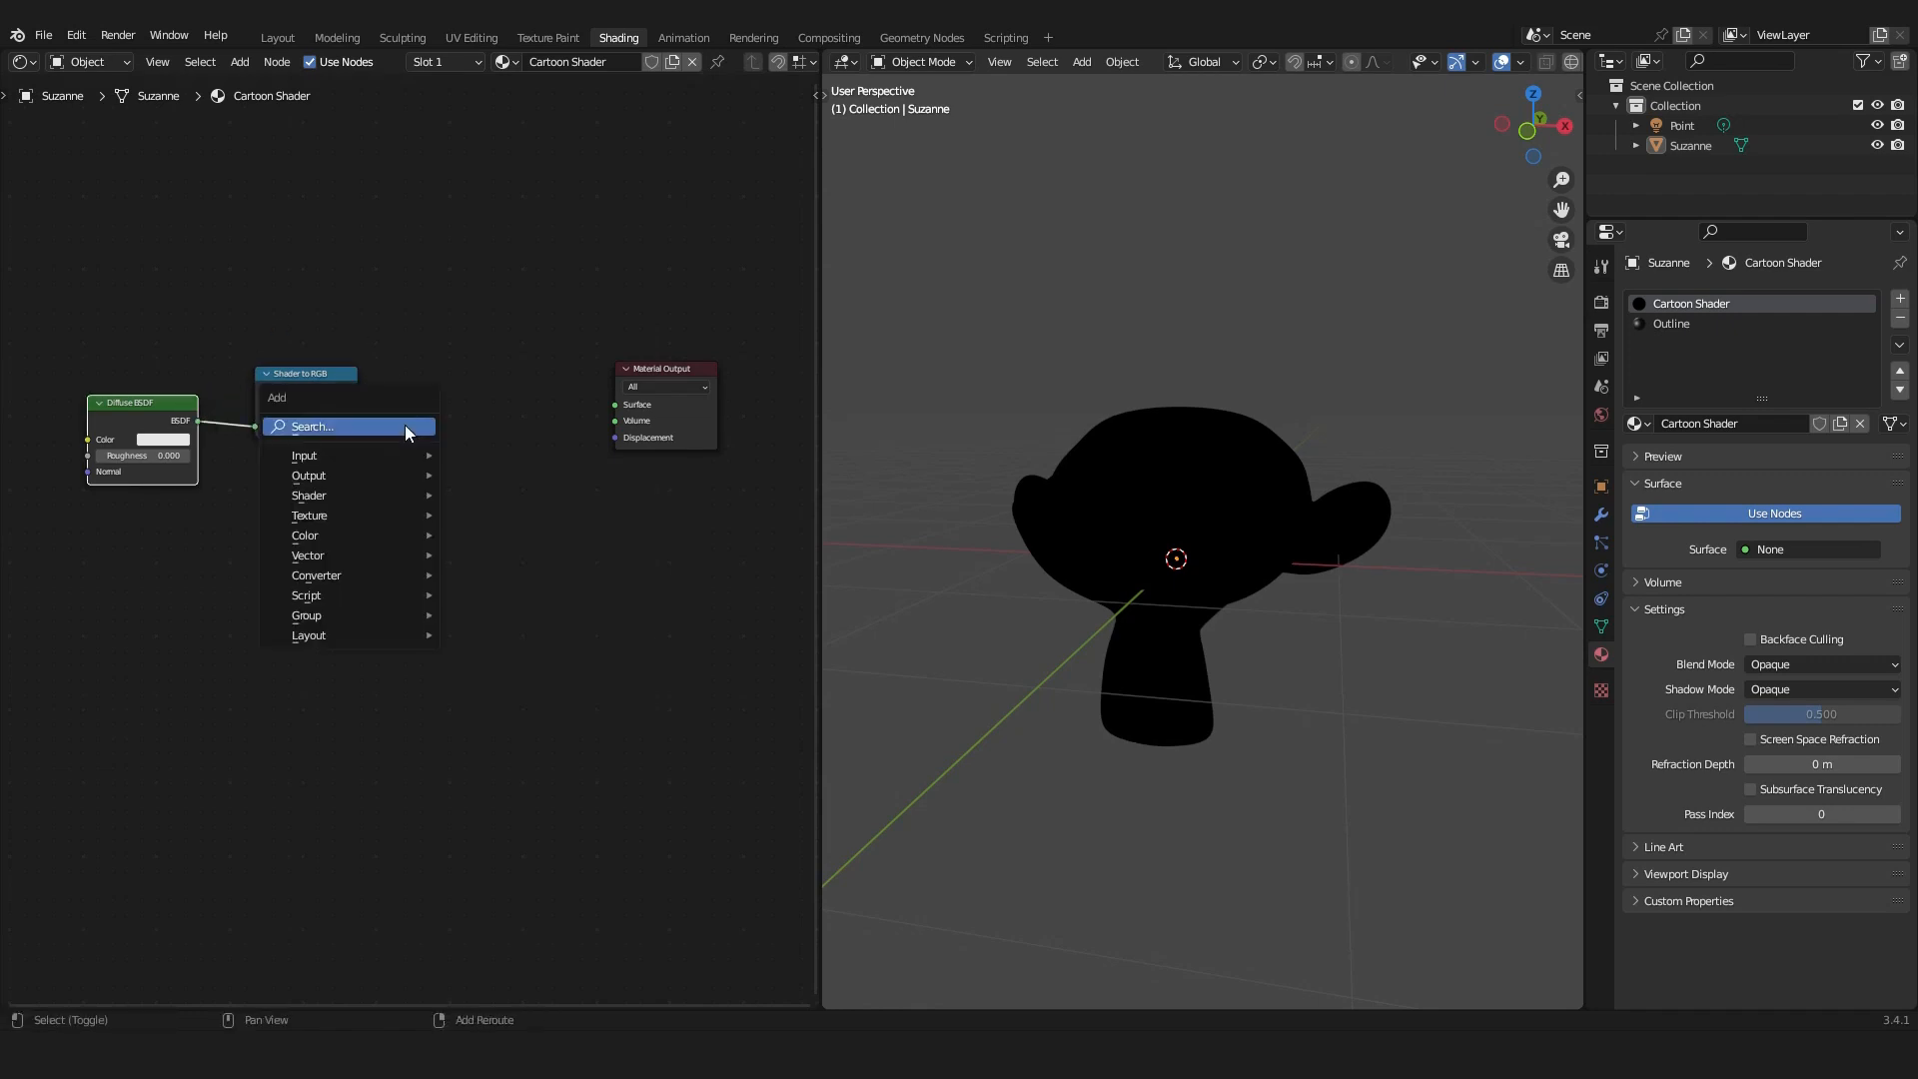
text(color)
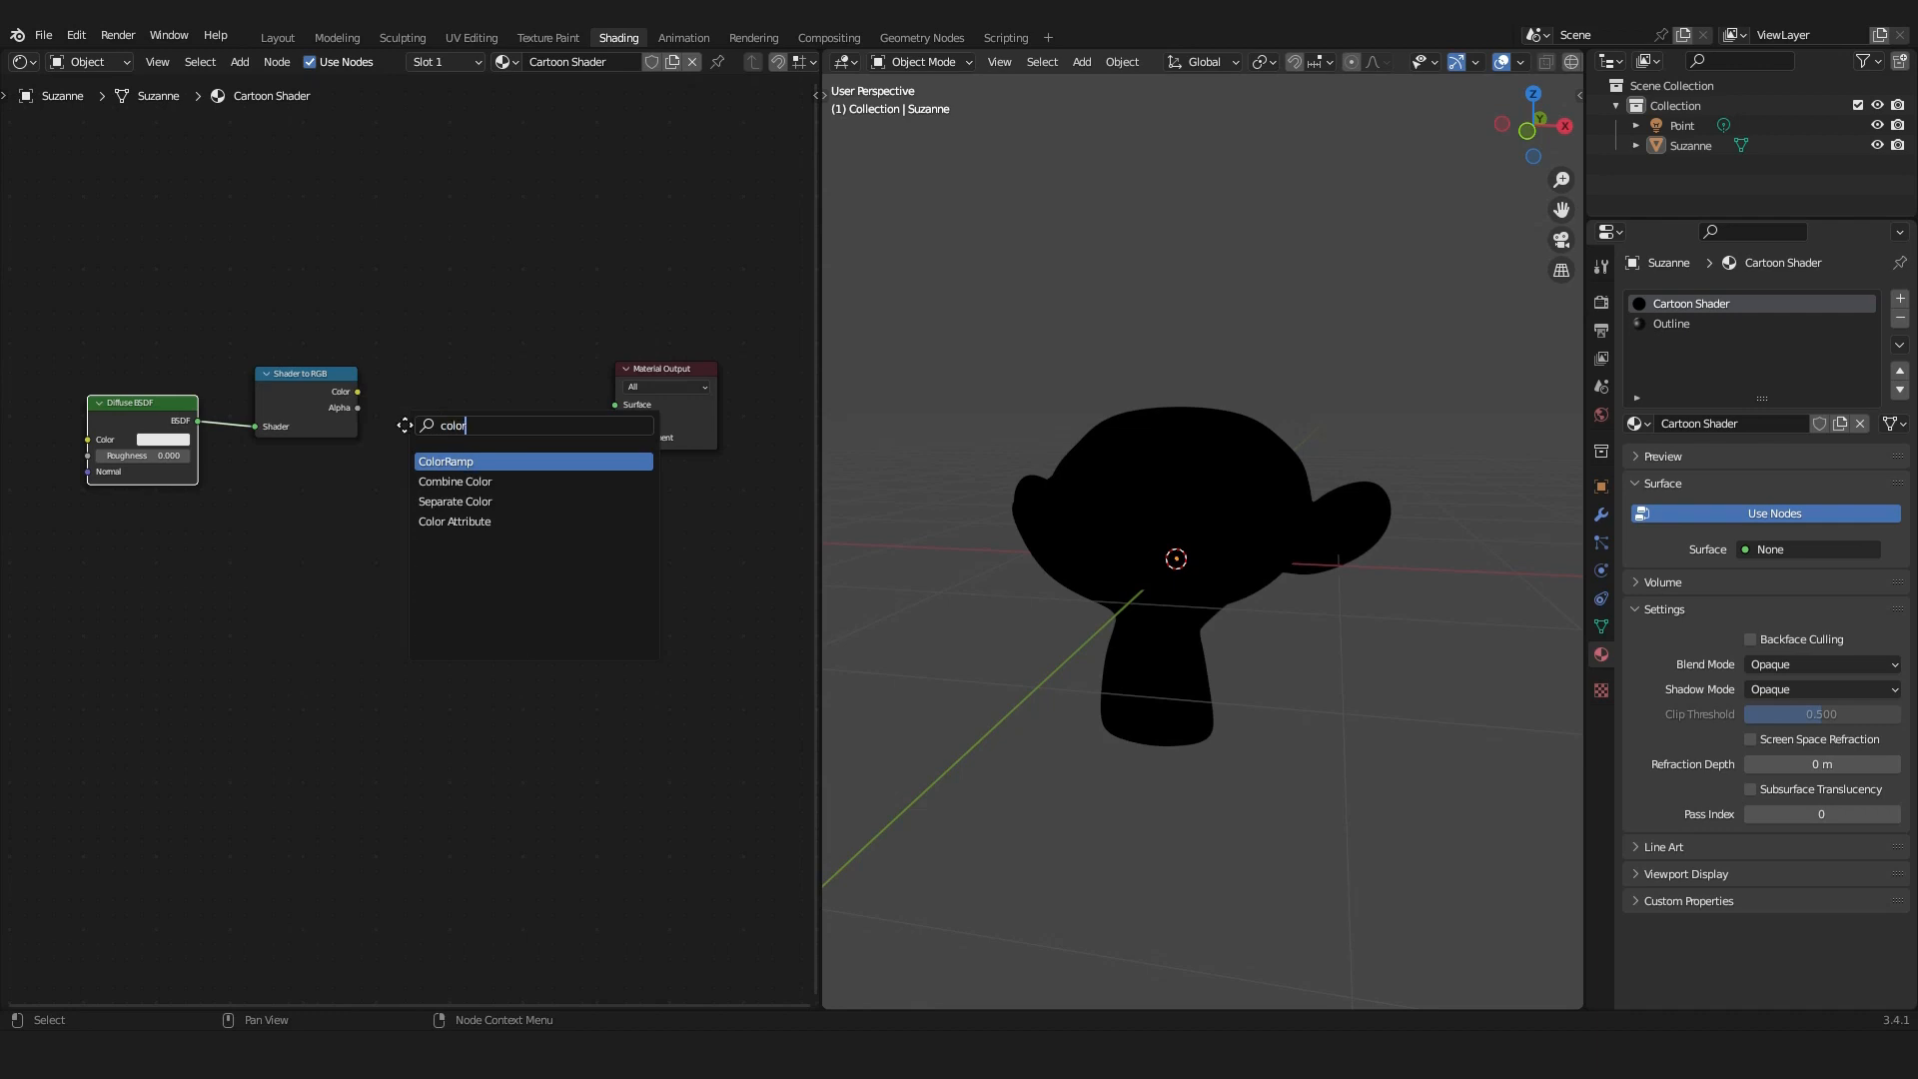
click(445, 461)
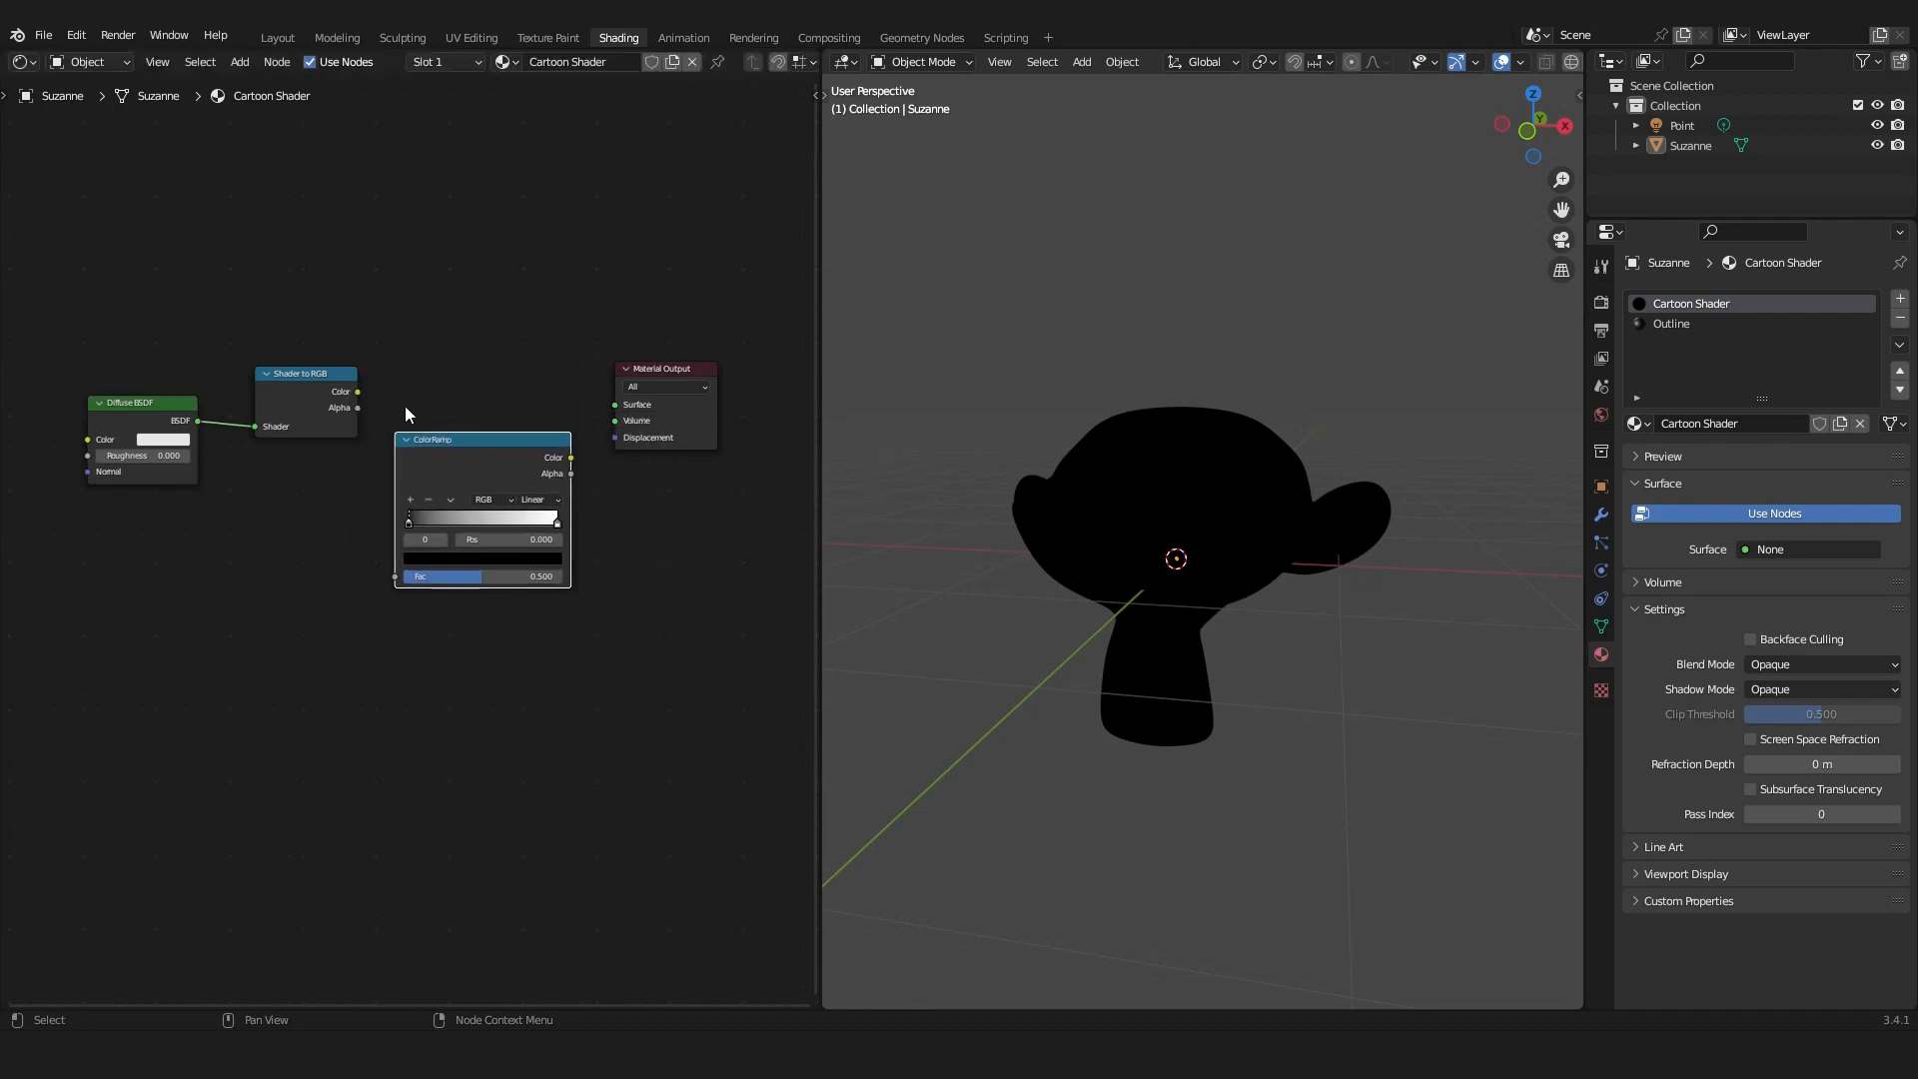
drag(358, 391, 618, 404)
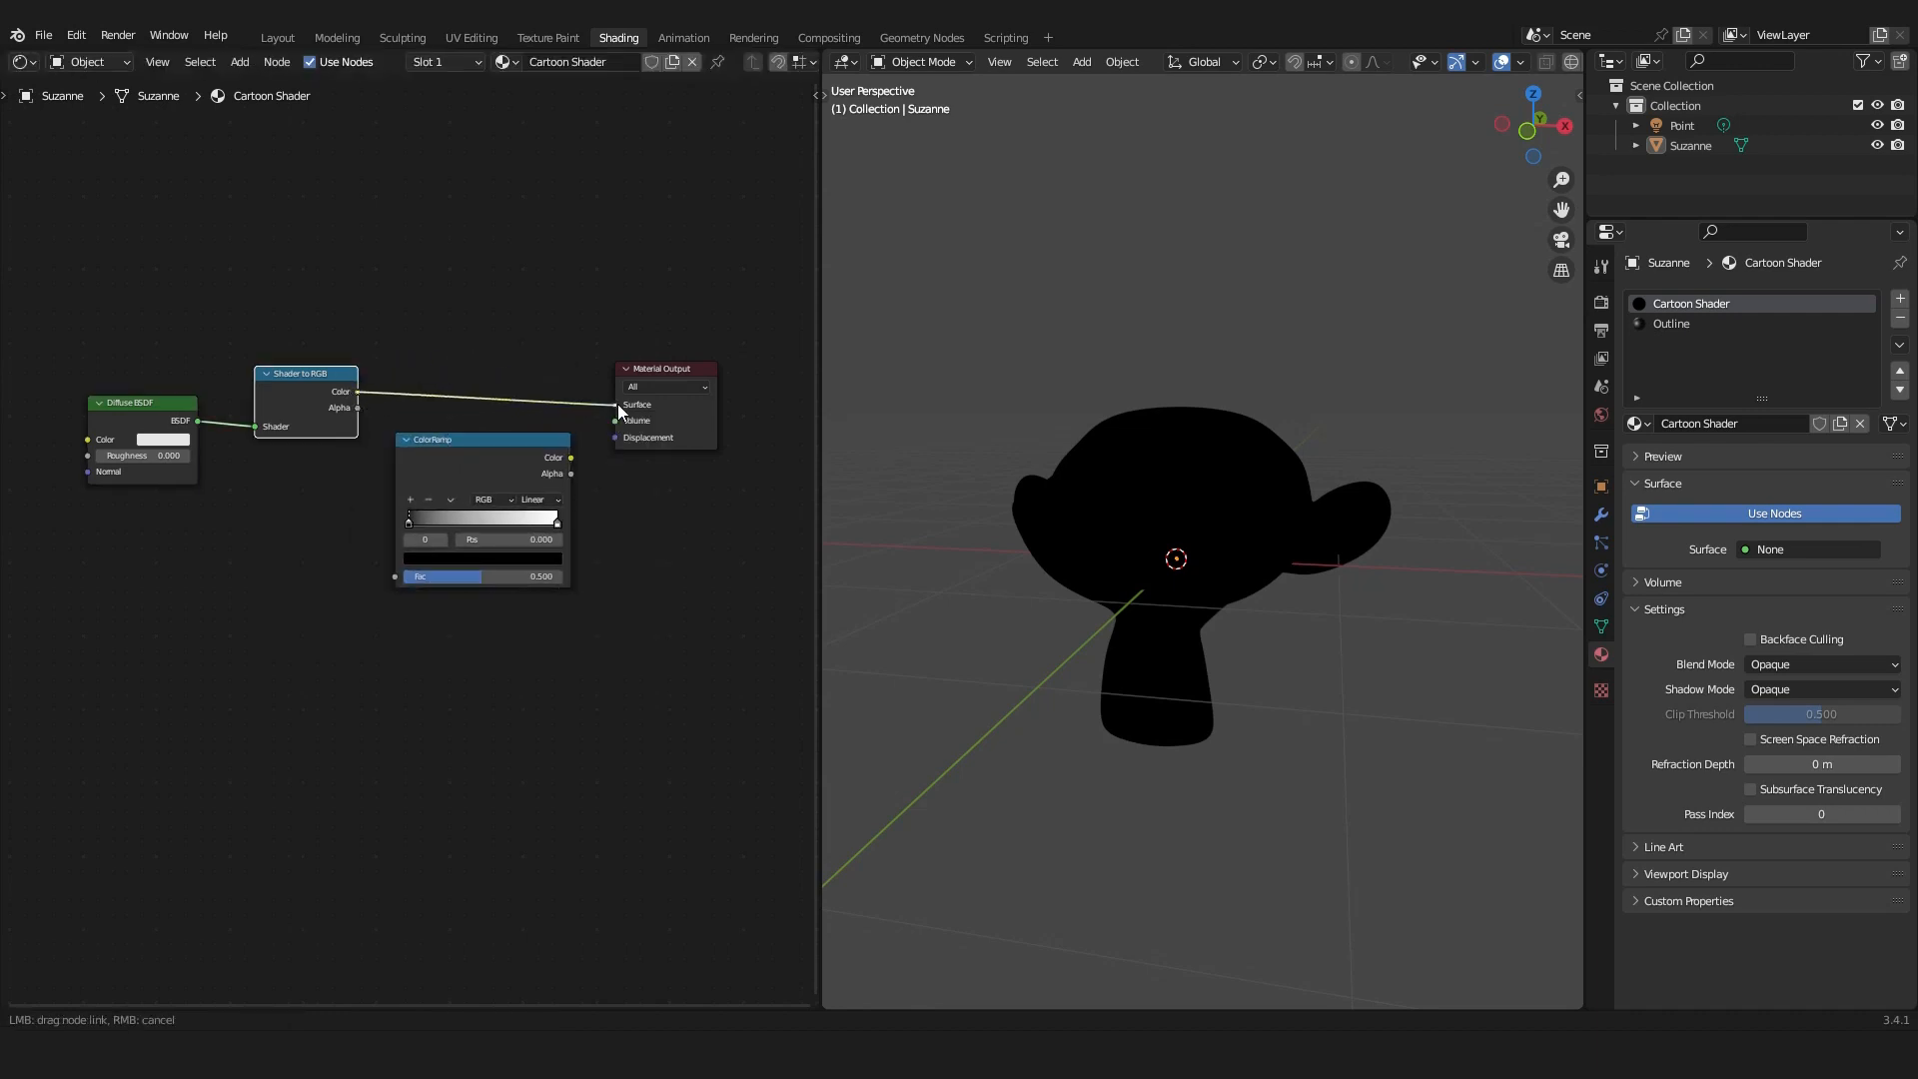
drag(357, 391, 623, 403)
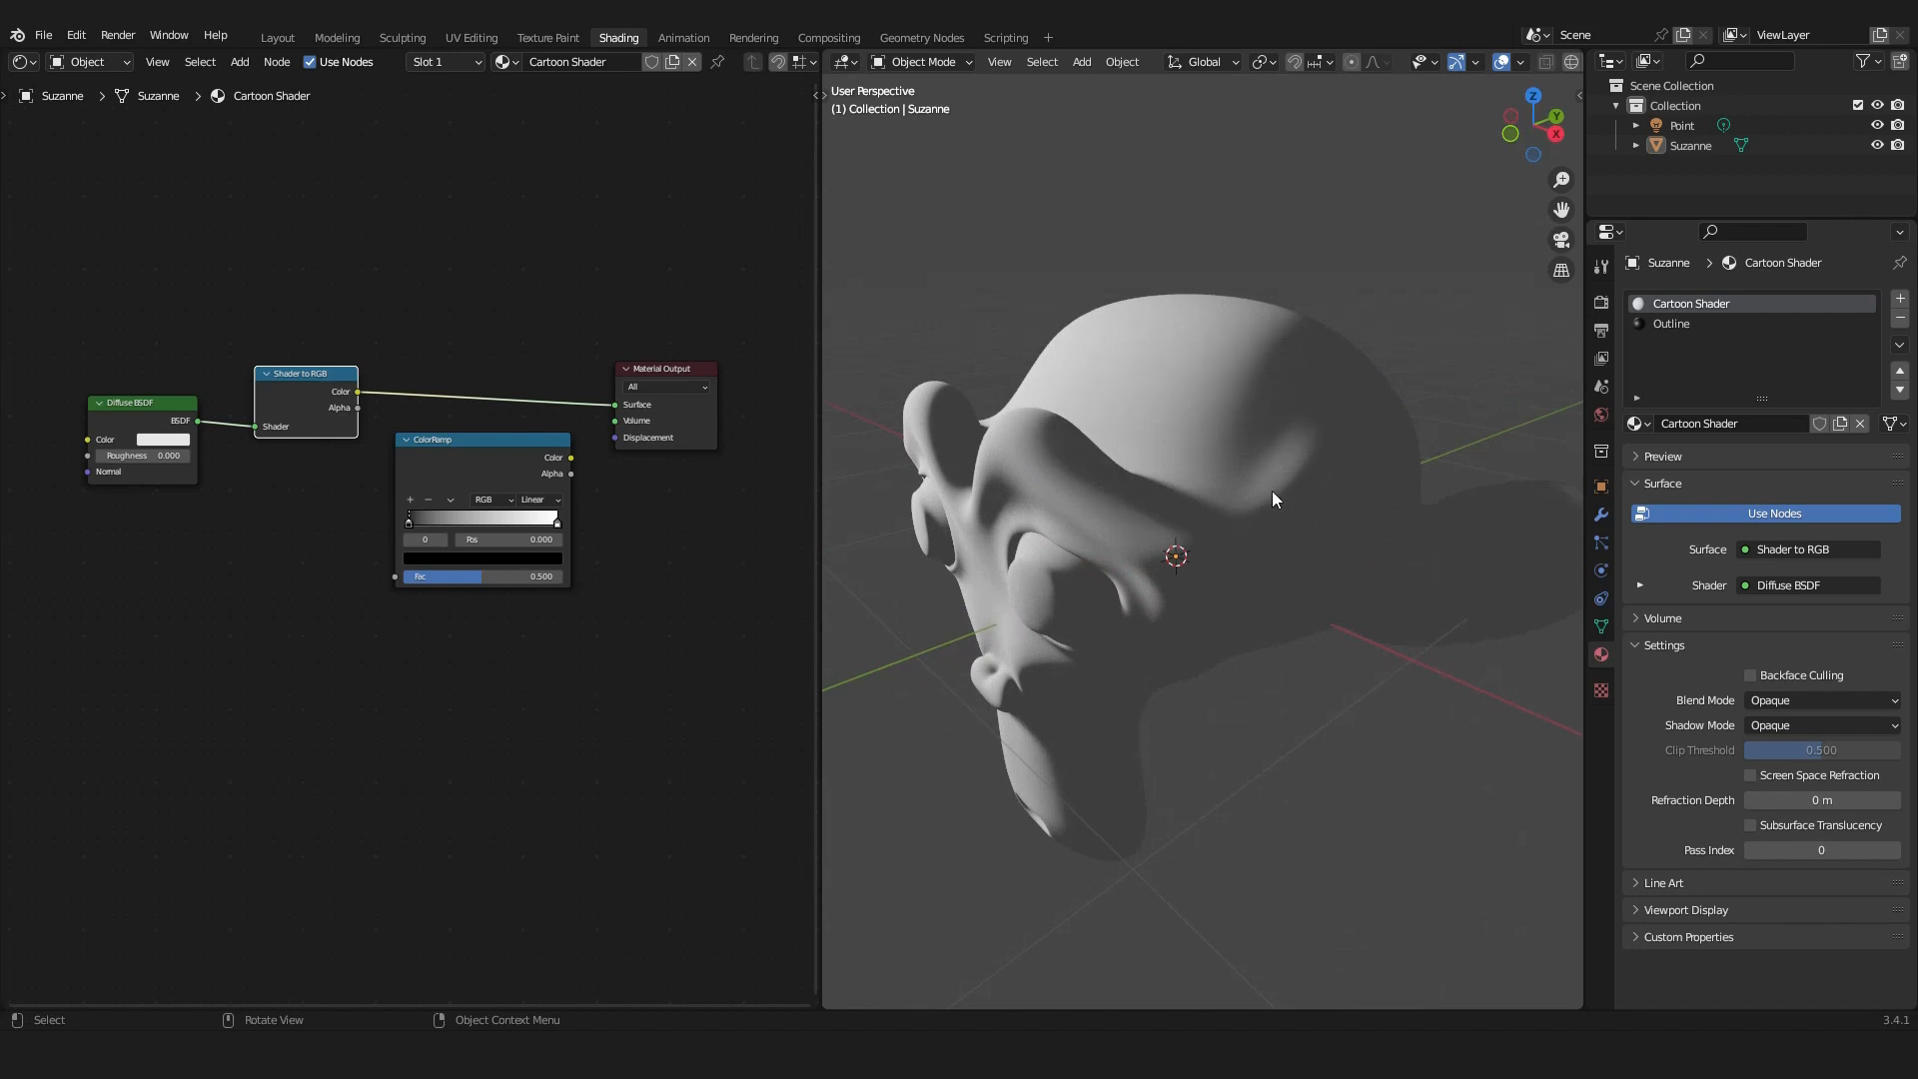
mouse_move(485, 499)
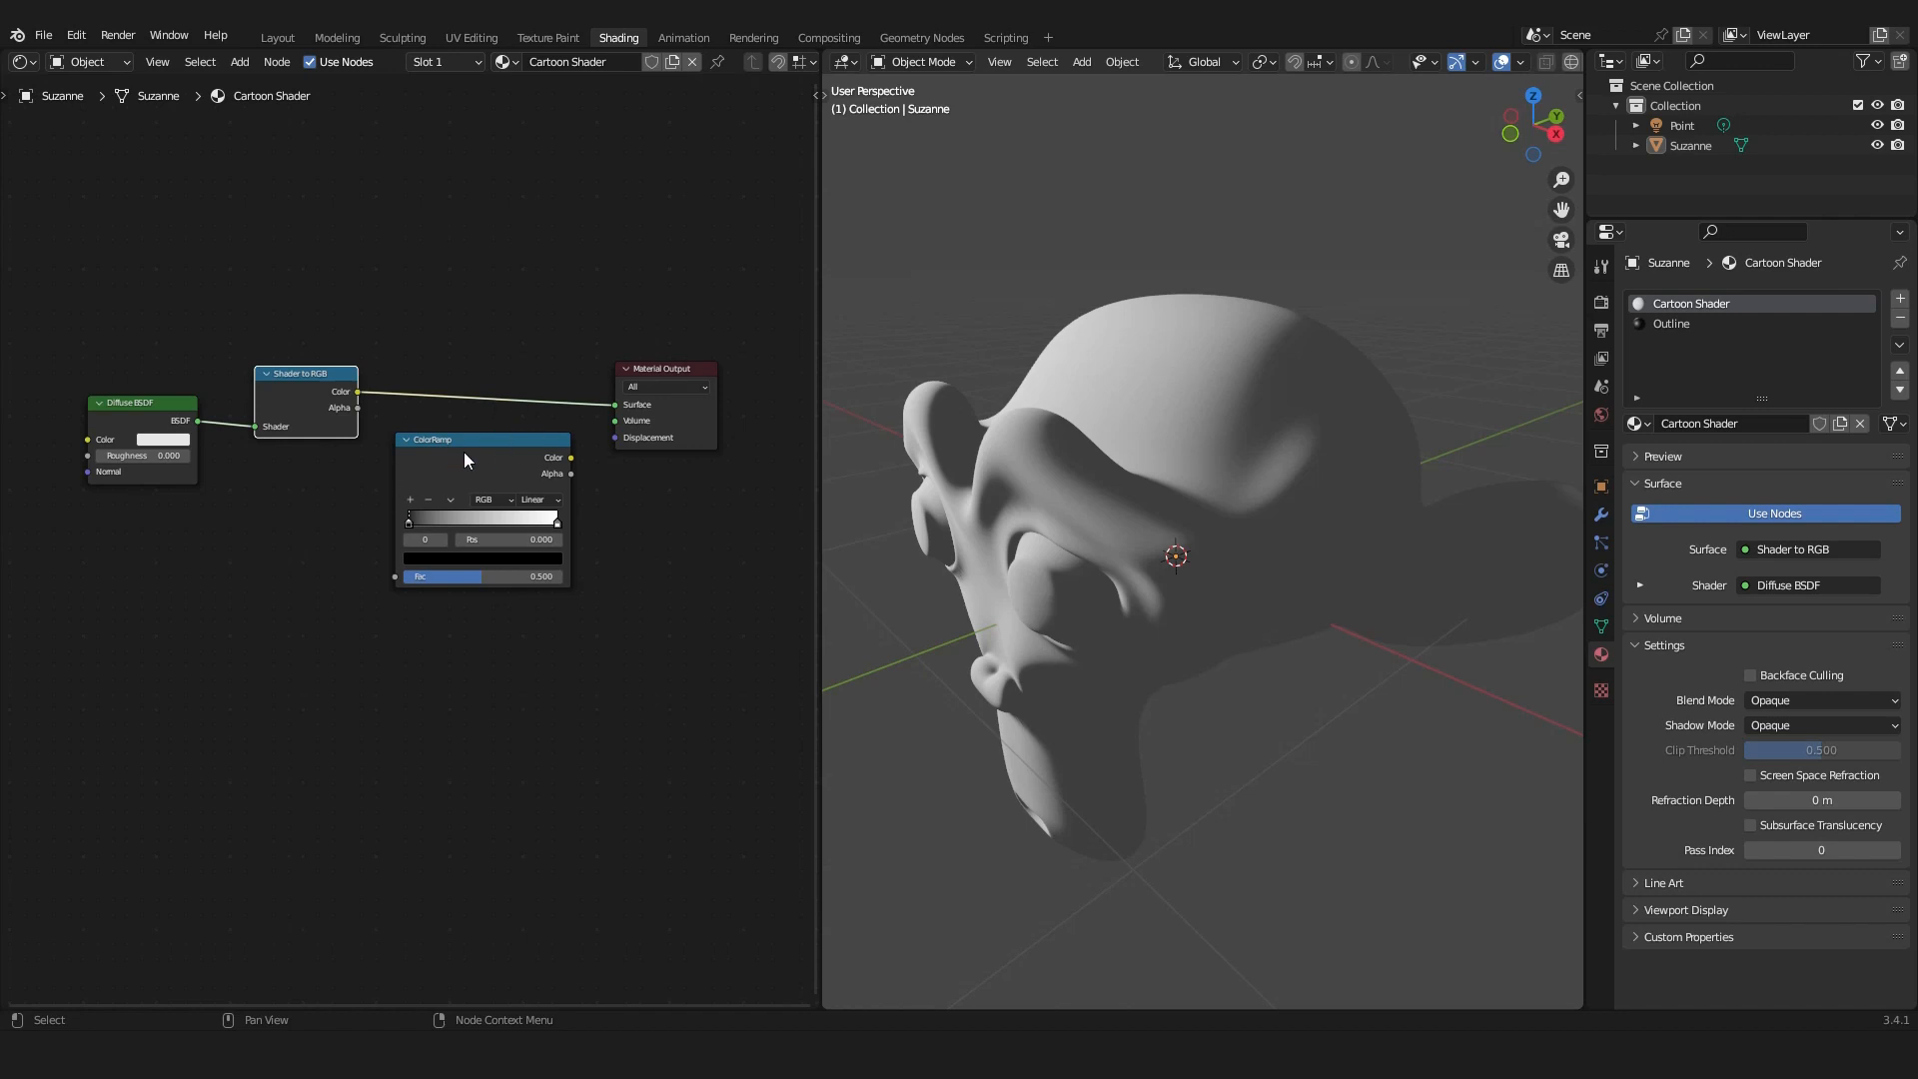
Insert the ColorRamp before the output with Constant interpolation and widen the white band.
drag(464, 459, 473, 373)
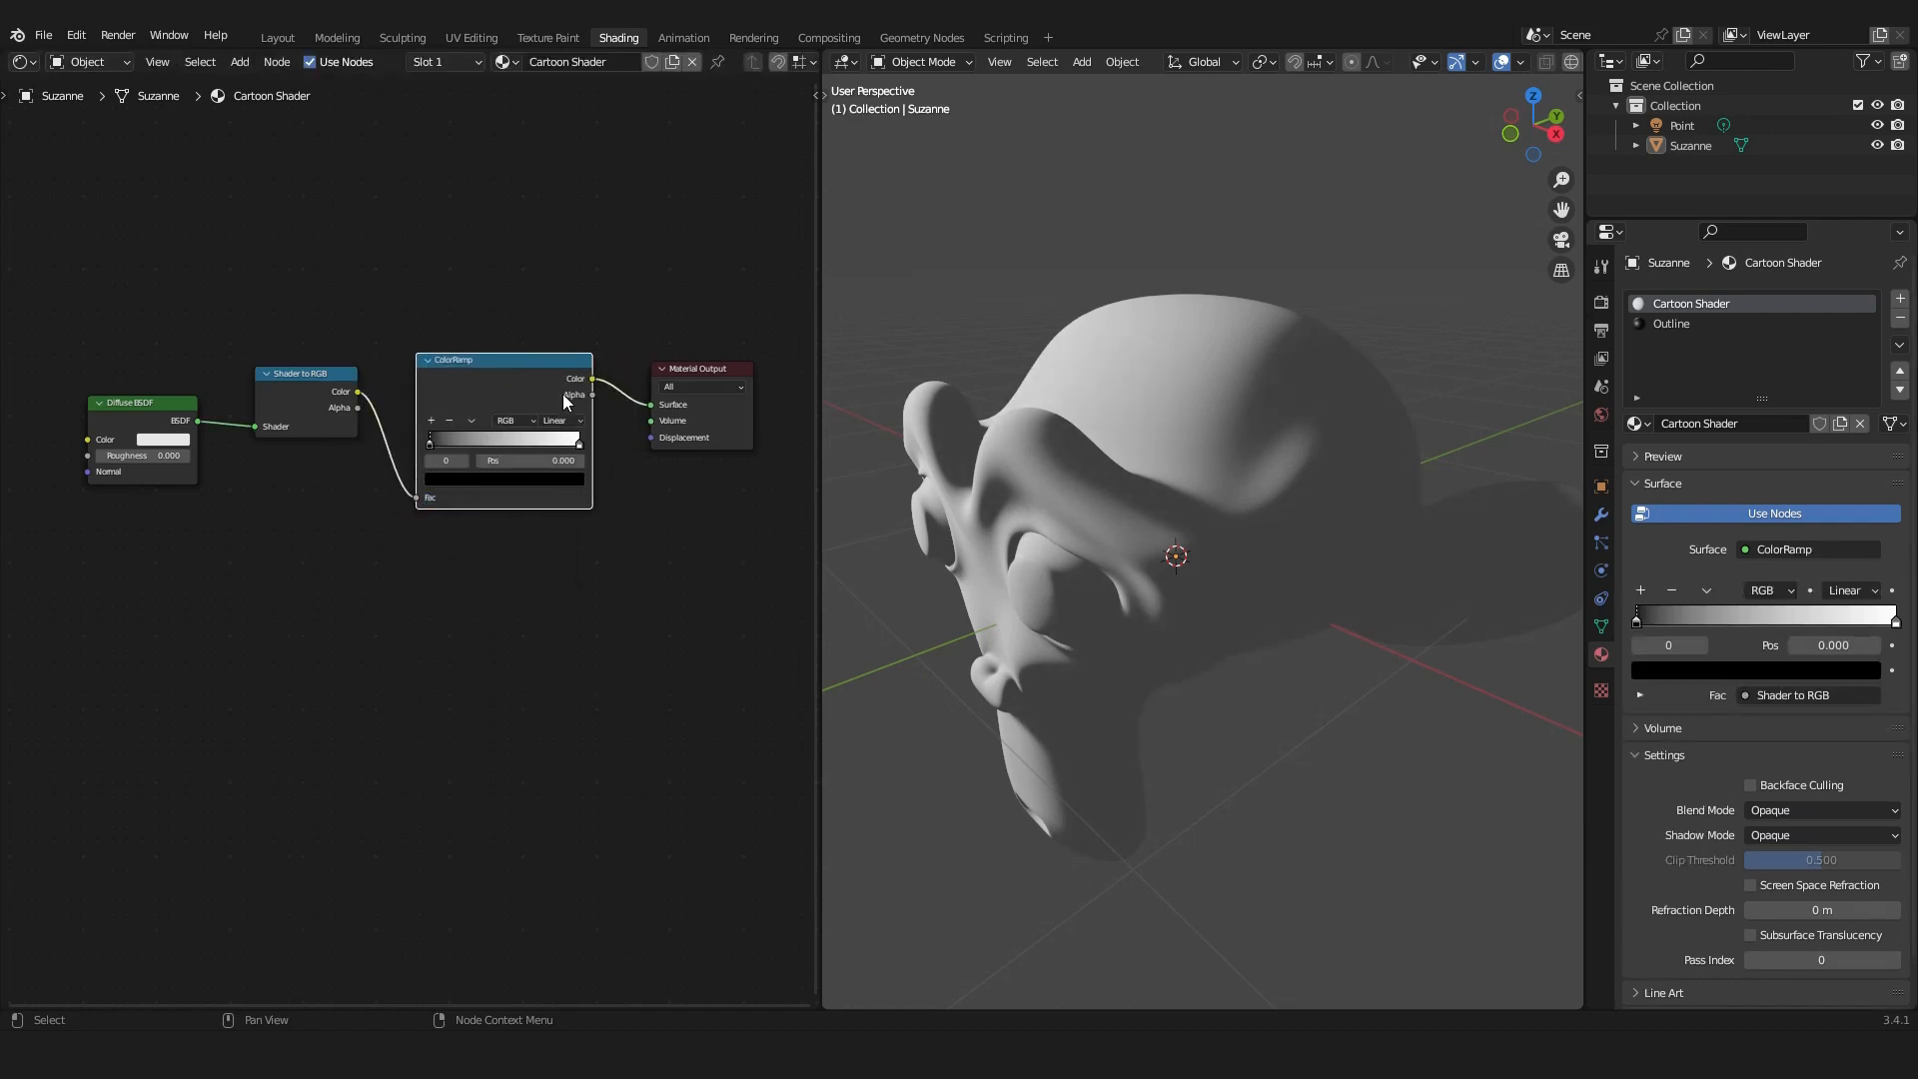
click(554, 433)
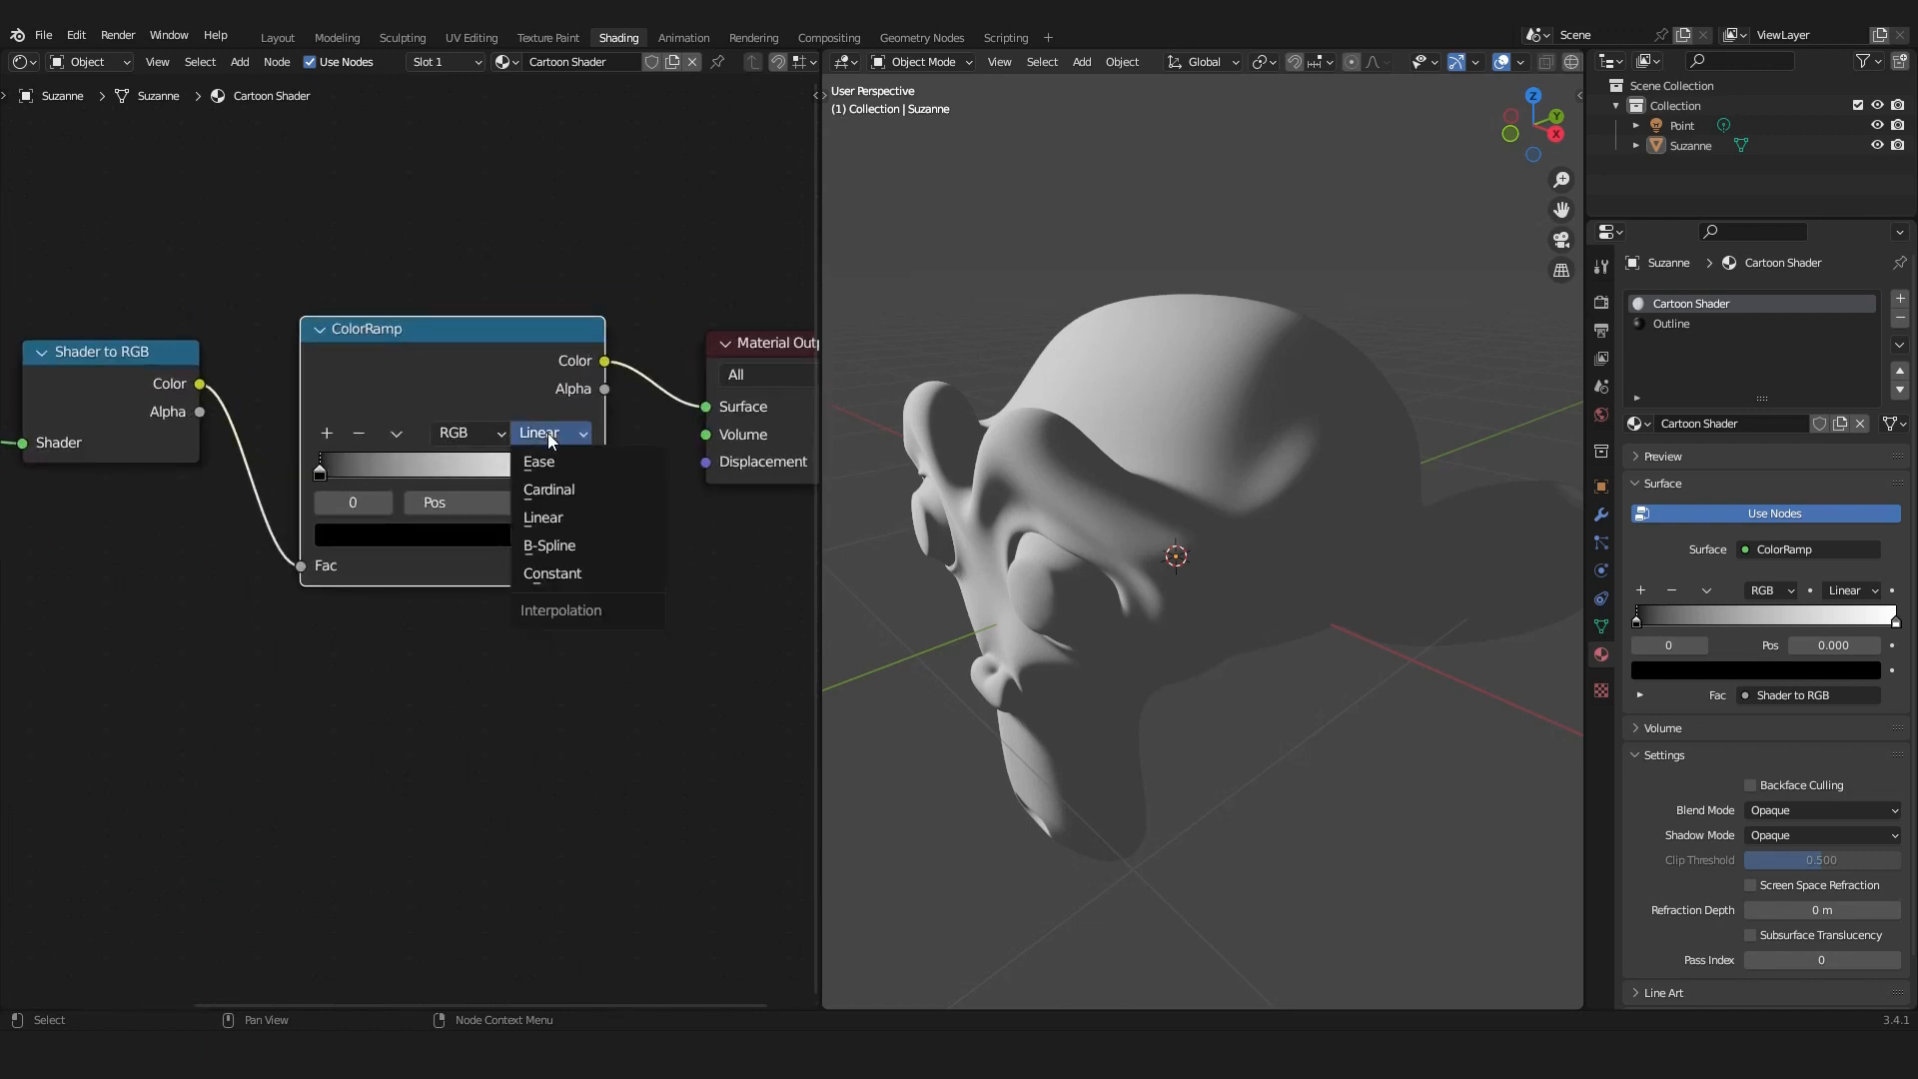
click(552, 572)
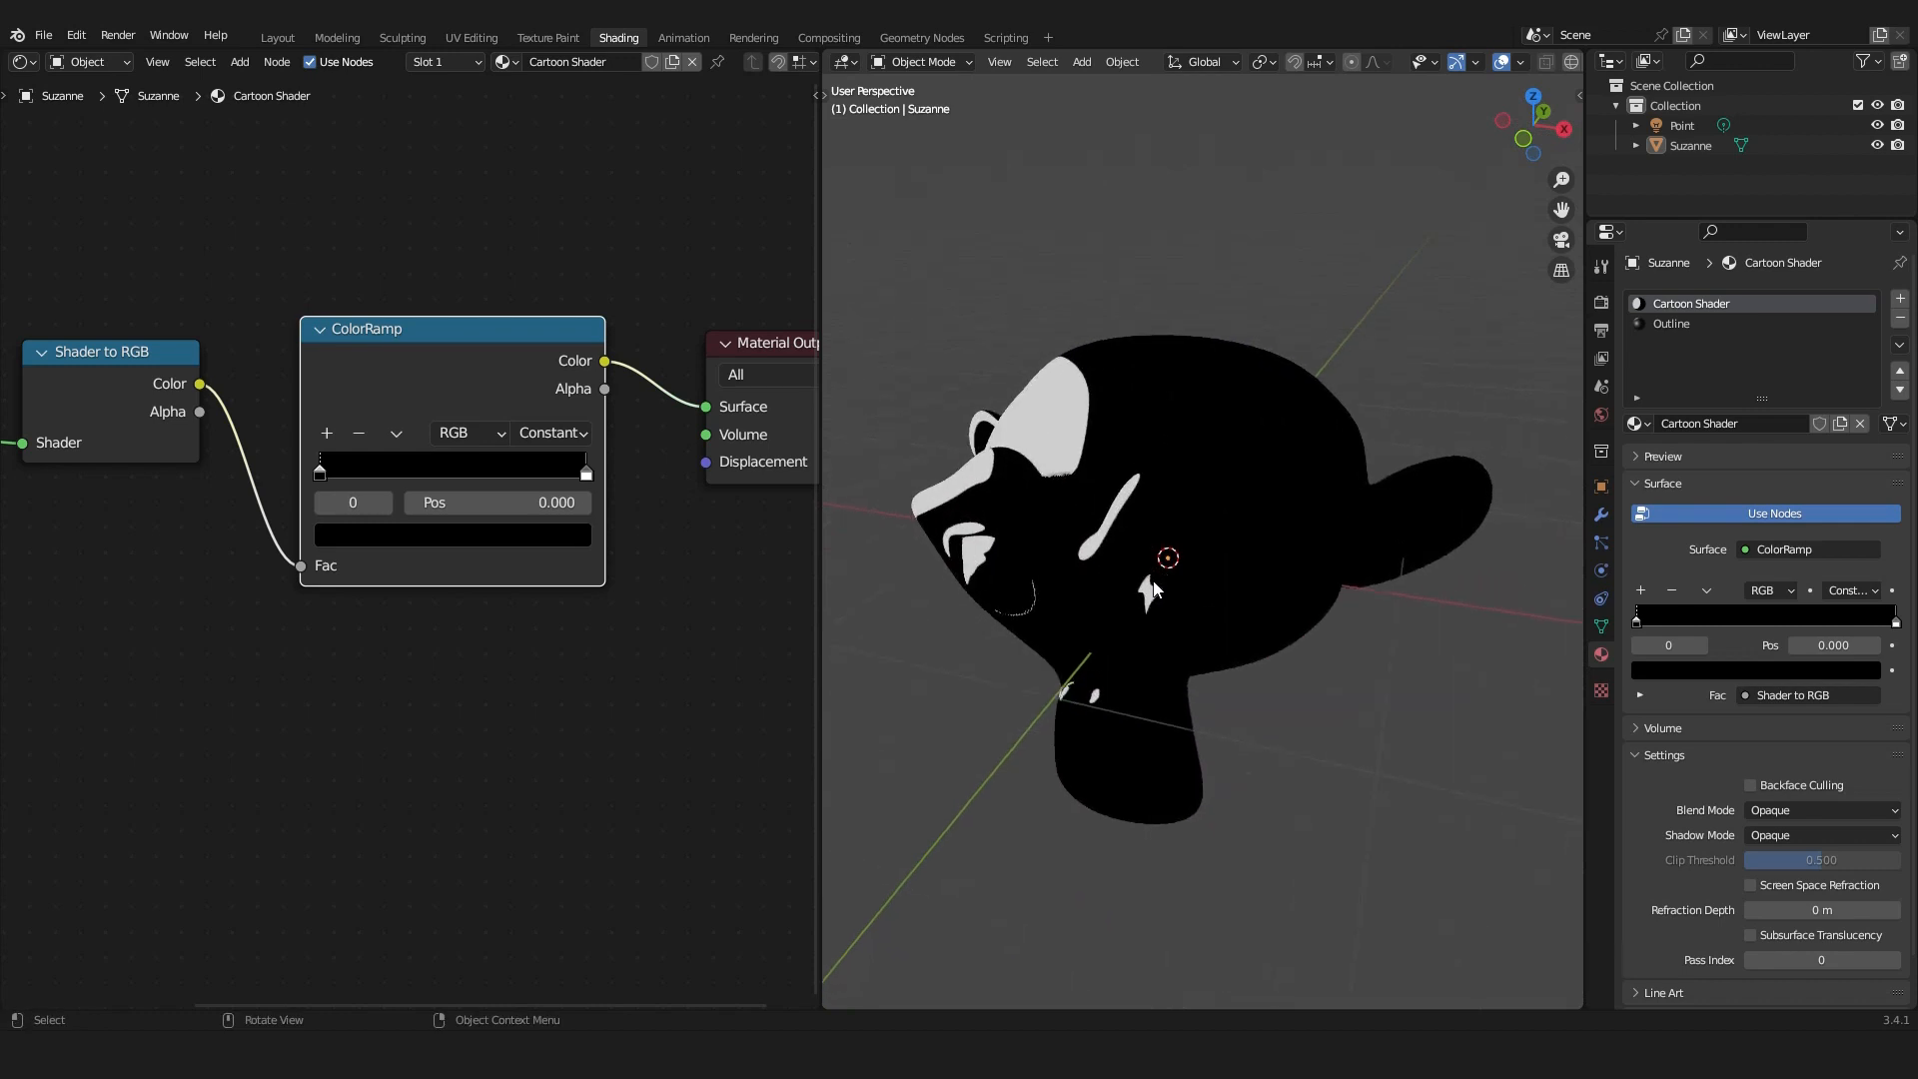
drag(1168, 556, 1051, 519)
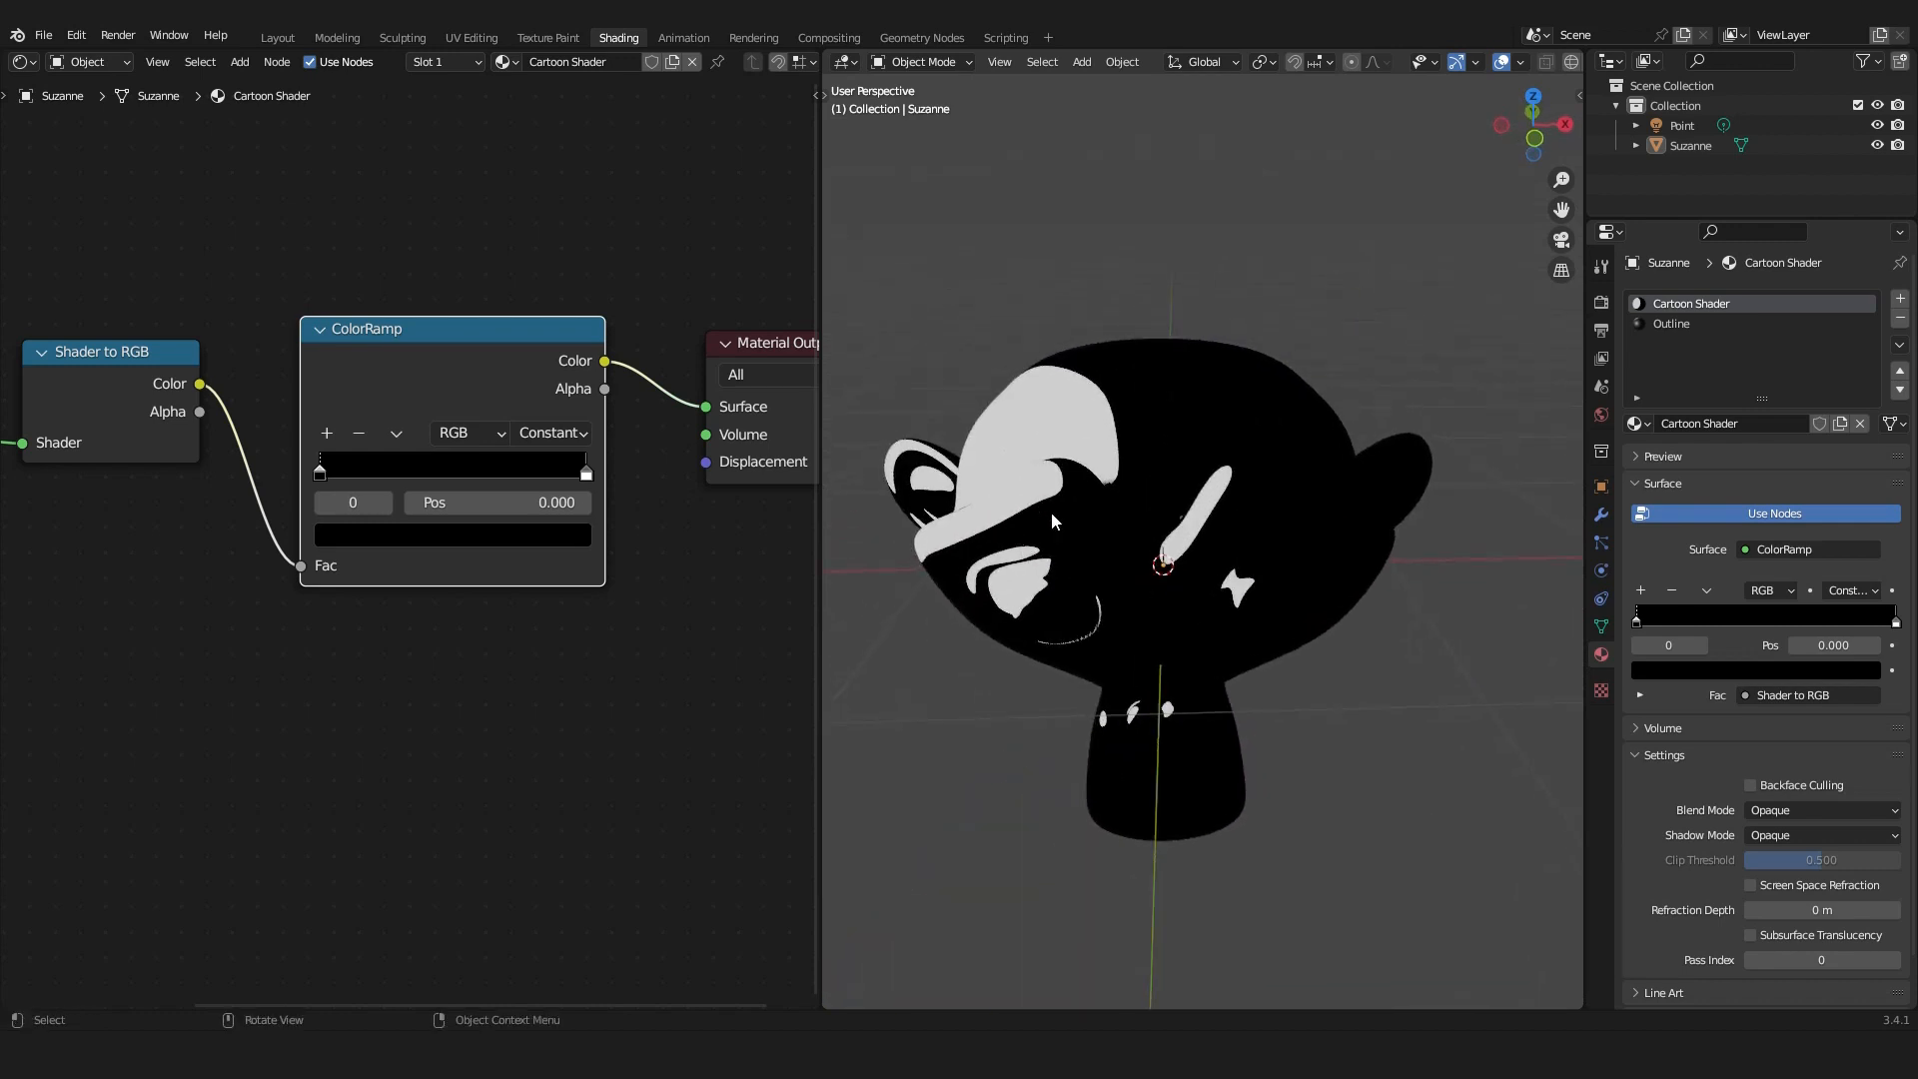
mouse_move(583, 493)
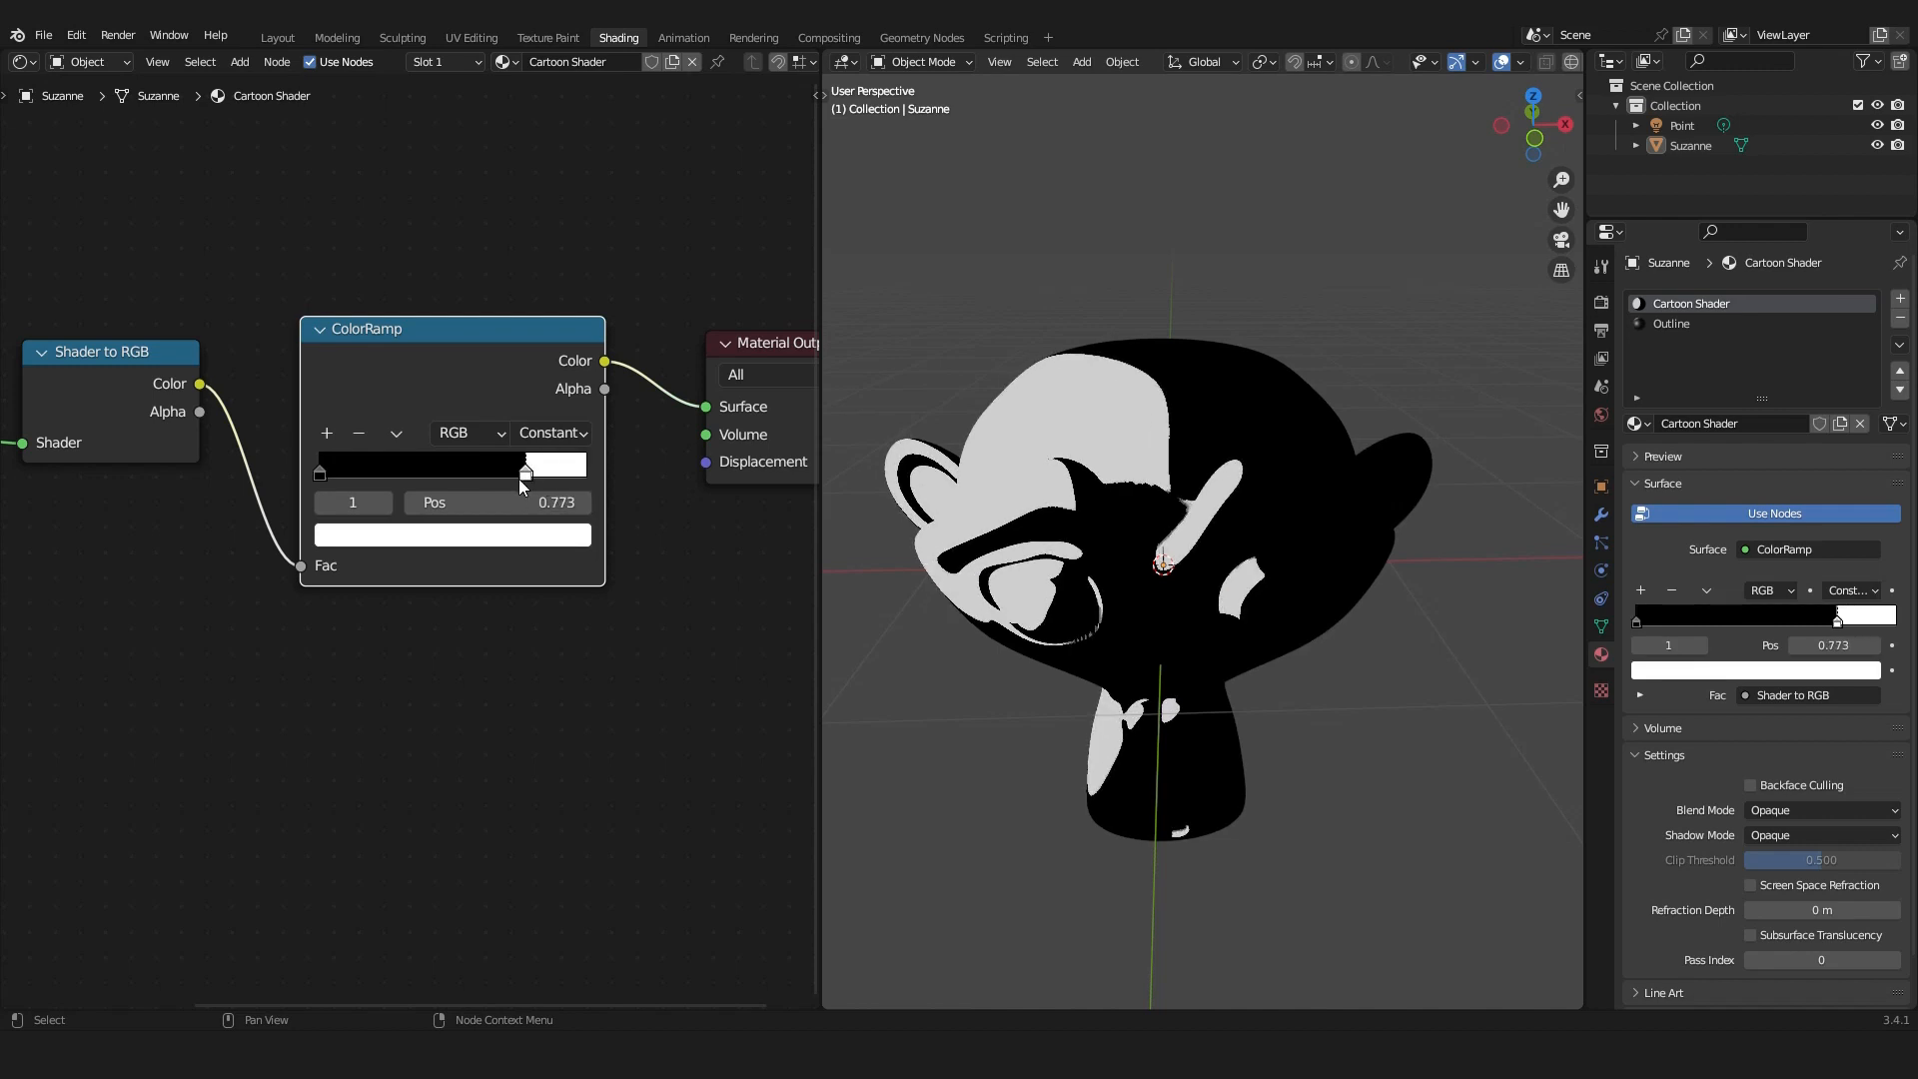
drag(523, 473, 435, 472)
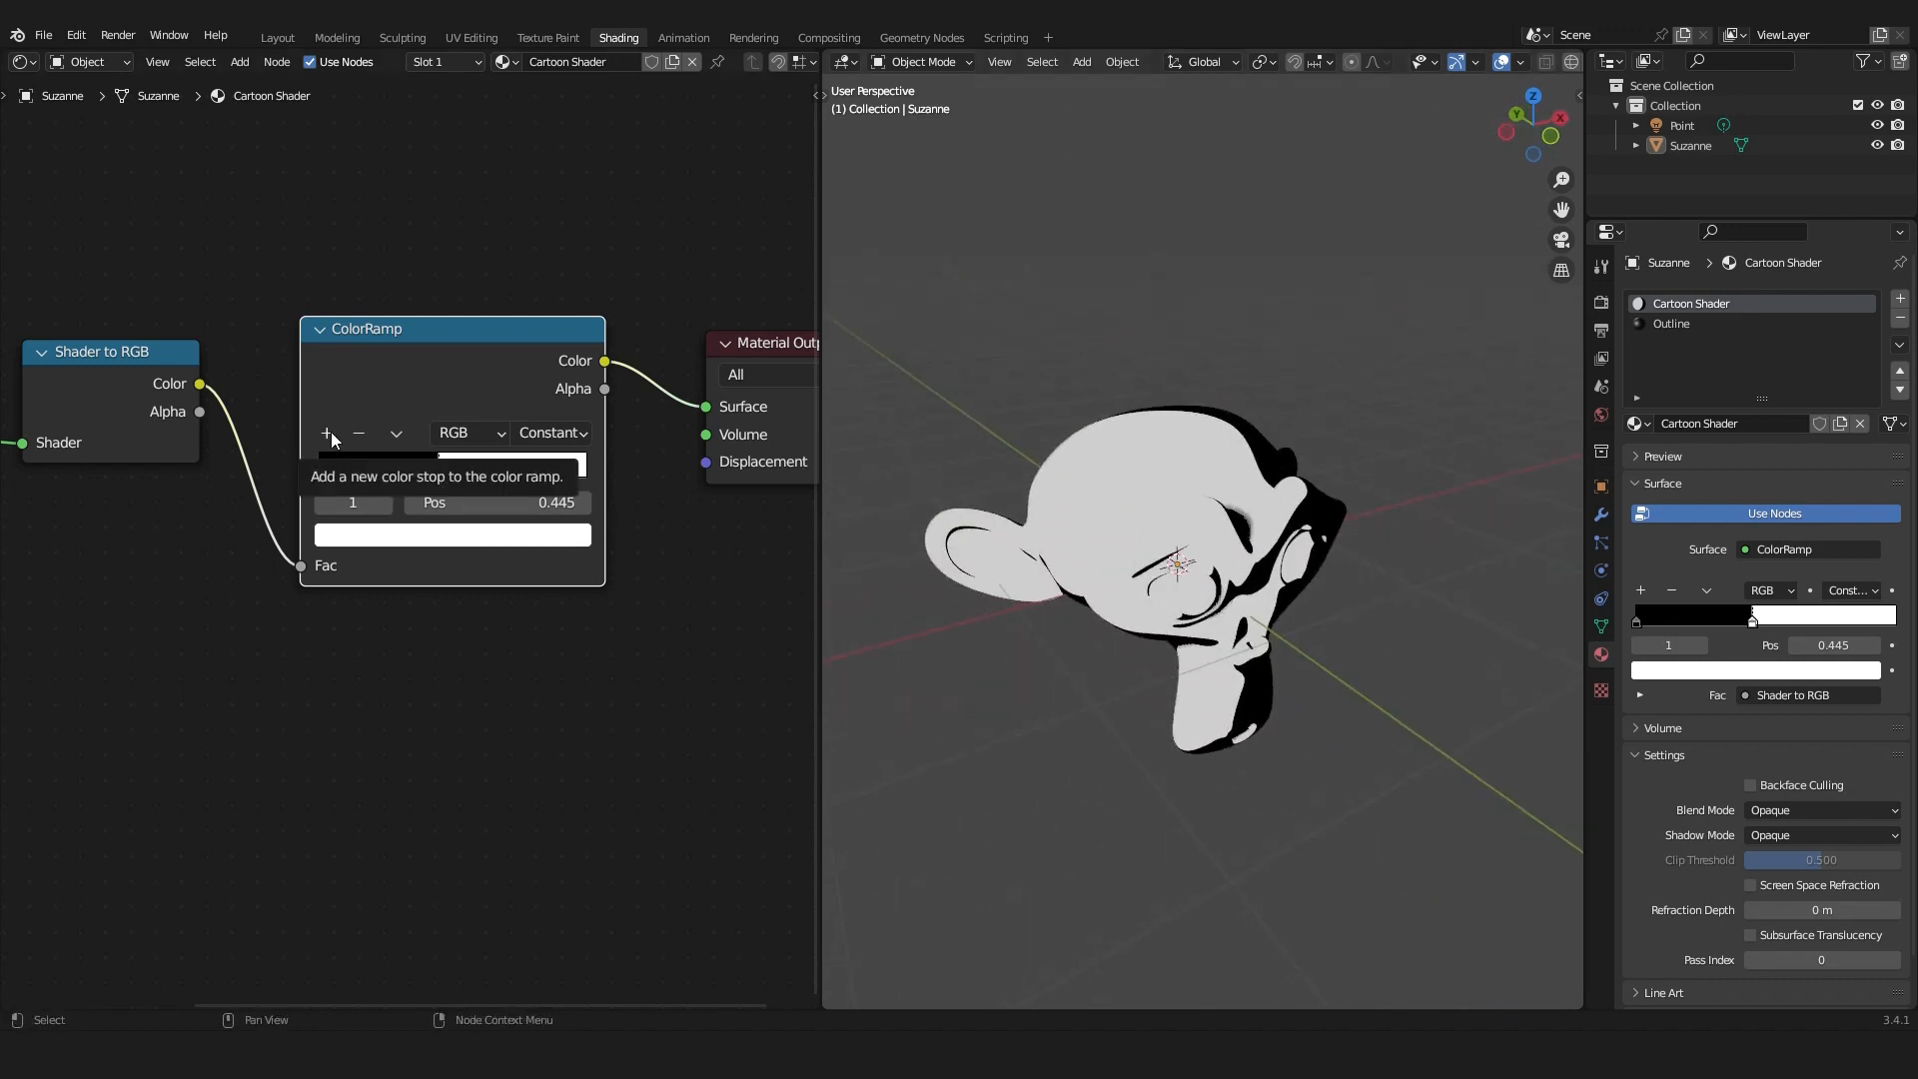
Add a grey middle stop to the ColorRamp, reposition the stops, and select the point light.
click(327, 432)
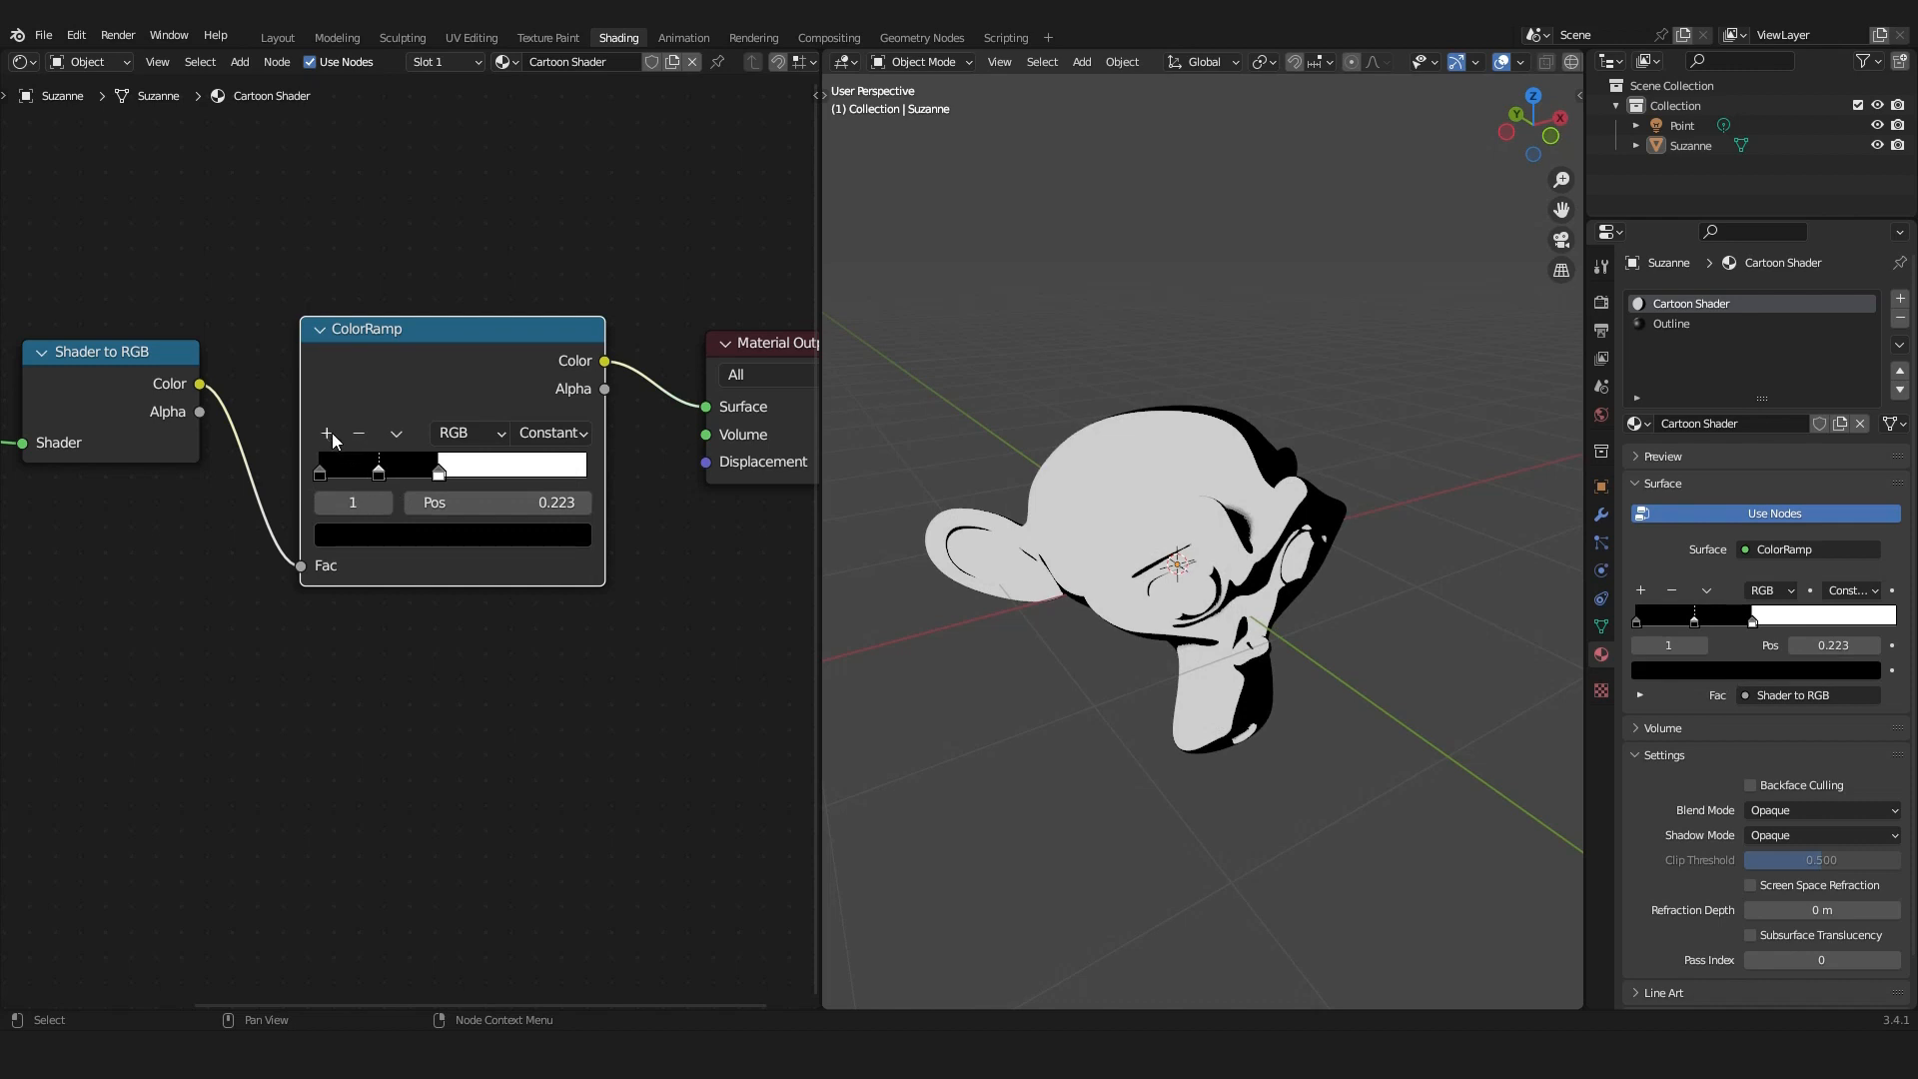
mouse_move(382, 481)
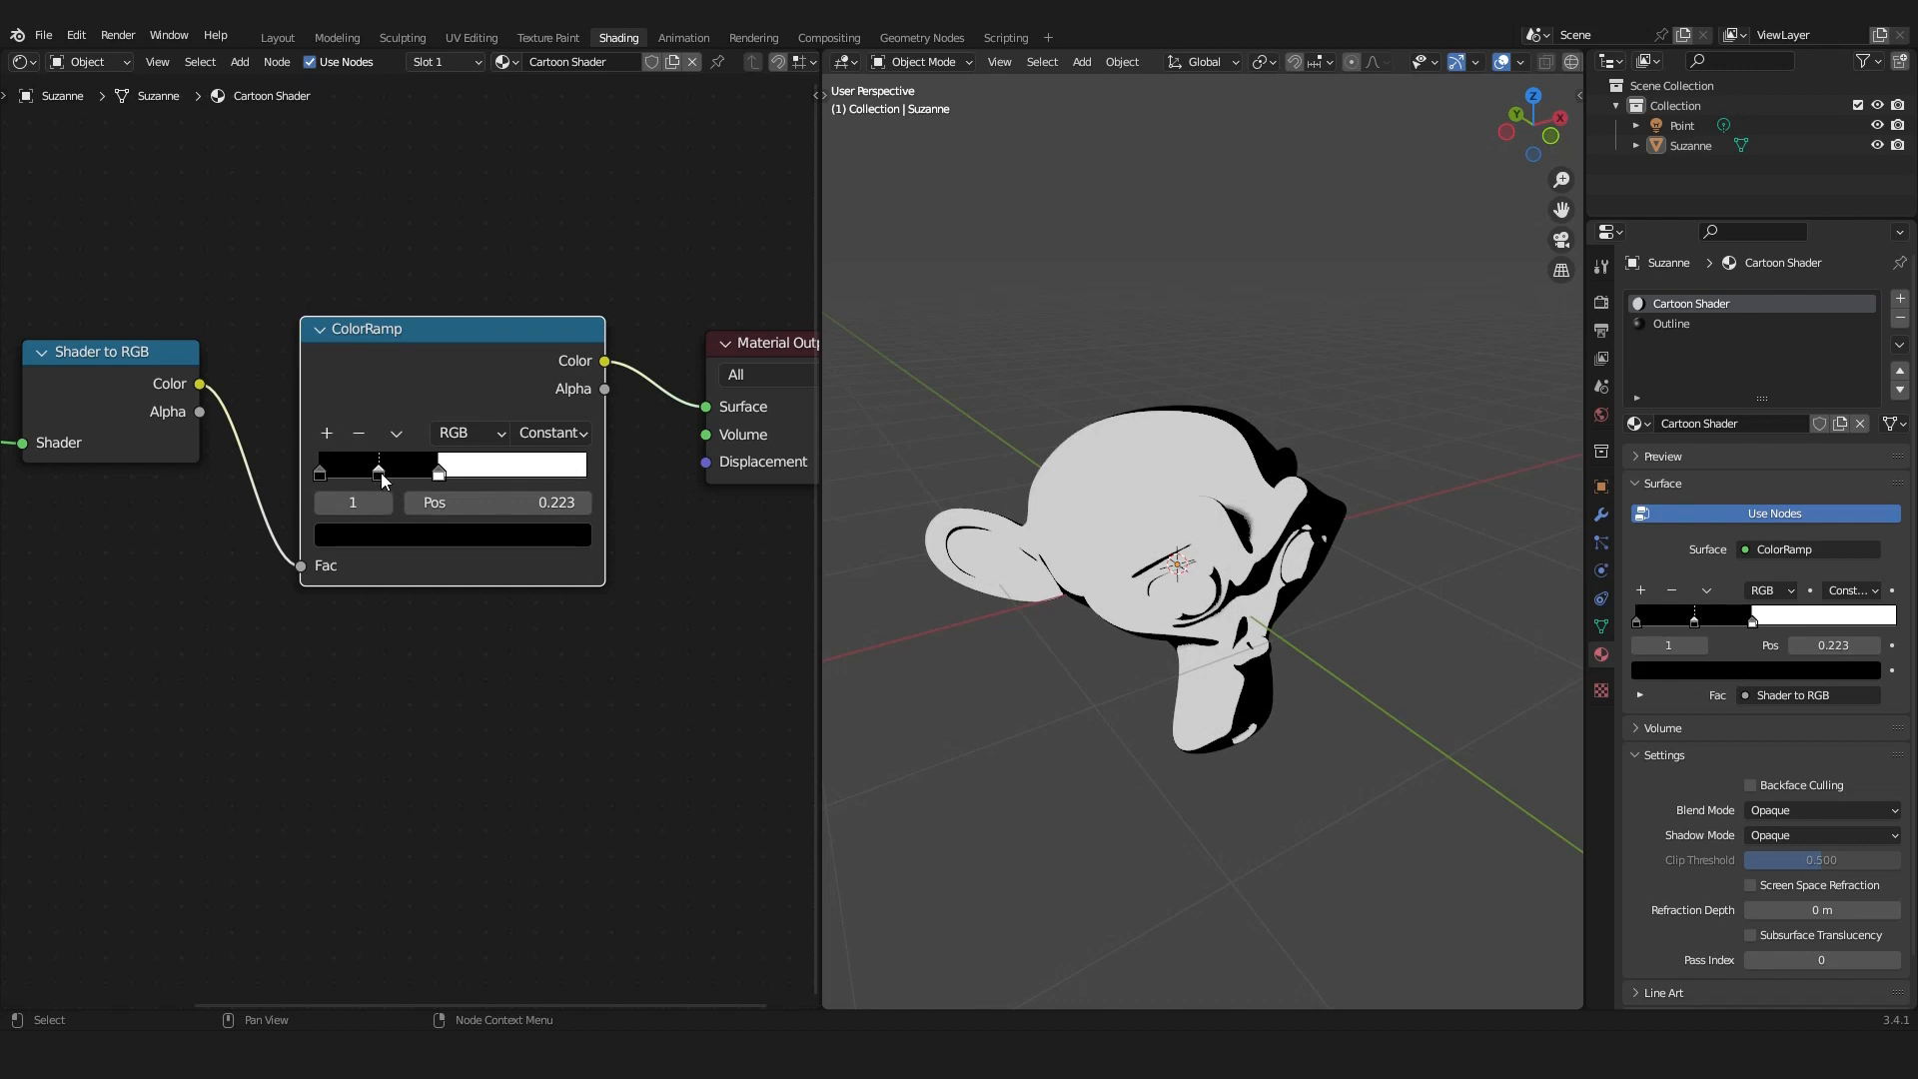
click(352, 468)
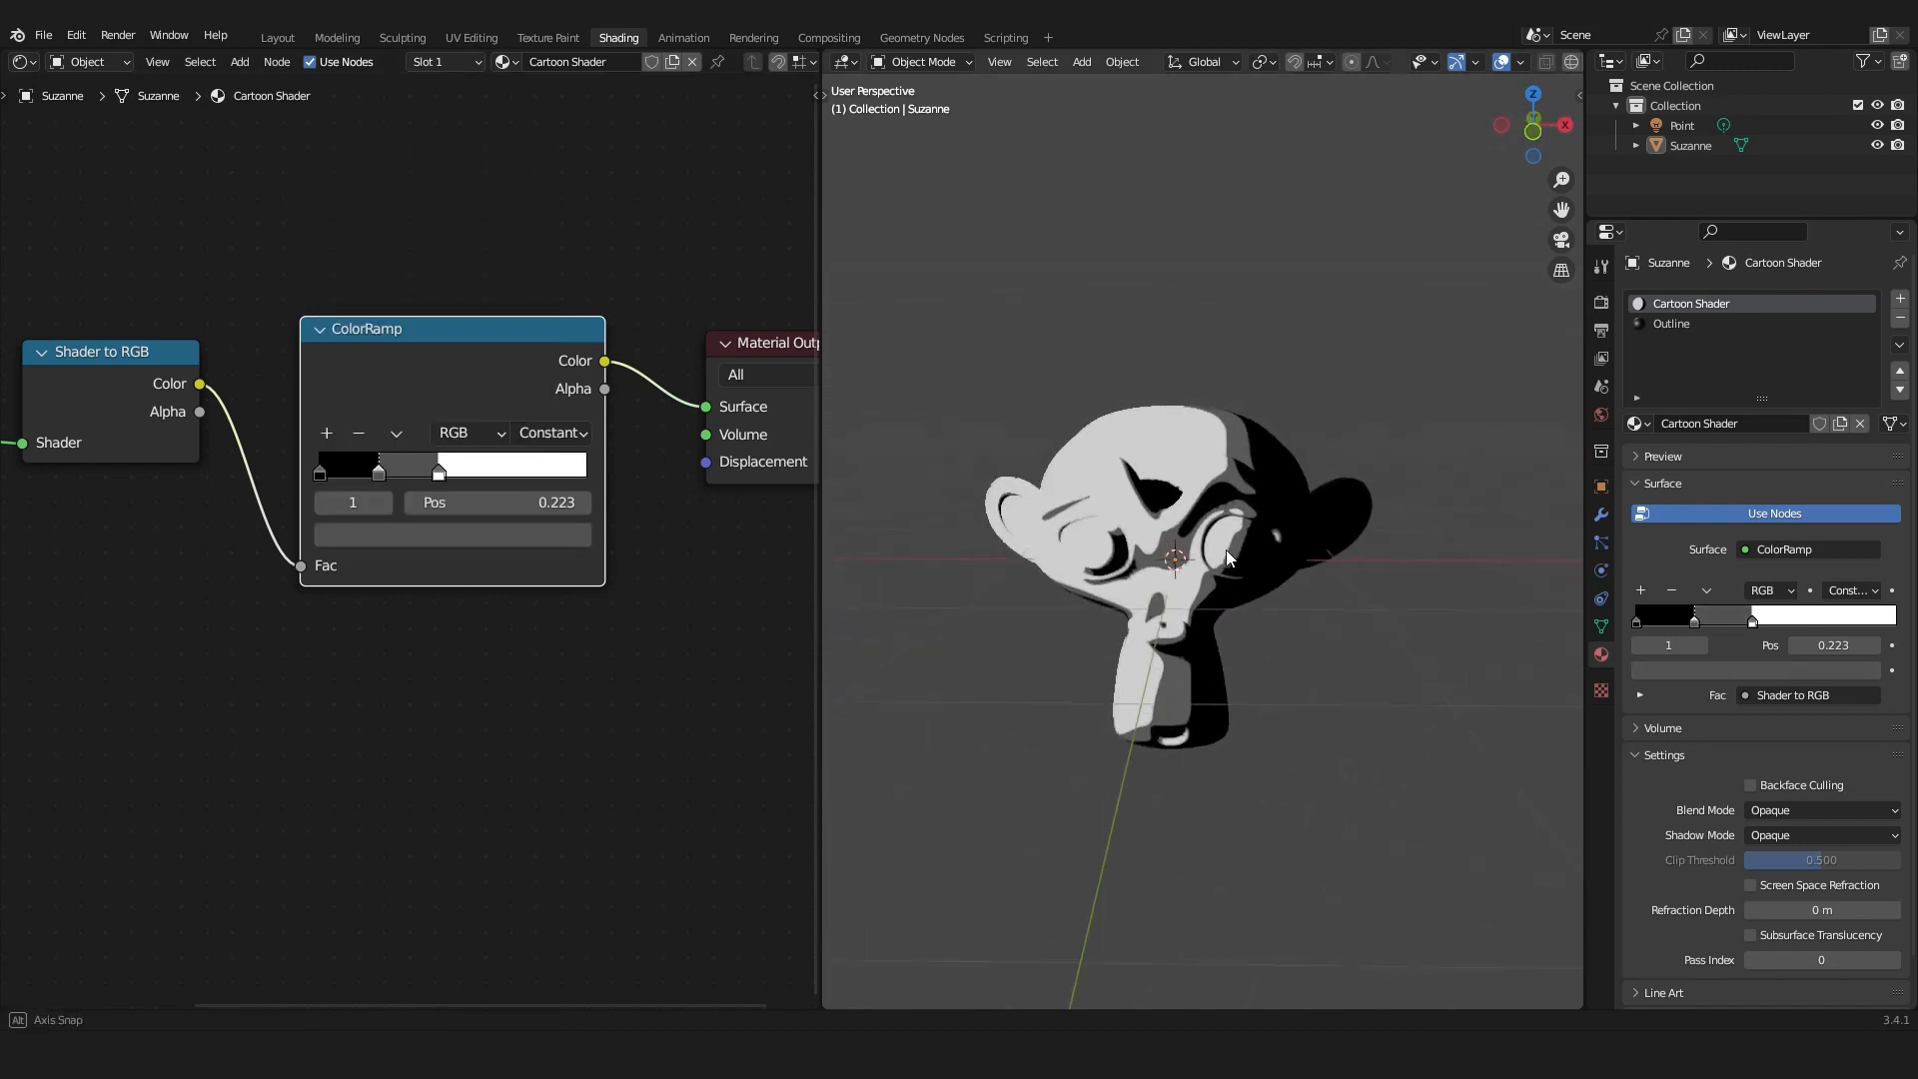
drag(381, 472, 404, 472)
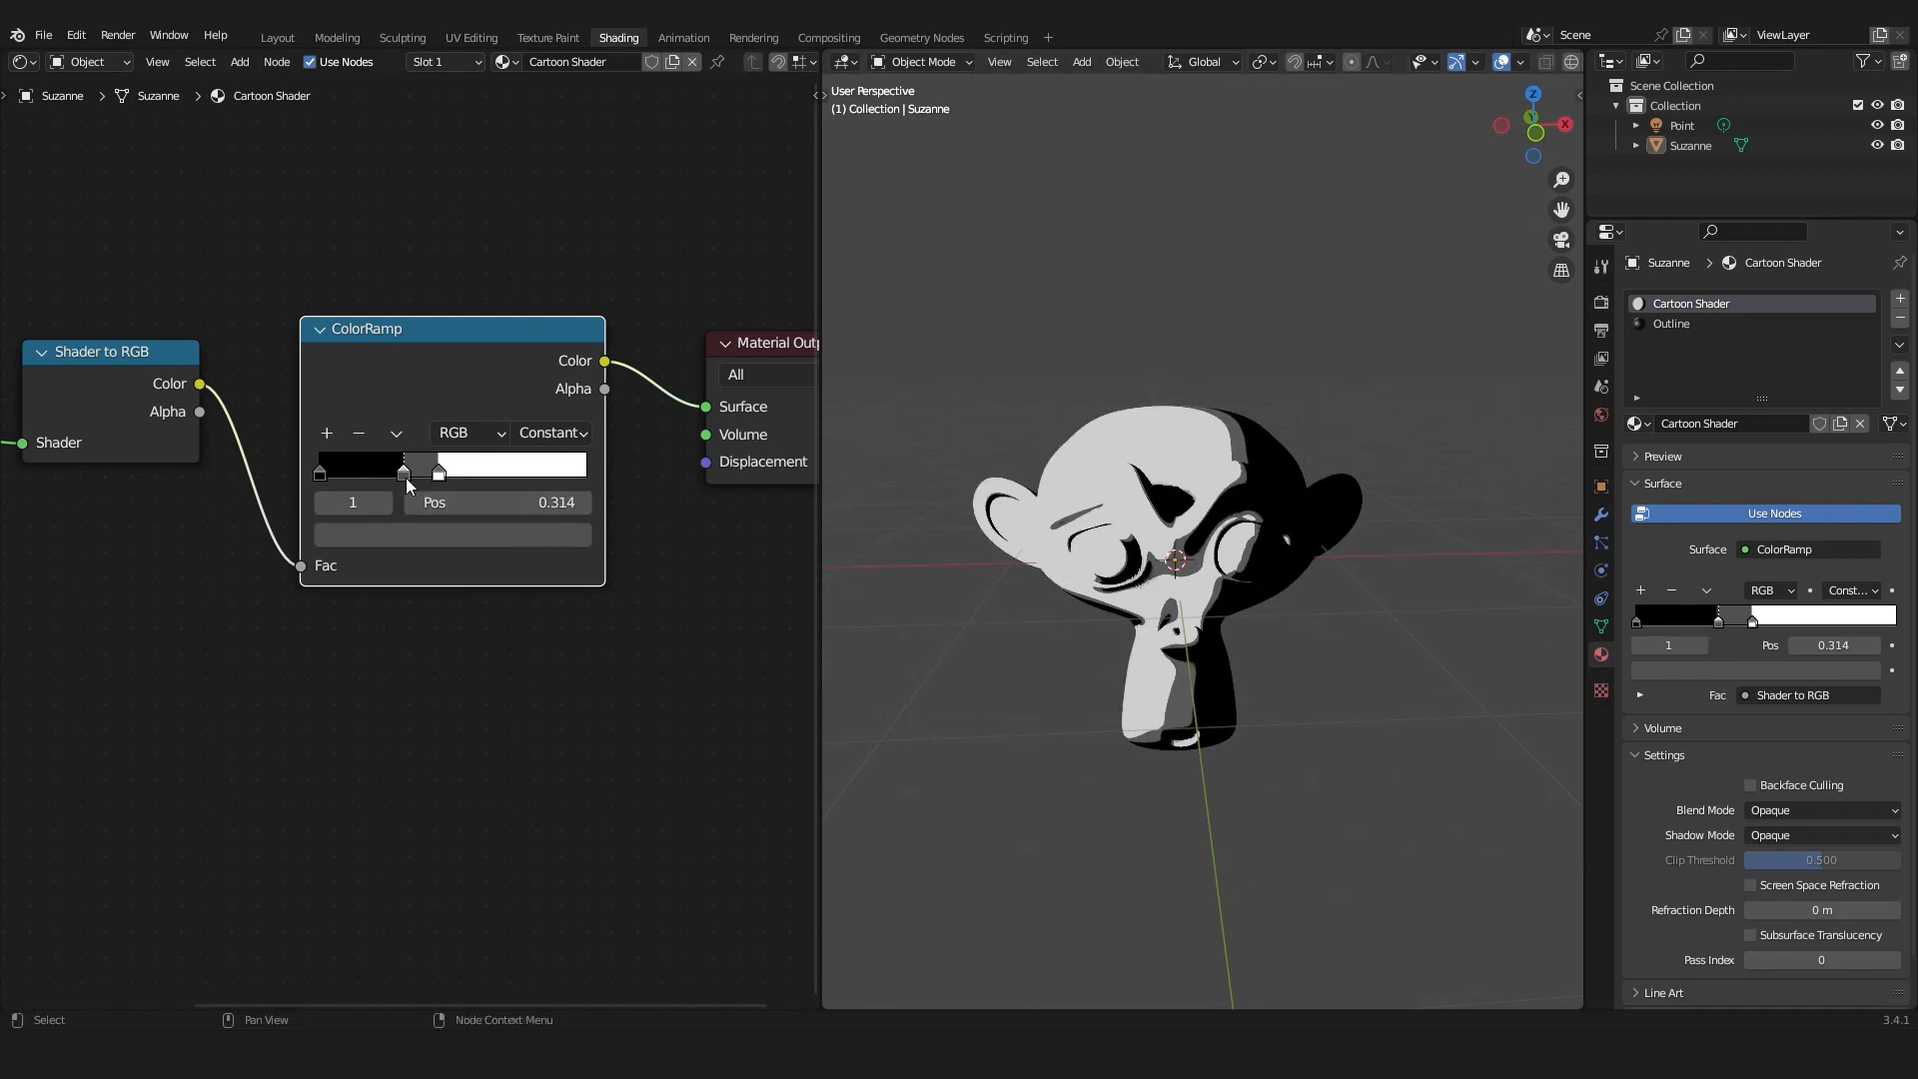
drag(402, 474, 427, 473)
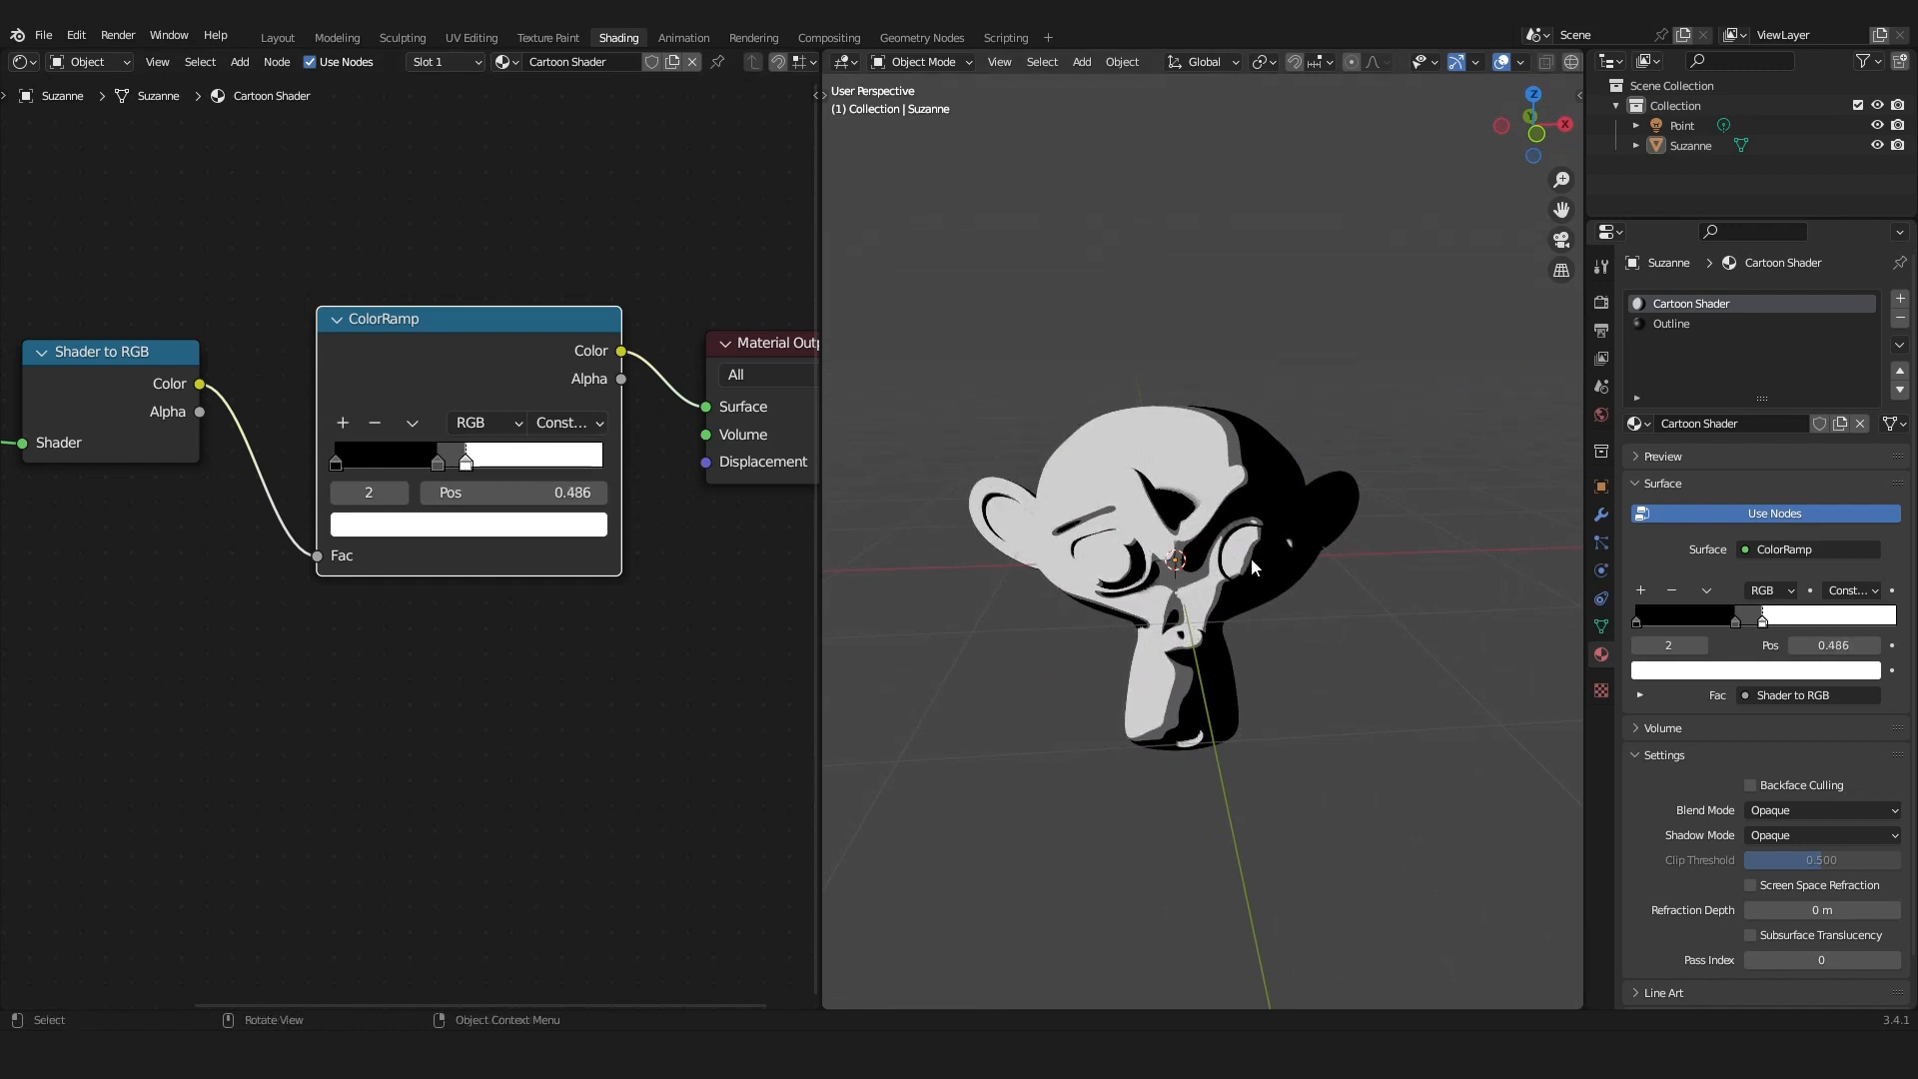
scroll(down, 3)
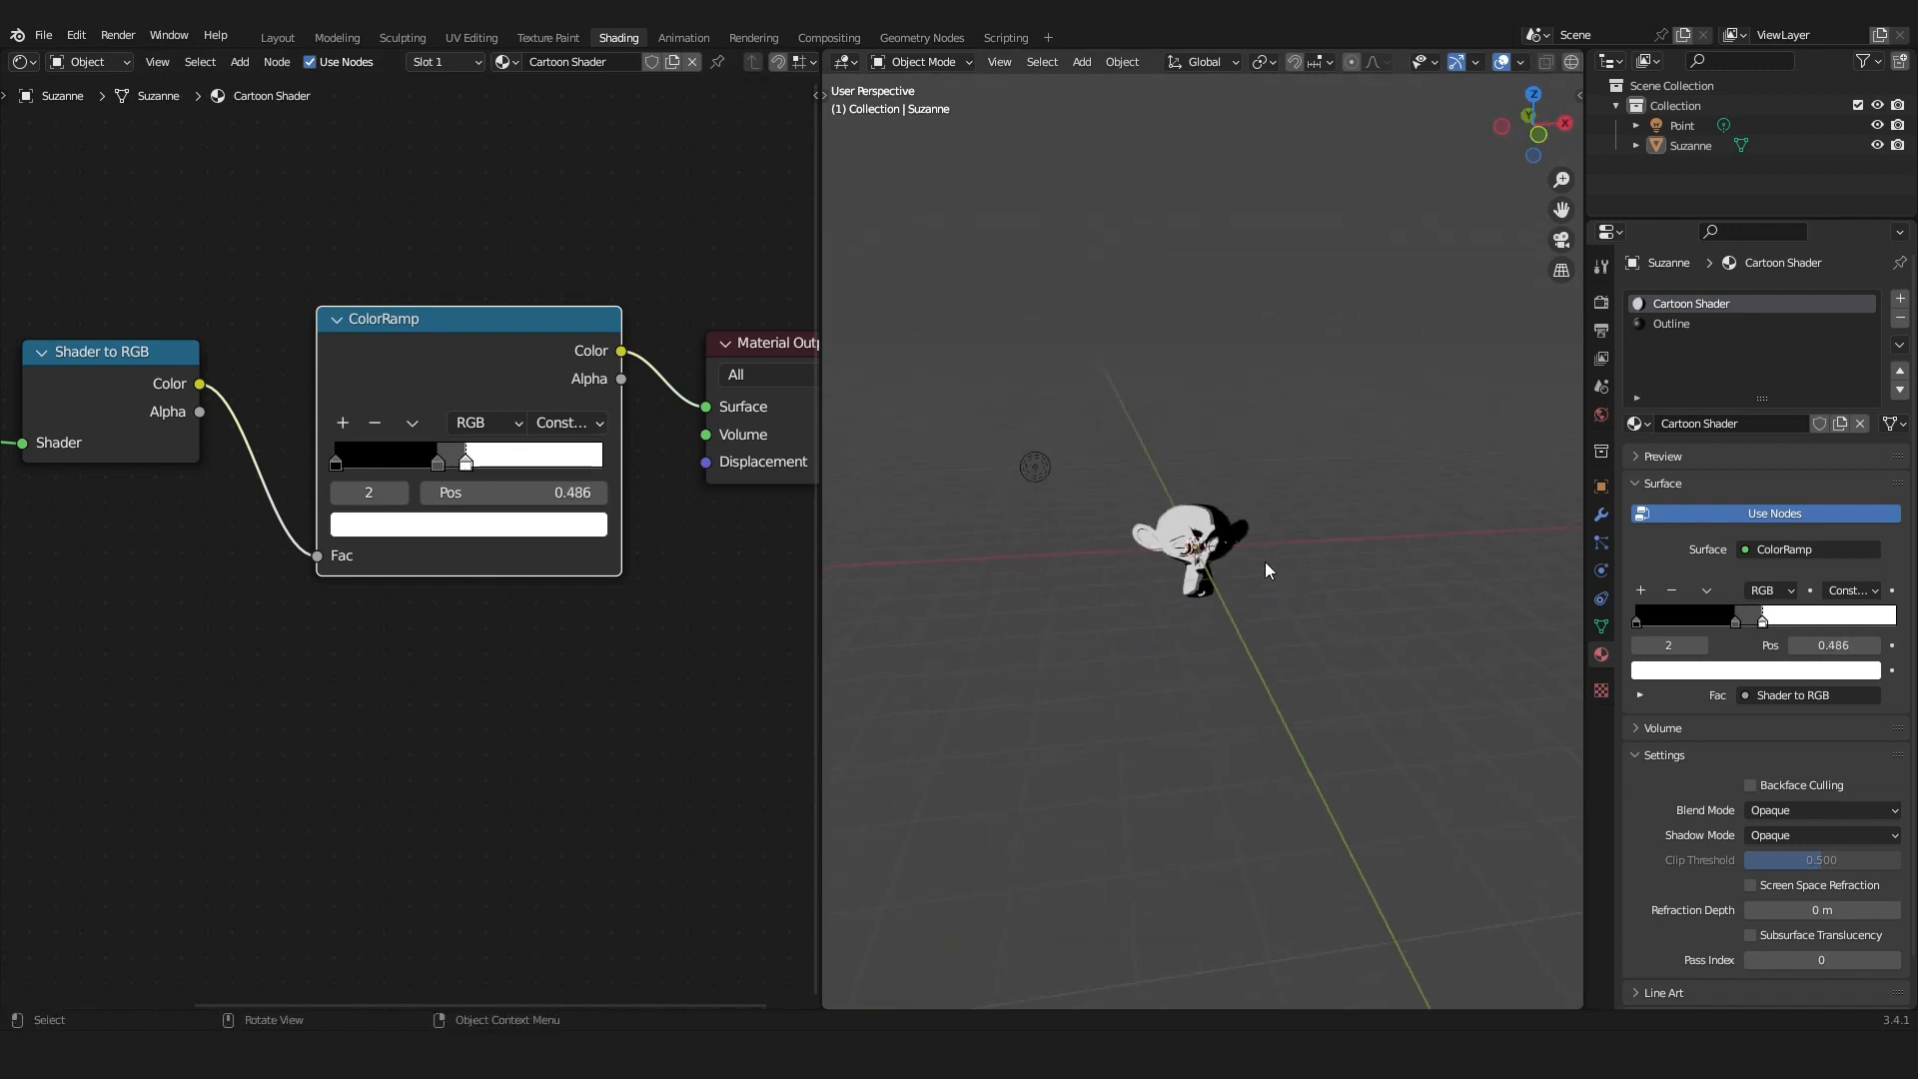
click(1680, 125)
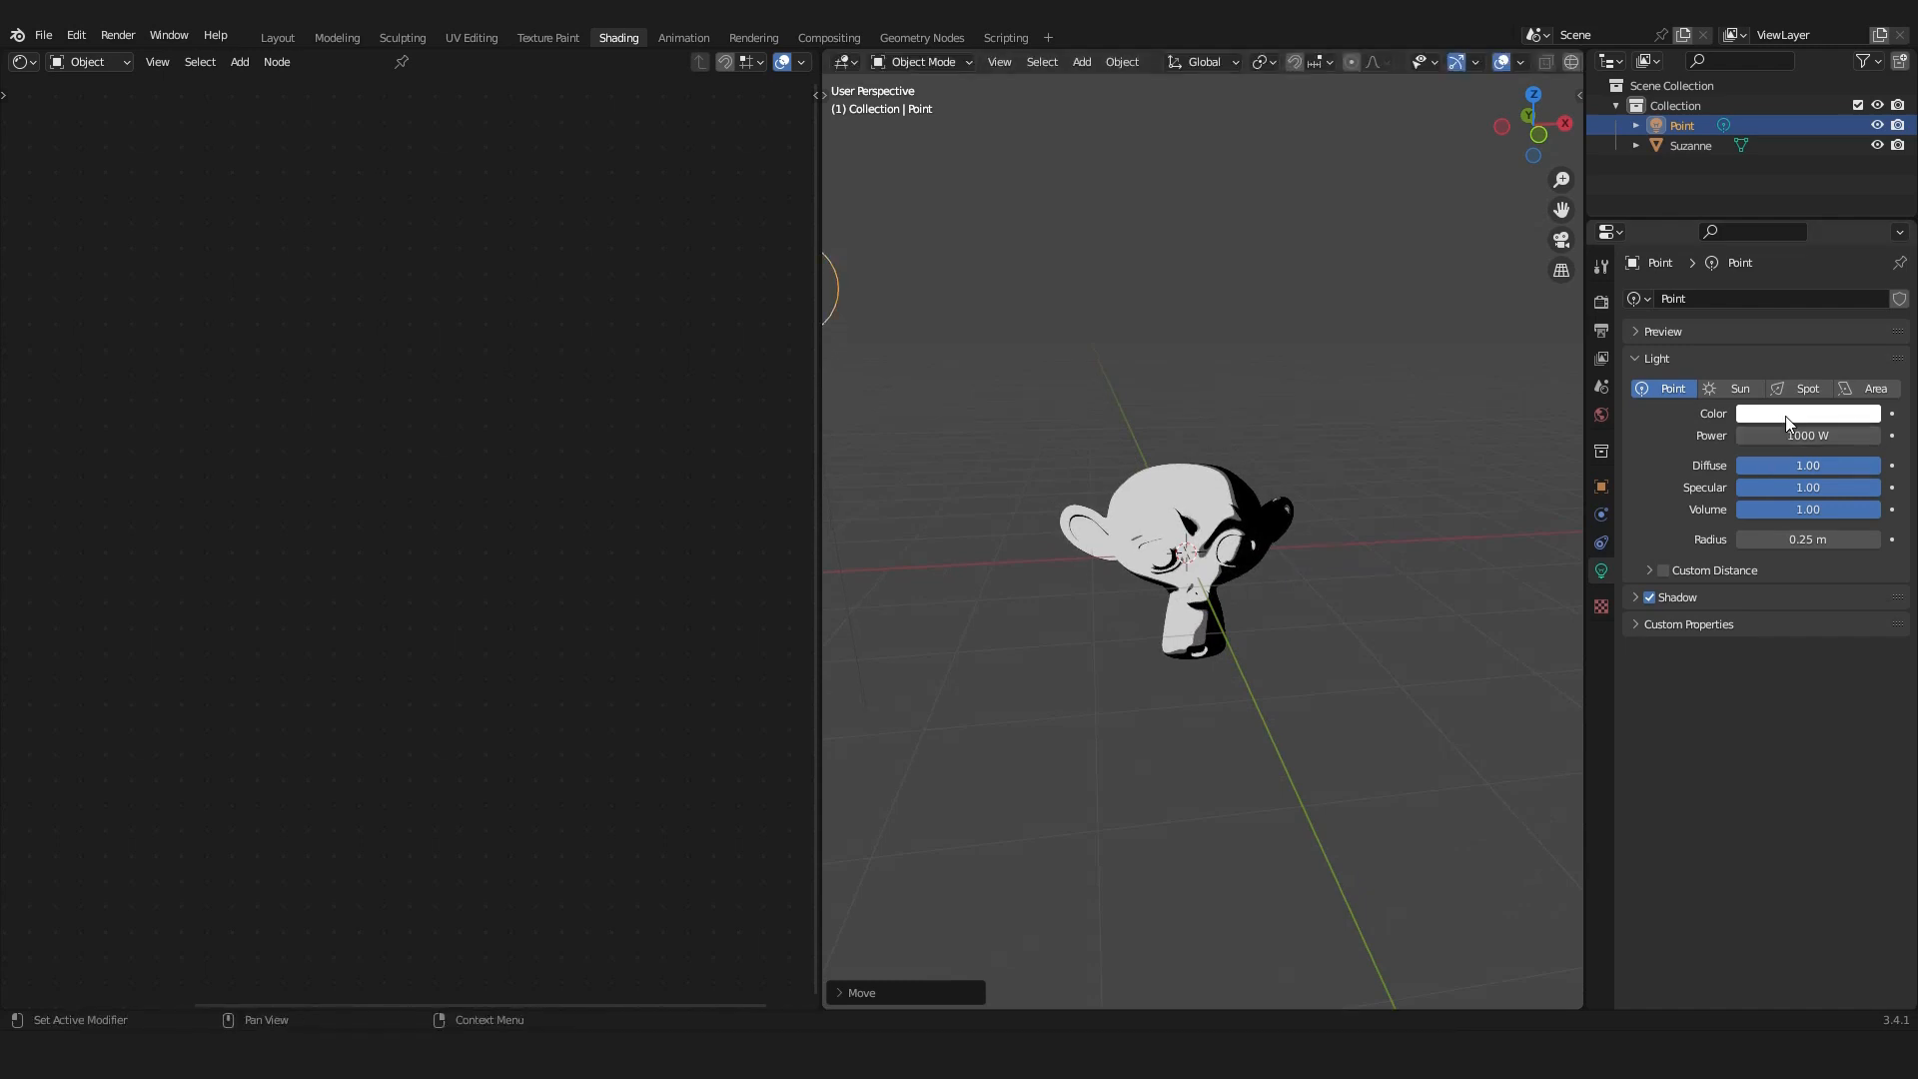
Tint the point light bright green and move it to a new spot near Suzanne.
click(1808, 414)
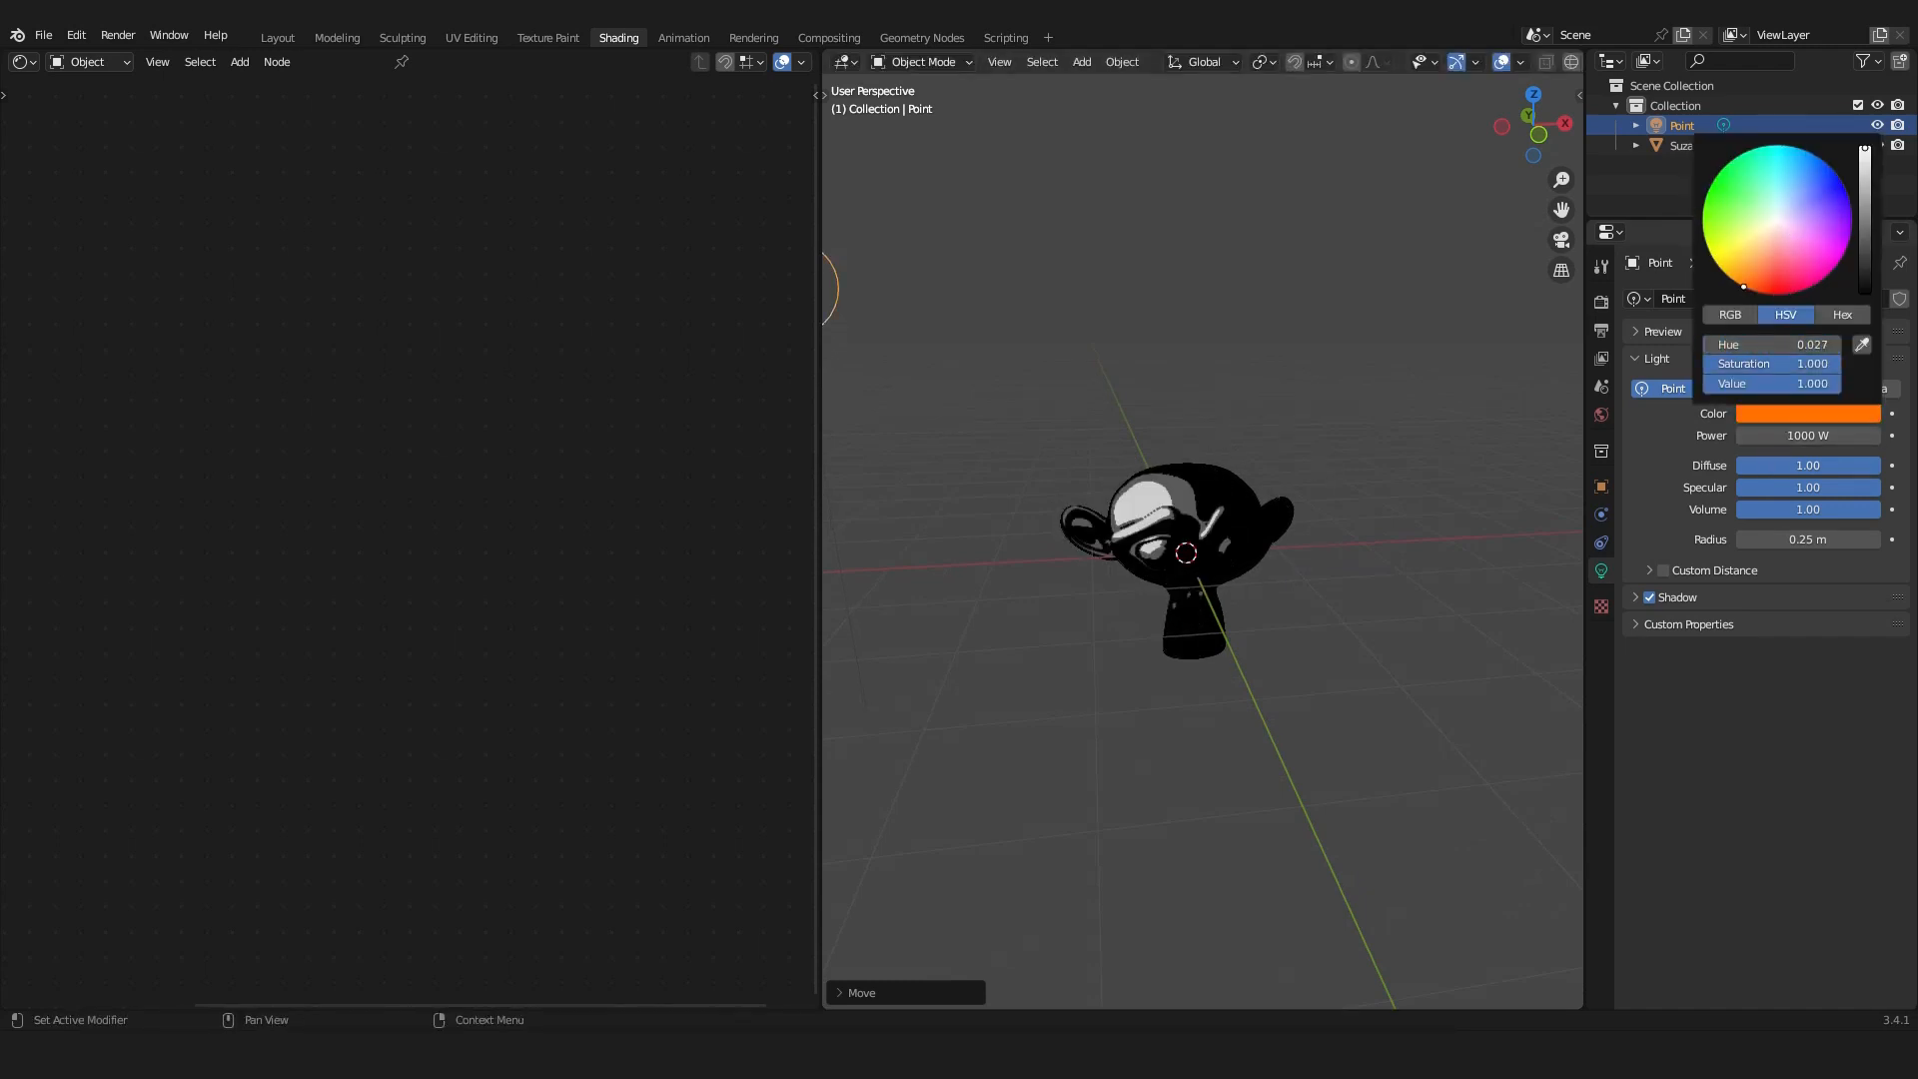
click(1729, 250)
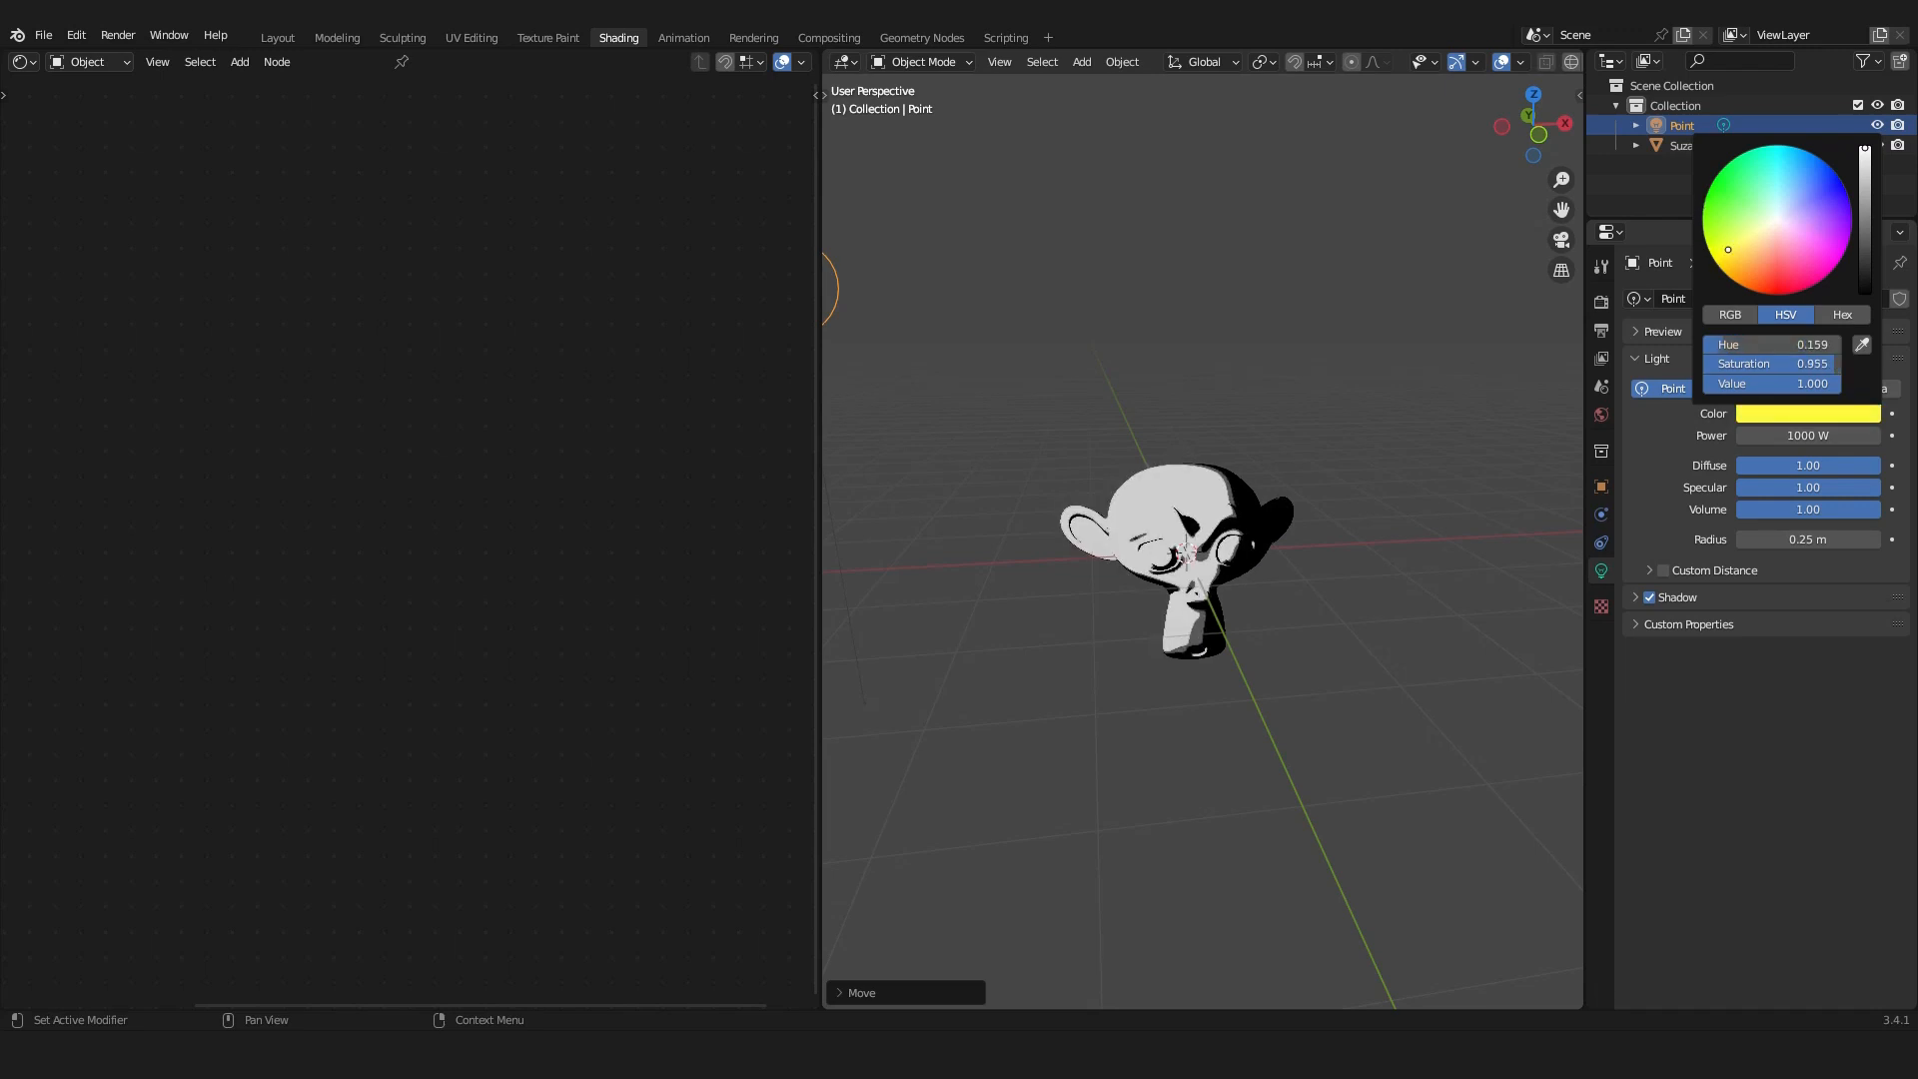
click(1702, 206)
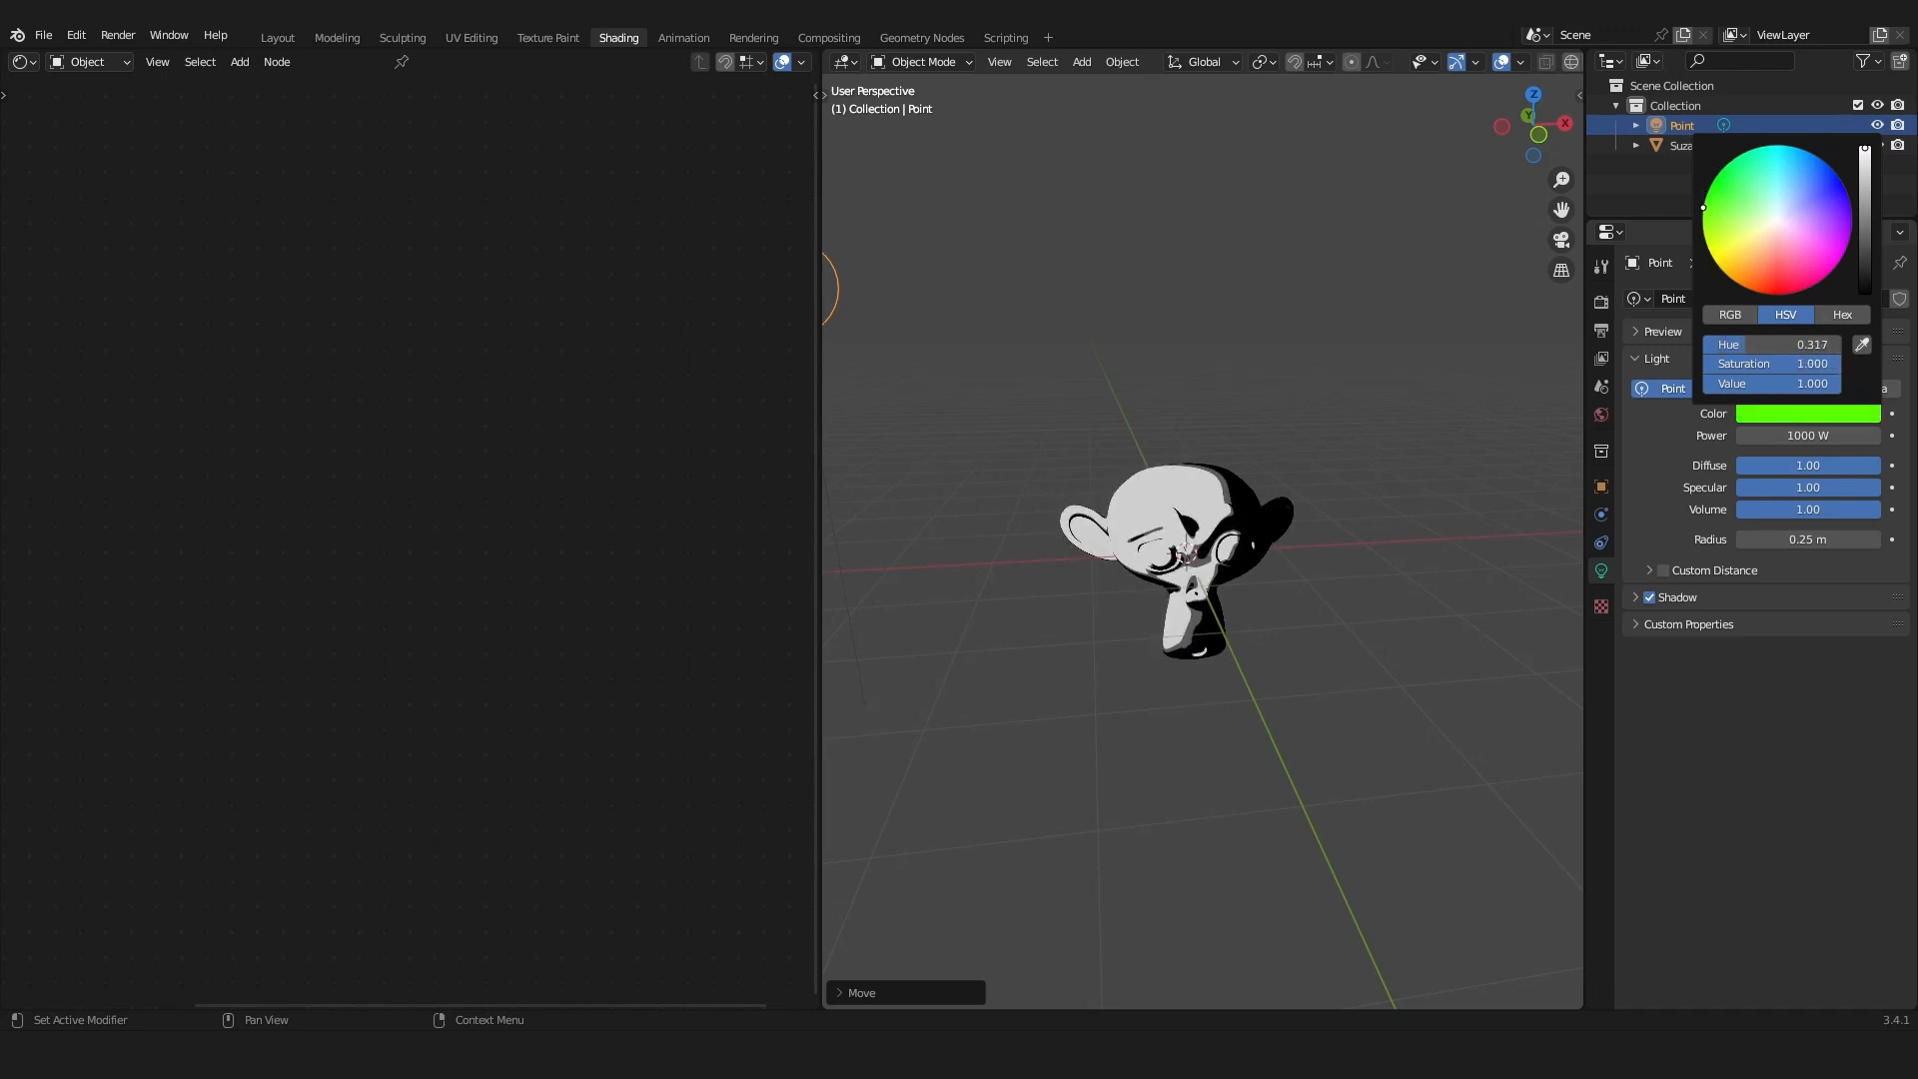
click(1249, 503)
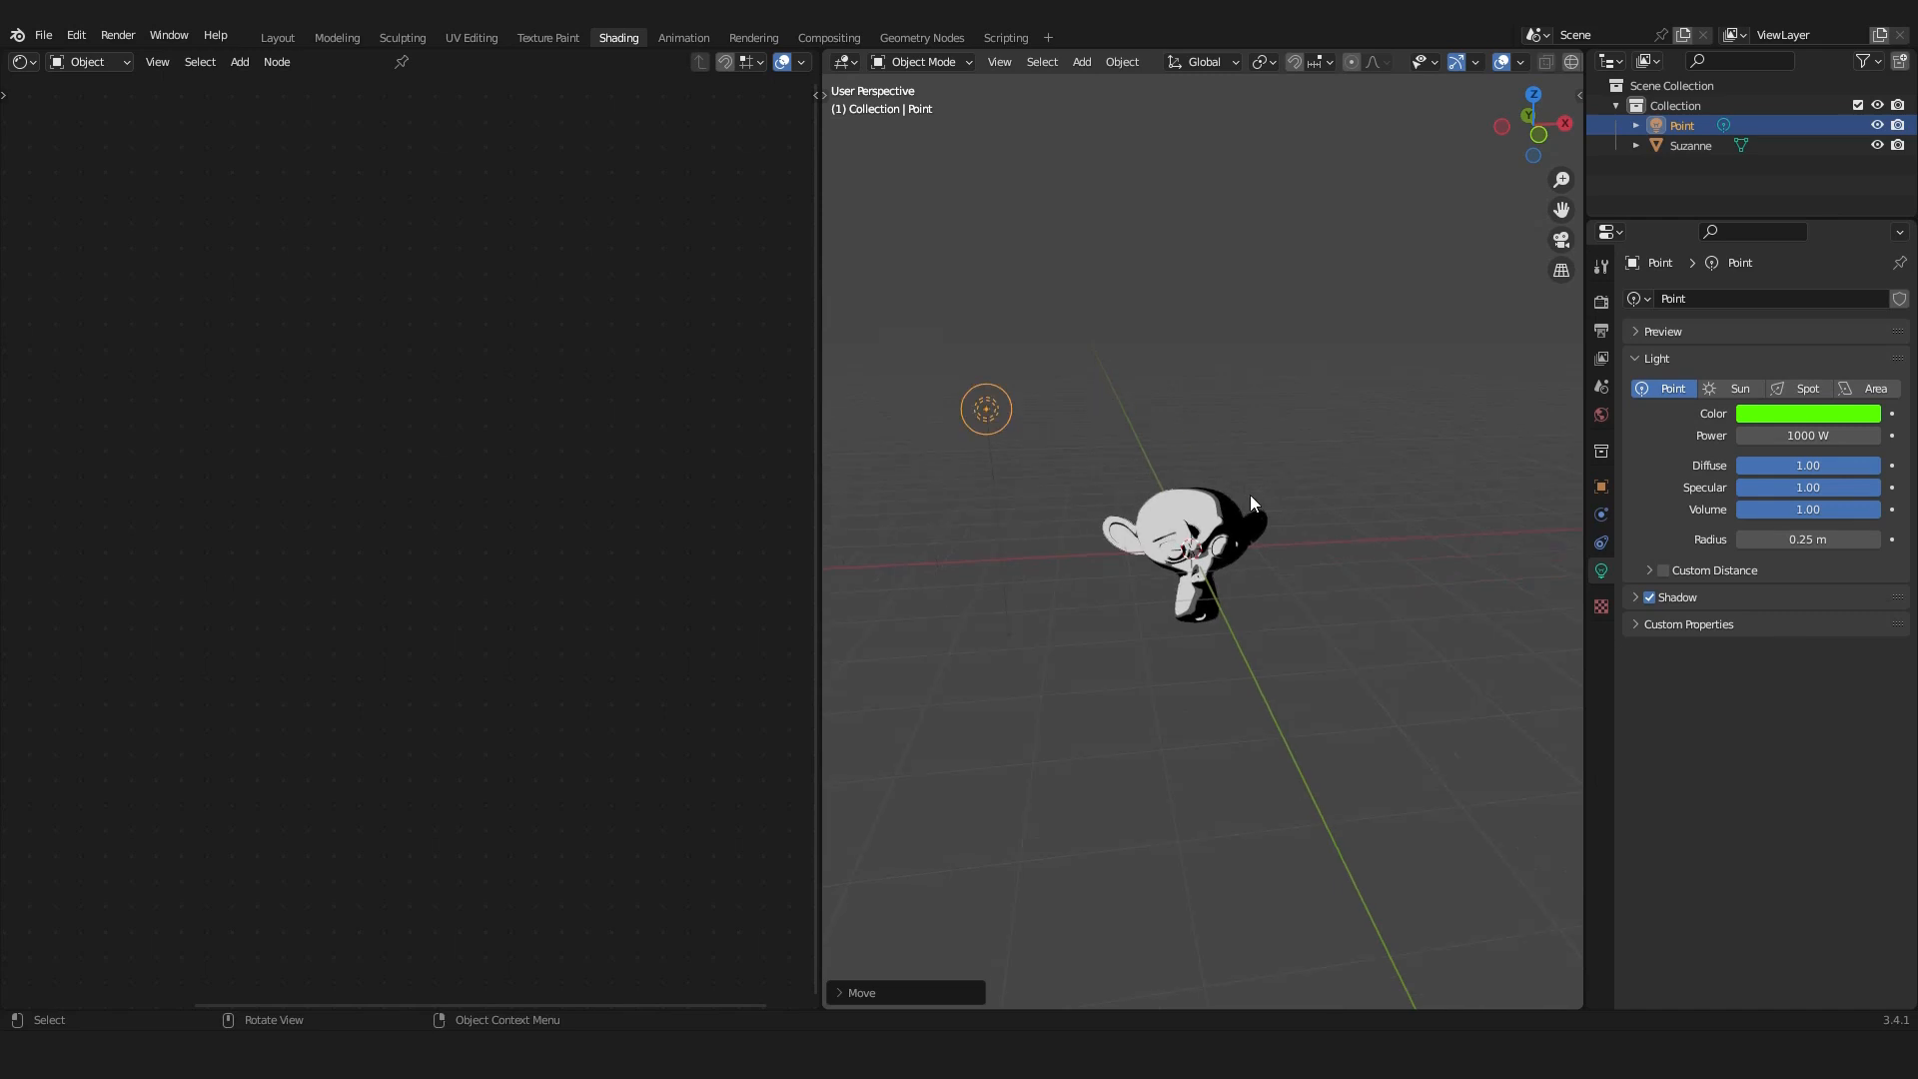
click(1690, 143)
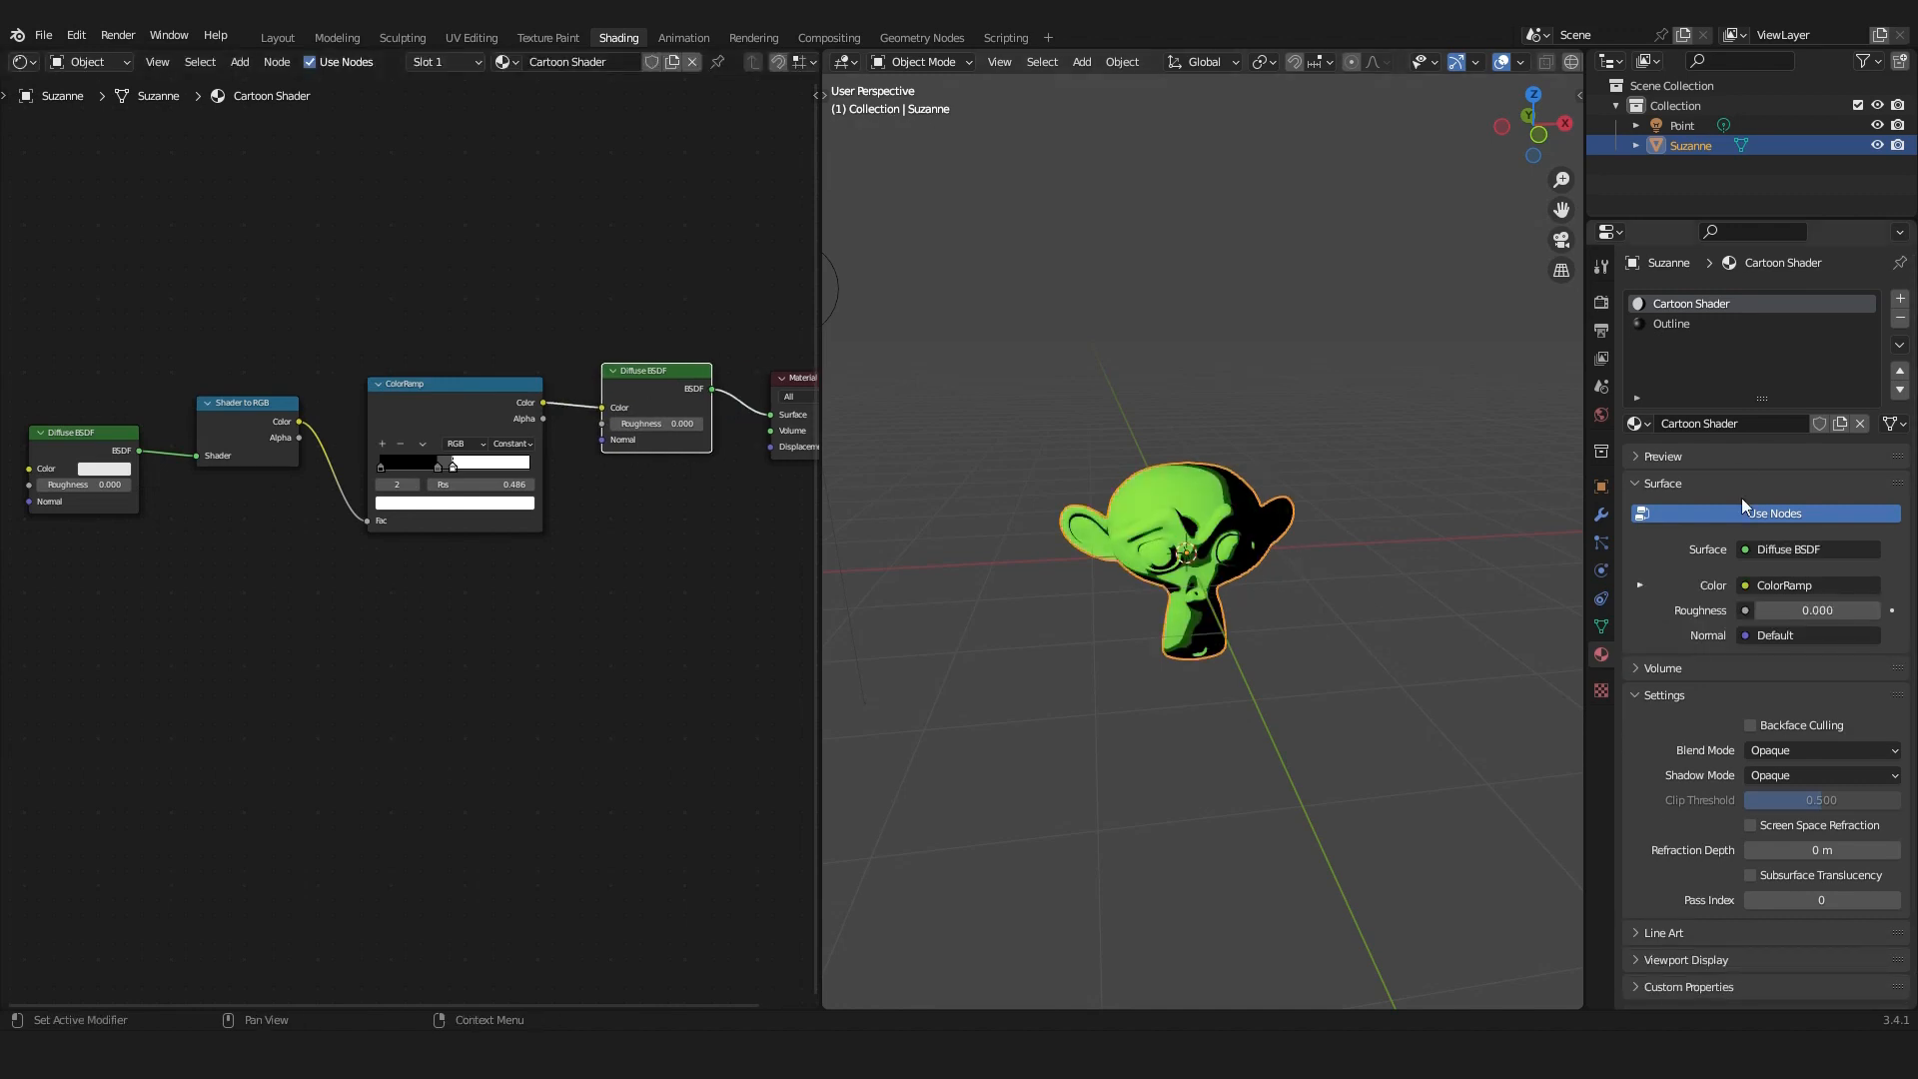
Reset the point light colour to white, reselect Suzanne, and return to the Layout workspace.
click(1682, 125)
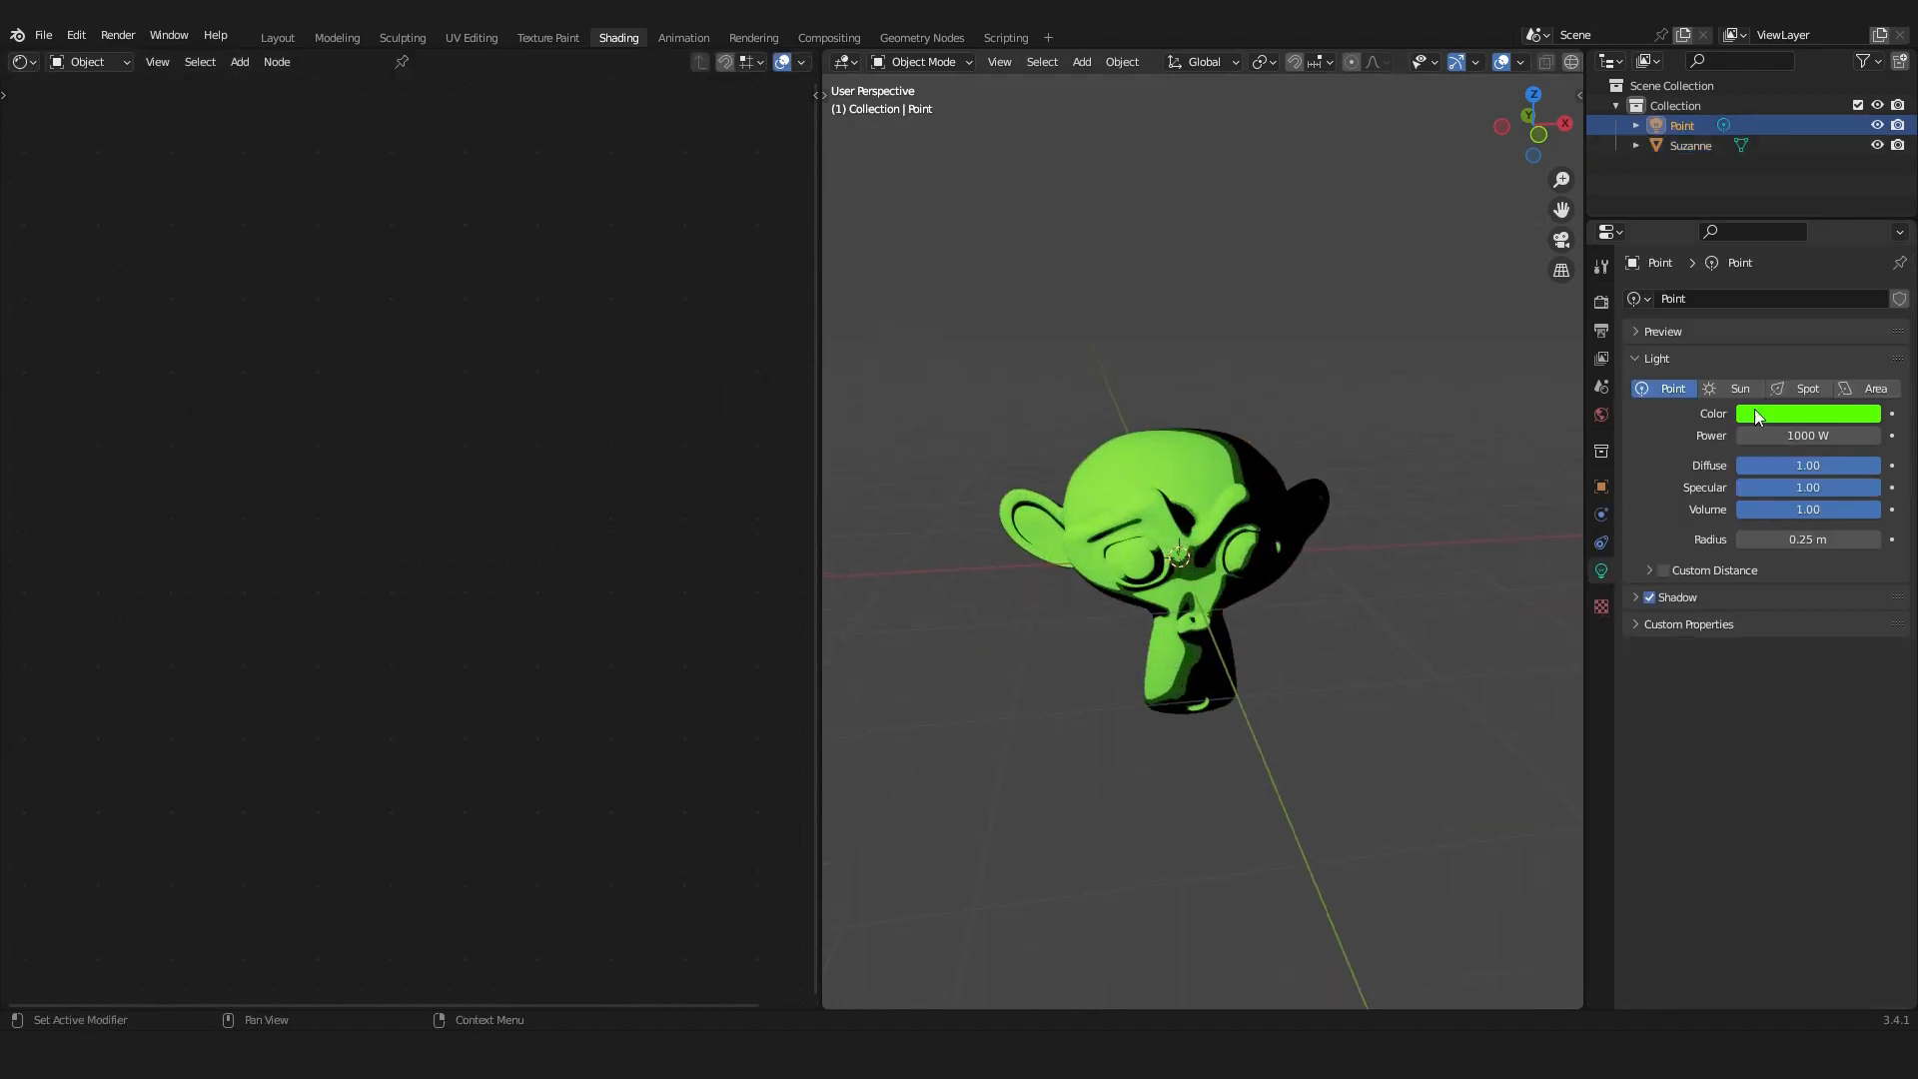
click(1808, 414)
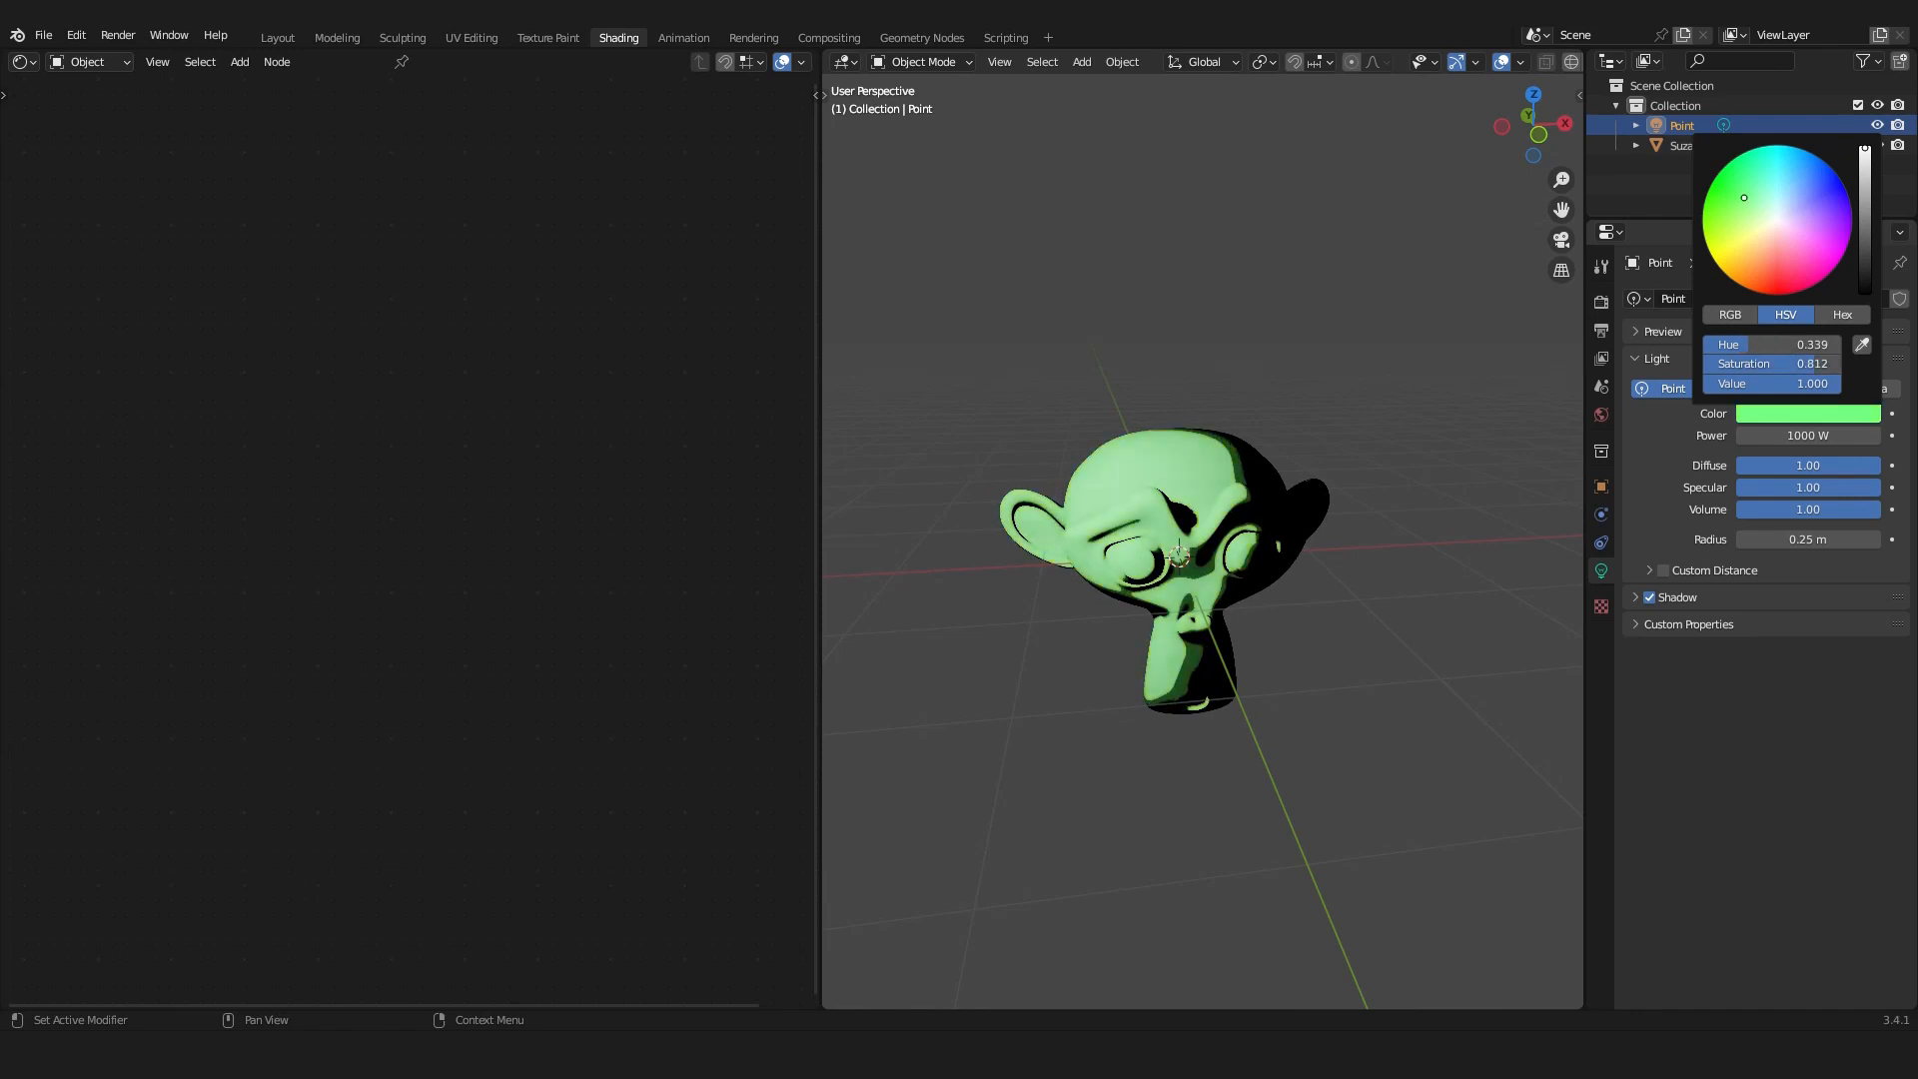
click(1777, 217)
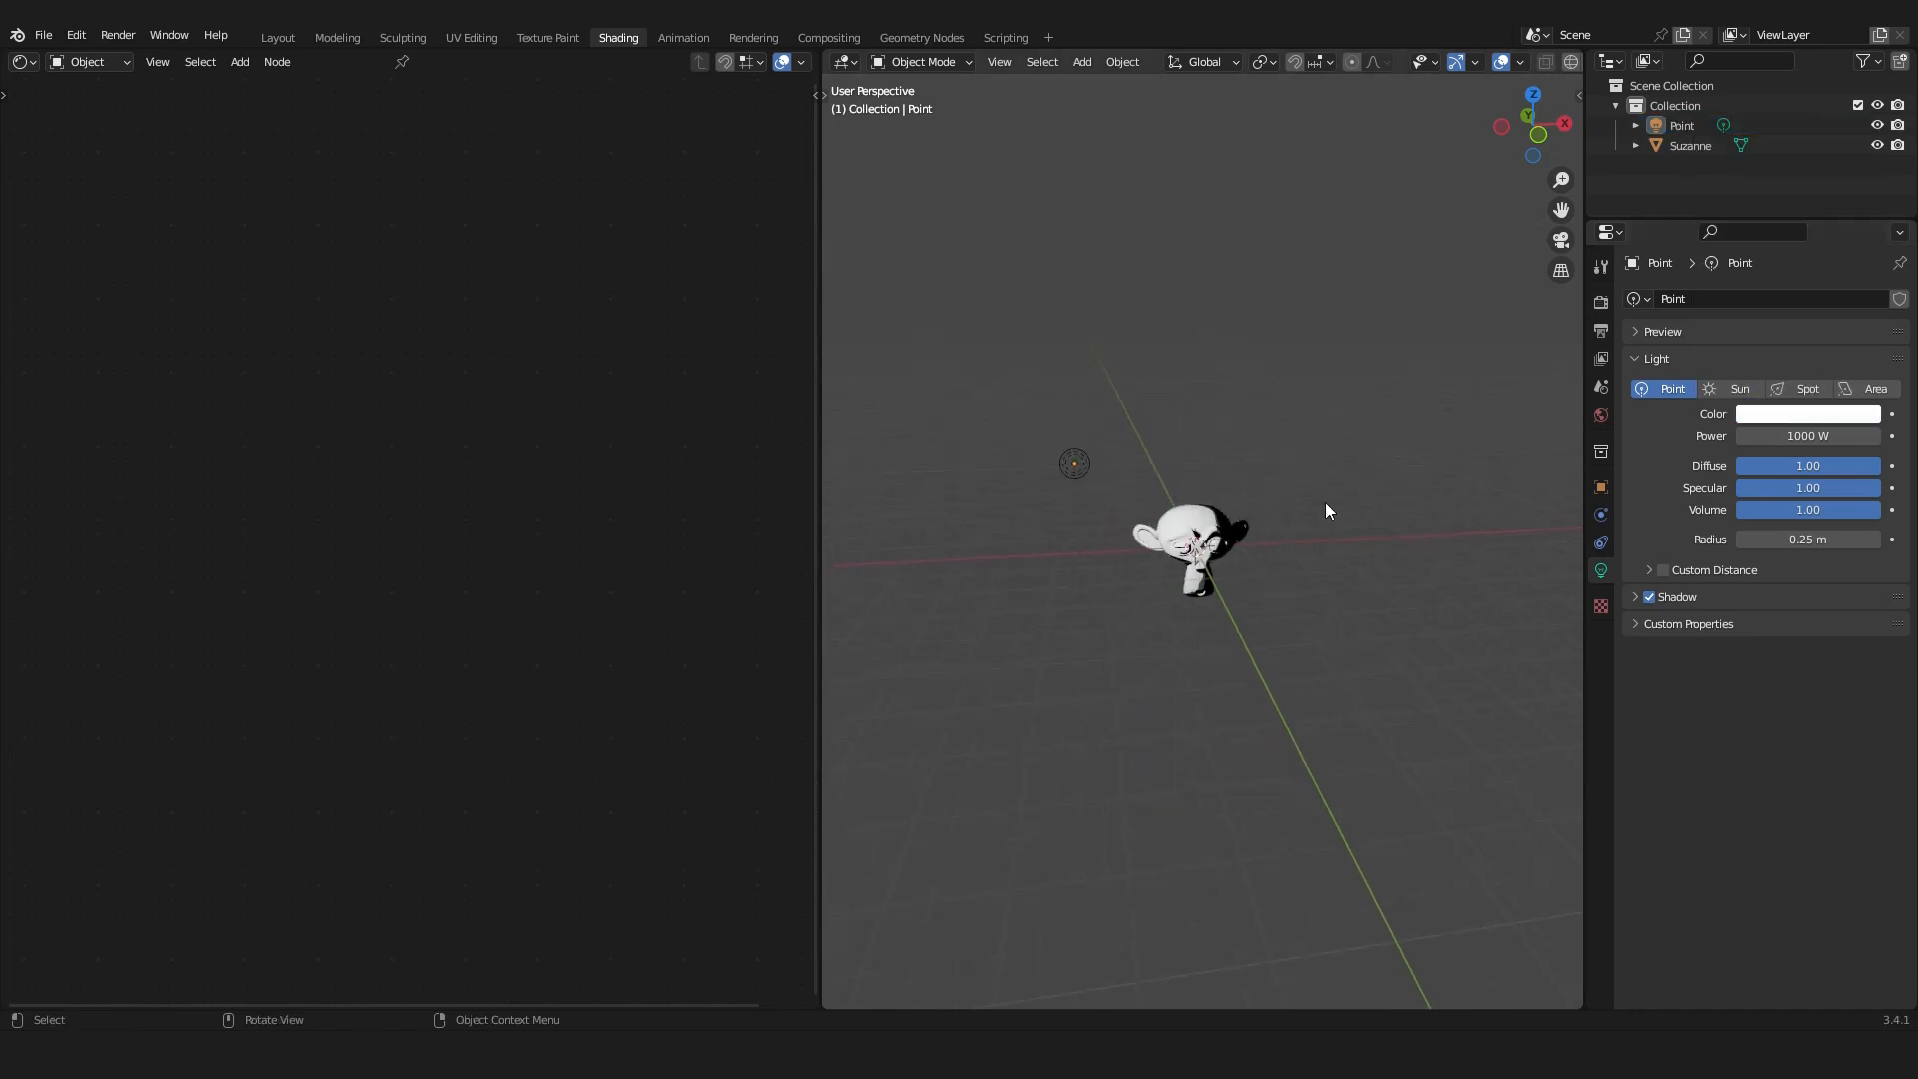
click(1184, 545)
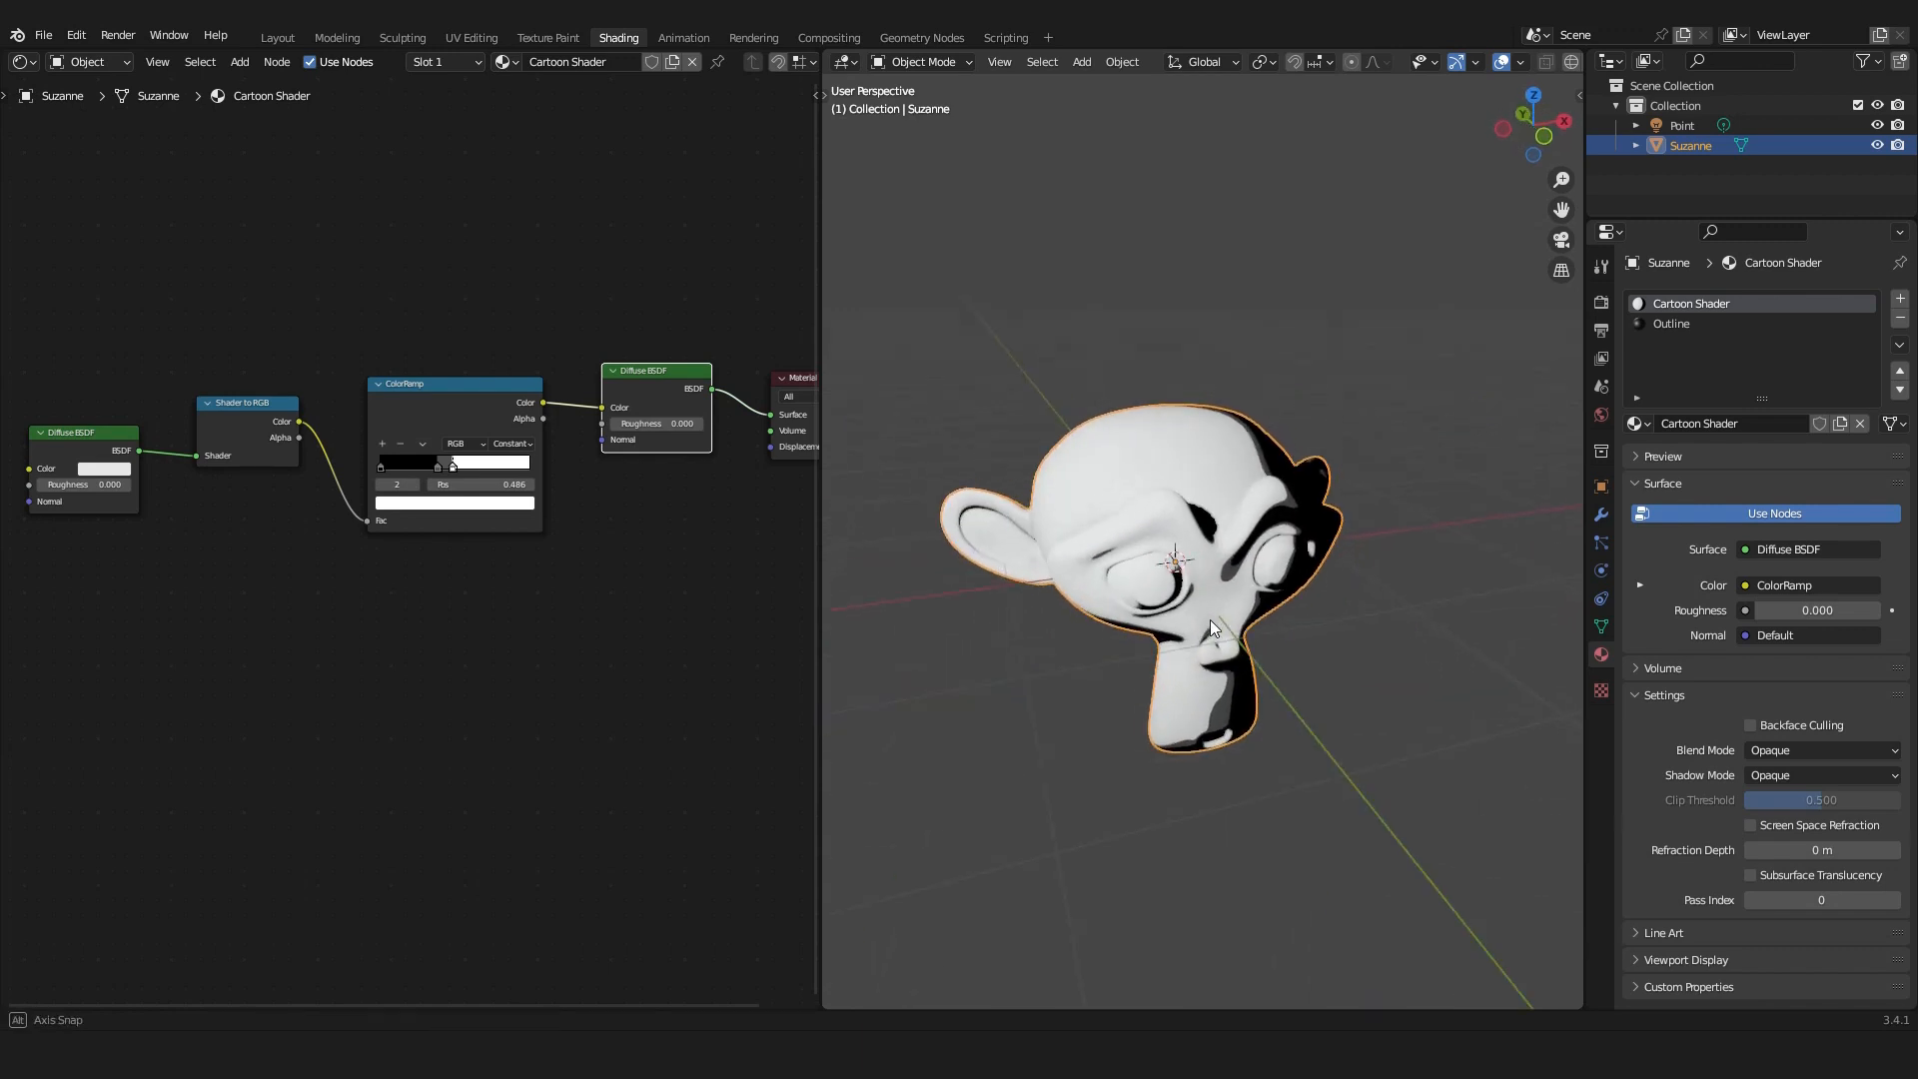
click(277, 37)
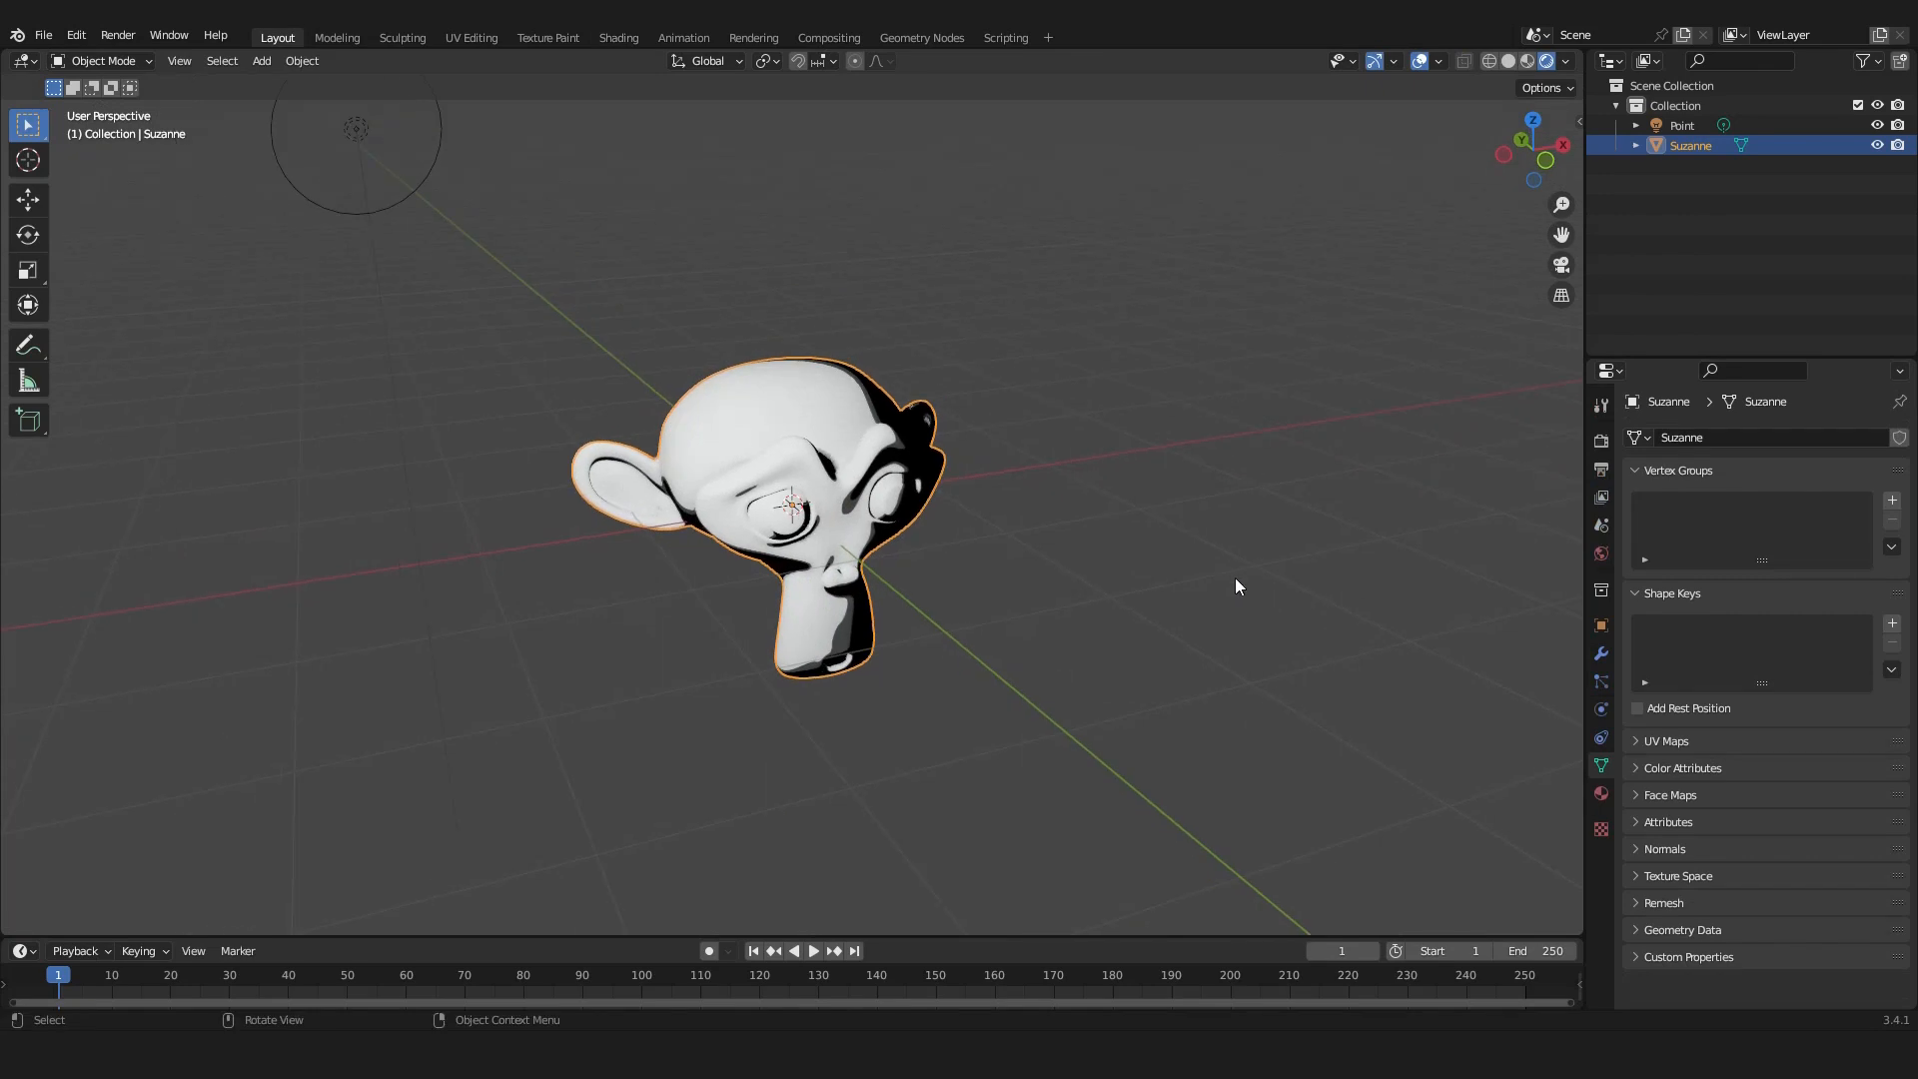
mouse_move(860, 569)
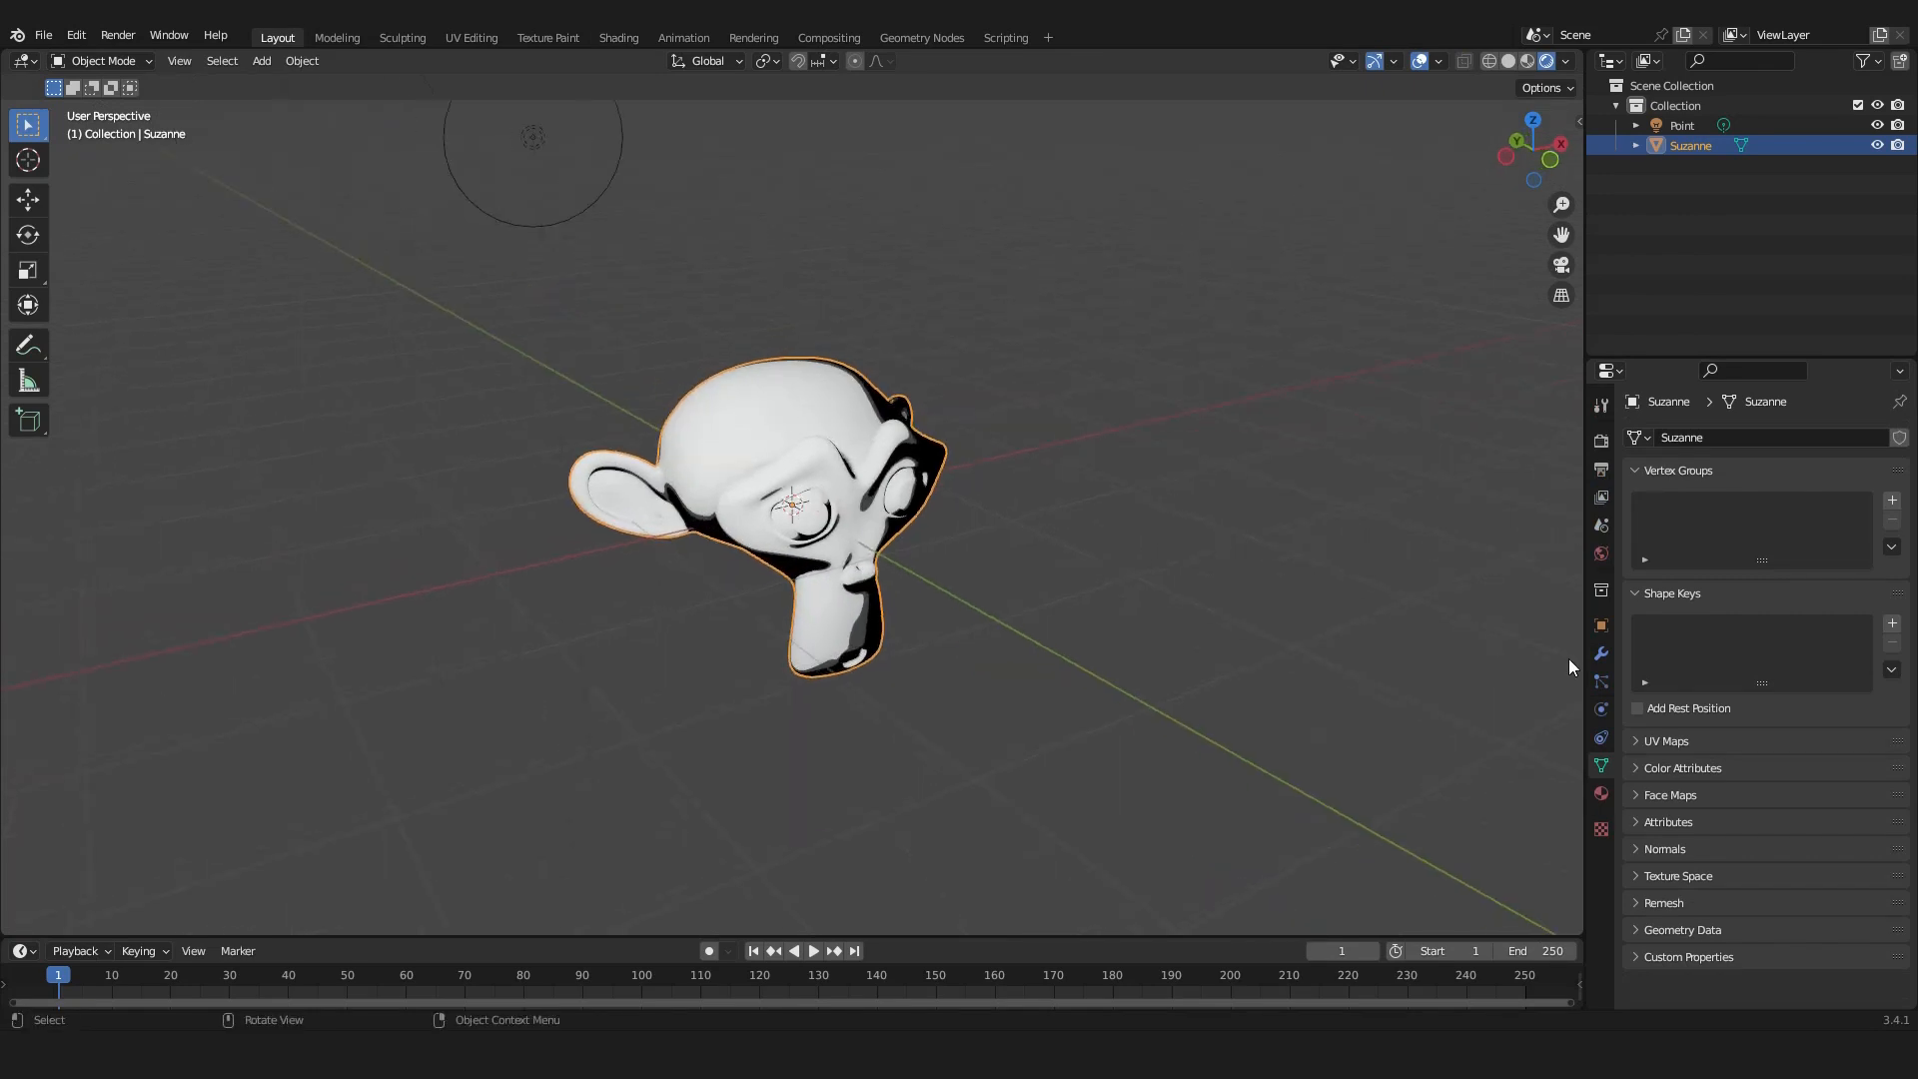
Add a Solidify modifier to Suzanne from the Modifier Properties tab.
click(1600, 653)
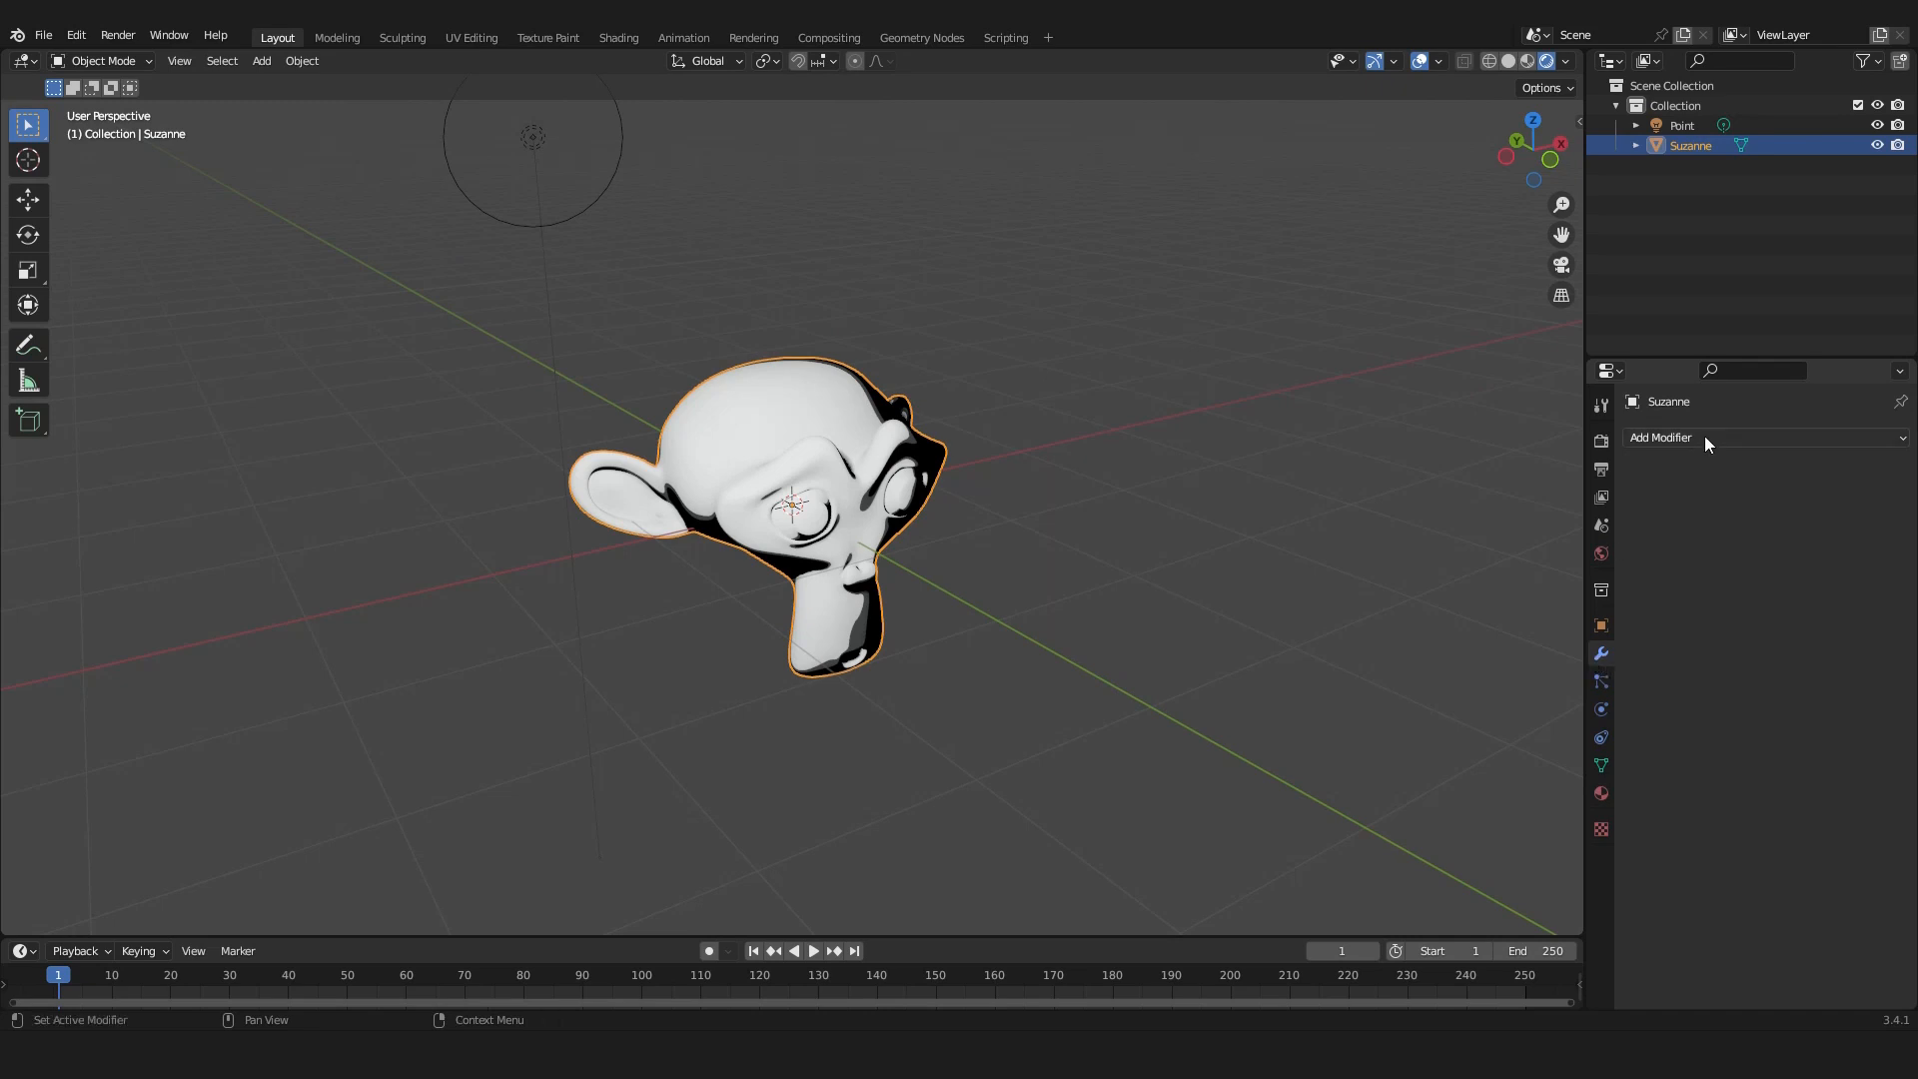
click(1661, 436)
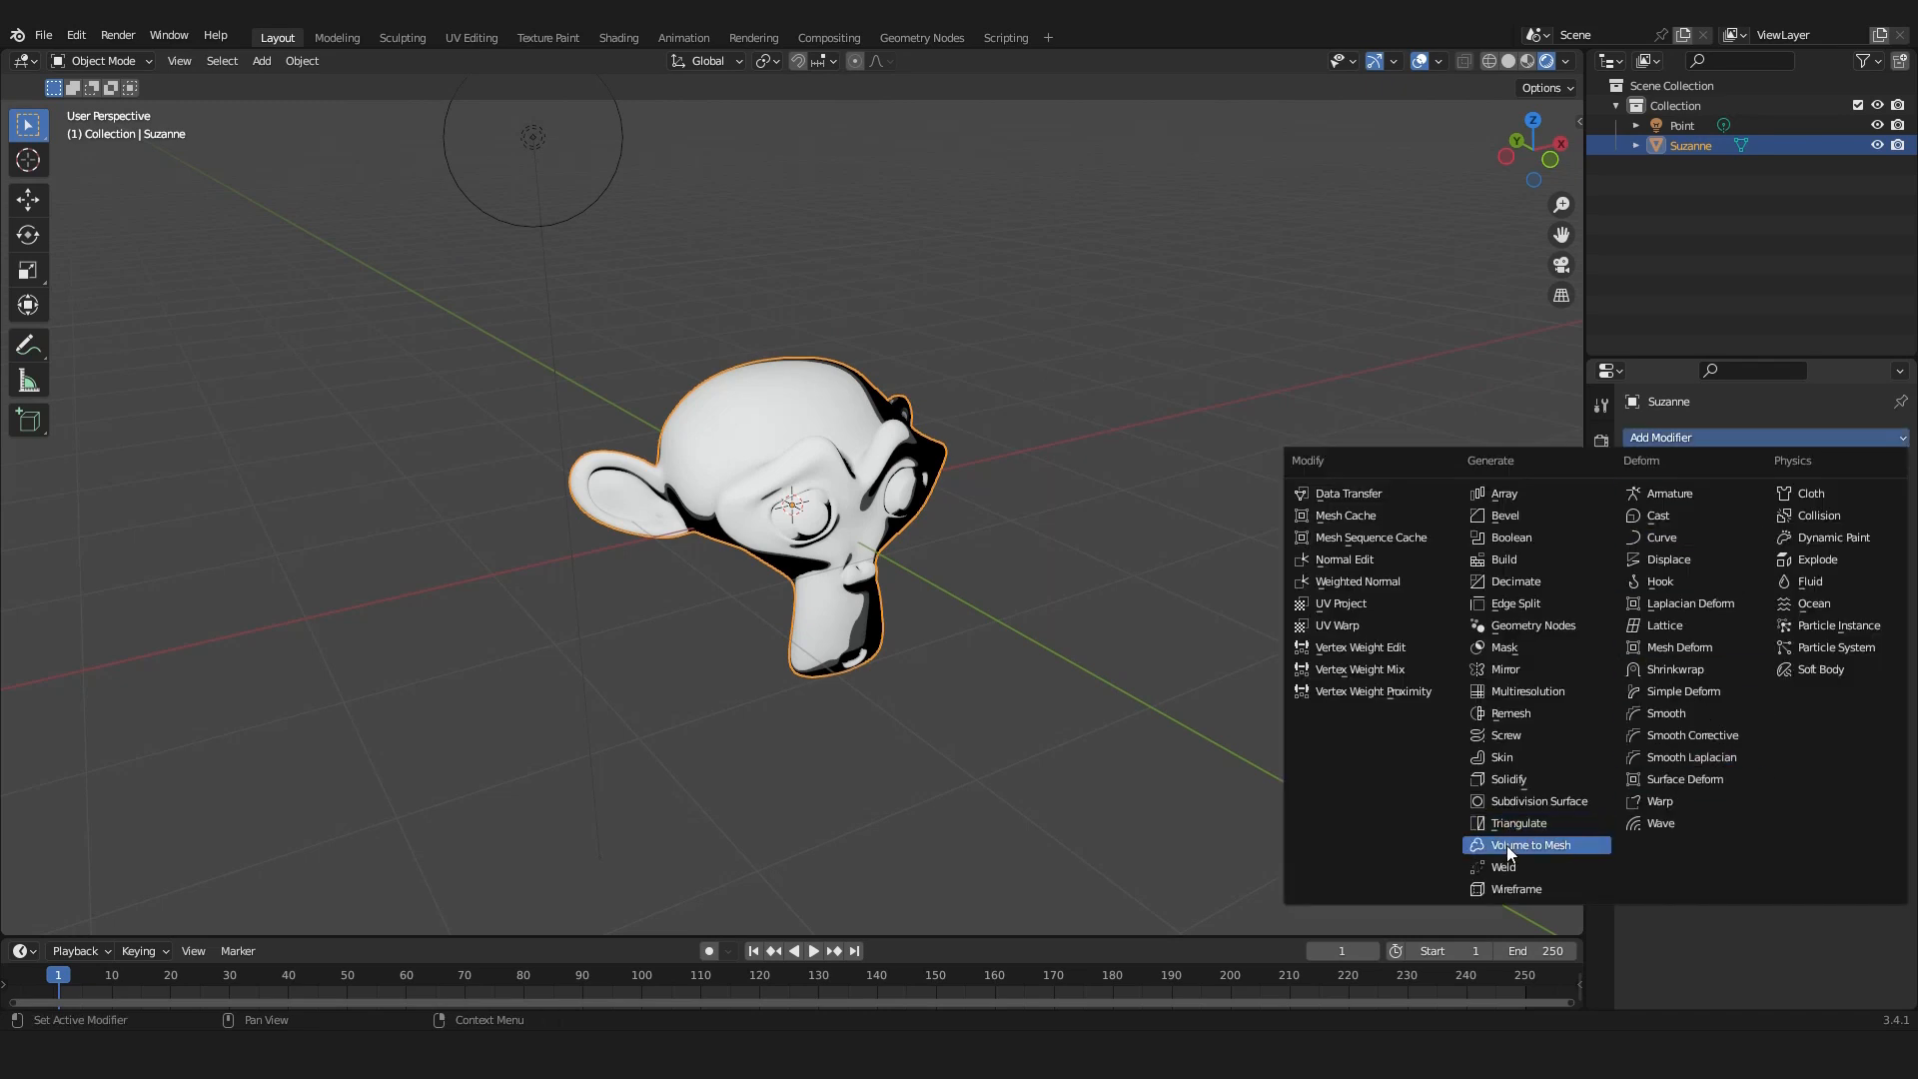
click(1508, 779)
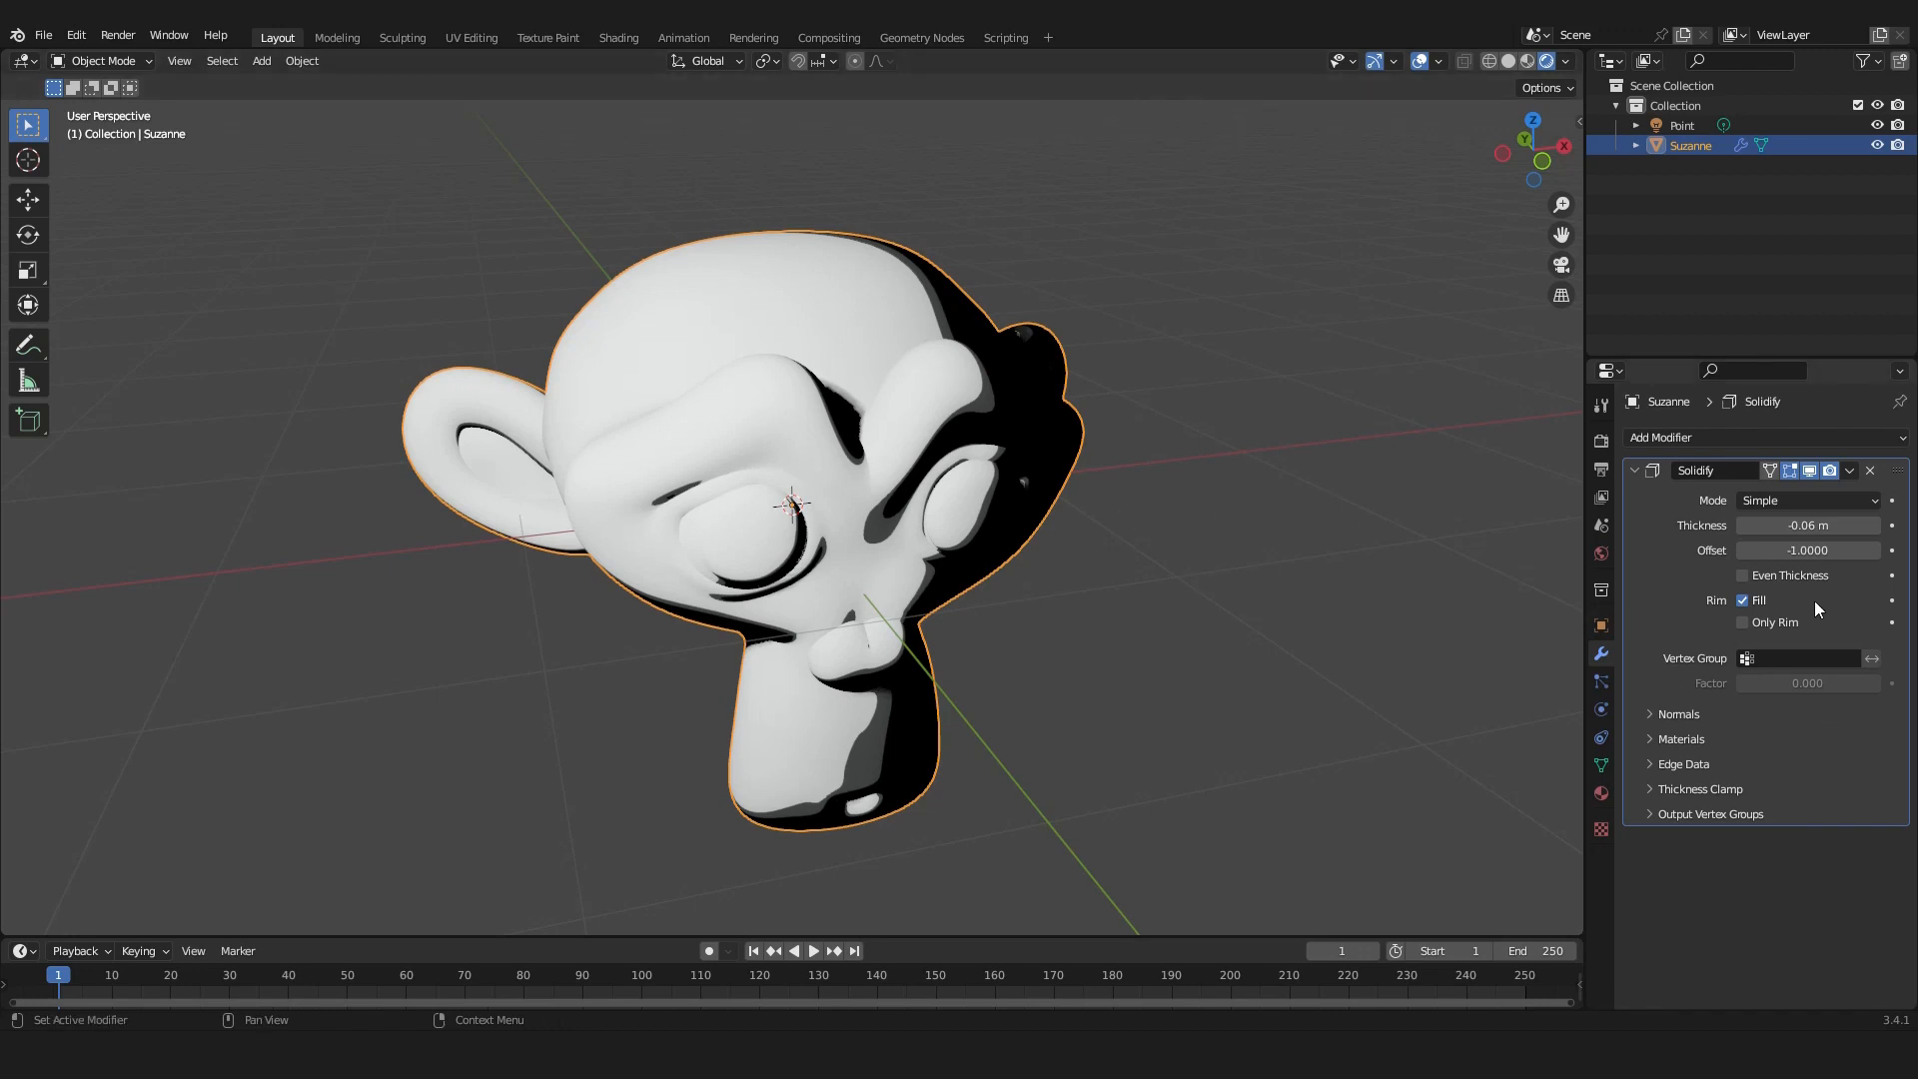
Flip the Solidify shell's normals and set its Material Offset to 1.
click(1677, 713)
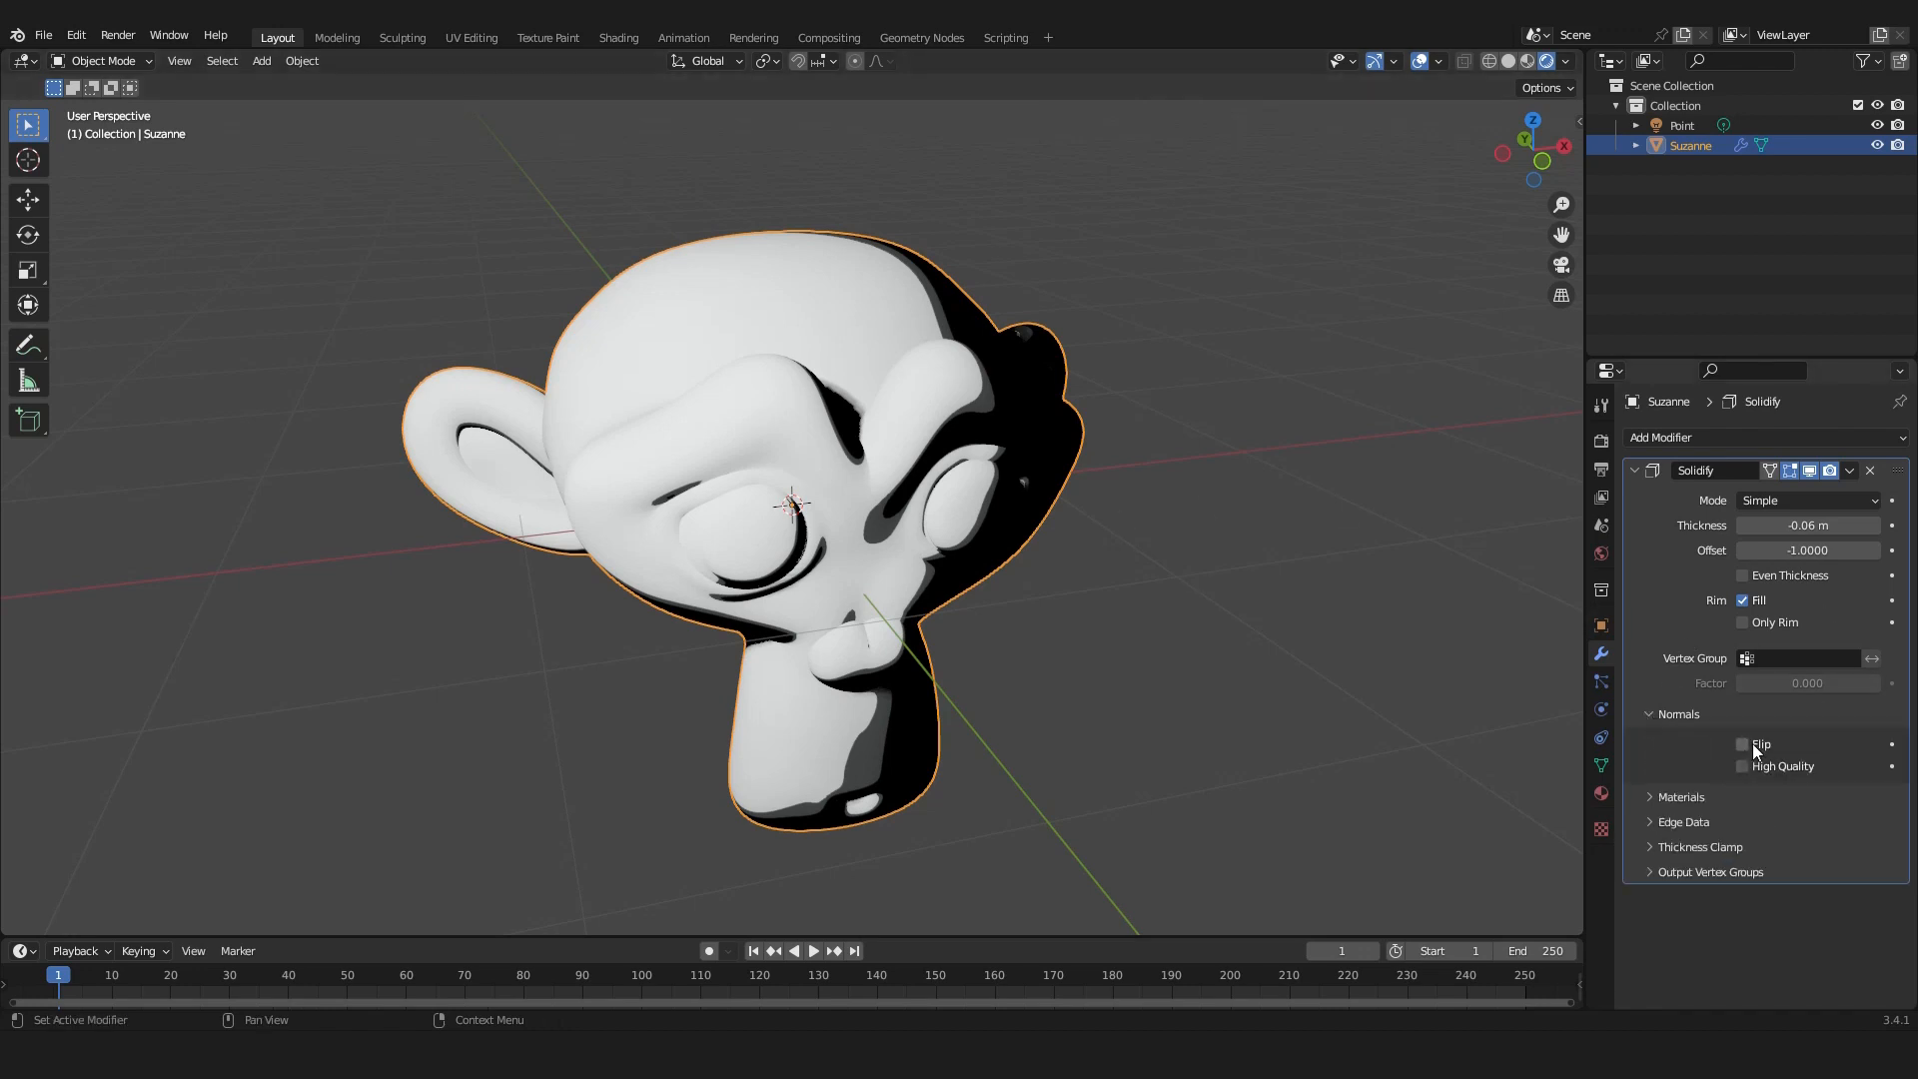
click(1742, 743)
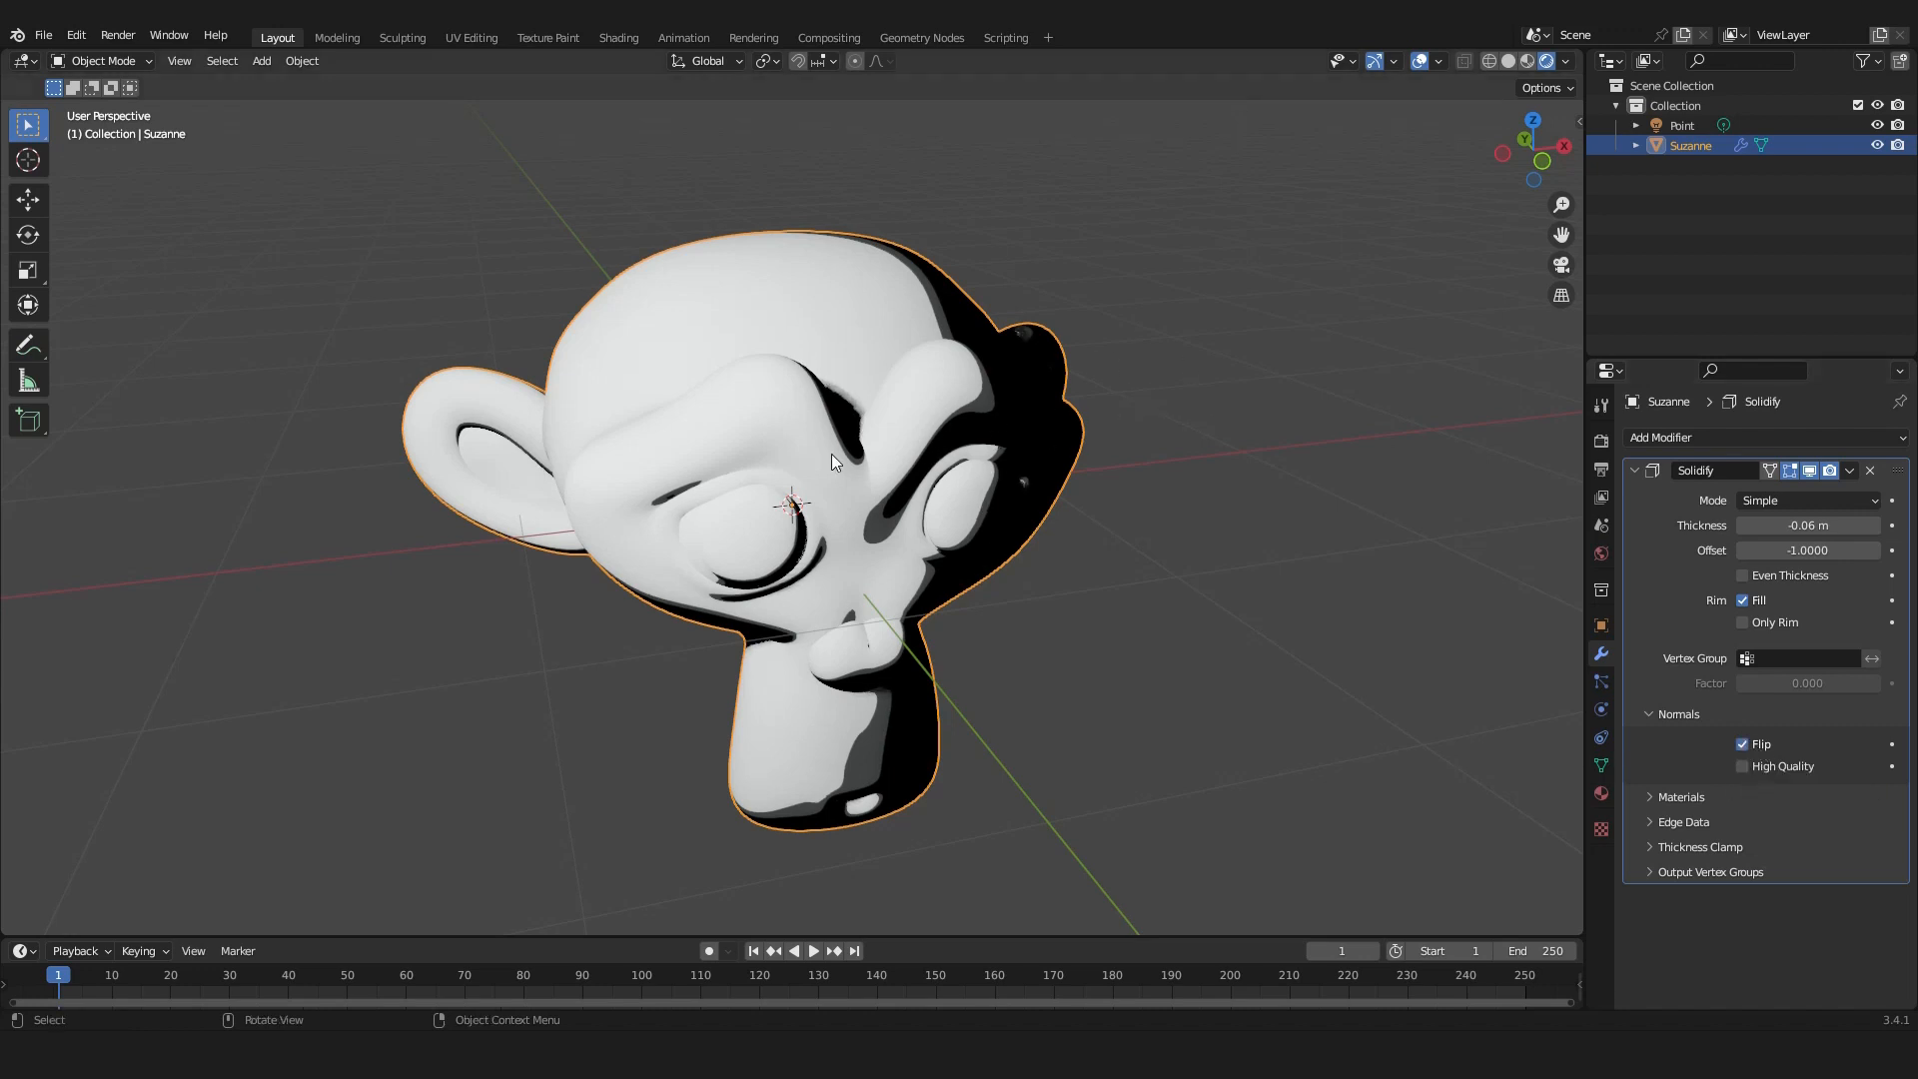
mouse_move(777, 550)
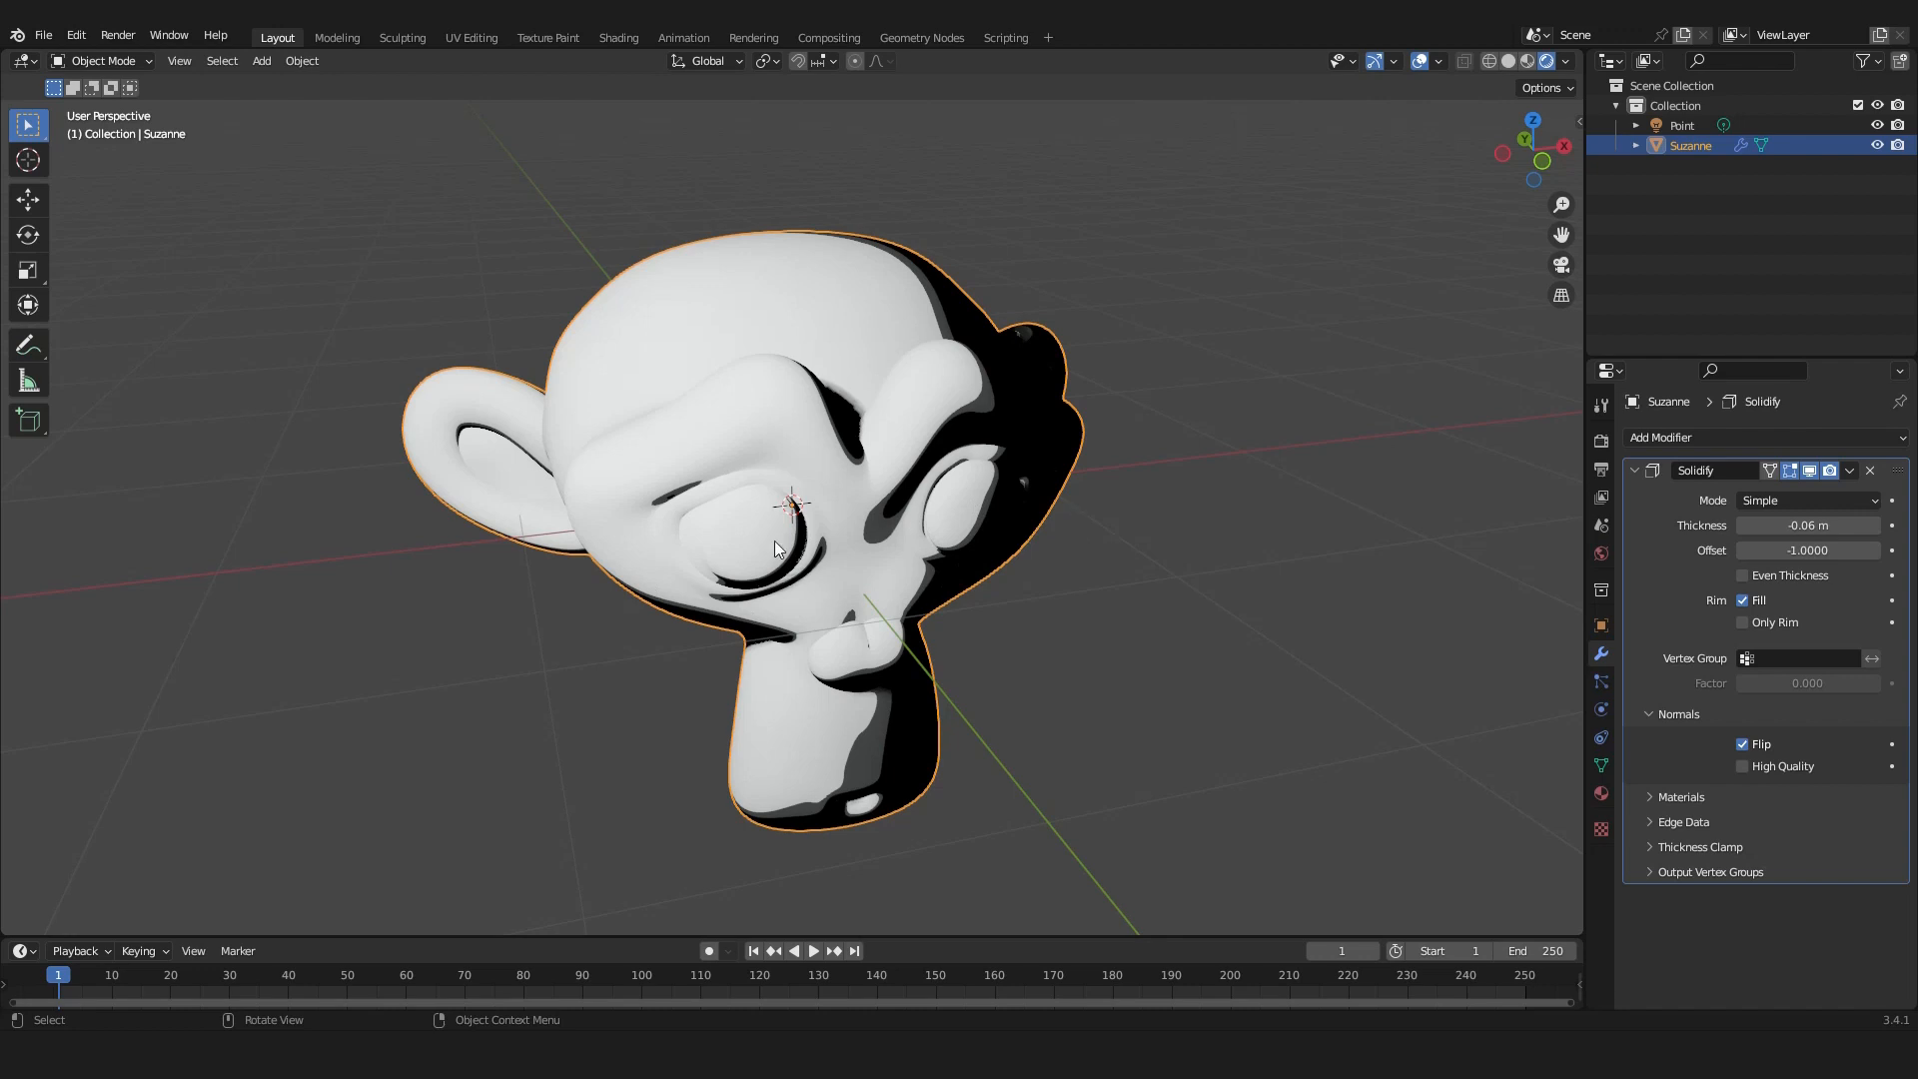
mouse_move(1100, 289)
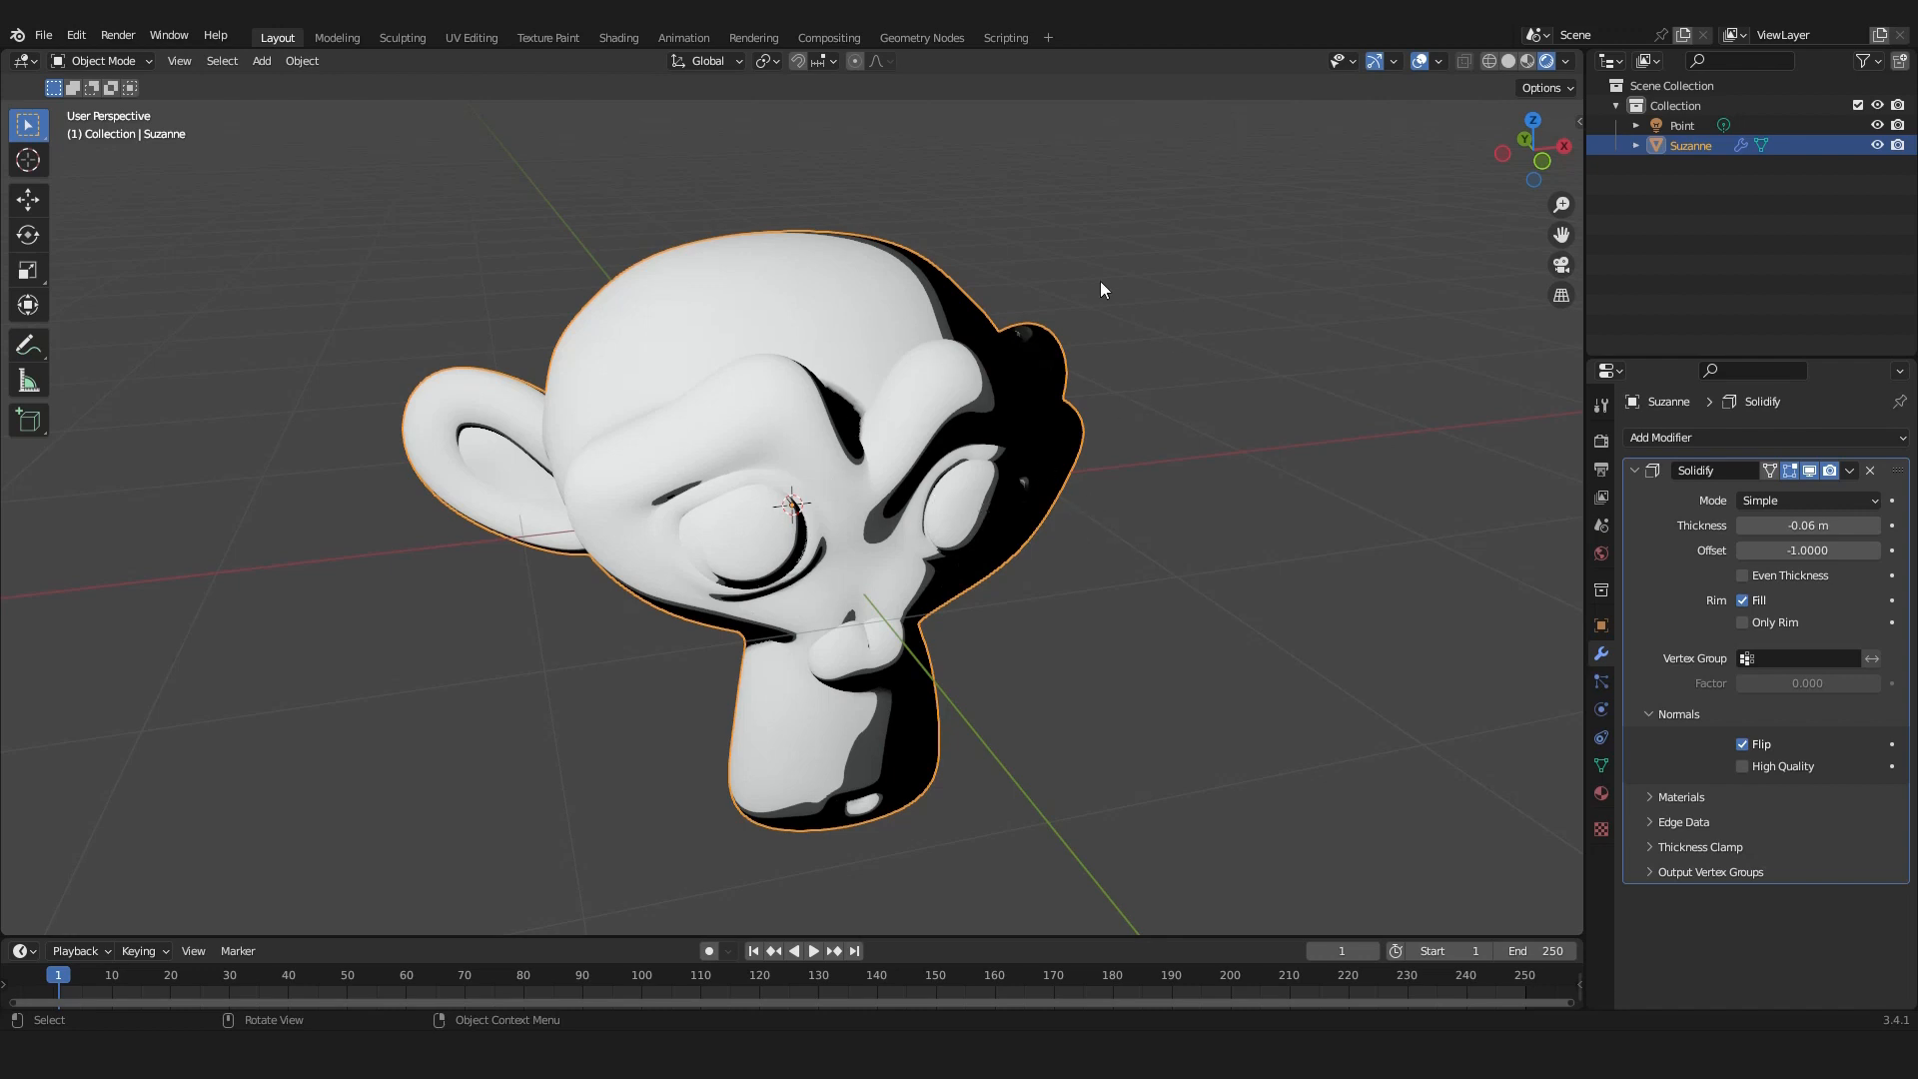
click(1679, 796)
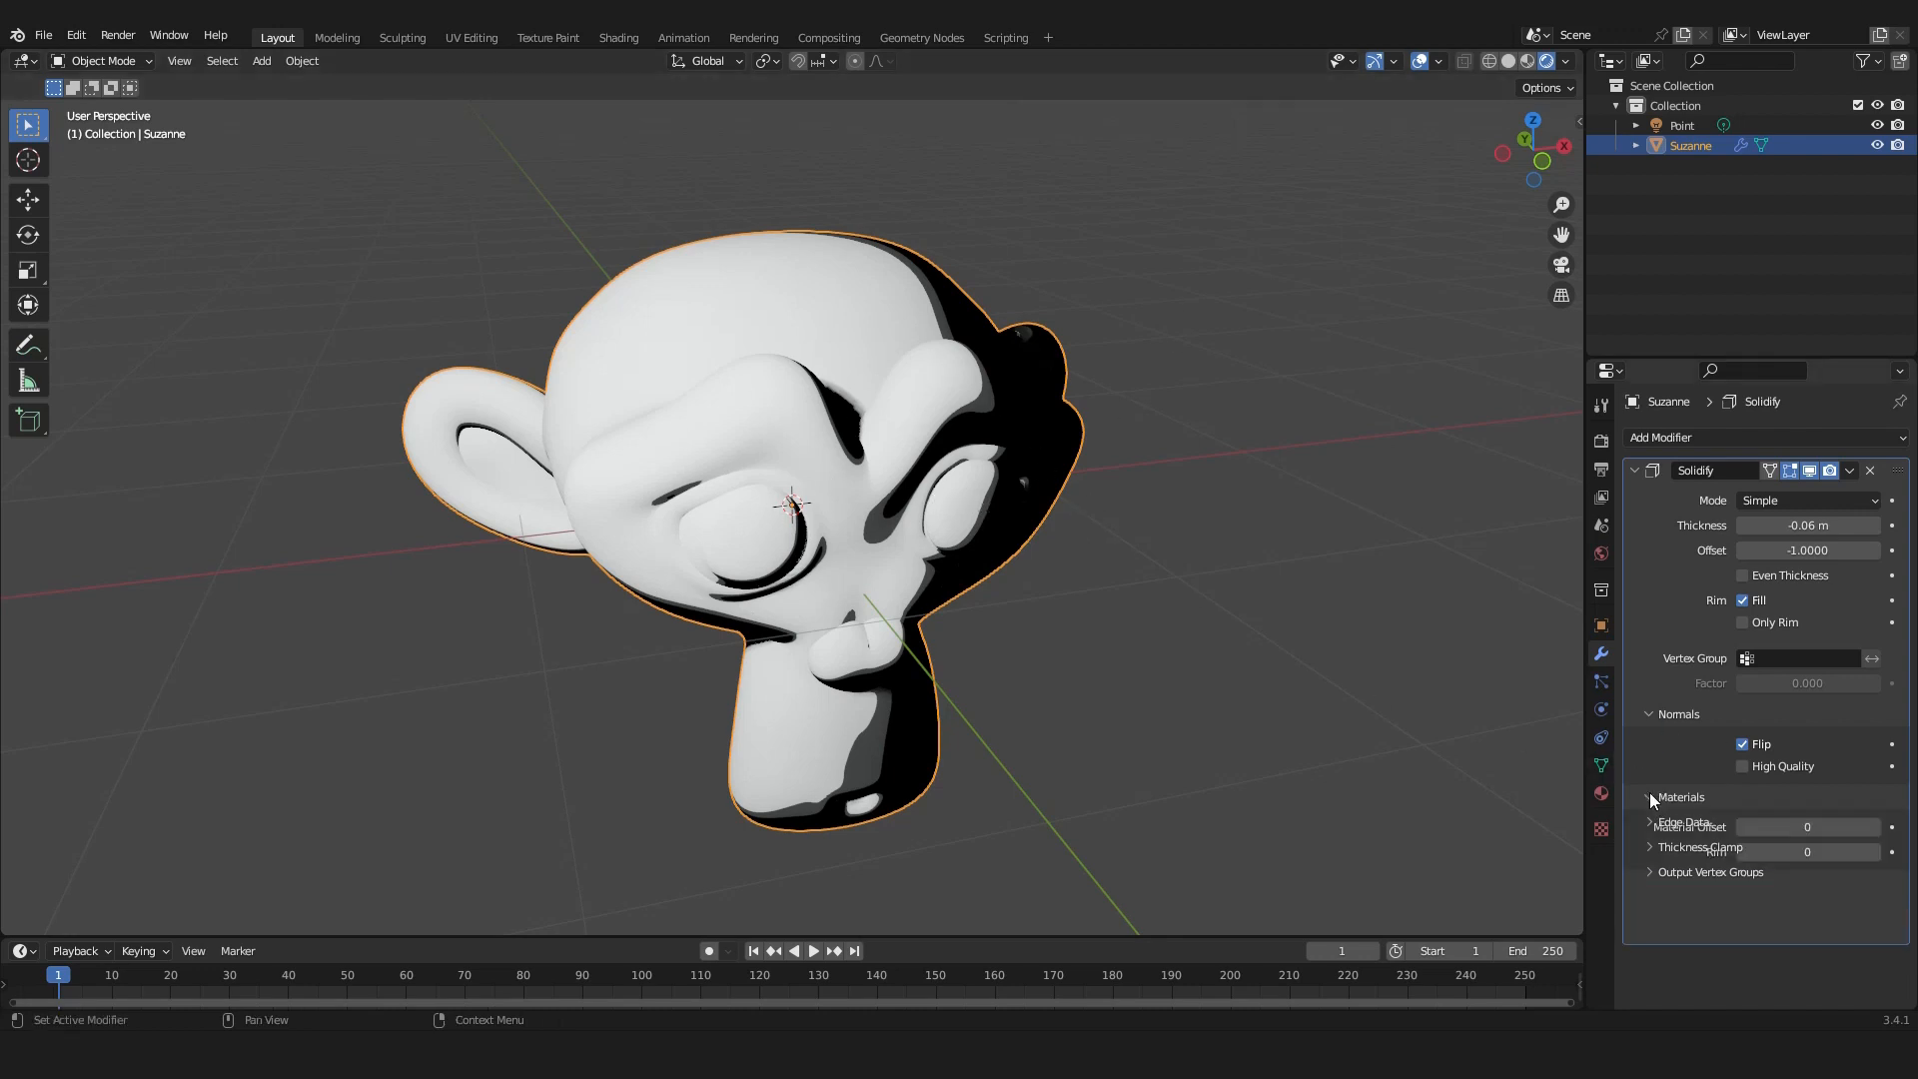
click(1652, 796)
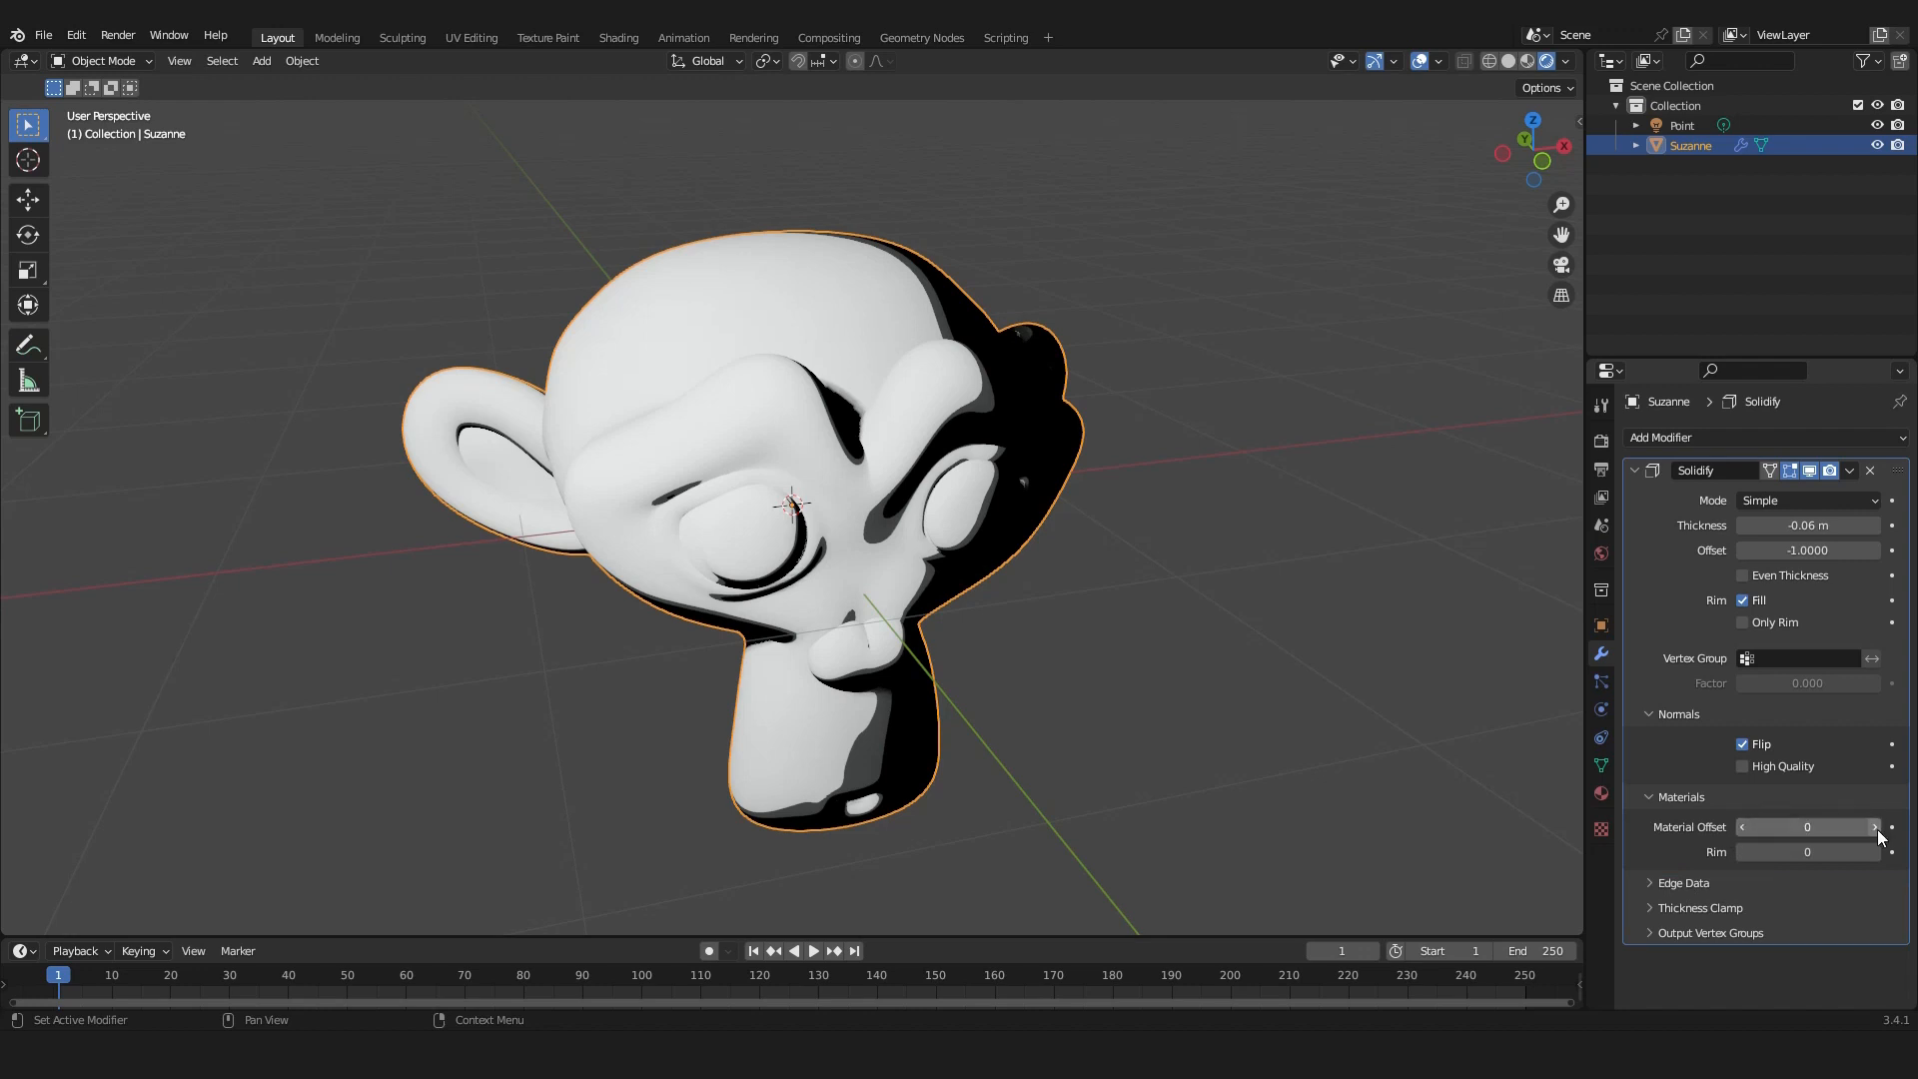
click(1871, 827)
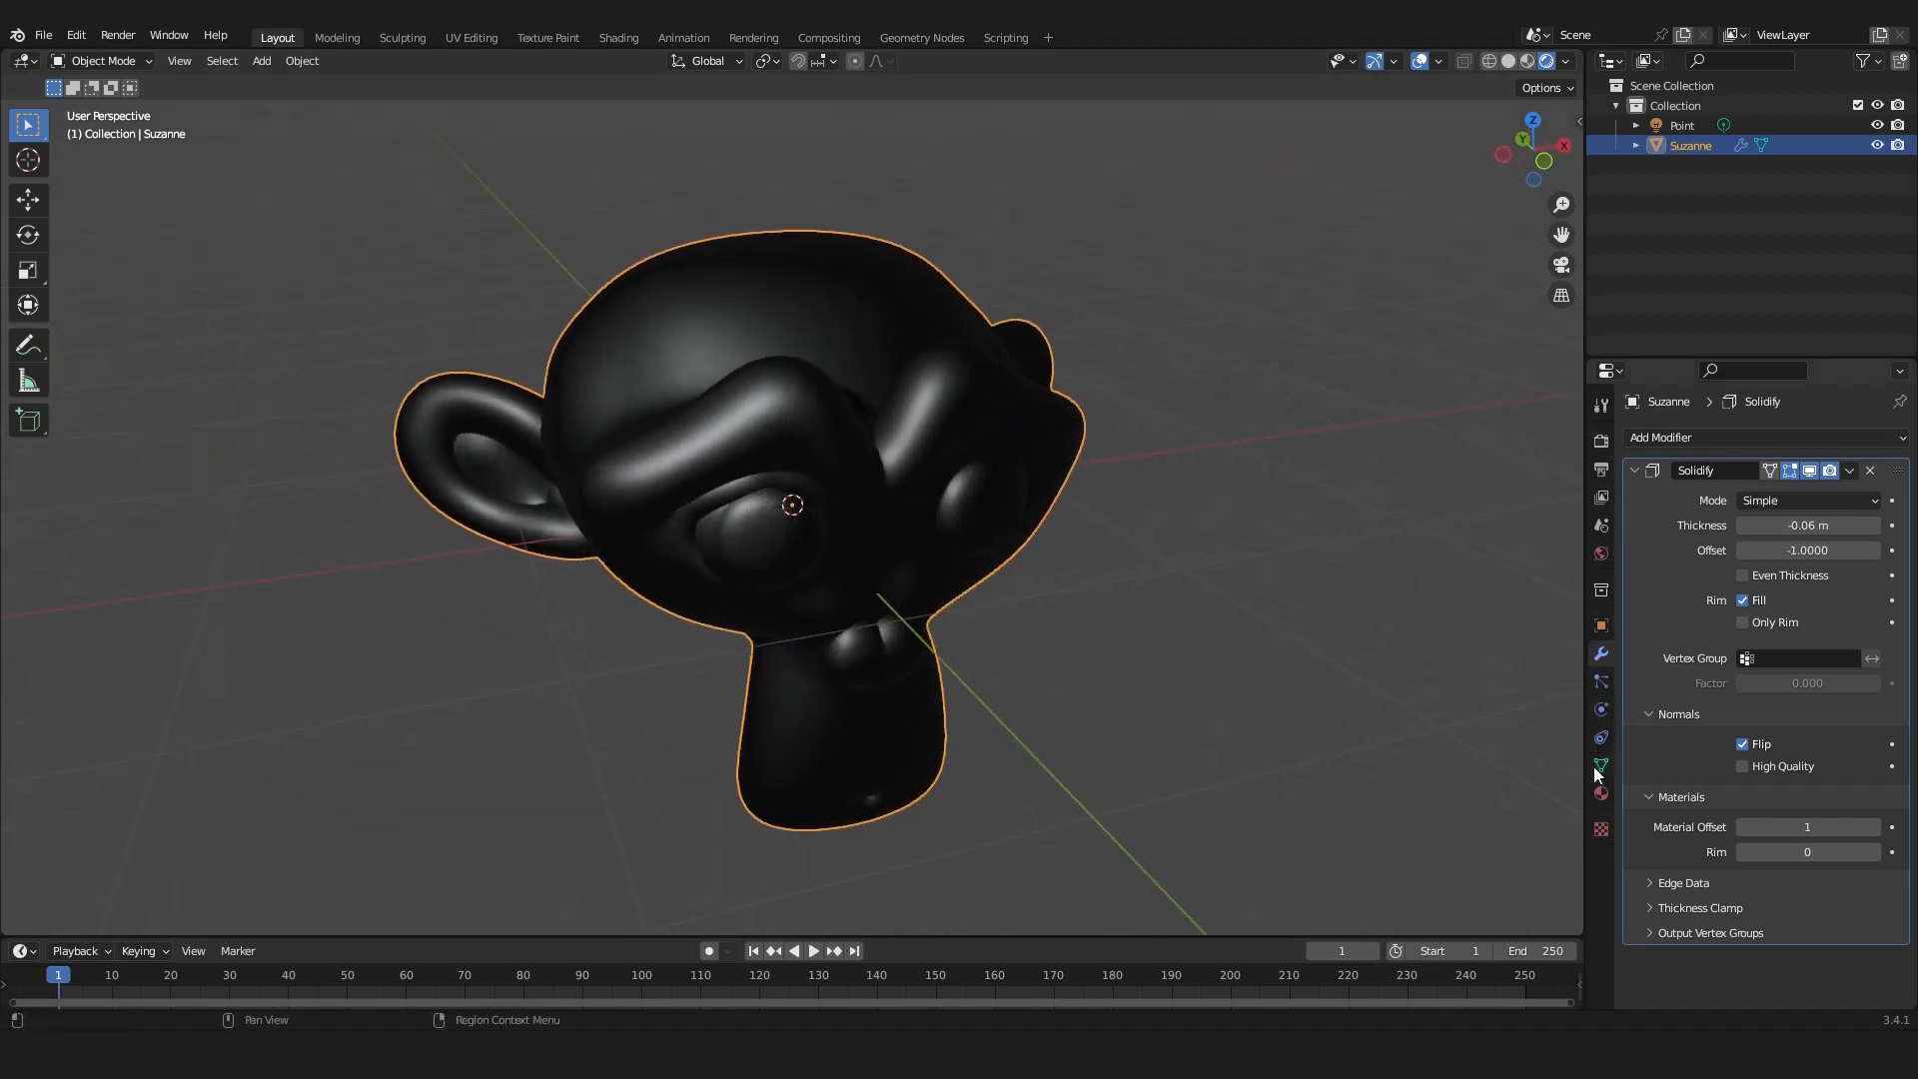
In Material Properties, select the Cartoon Shader then Outline slot and scroll to Settings.
click(1601, 792)
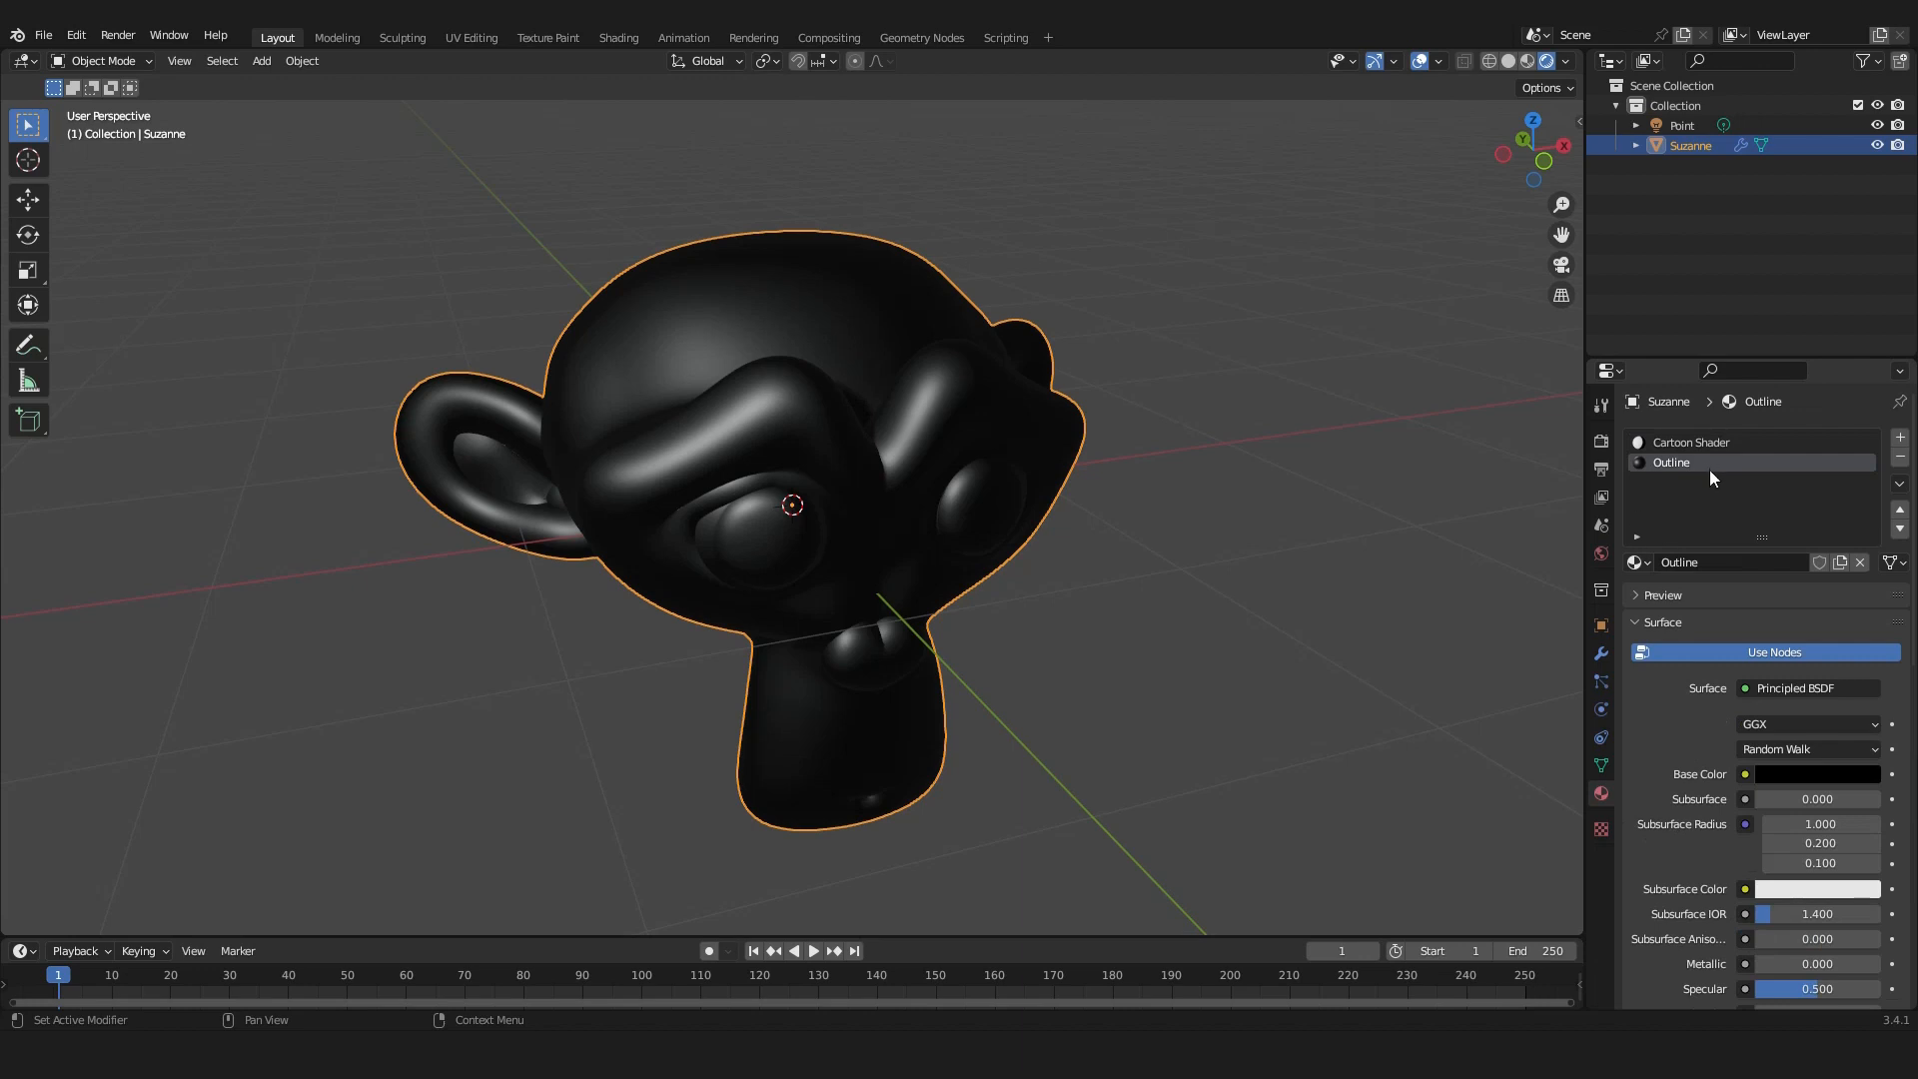
click(1600, 653)
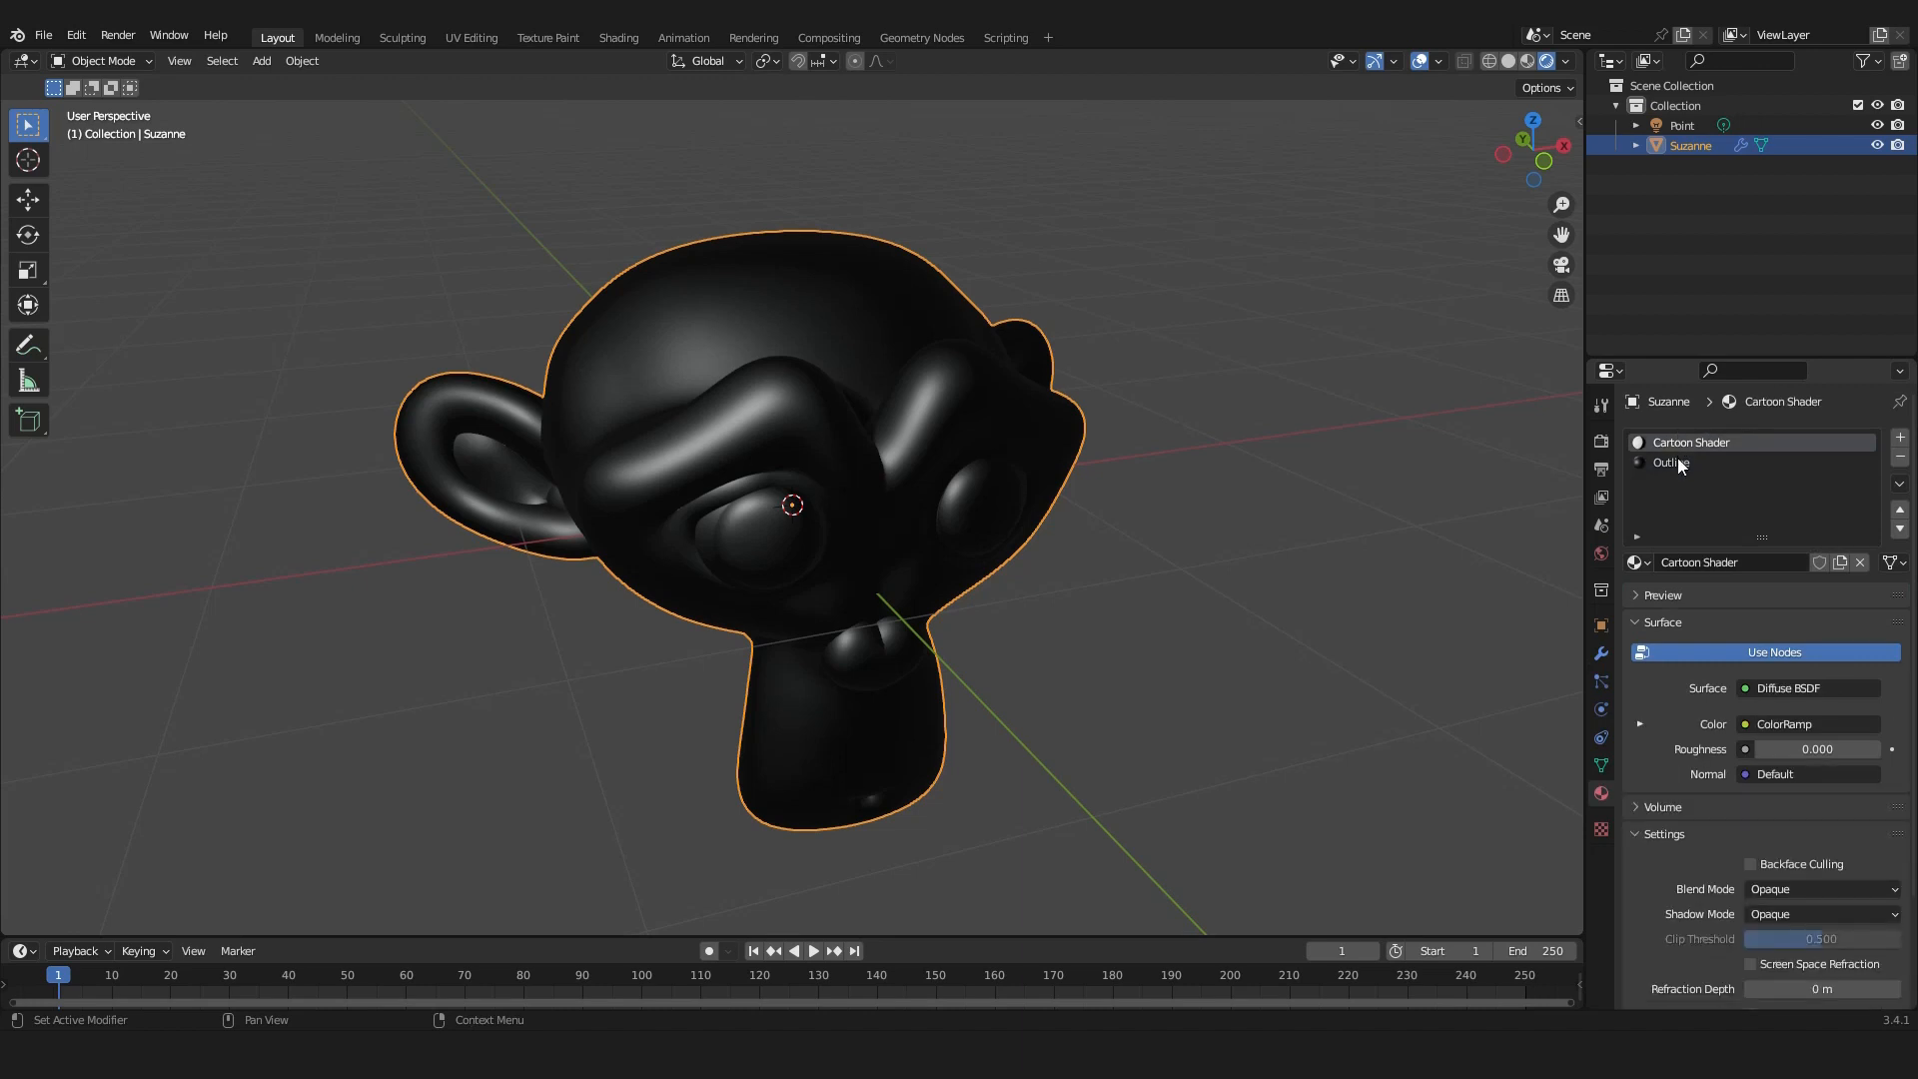
click(1672, 463)
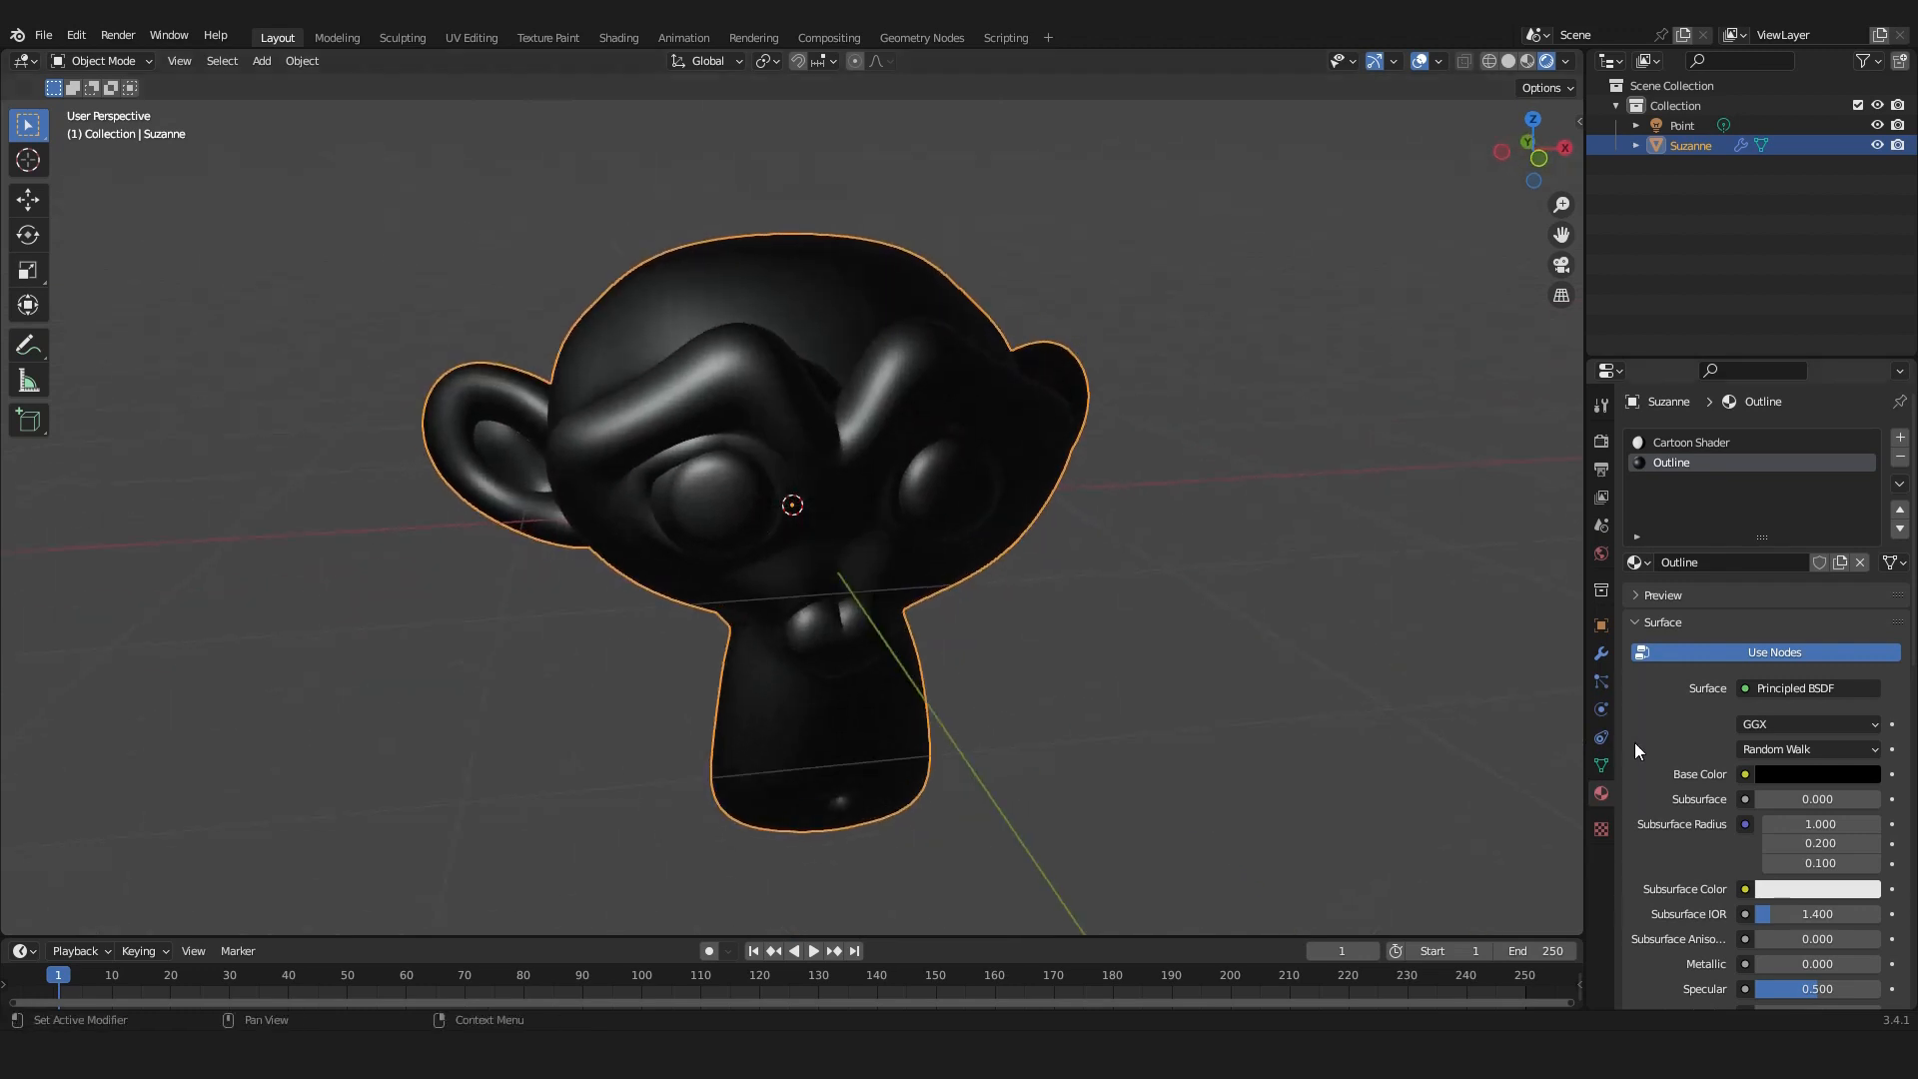
scroll(down, 3)
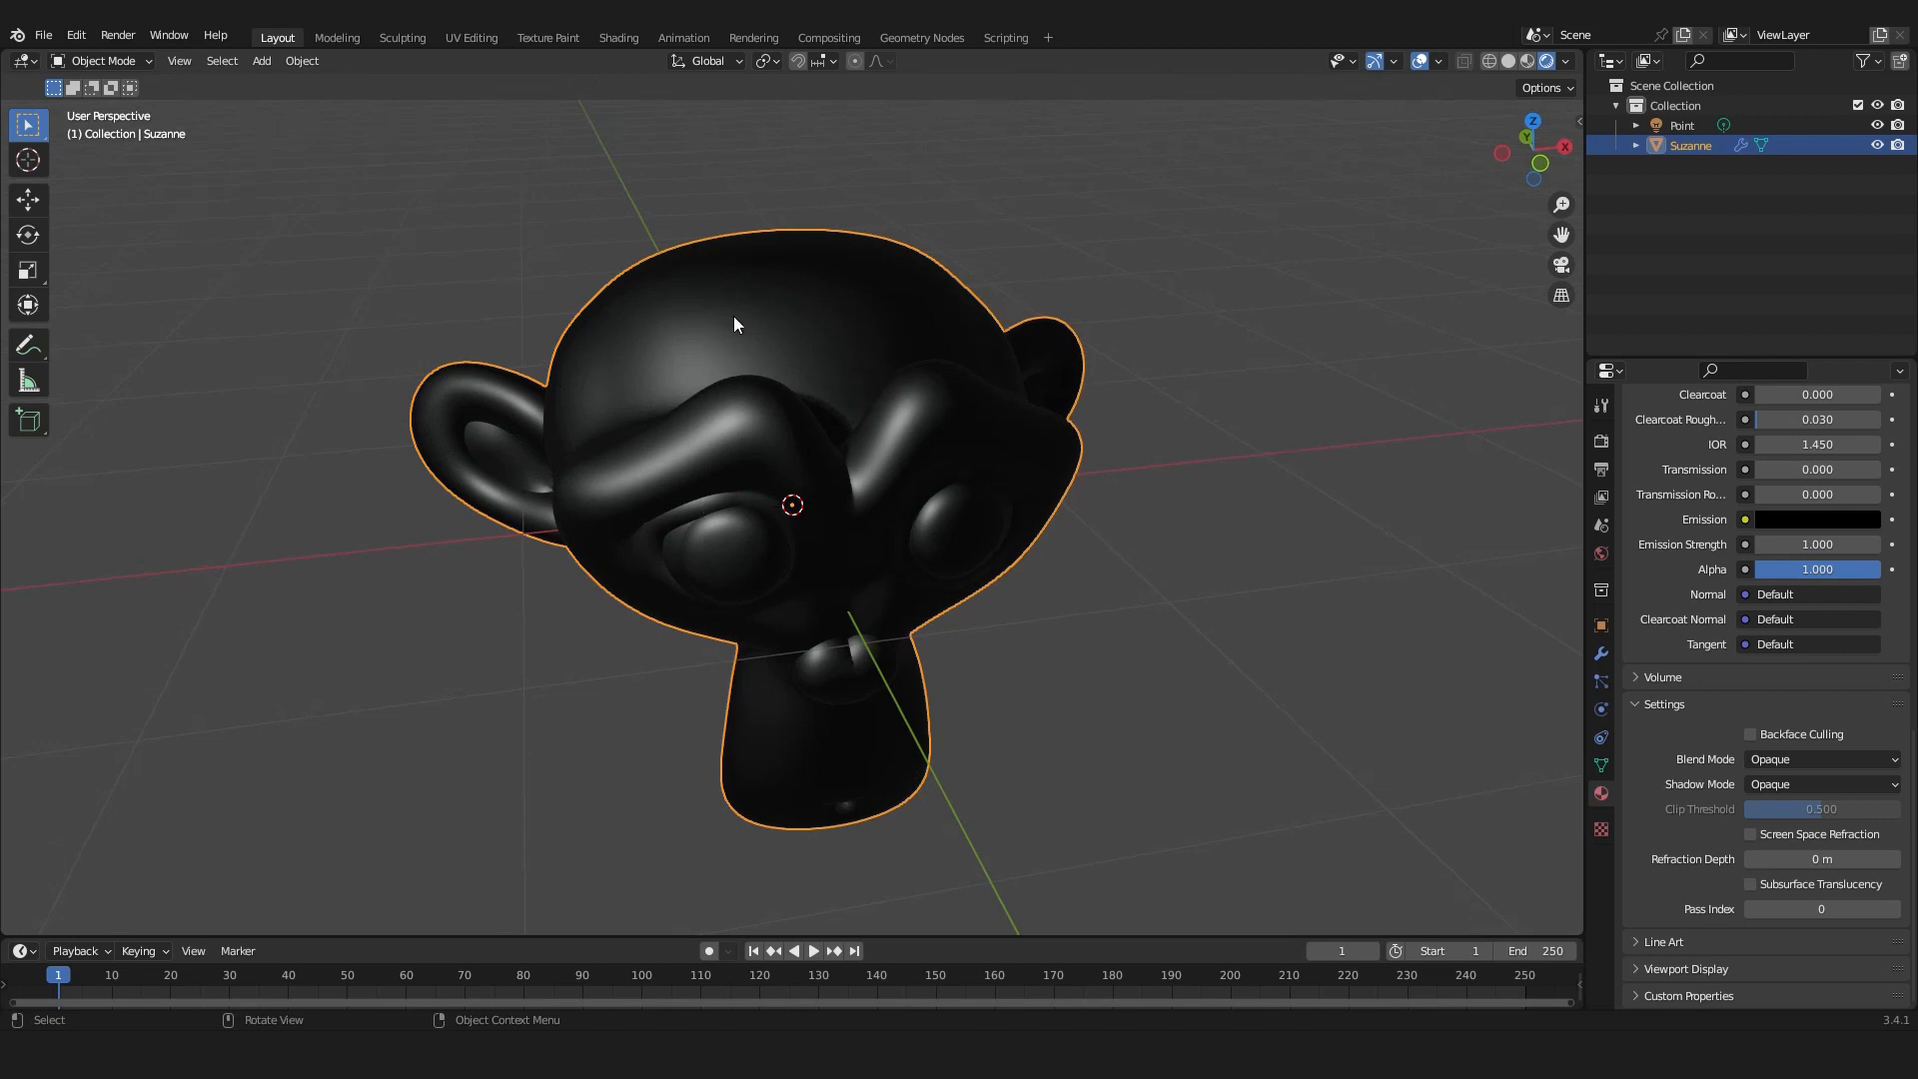
mouse_move(670, 316)
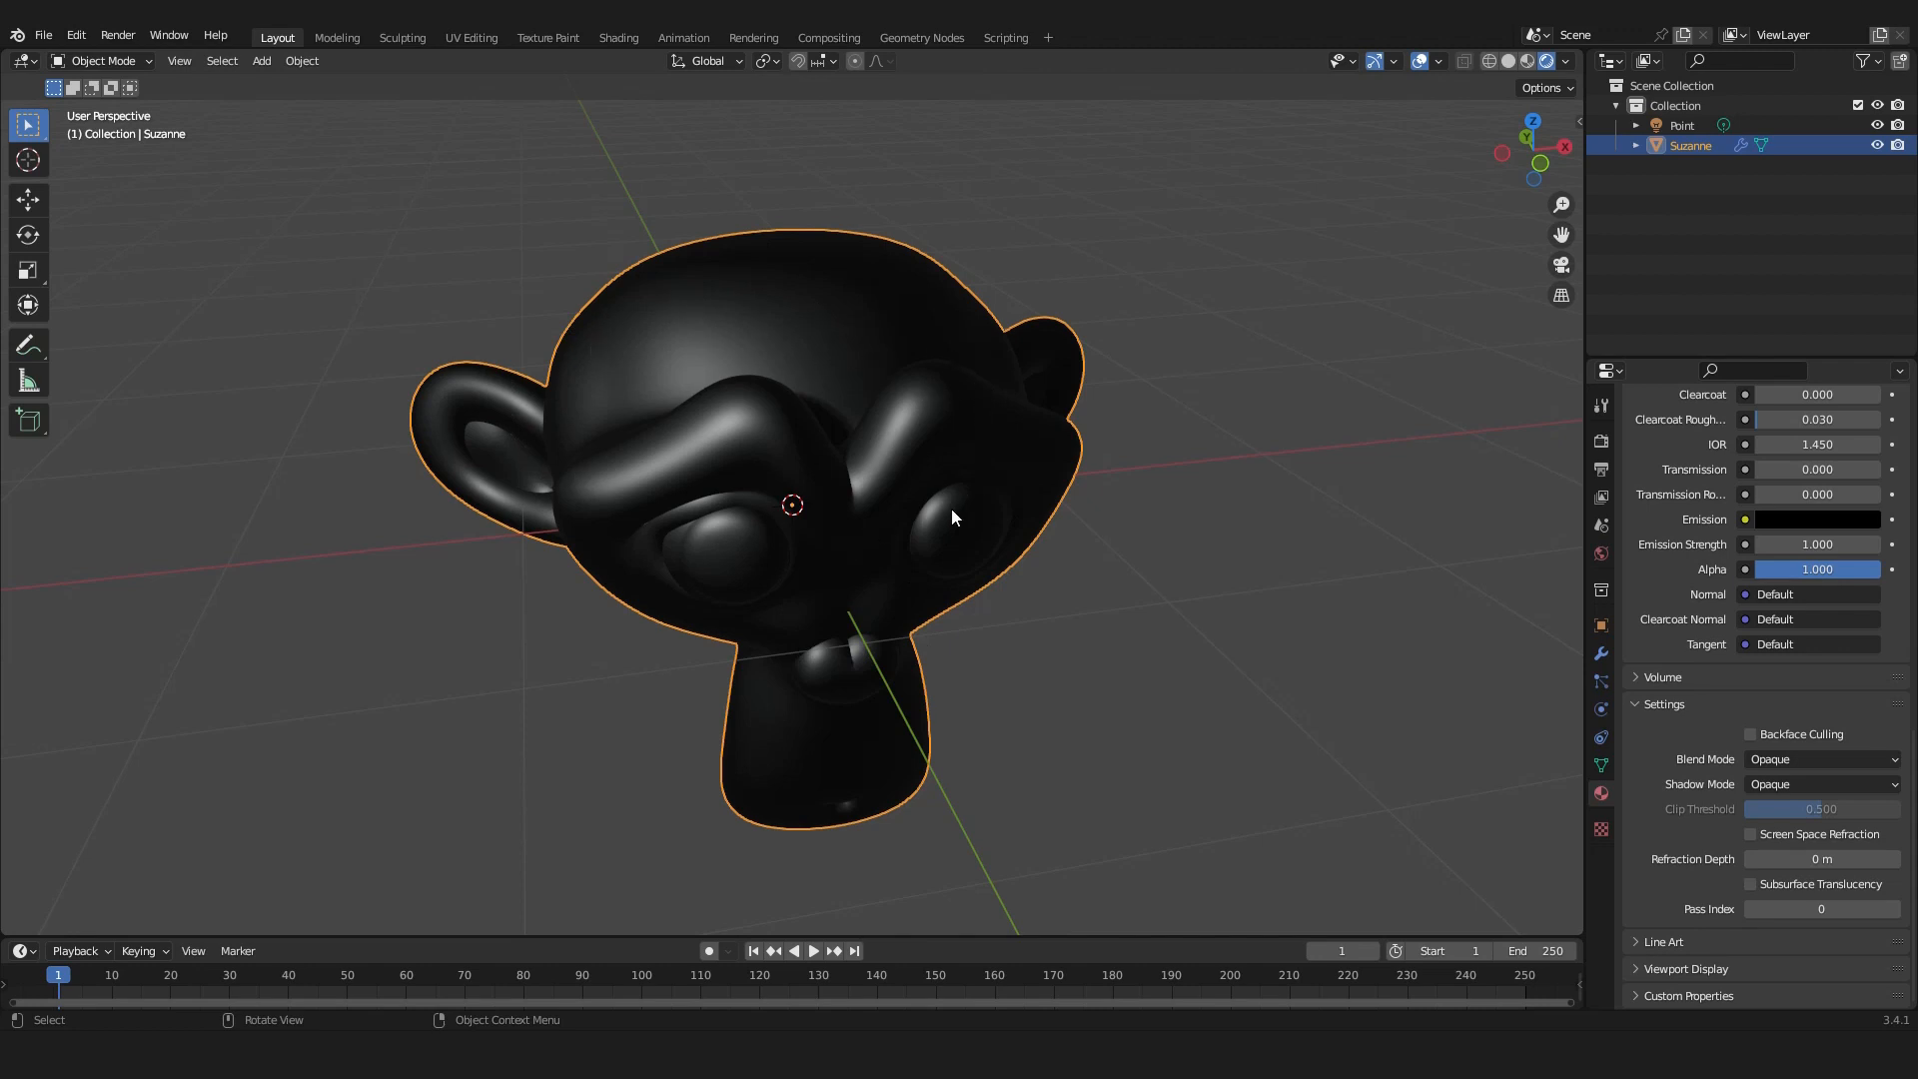
mouse_move(1475, 664)
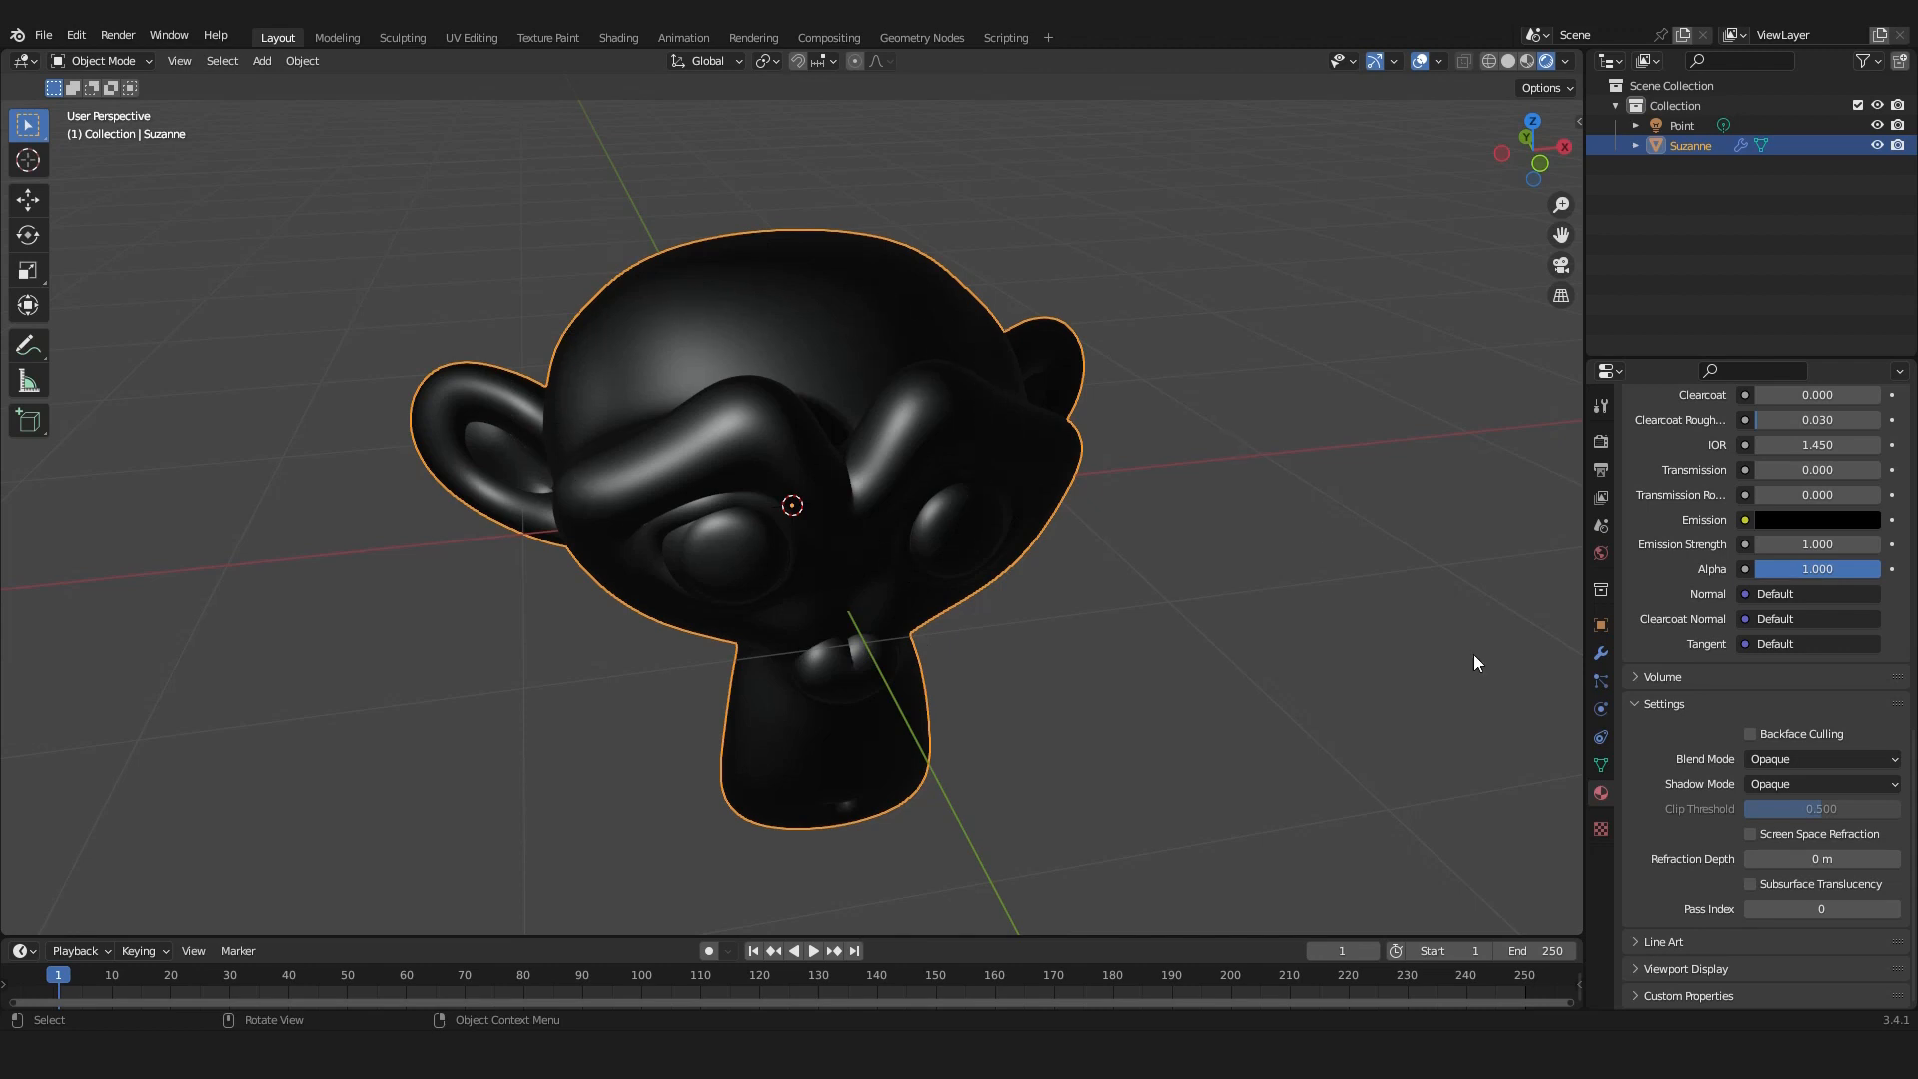
mouse_move(1750, 742)
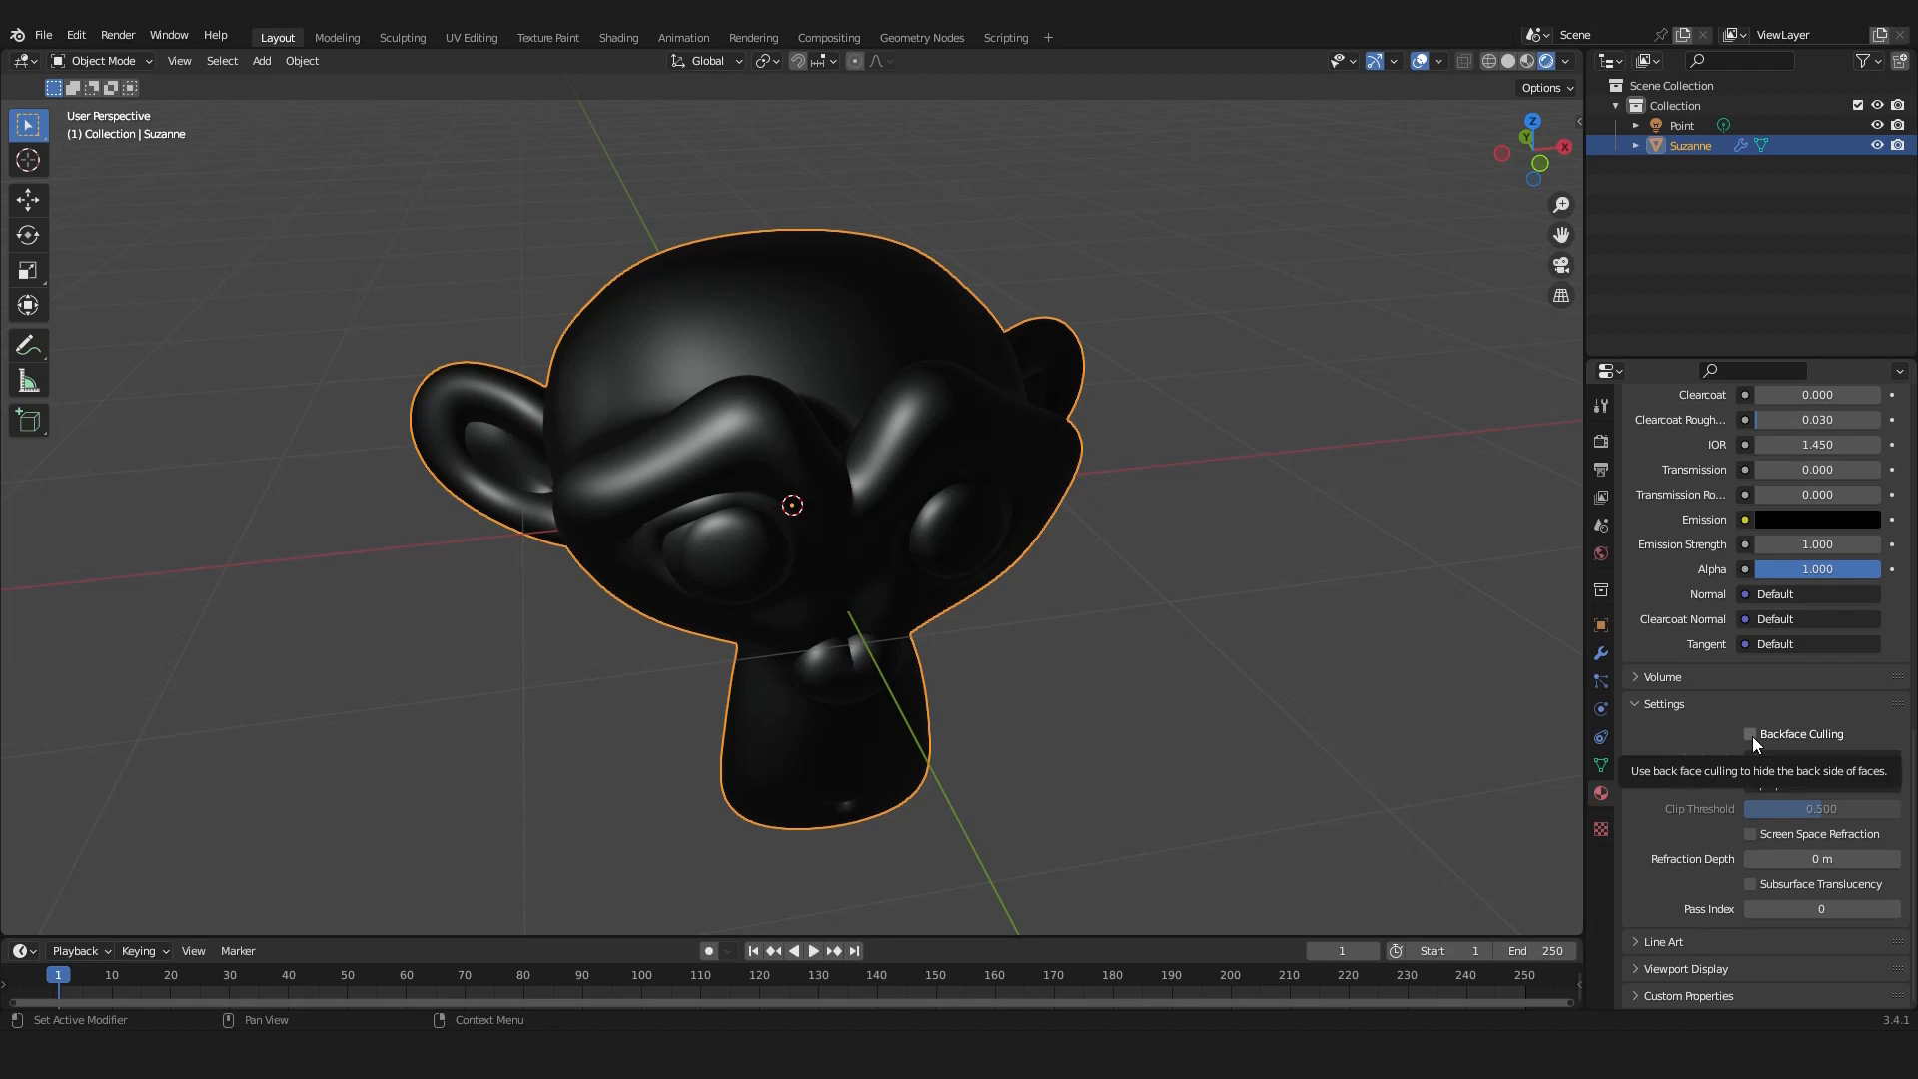
Enable Backface Culling on Outline, set Solidify Thickness to -0.013 m, and inspect the outline.
click(1749, 734)
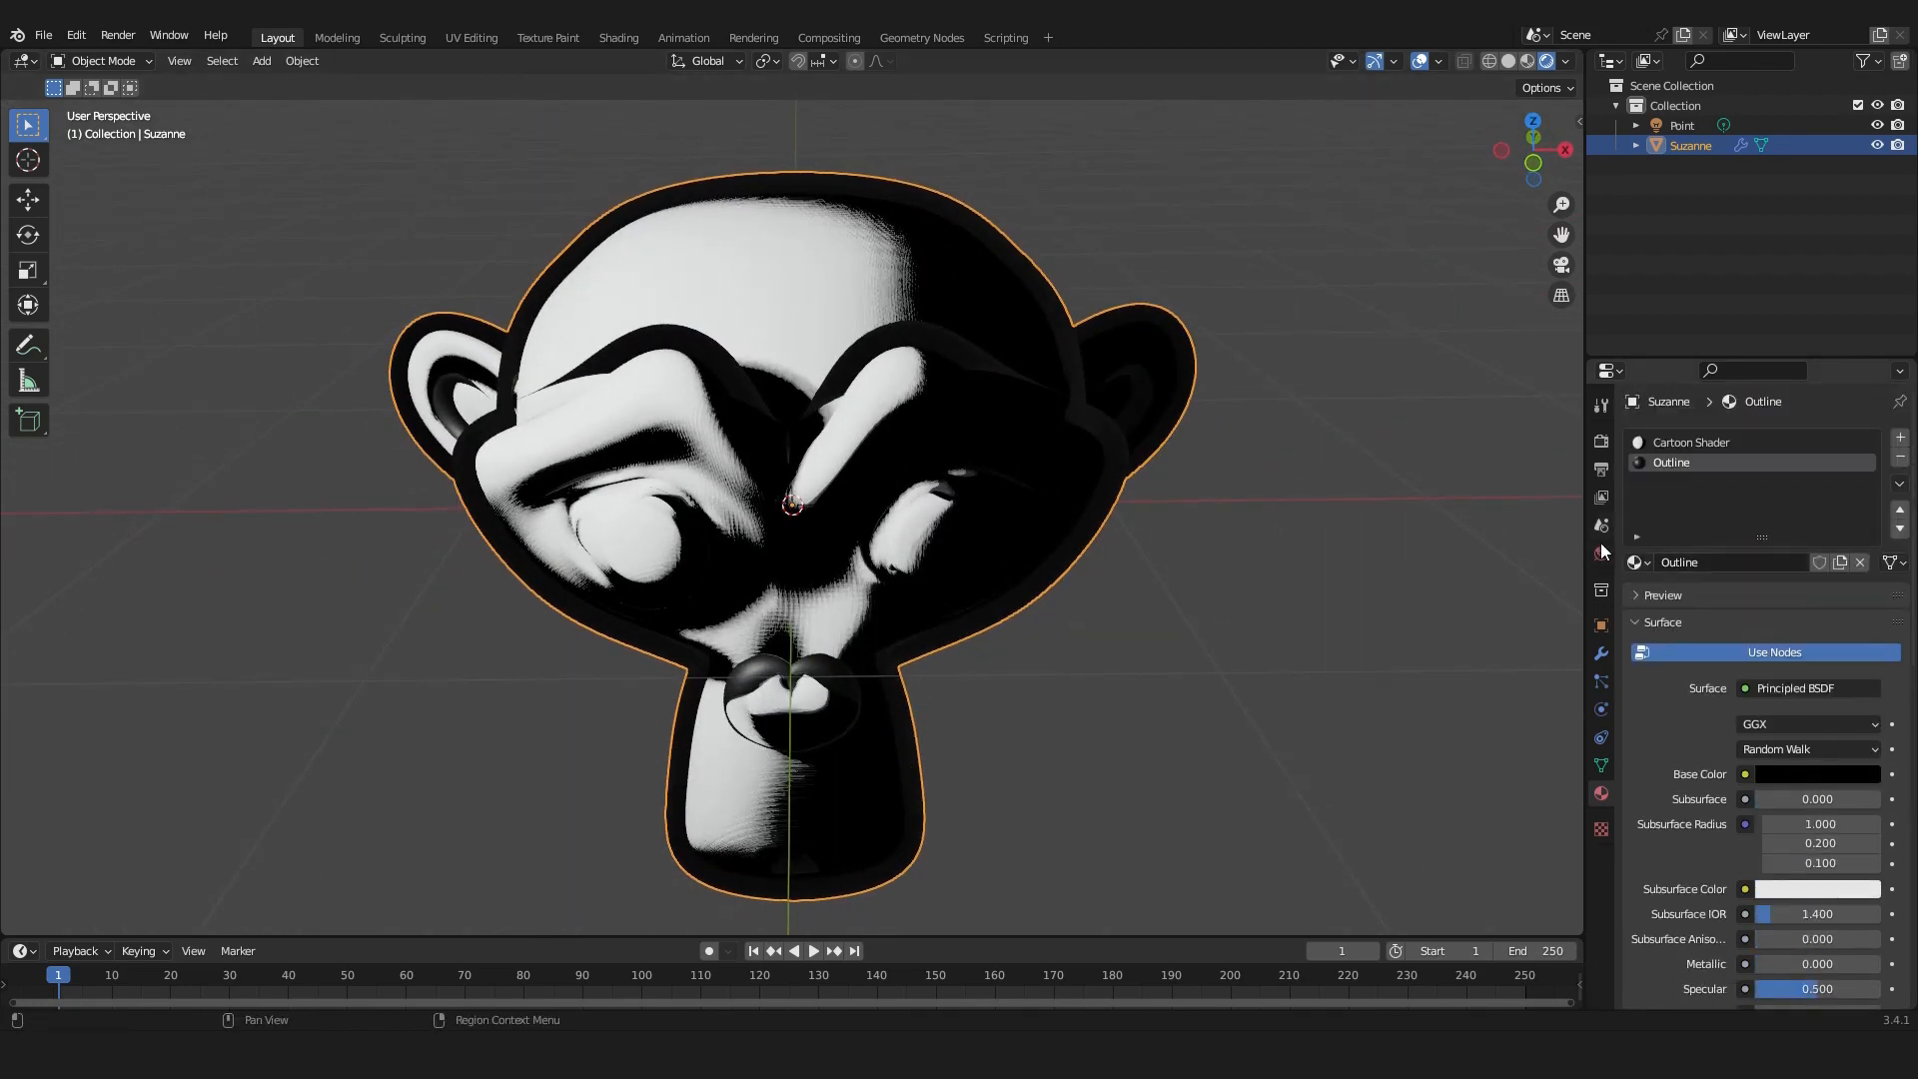
click(1600, 653)
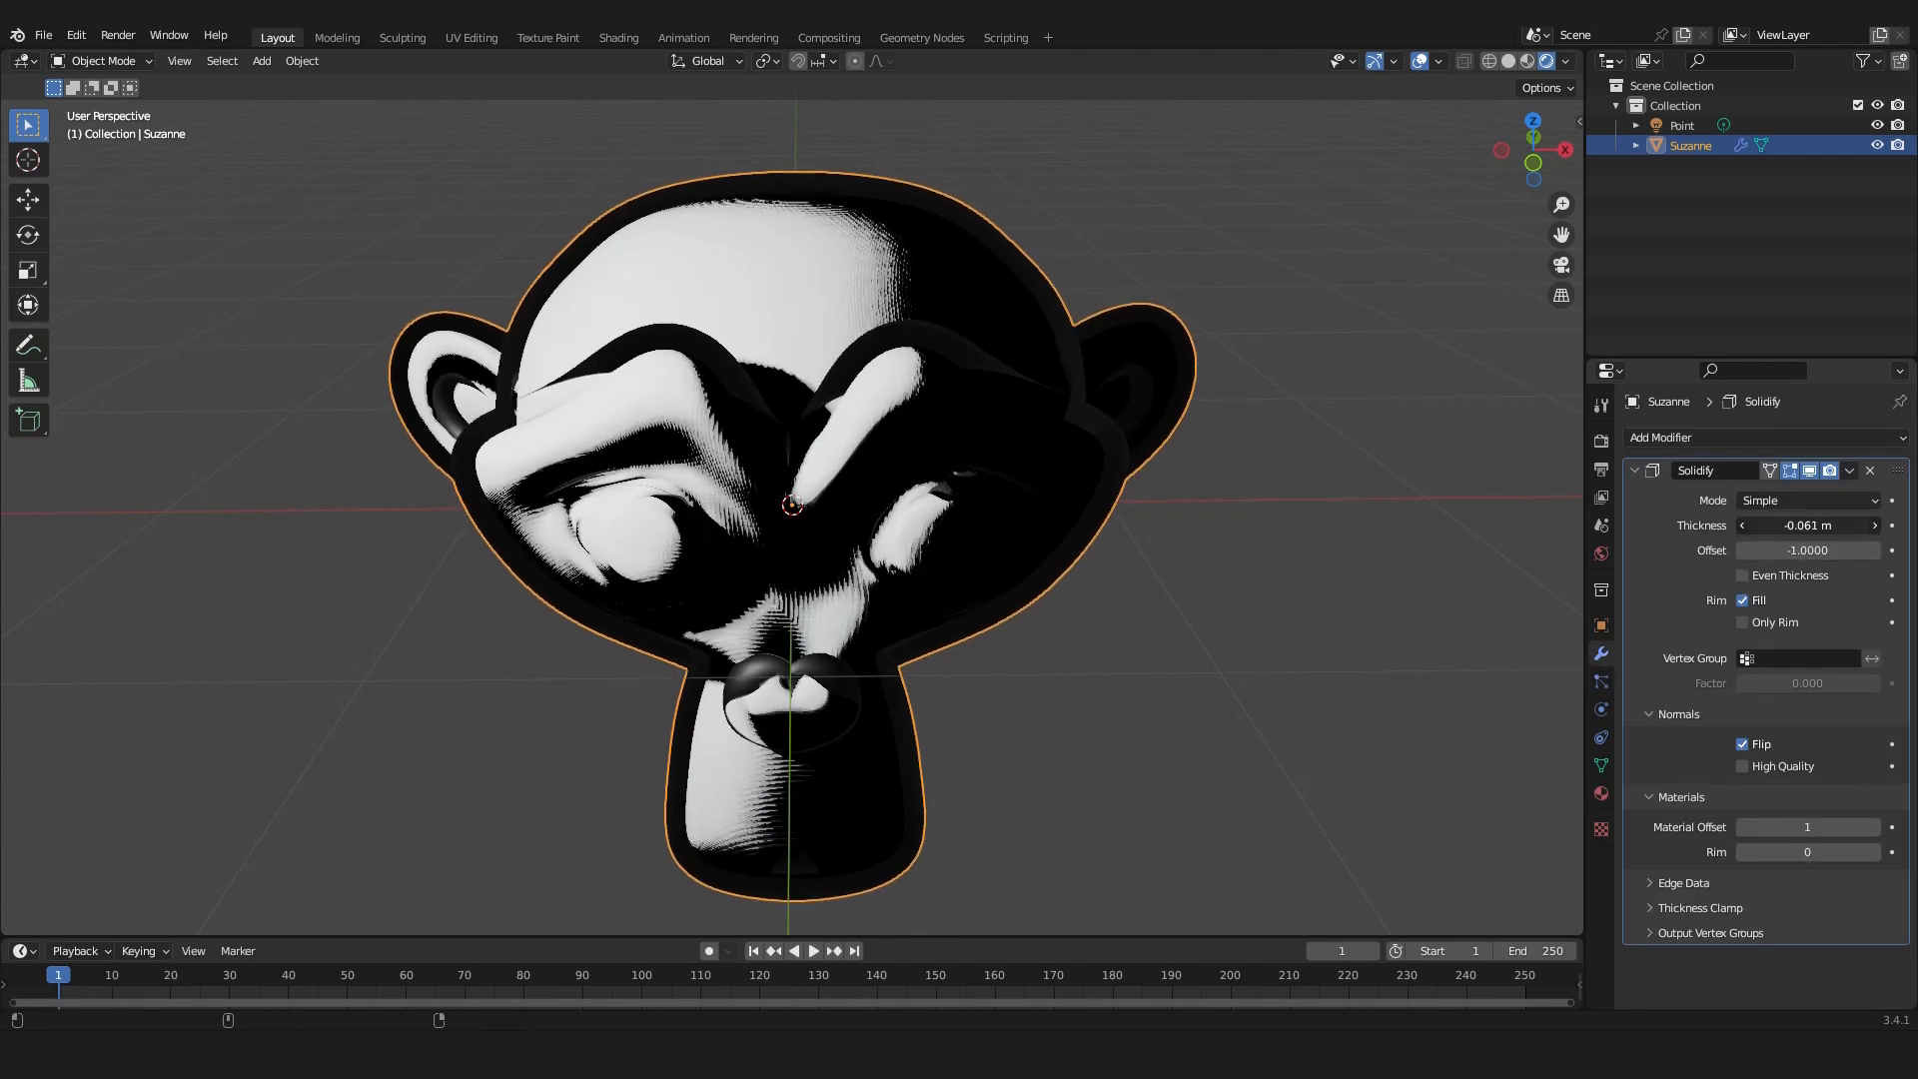
drag(1808, 524, 1859, 524)
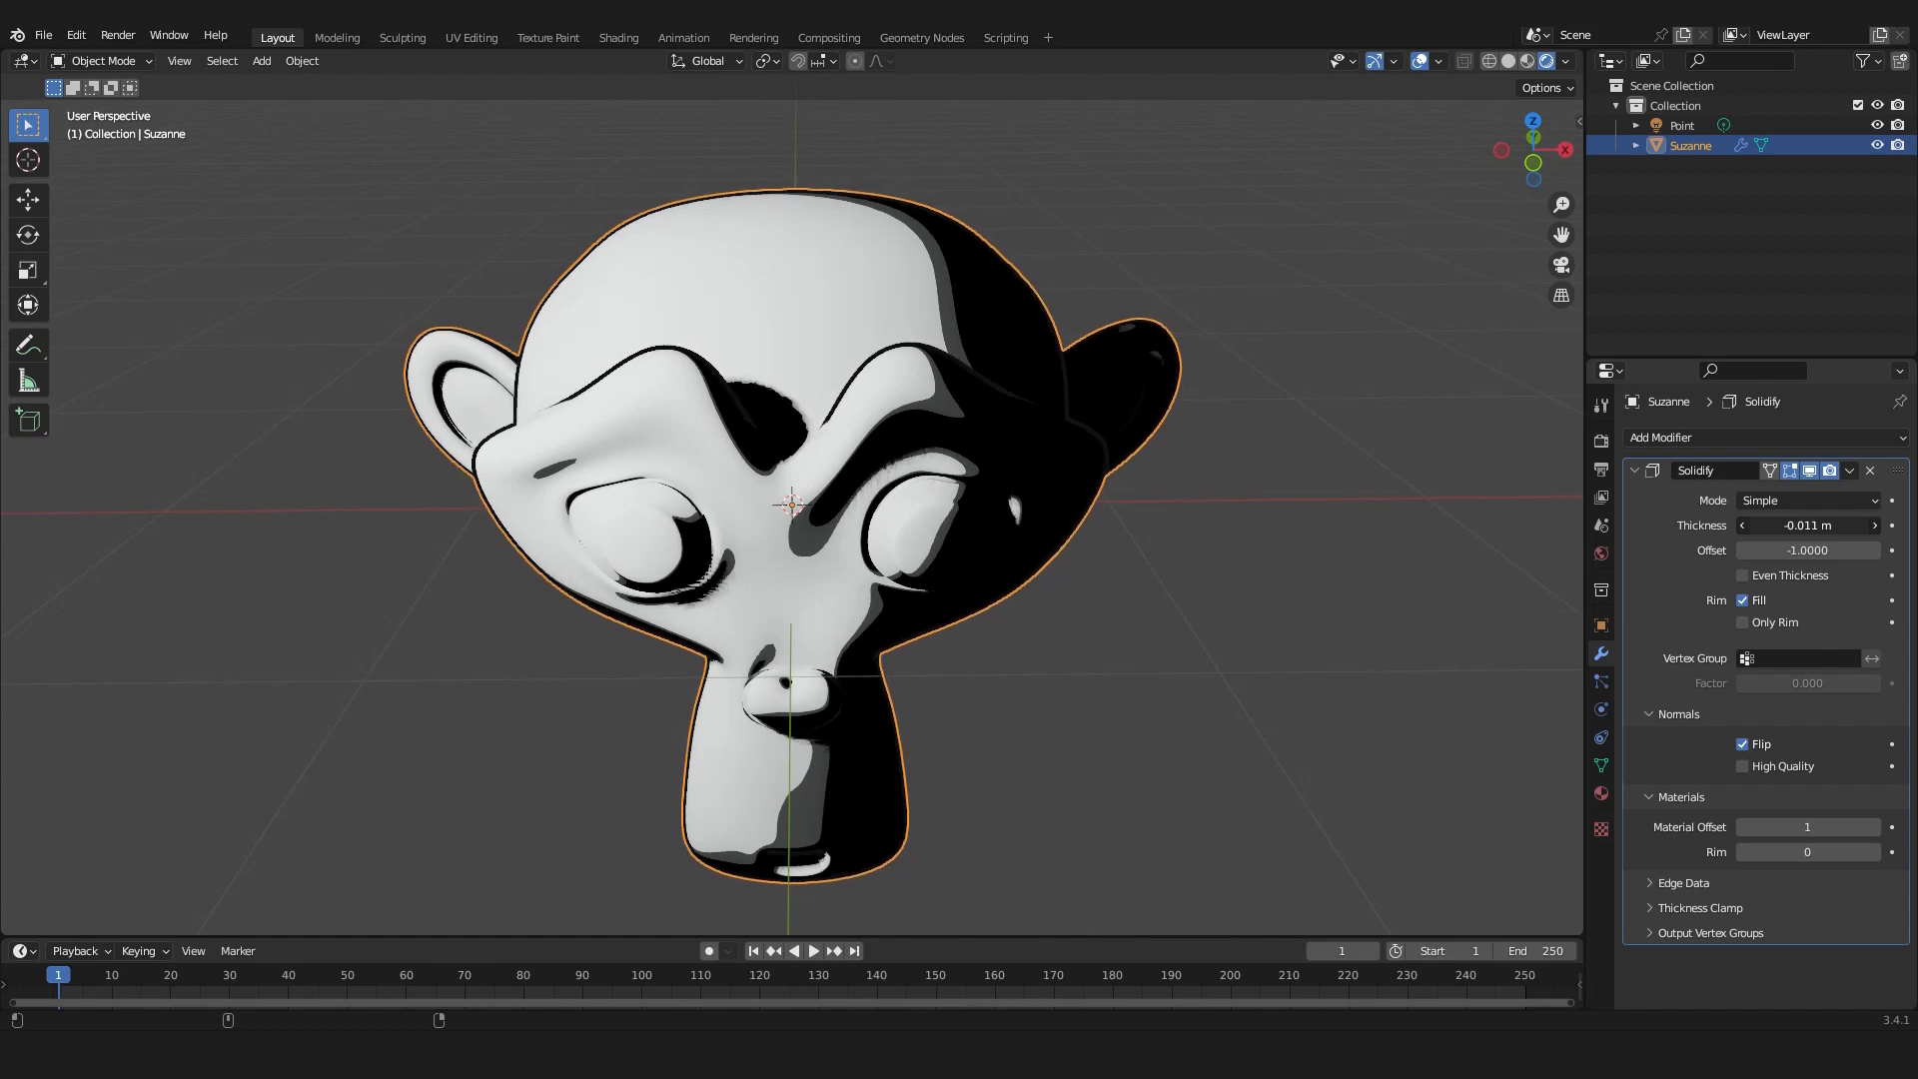
drag(1807, 524, 1798, 524)
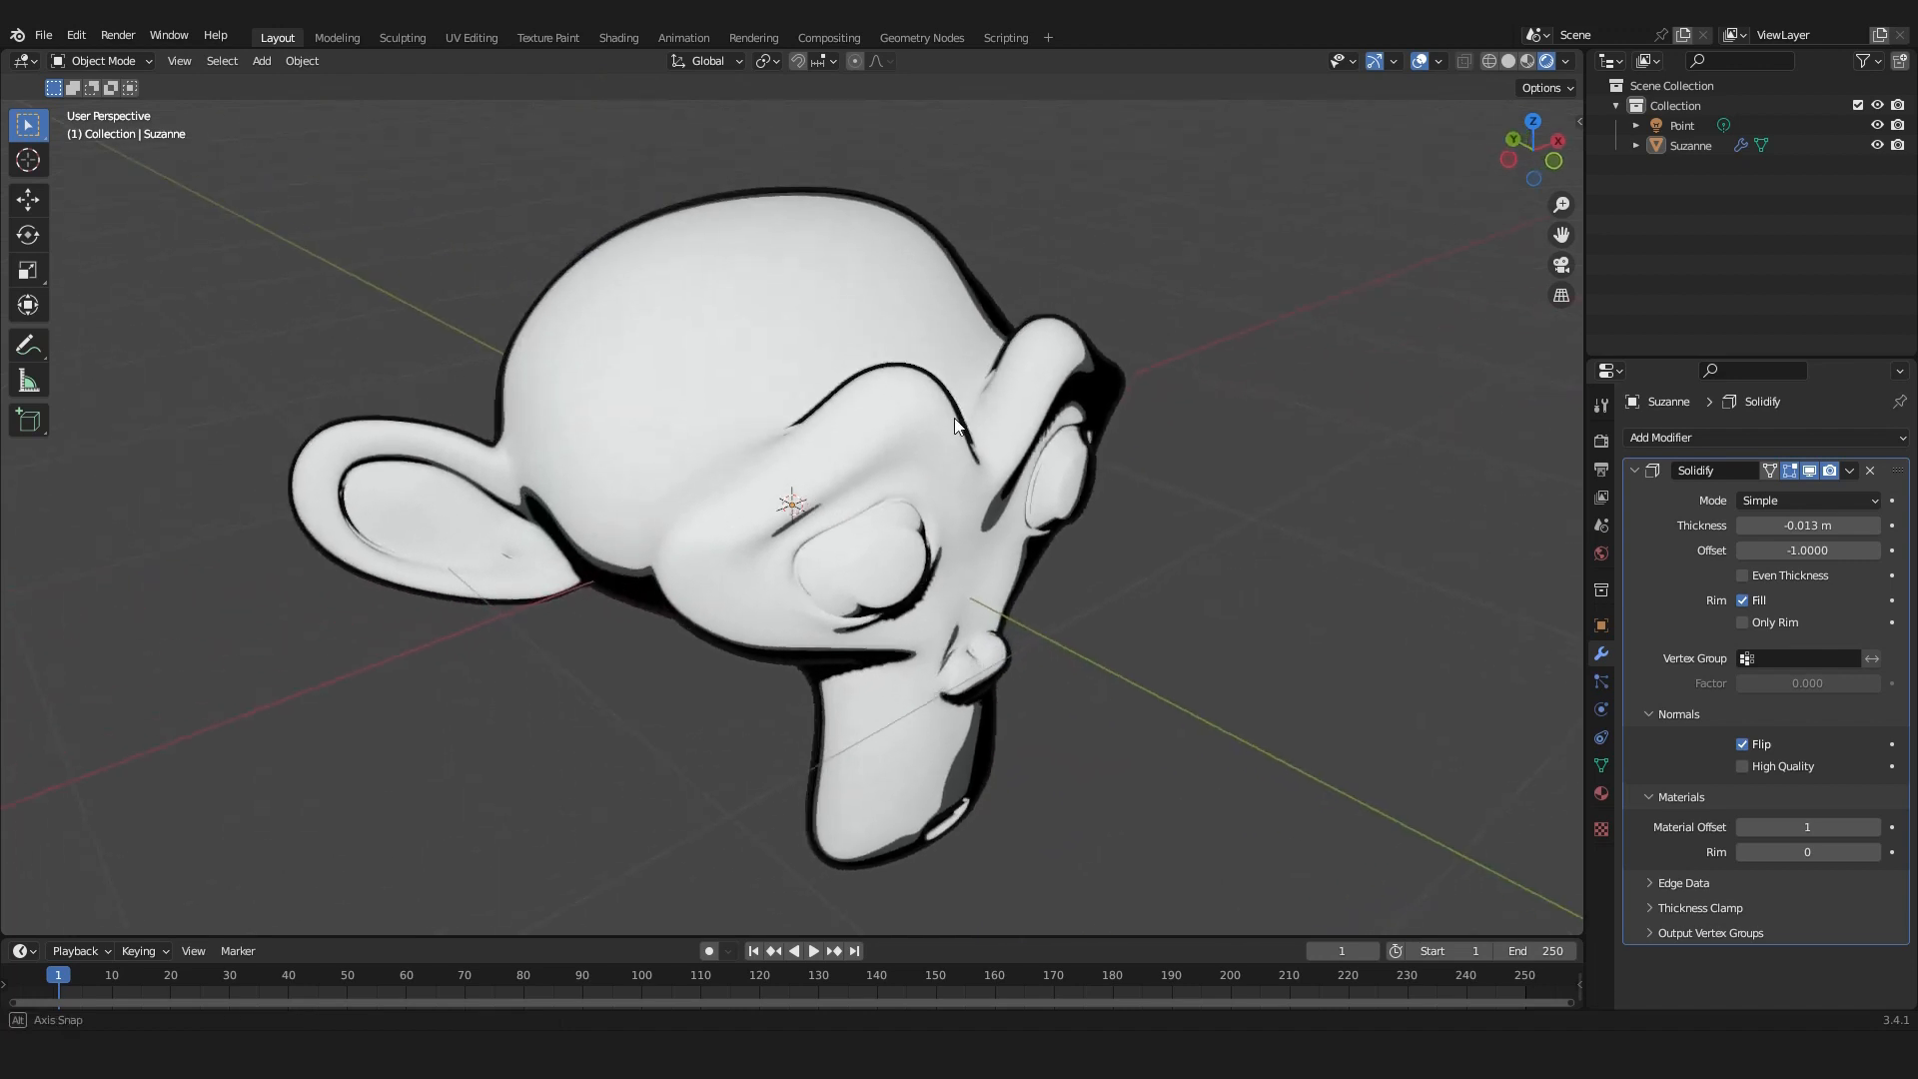
drag(954, 425, 1020, 316)
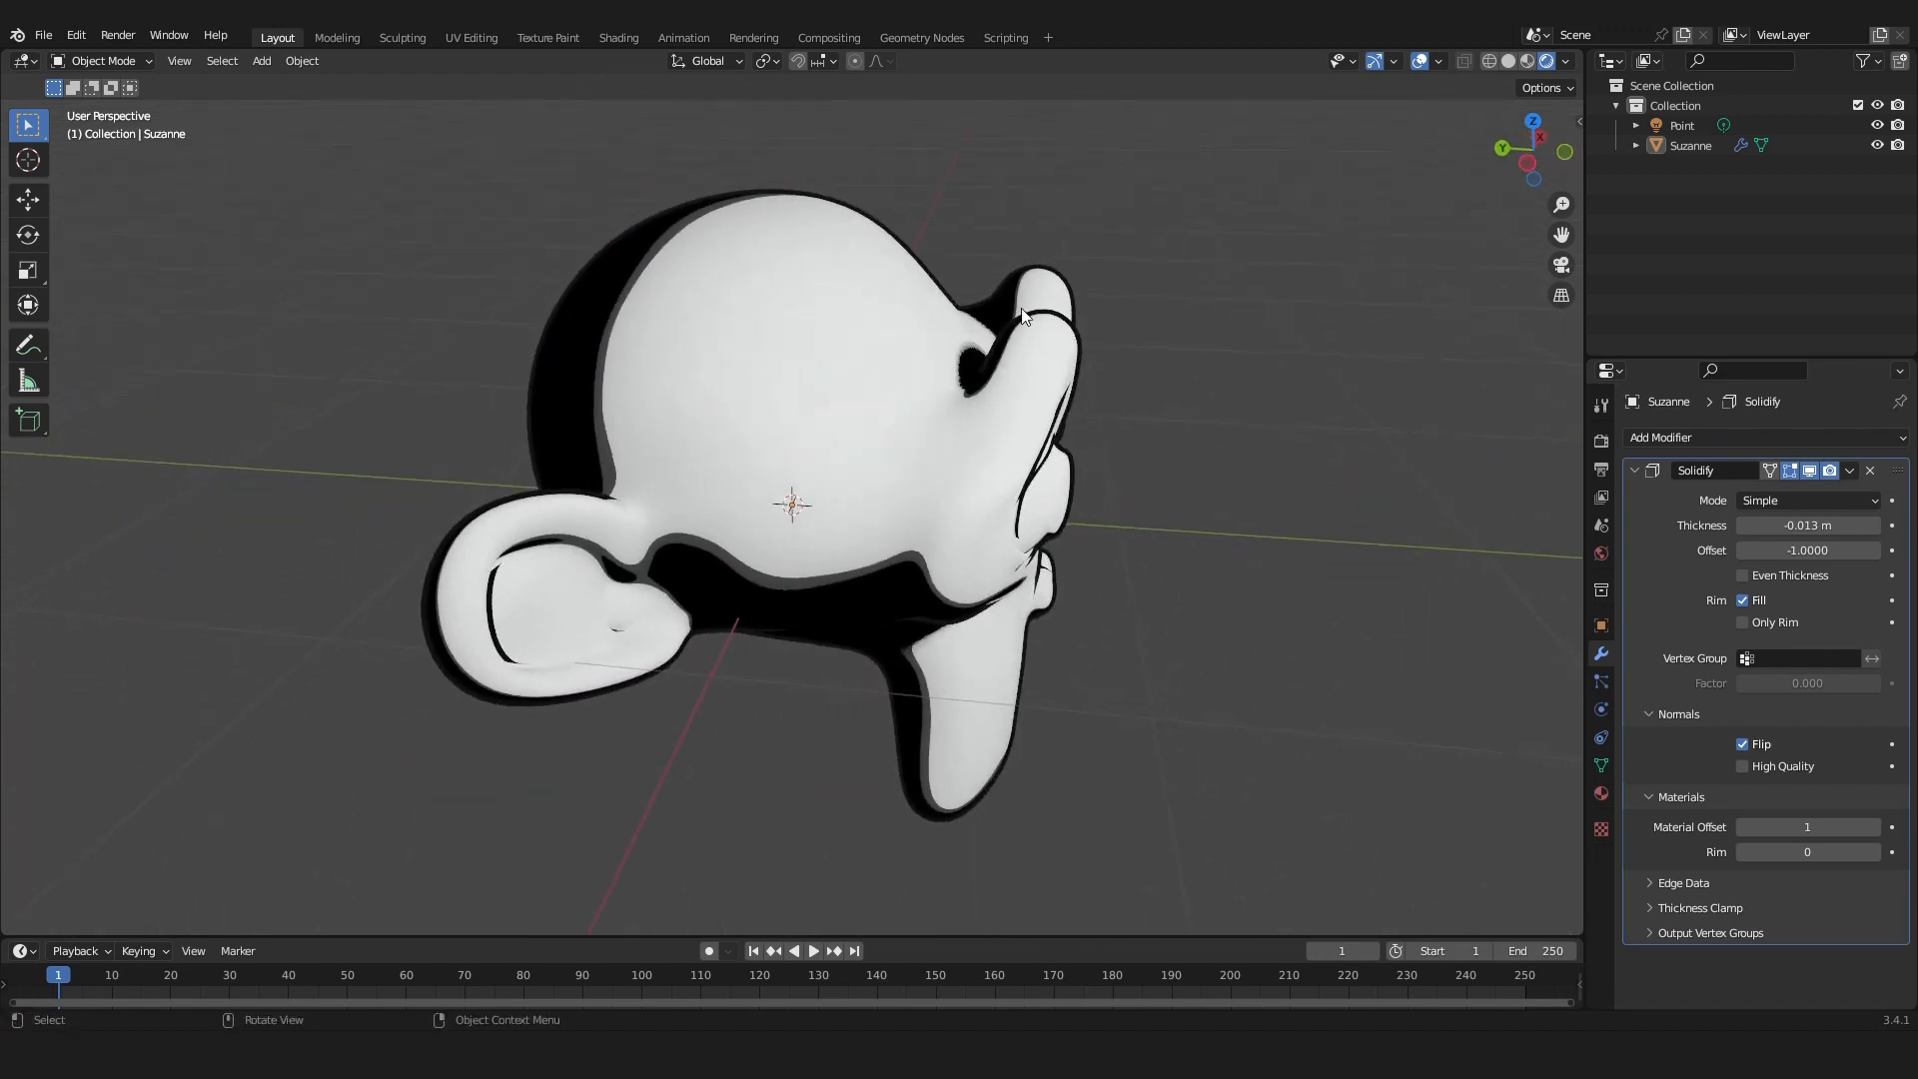